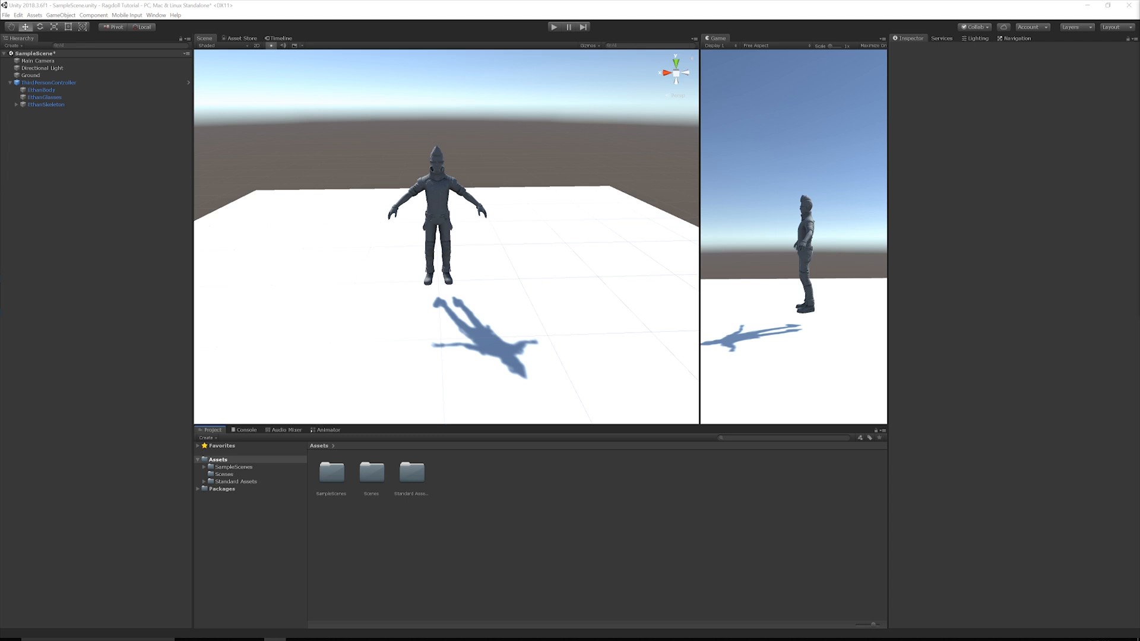
# Step: Select Ground, look around the scene, then select EthanBody to view its mesh properties
pyautogui.click(30, 76)
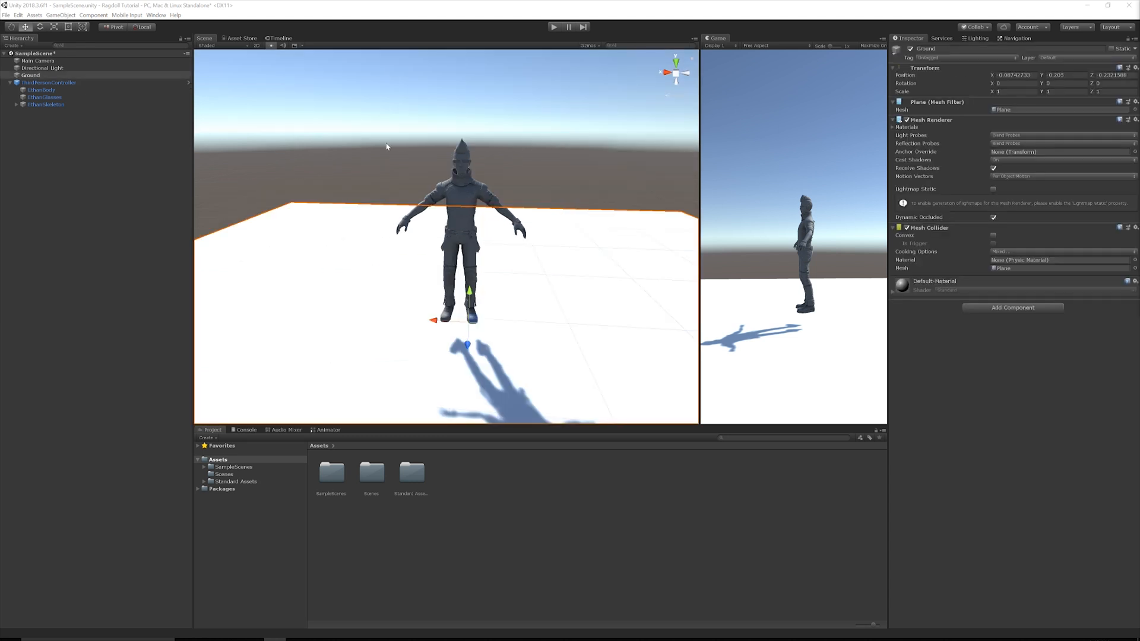
pyautogui.moveTo(291, 463)
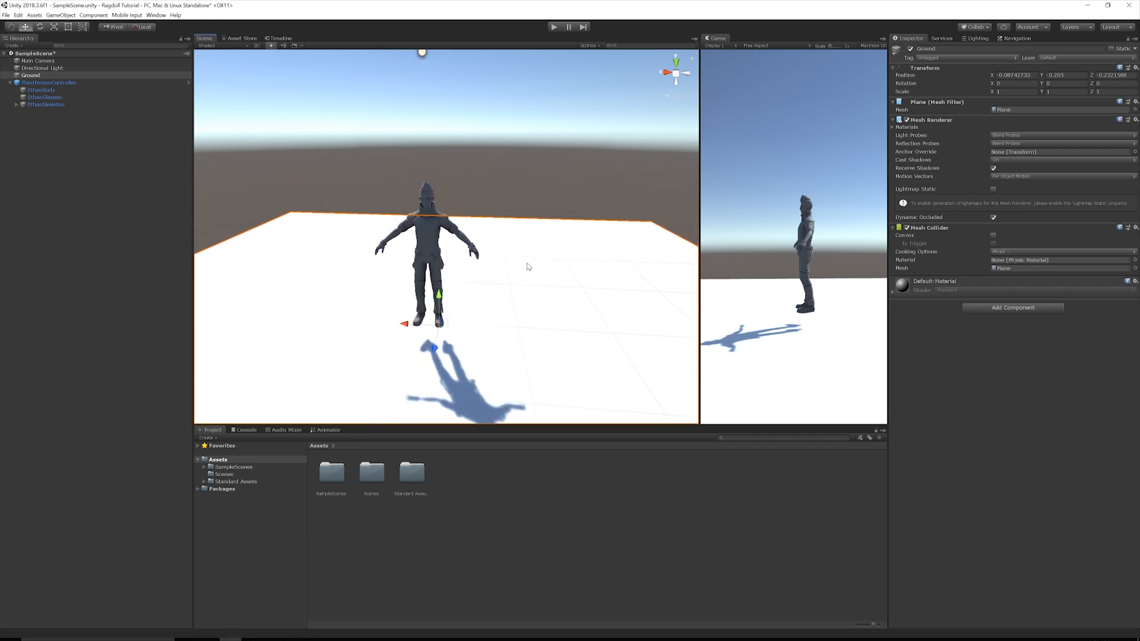
pyautogui.click(30, 74)
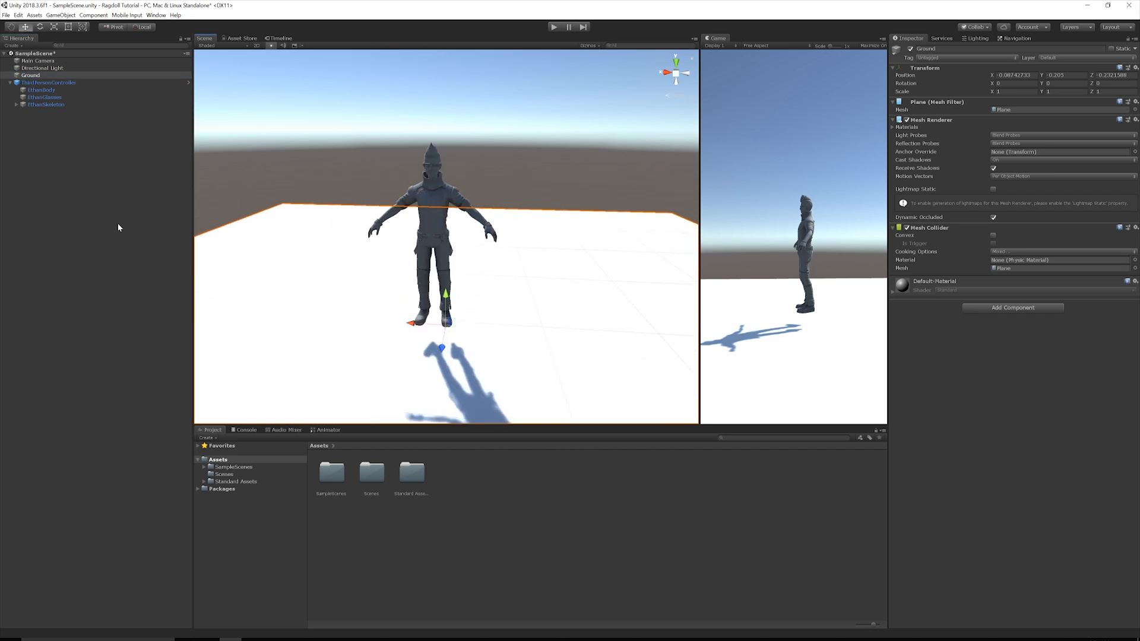
pyautogui.click(42, 90)
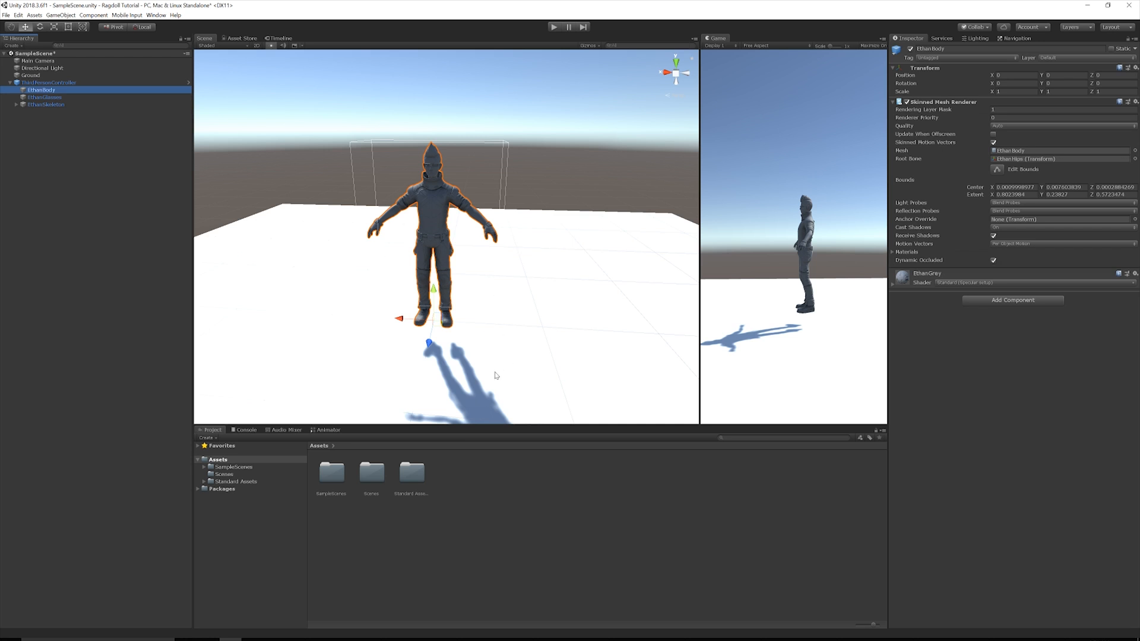
pyautogui.moveTo(463, 499)
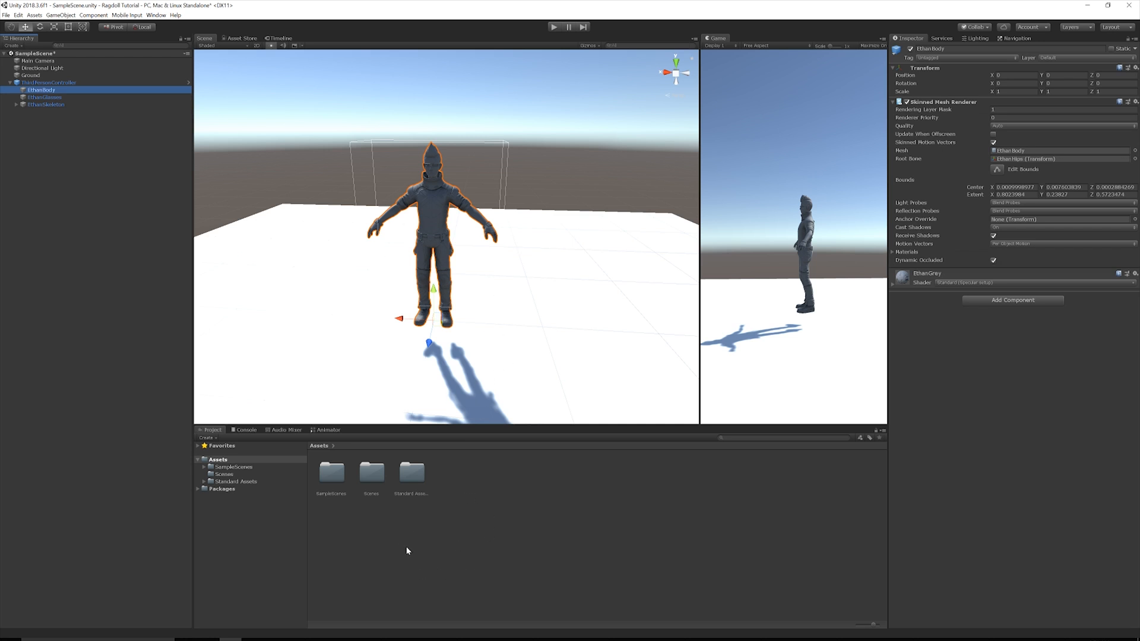
pyautogui.moveTo(392, 512)
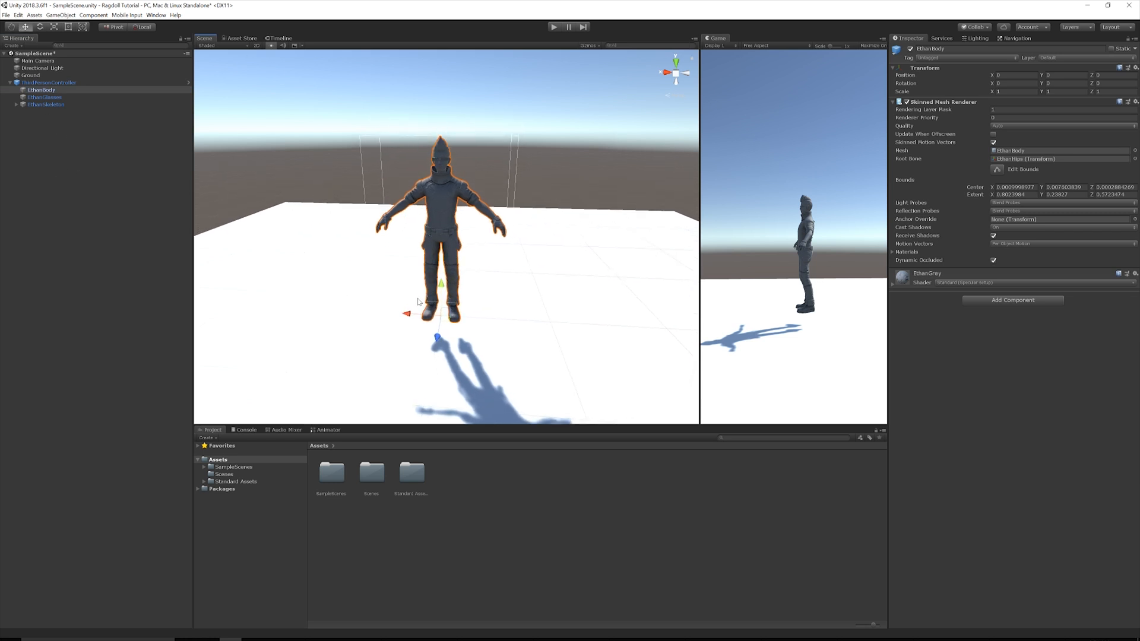
# Step: Unfold EthanSkeleton in the Hierarchy to show the hips, spine, leg and neck bones
pyautogui.click(17, 104)
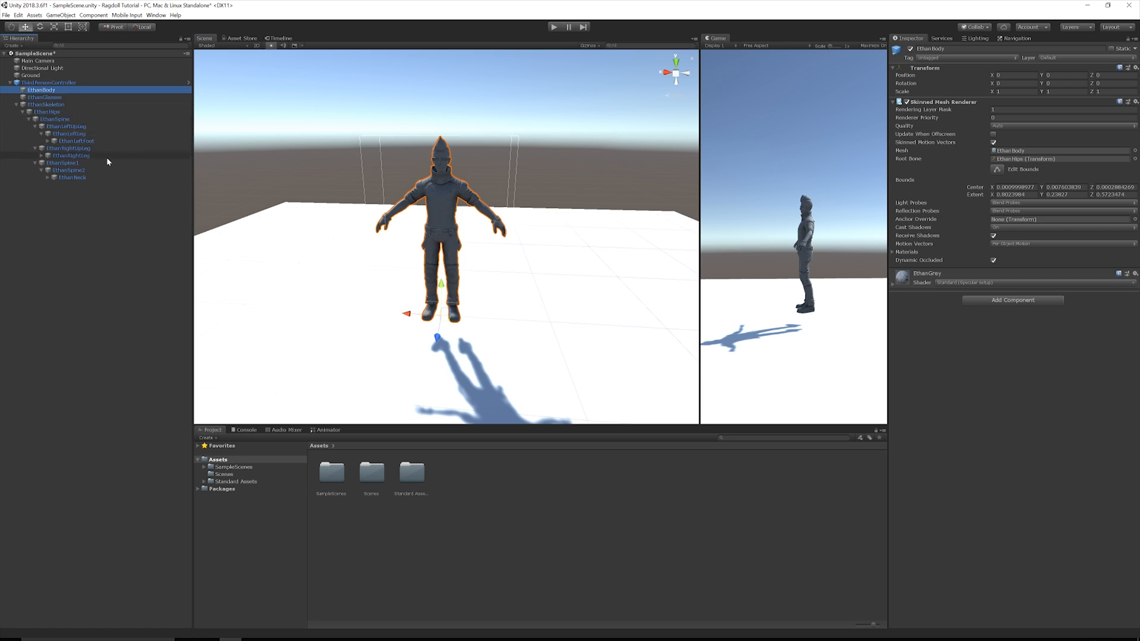
pyautogui.moveTo(94, 151)
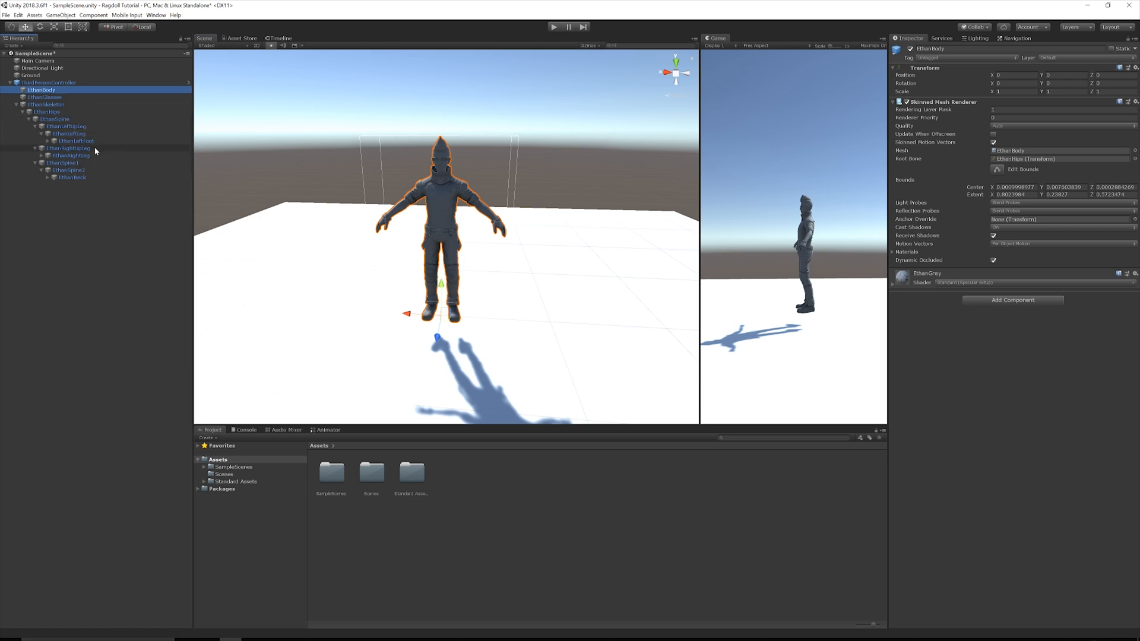
pyautogui.moveTo(792, 252)
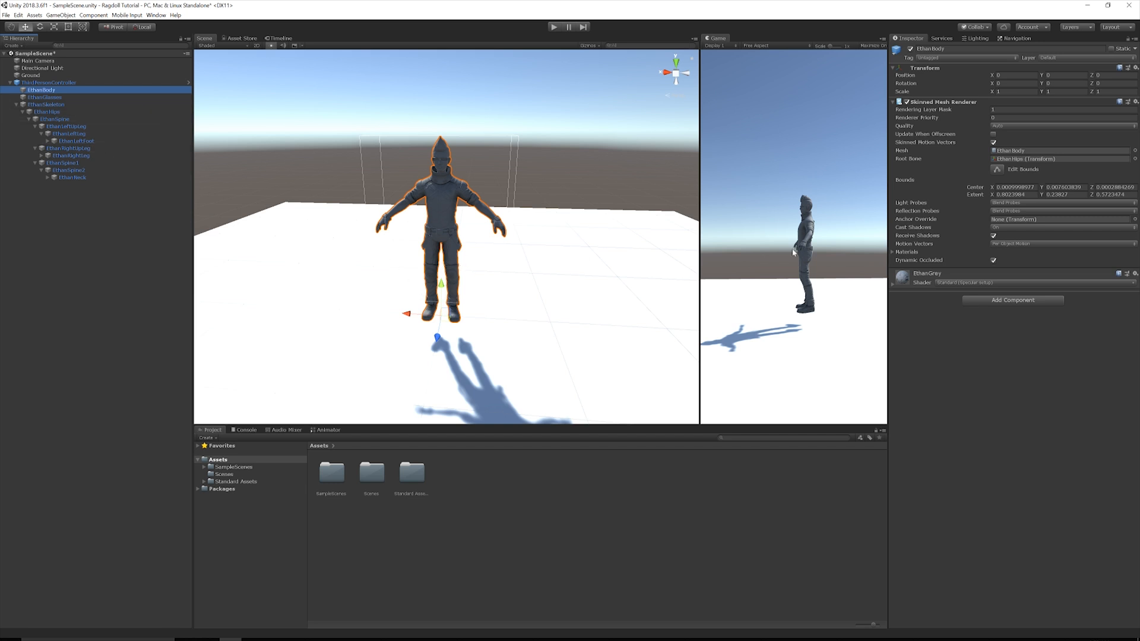
pyautogui.moveTo(588, 229)
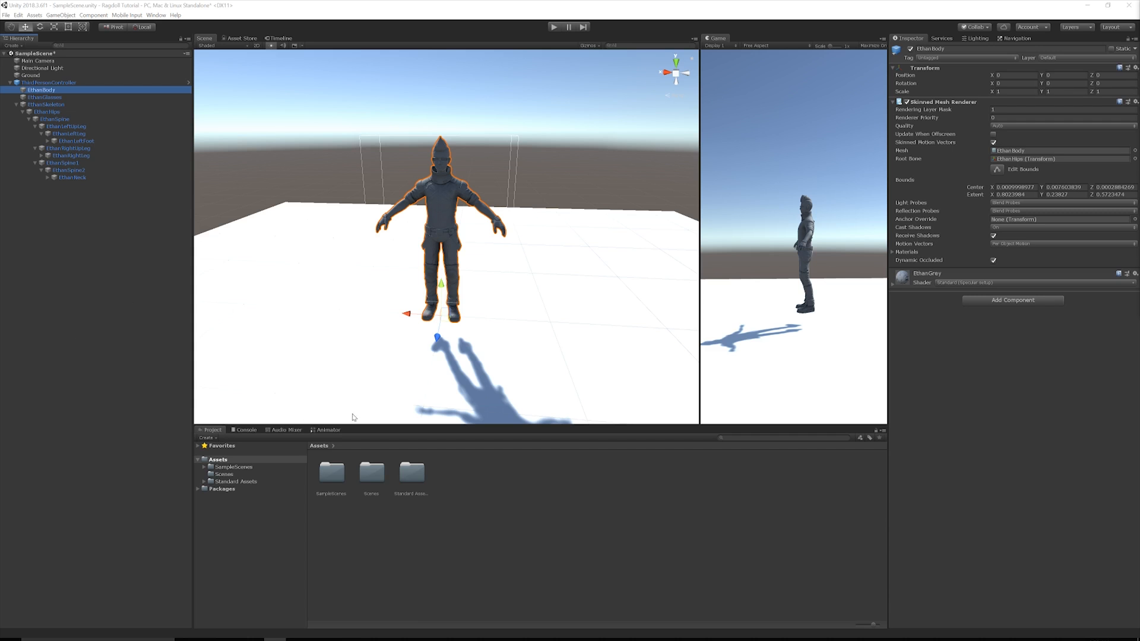
pyautogui.moveTo(66, 70)
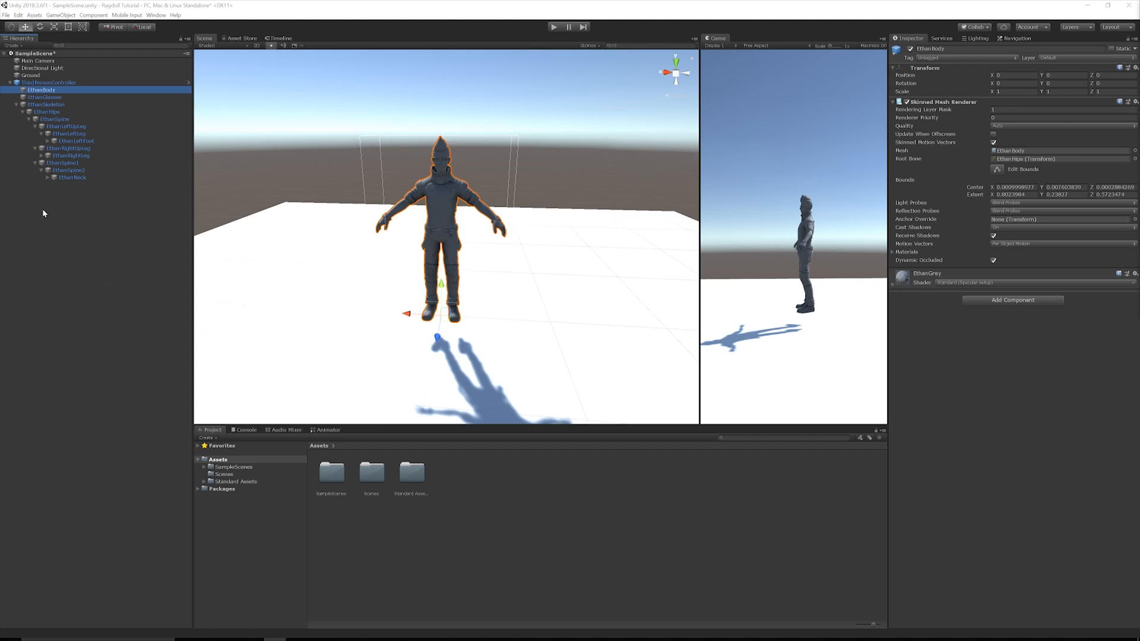
# Step: Start the Create Ragdoll wizard and fill its bone slots, assigning EthanHead as the head
pyautogui.rightClick(43, 213)
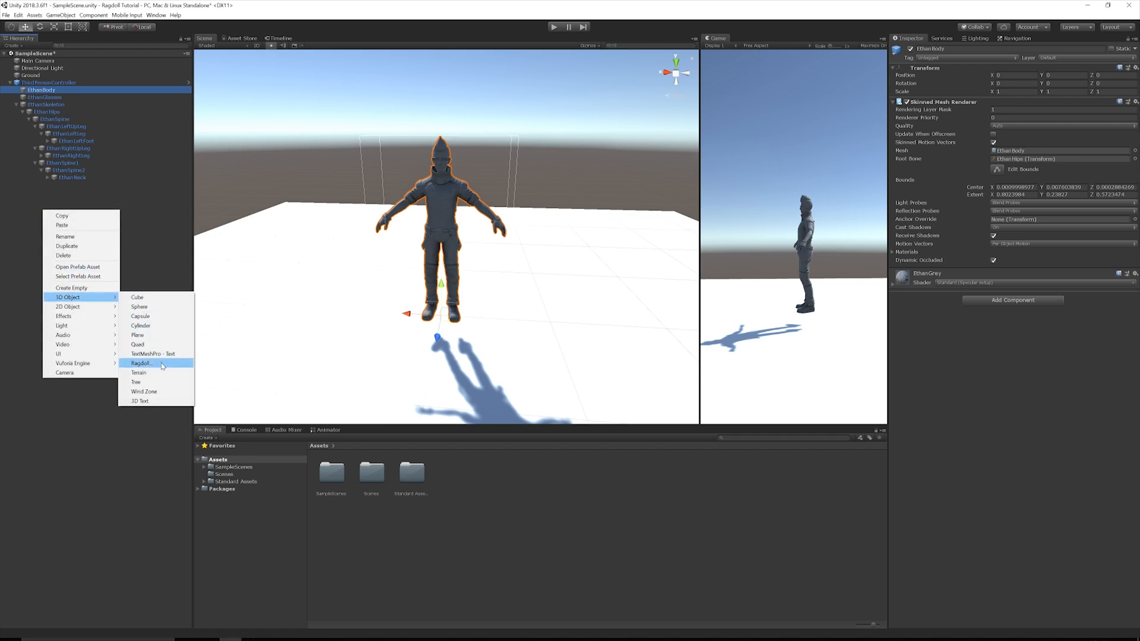
pyautogui.click(141, 363)
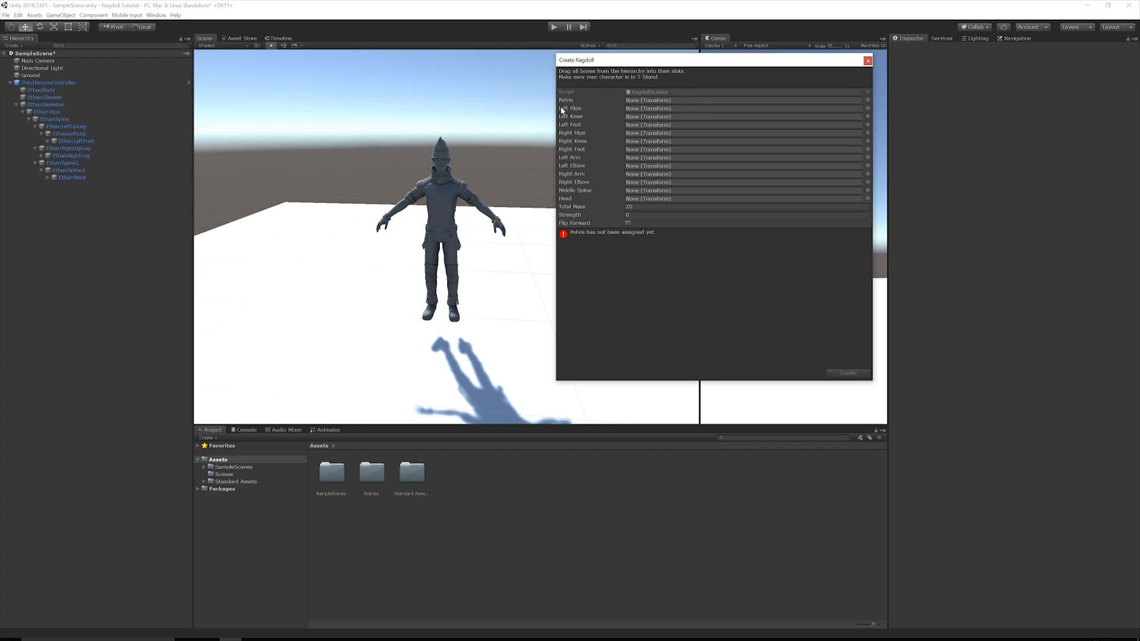
pyautogui.moveTo(578, 202)
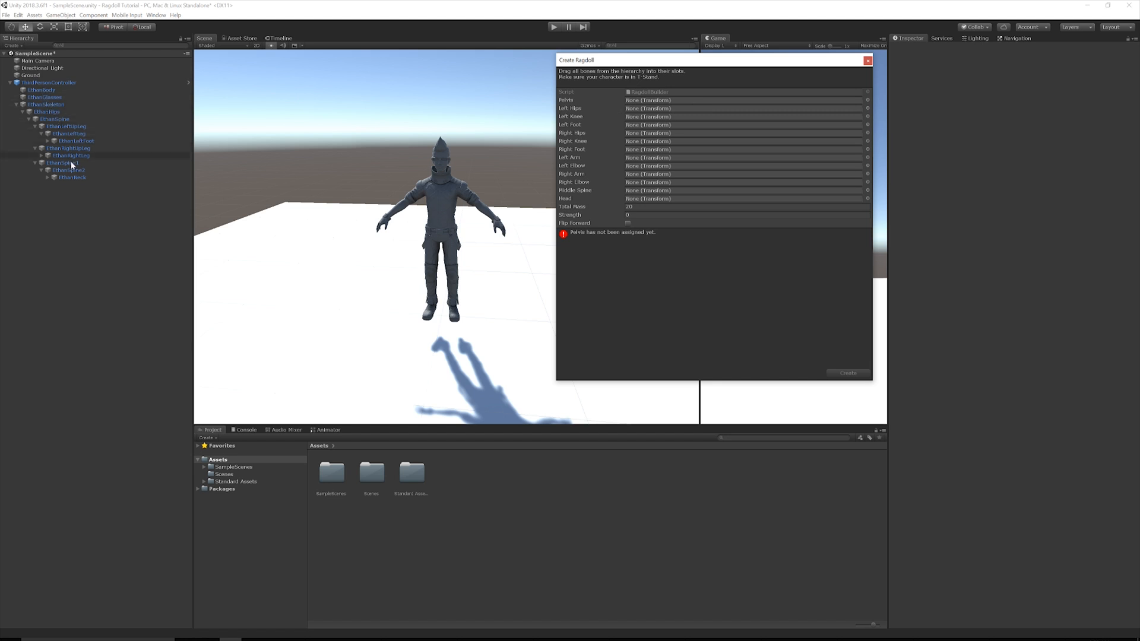
pyautogui.moveTo(313, 156)
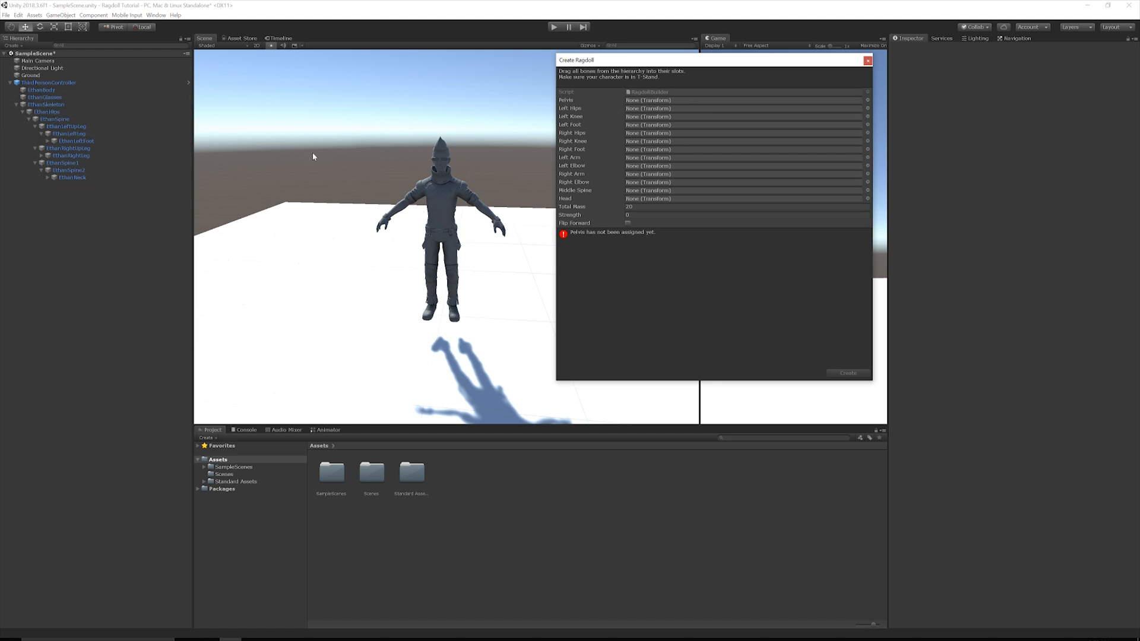
pyautogui.moveTo(80, 191)
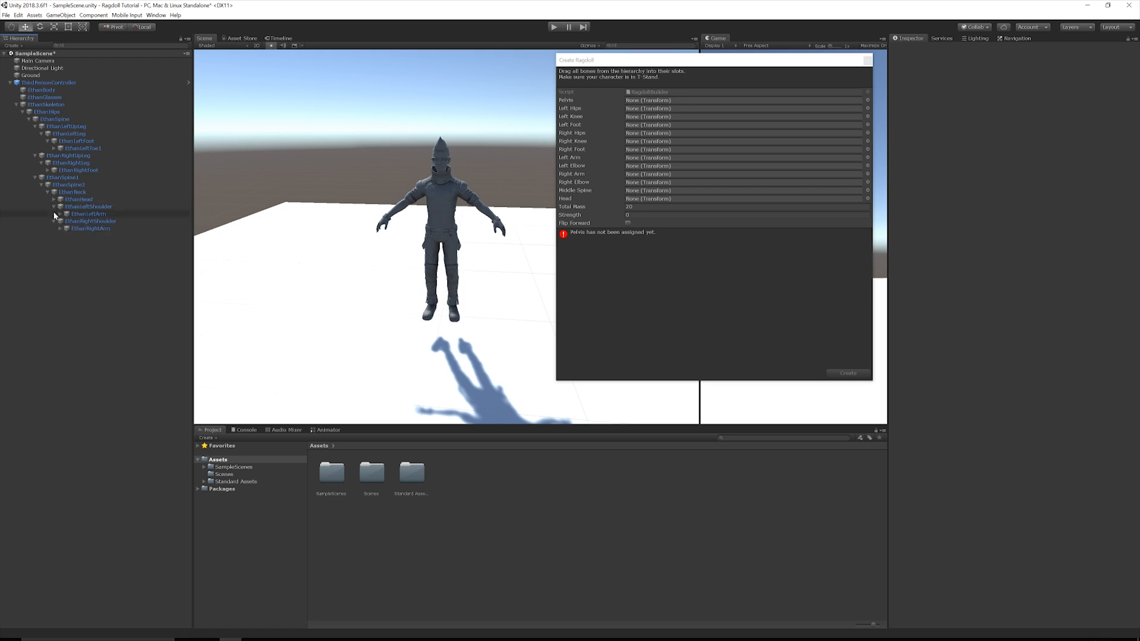
pyautogui.click(61, 199)
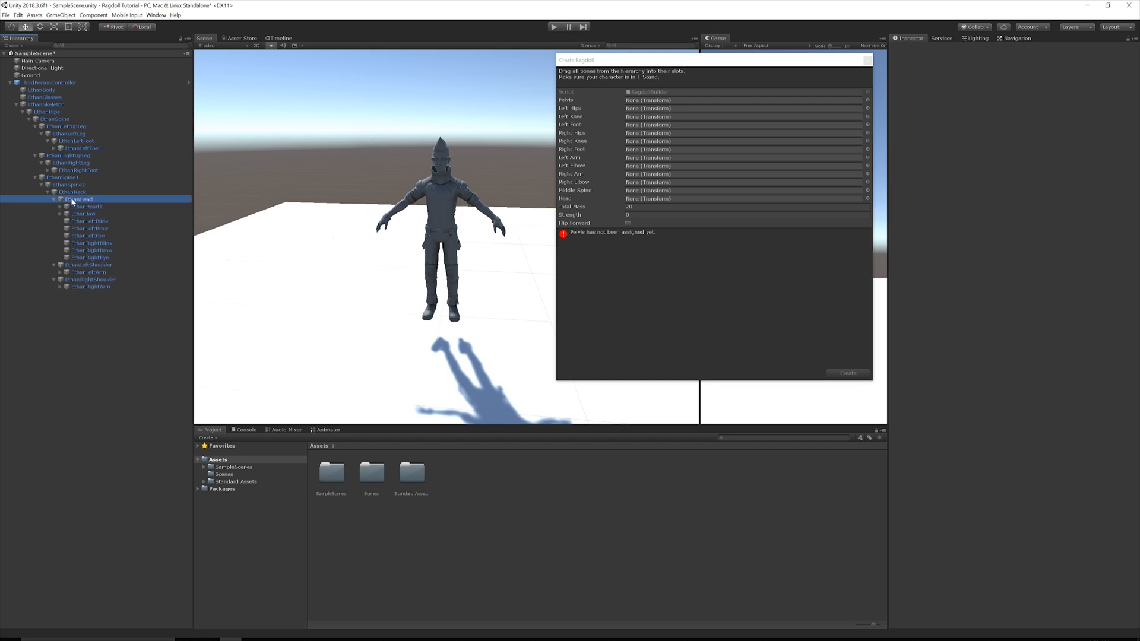
pyautogui.moveTo(77, 198); pyautogui.dragTo(741, 198)
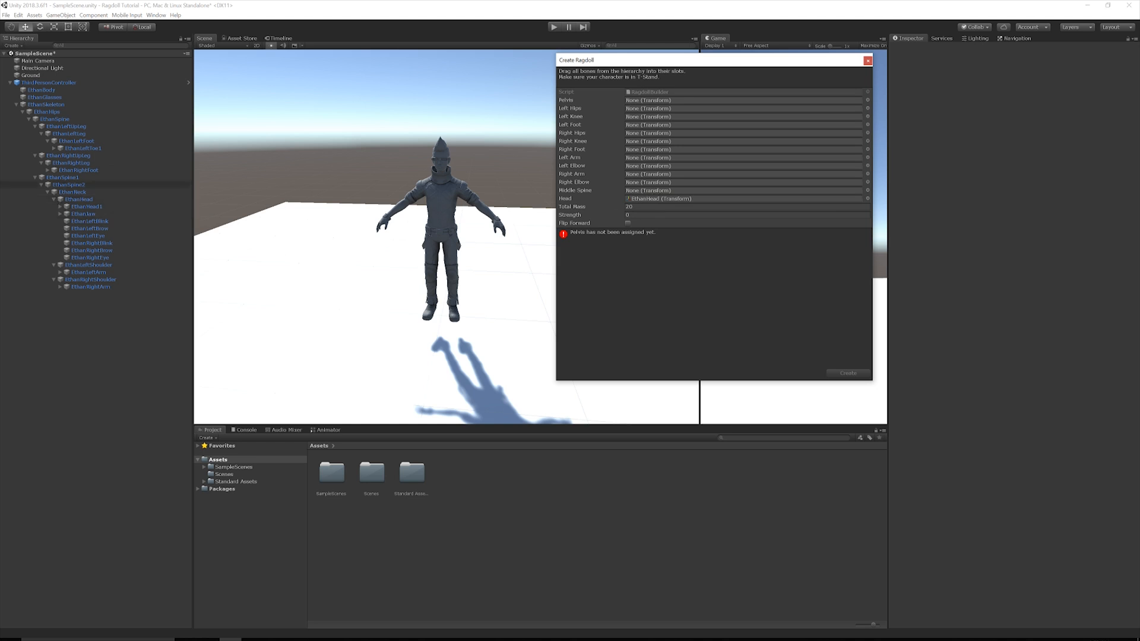
pyautogui.click(742, 100)
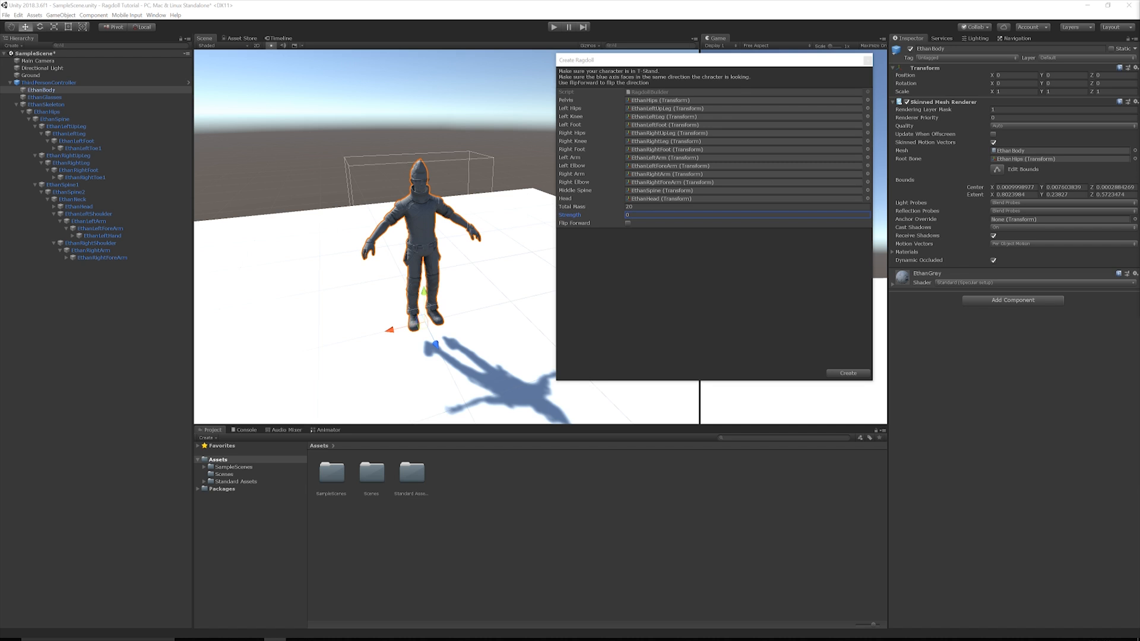
pyautogui.moveTo(762, 317)
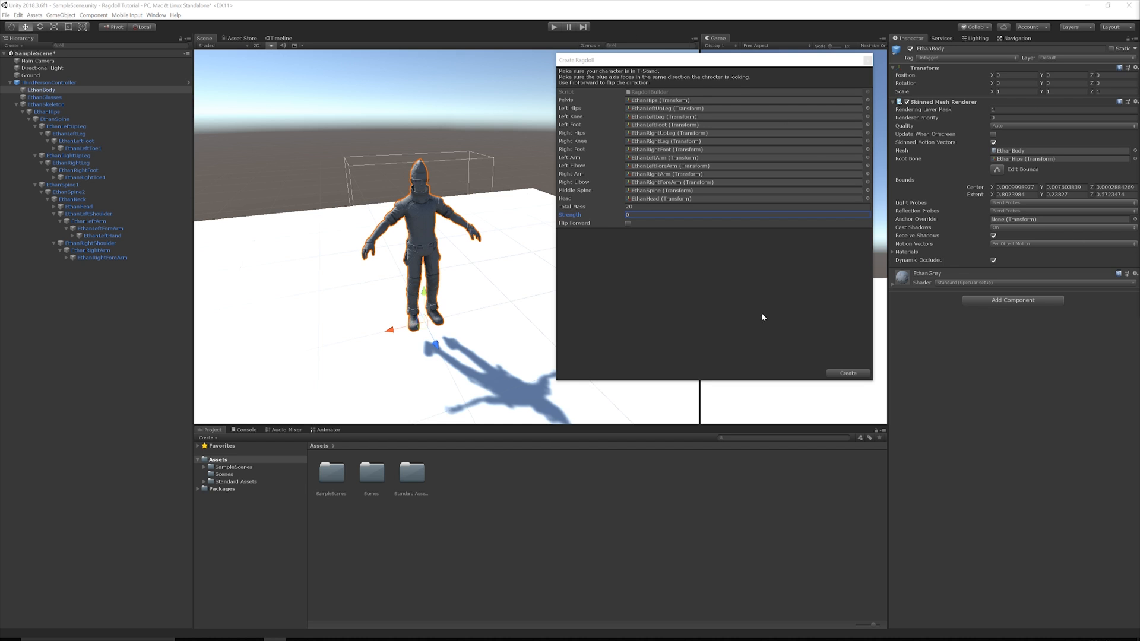
pyautogui.moveTo(586, 195)
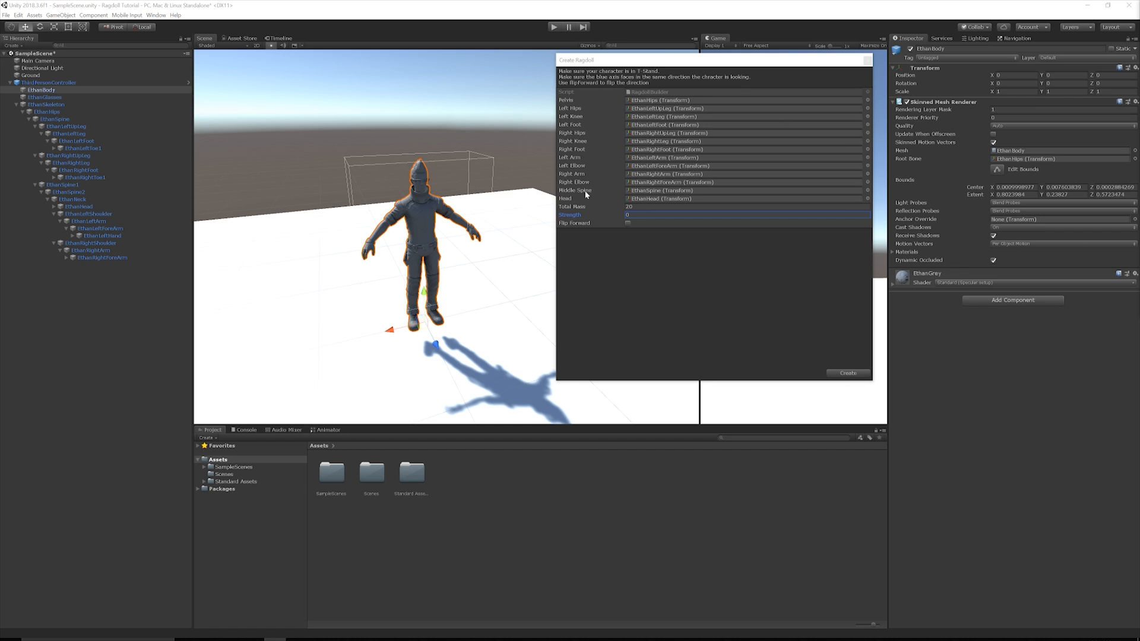
# Step: Create the ragdoll, then inspect EthanHips and EthanLeftUpLeg colliders, rigidbodies and joints
pyautogui.click(848, 372)
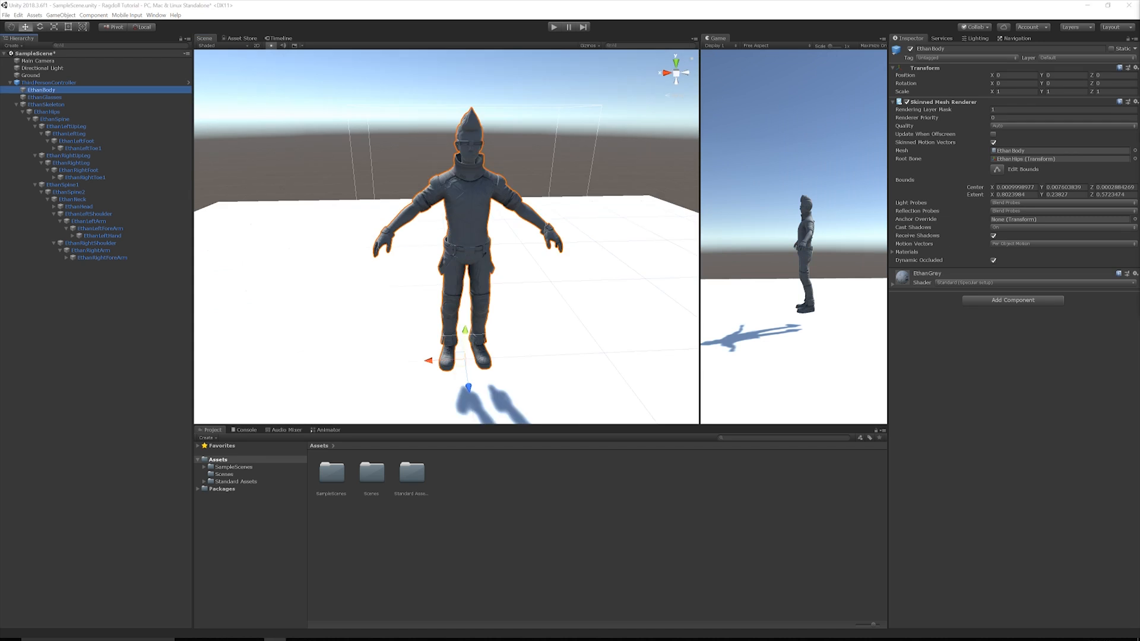
pyautogui.moveTo(732, 182)
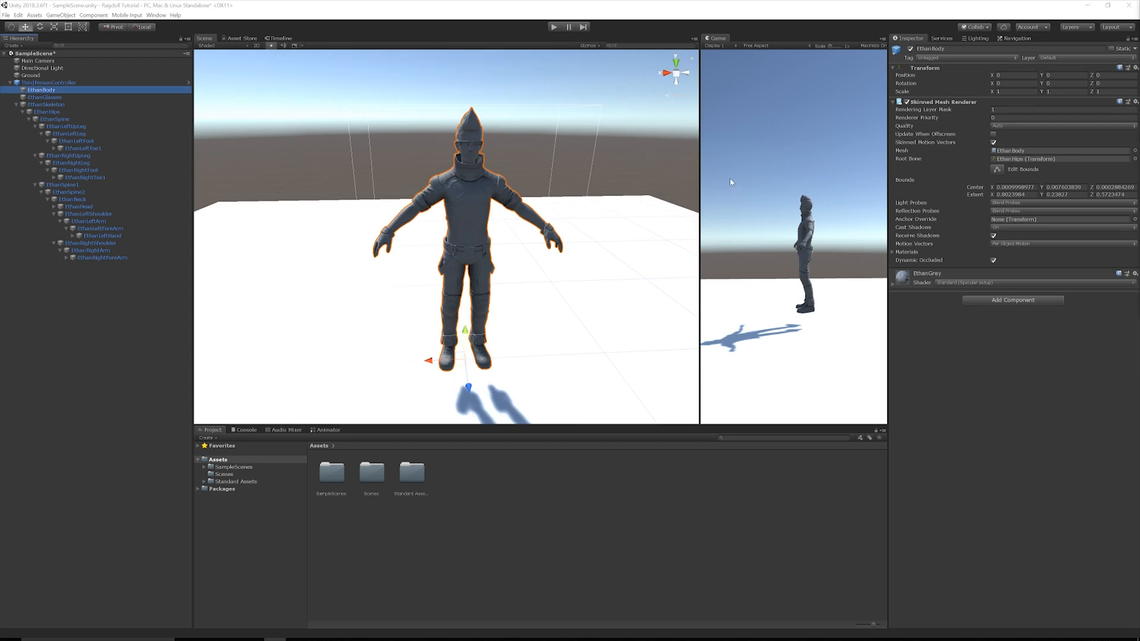
pyautogui.moveTo(231, 116)
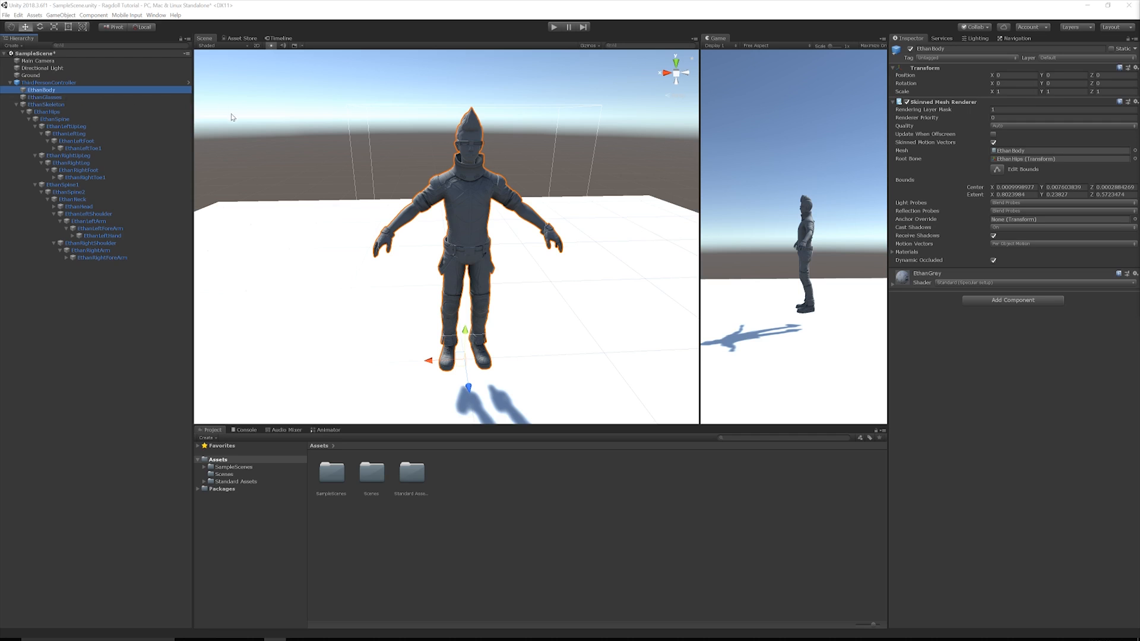
pyautogui.click(47, 104)
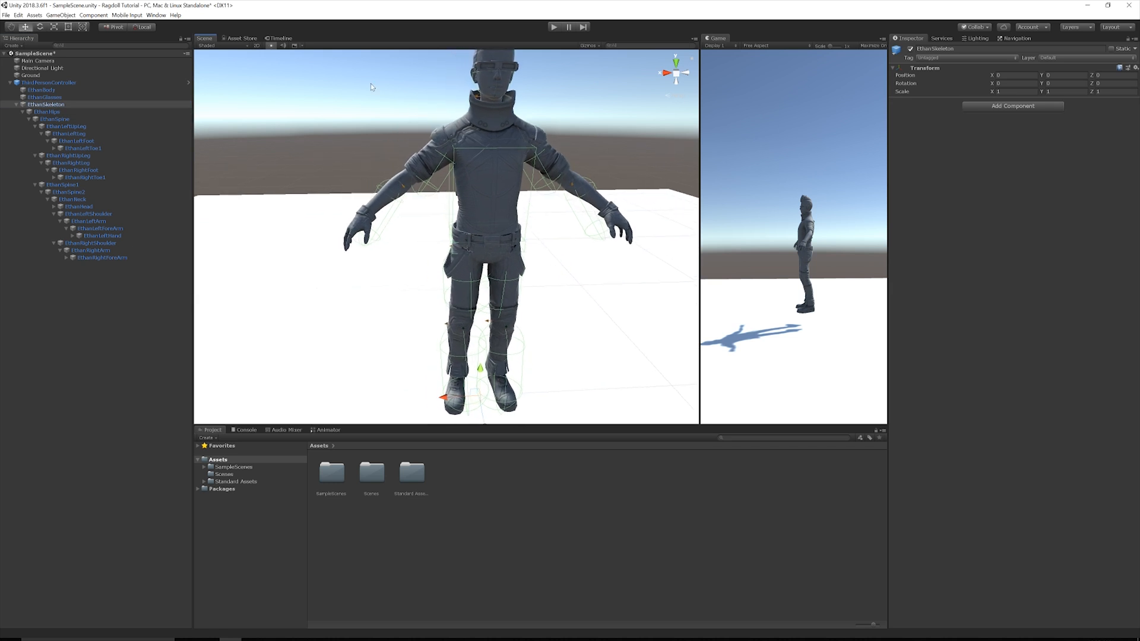
pyautogui.moveTo(360, 164)
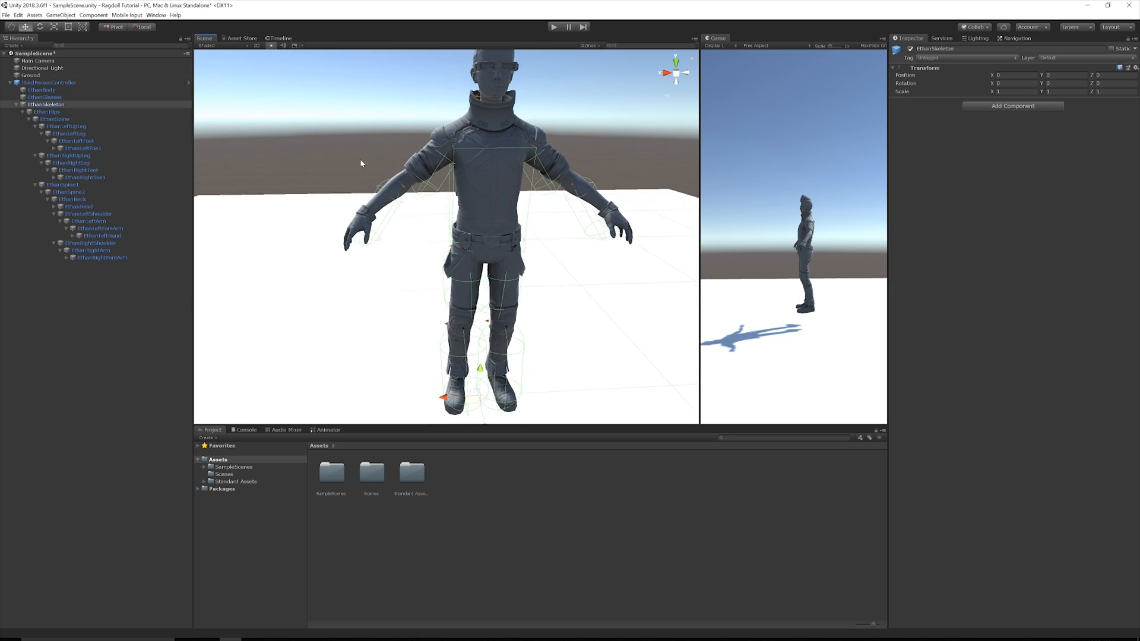
pyautogui.click(48, 112)
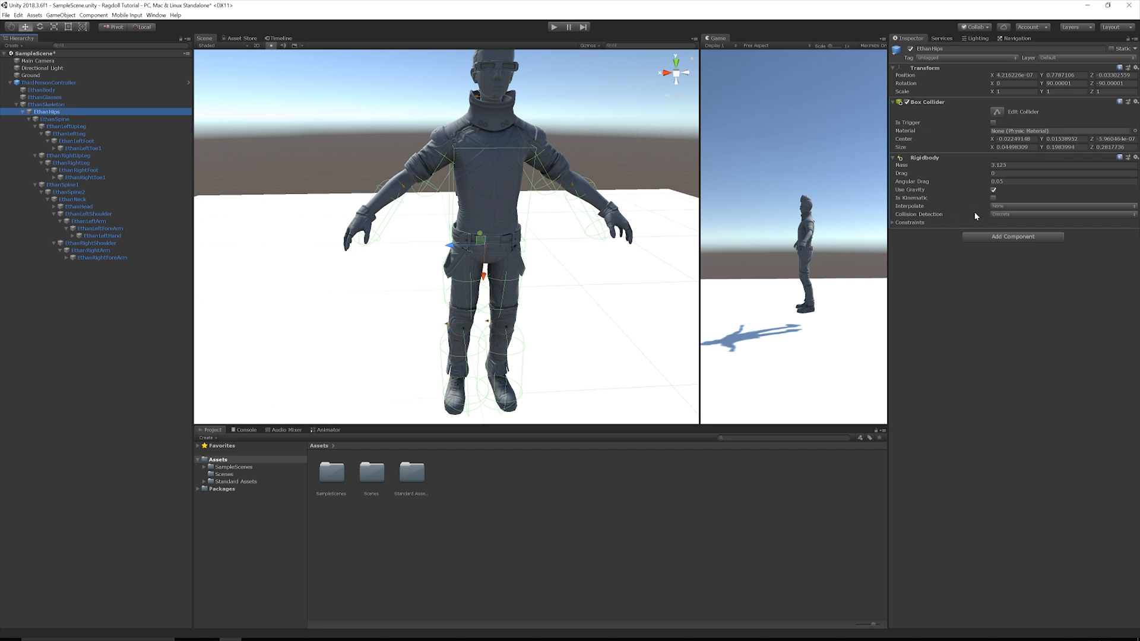
pyautogui.click(65, 126)
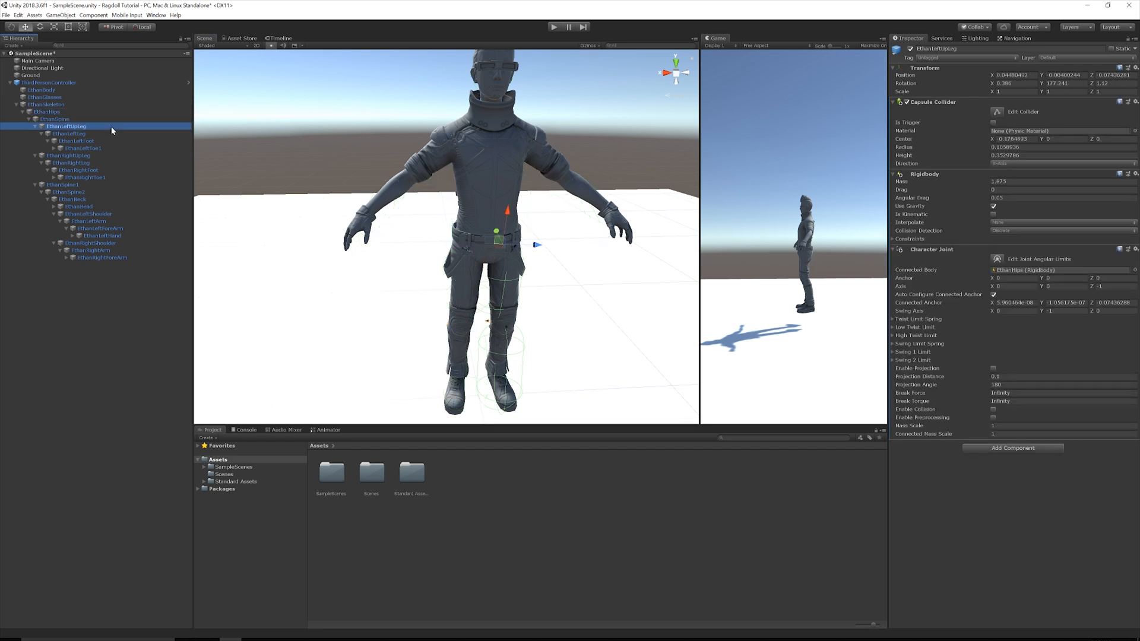
pyautogui.moveTo(988, 334)
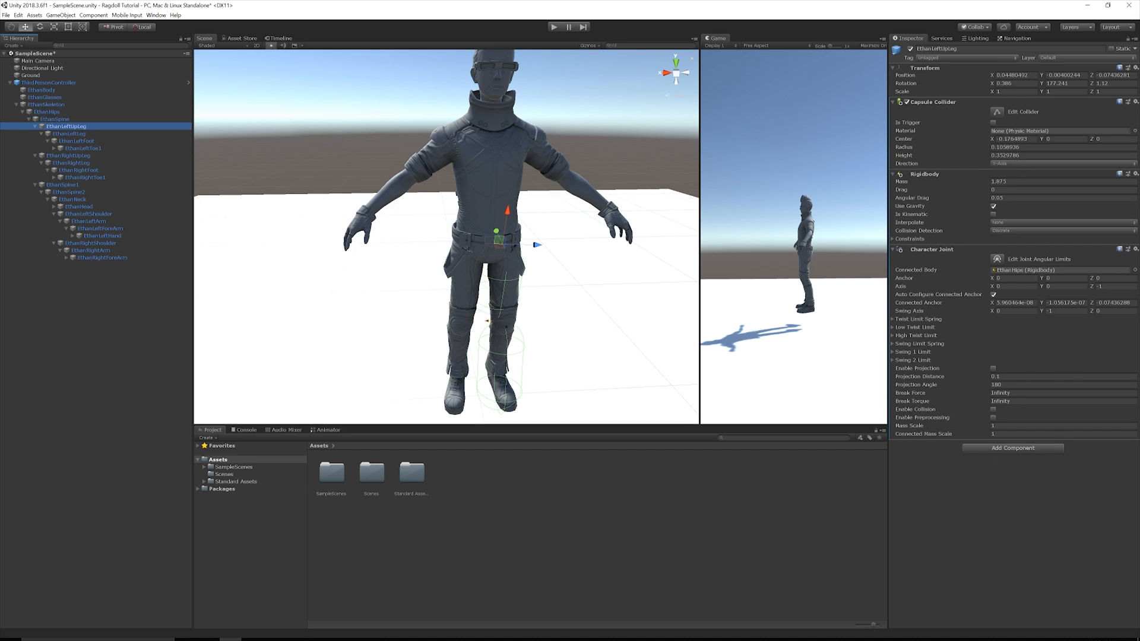
pyautogui.moveTo(1033, 197)
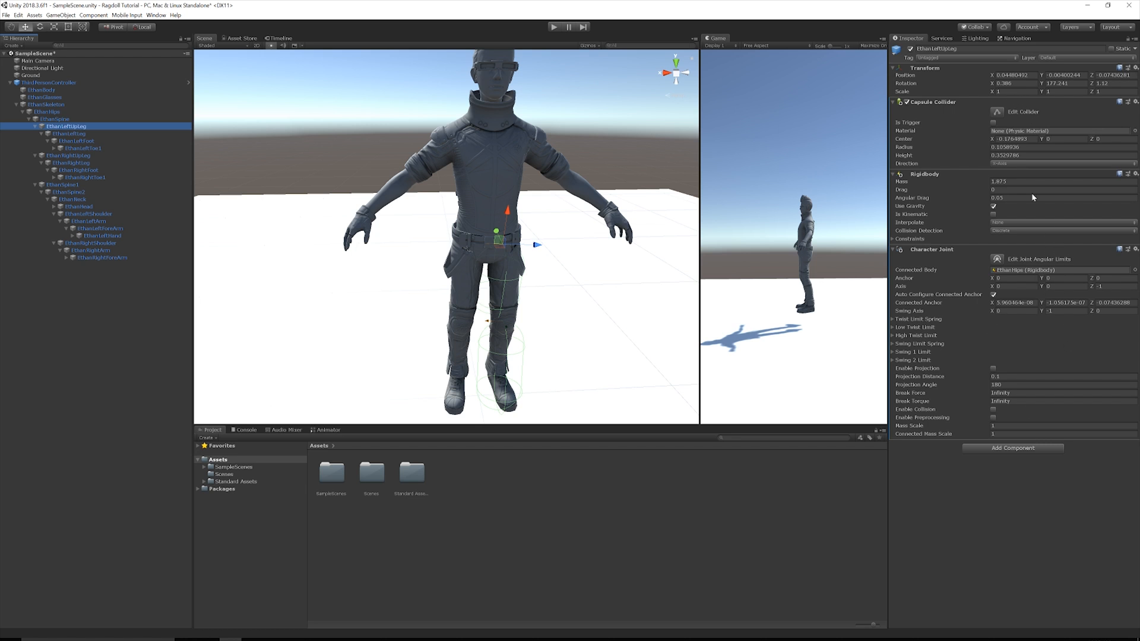
pyautogui.moveTo(287, 346)
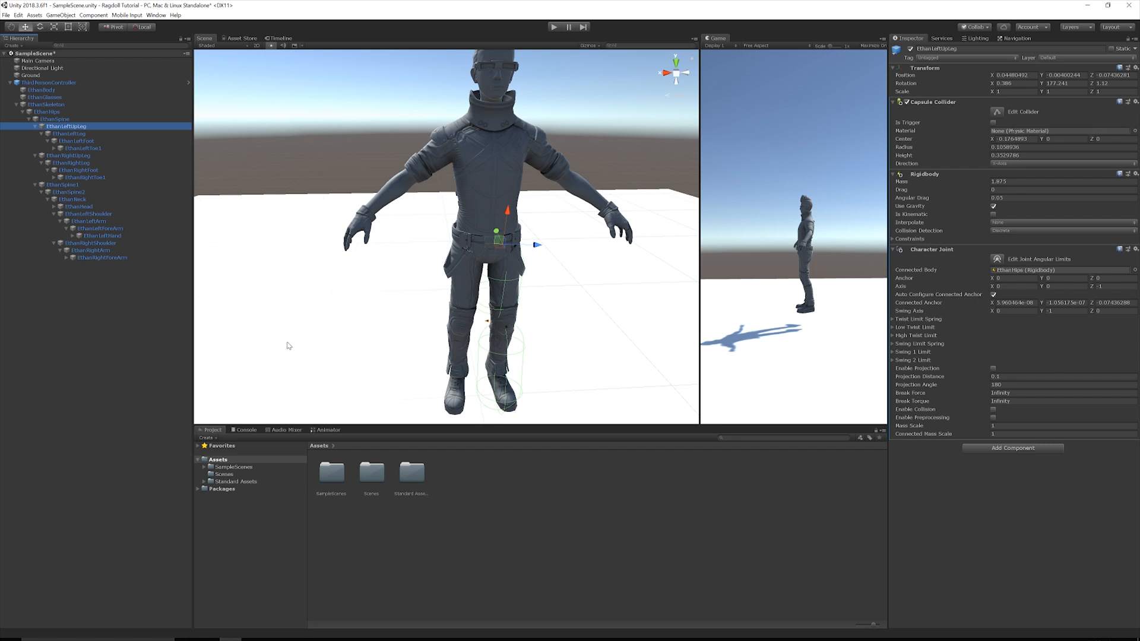
pyautogui.click(46, 104)
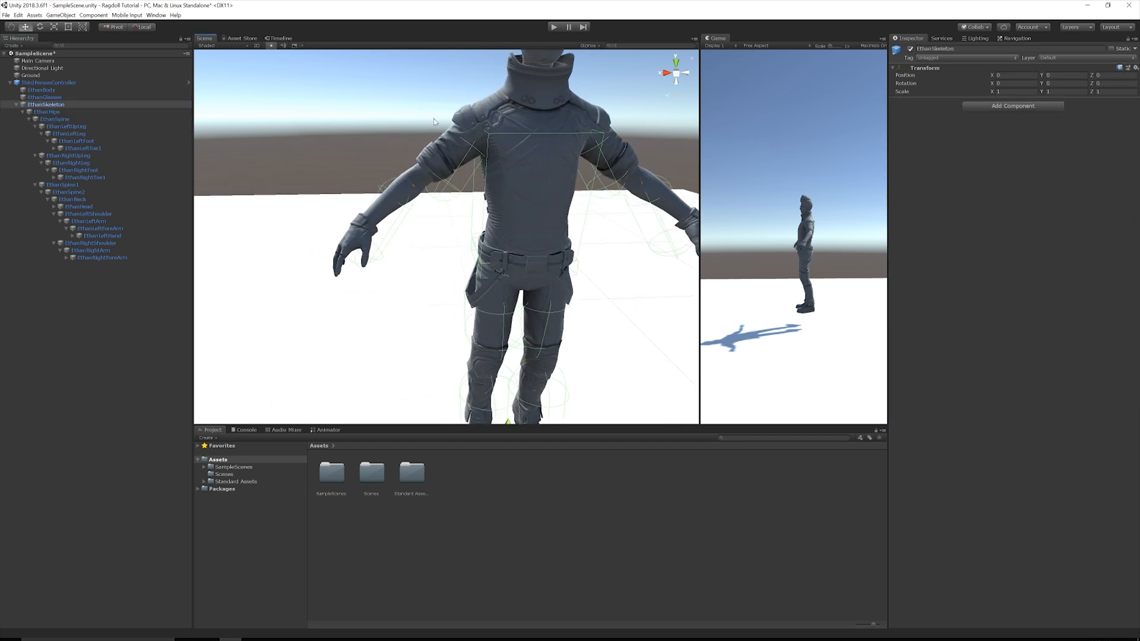
pyautogui.moveTo(568, 475)
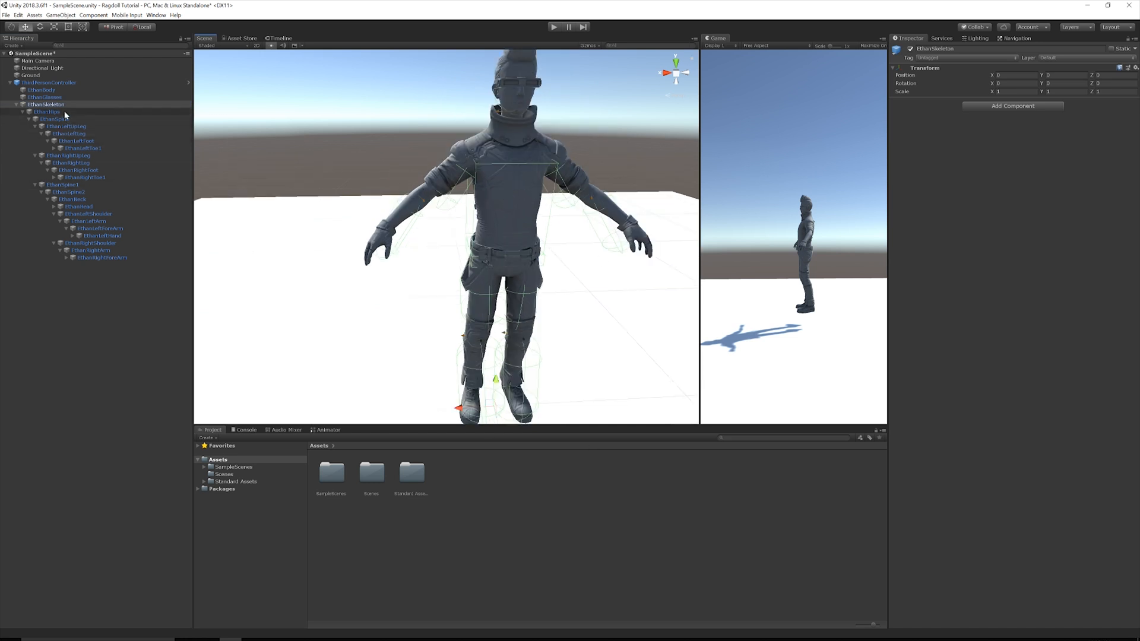
pyautogui.click(46, 112)
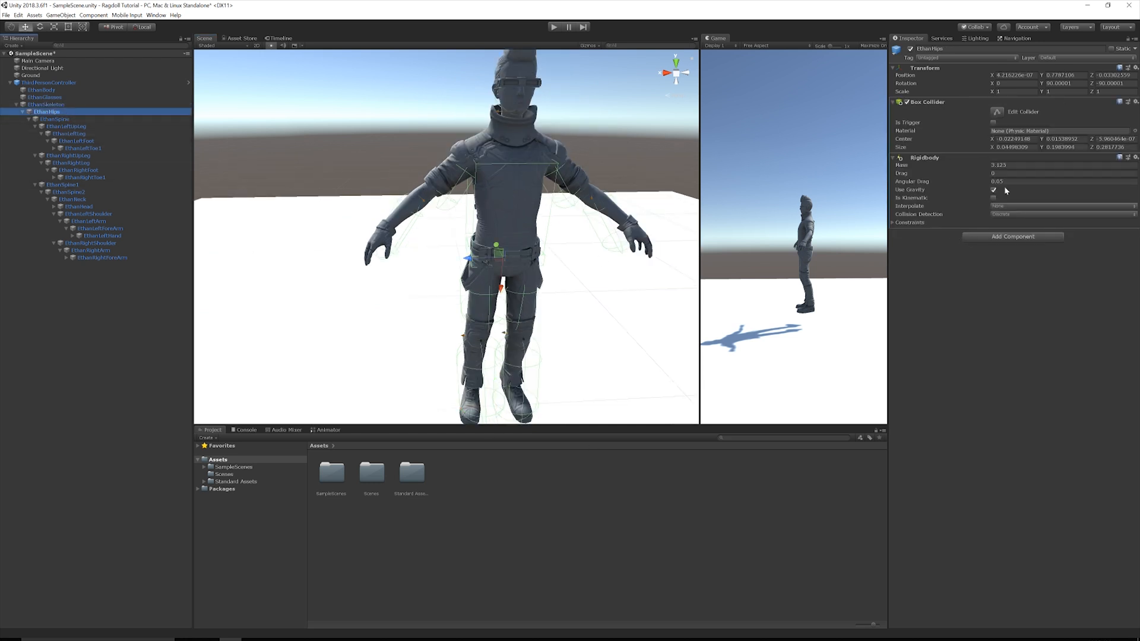
pyautogui.click(66, 126)
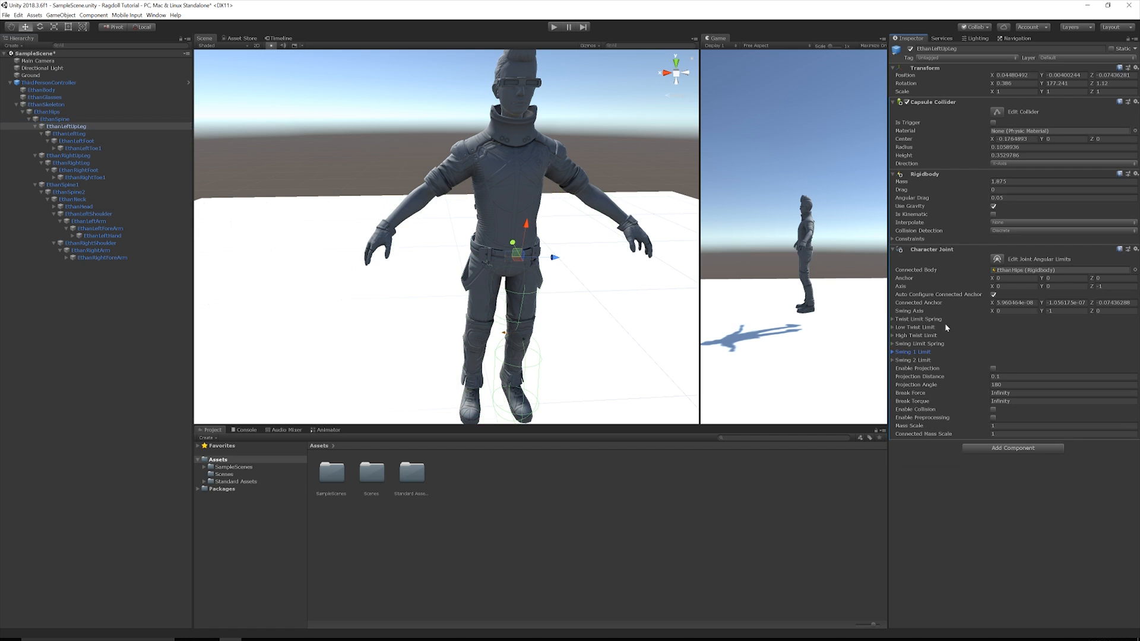
pyautogui.moveTo(958, 426)
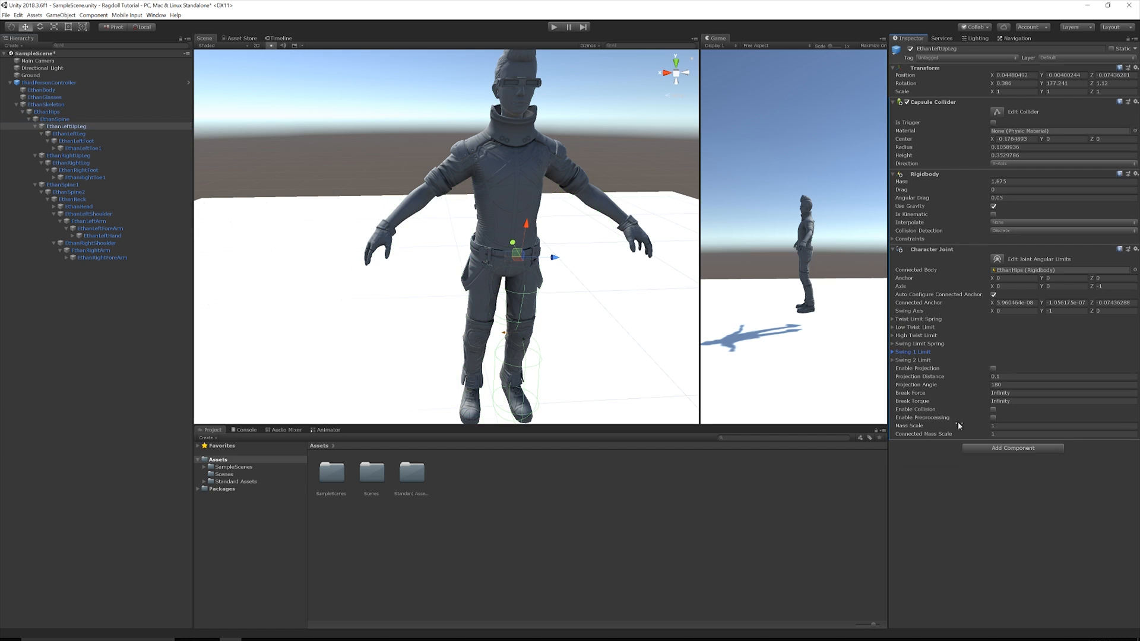
pyautogui.moveTo(588, 186)
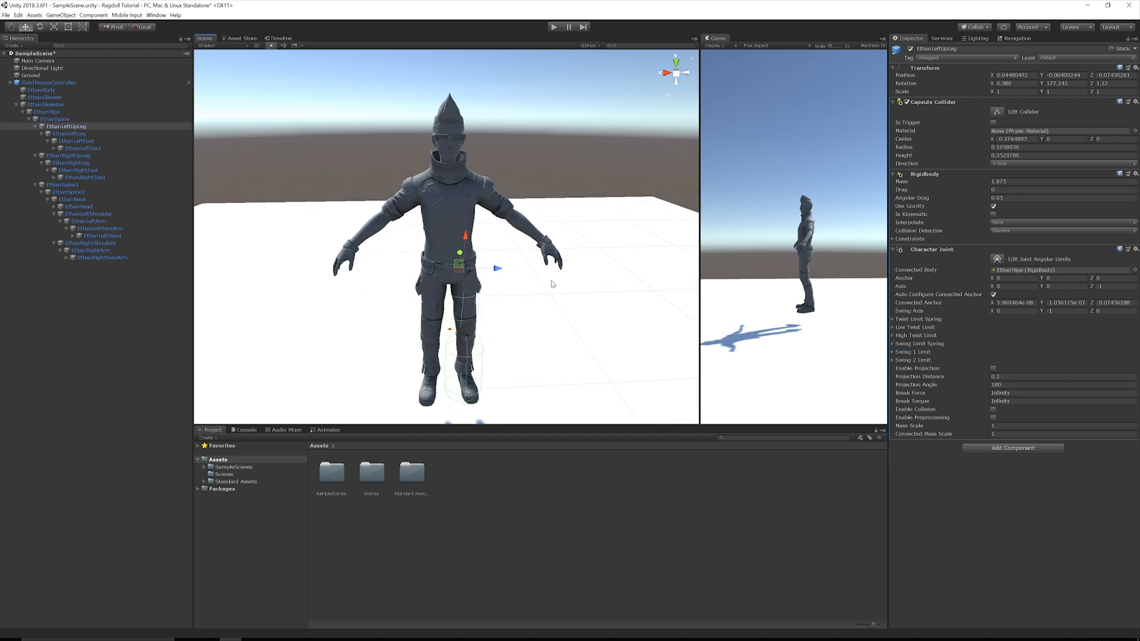
pyautogui.click(76, 140)
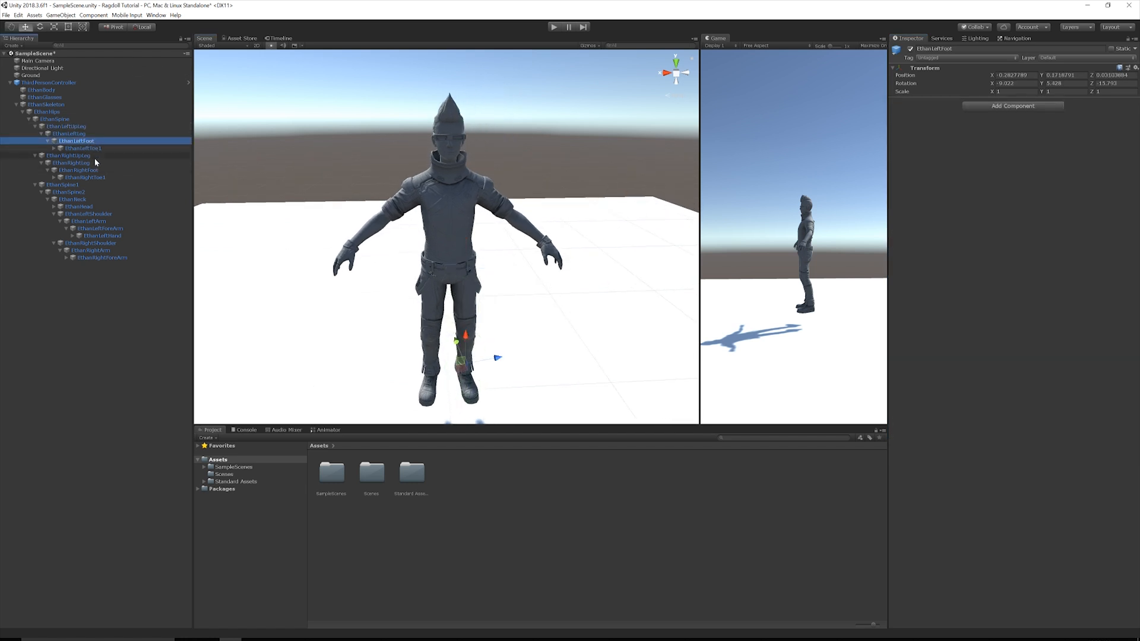
# Step: Select ThirdPersonController to review its Animator, Rigidbody, Capsule Collider and removed scripts
pyautogui.click(67, 155)
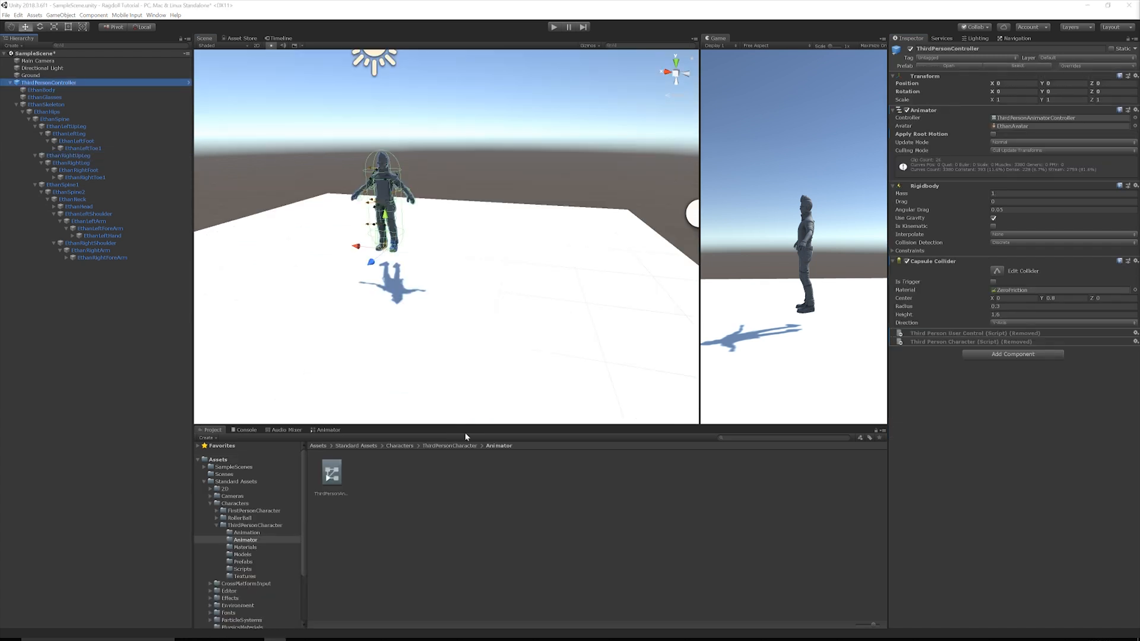
pyautogui.moveTo(975, 391)
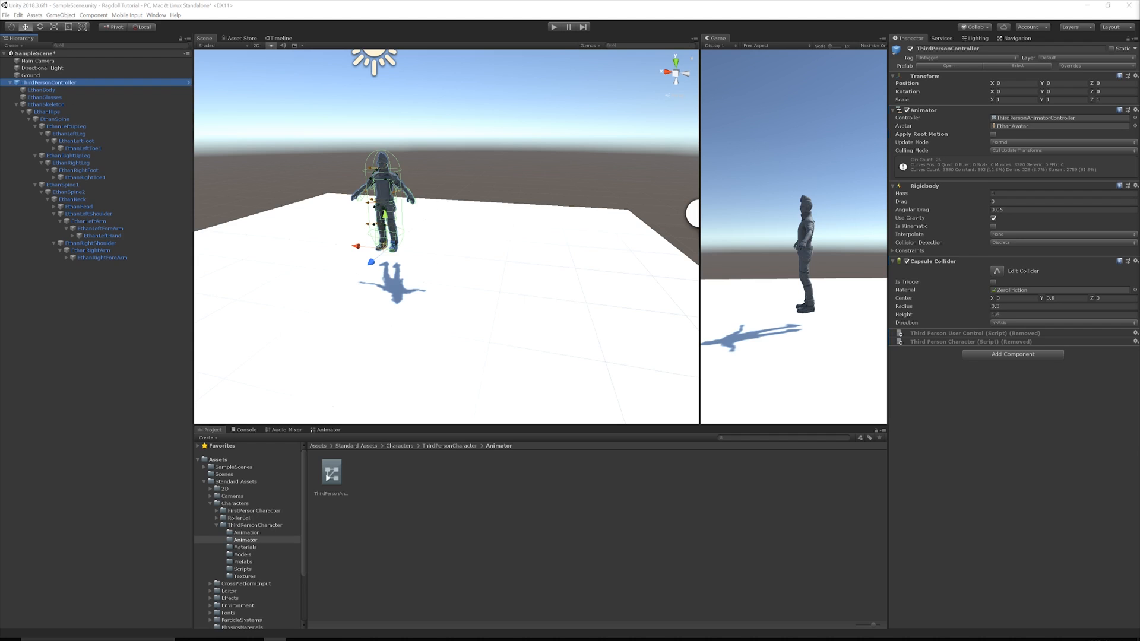
pyautogui.moveTo(949, 348)
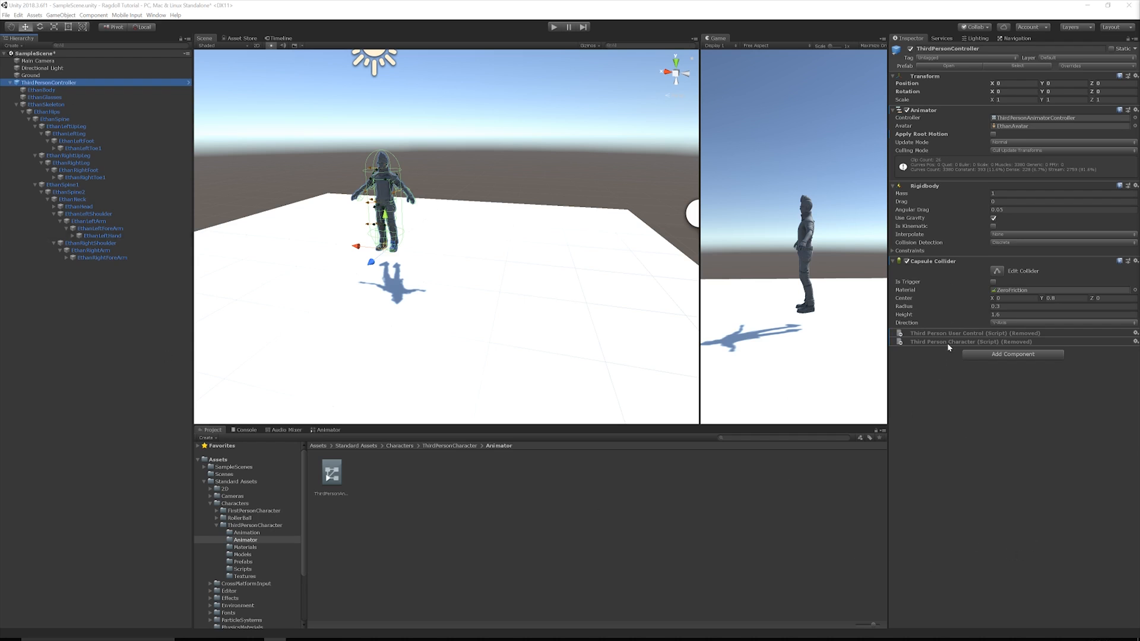
pyautogui.moveTo(1023, 395)
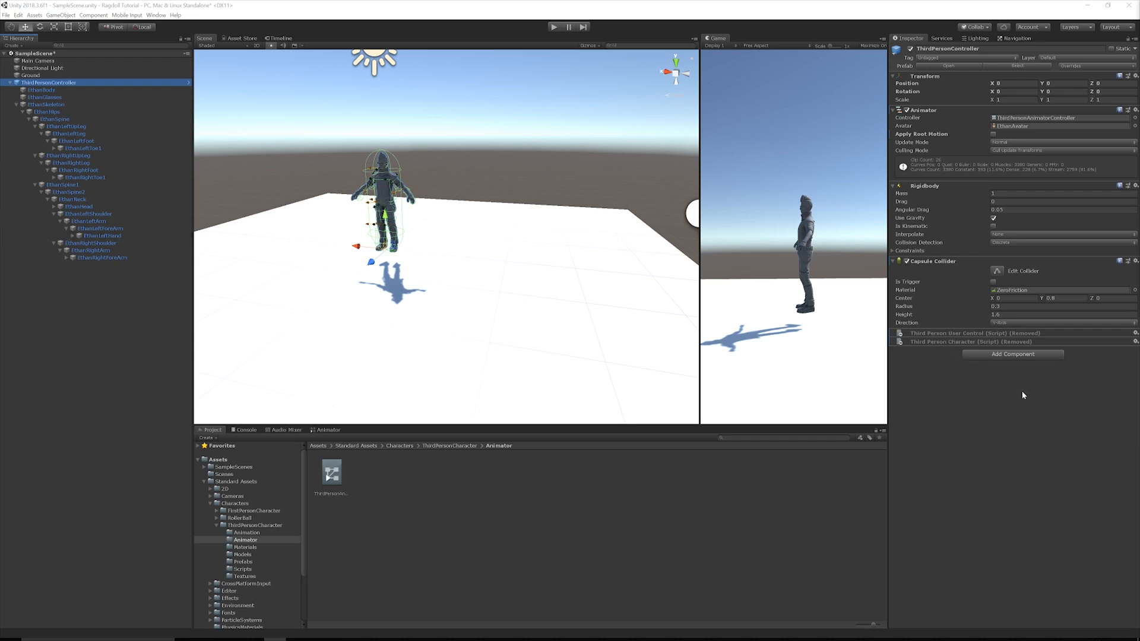
pyautogui.moveTo(938, 117)
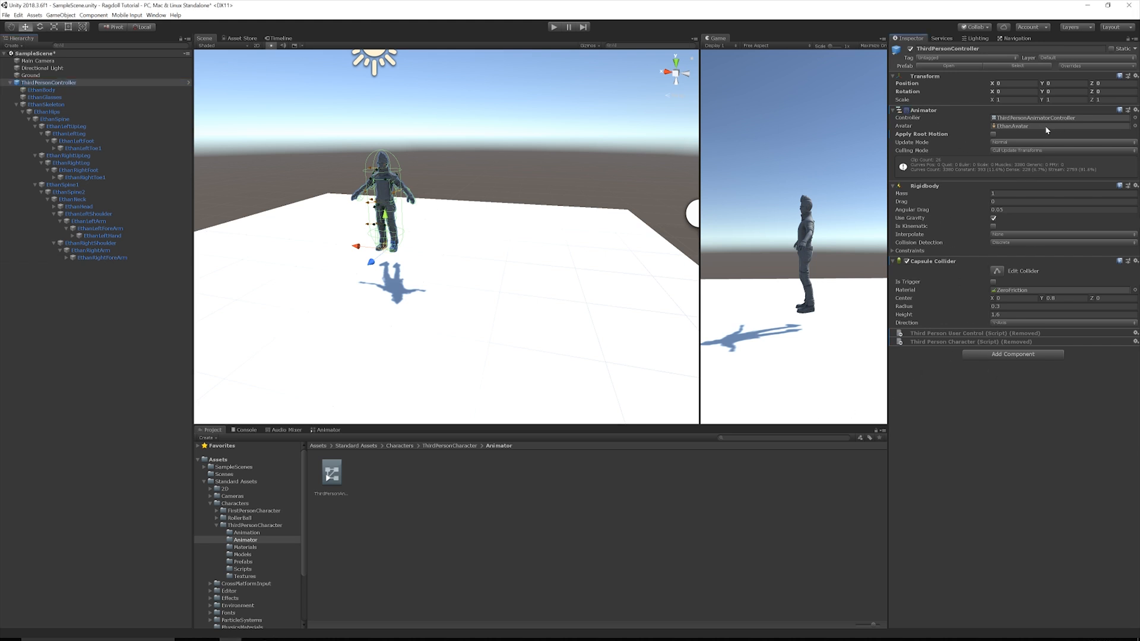
pyautogui.moveTo(582, 166)
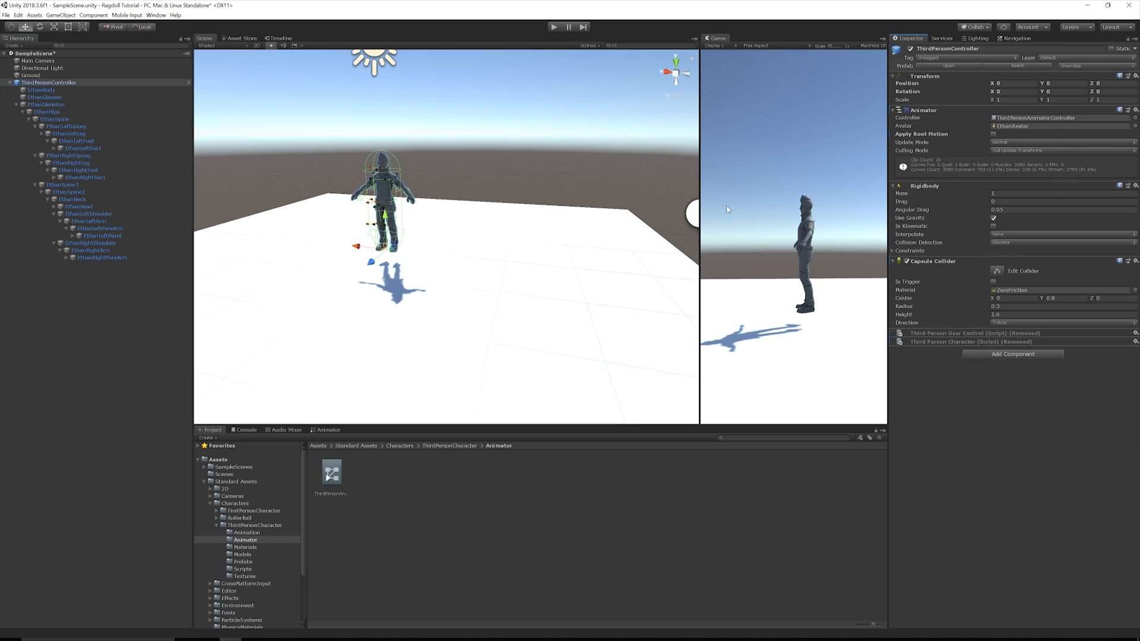
pyautogui.moveTo(728, 29)
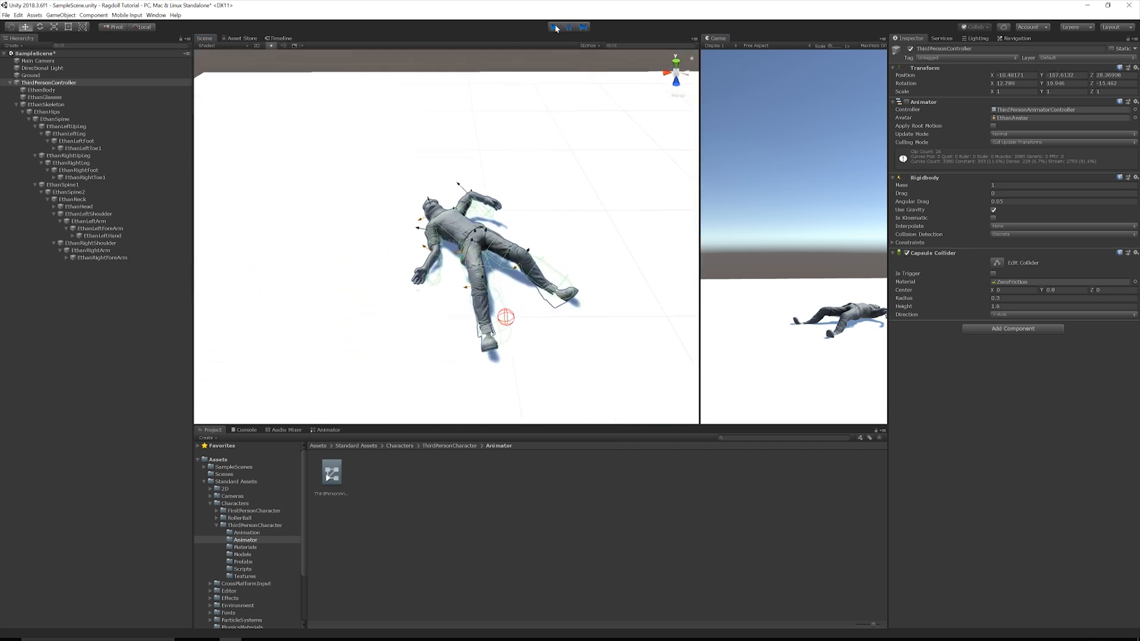
pyautogui.click(554, 27)
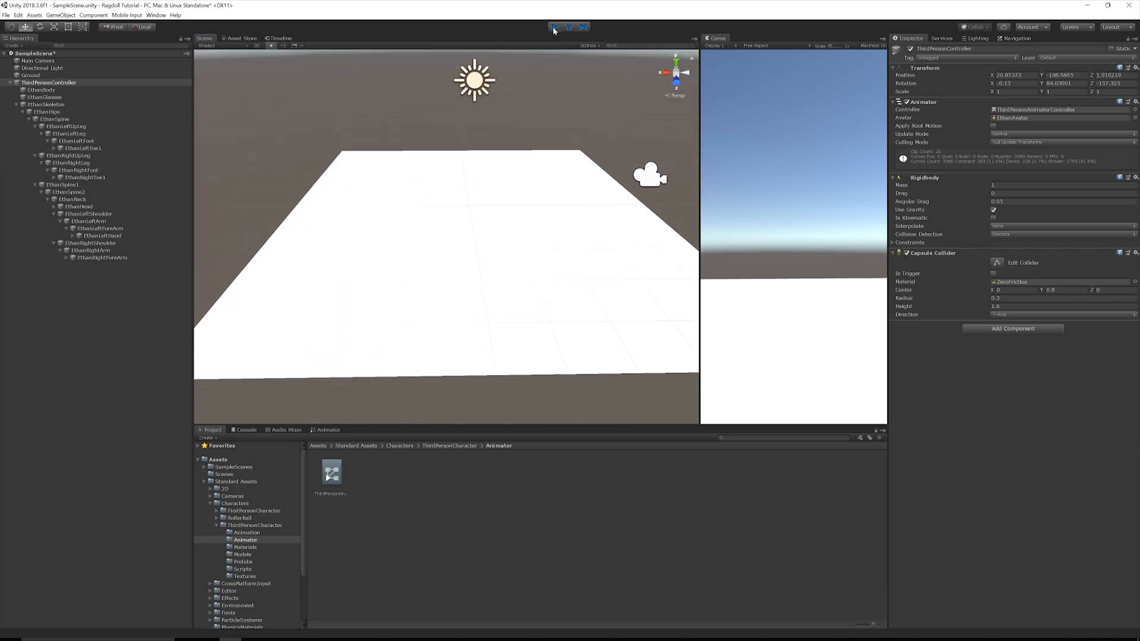
pyautogui.click(554, 27)
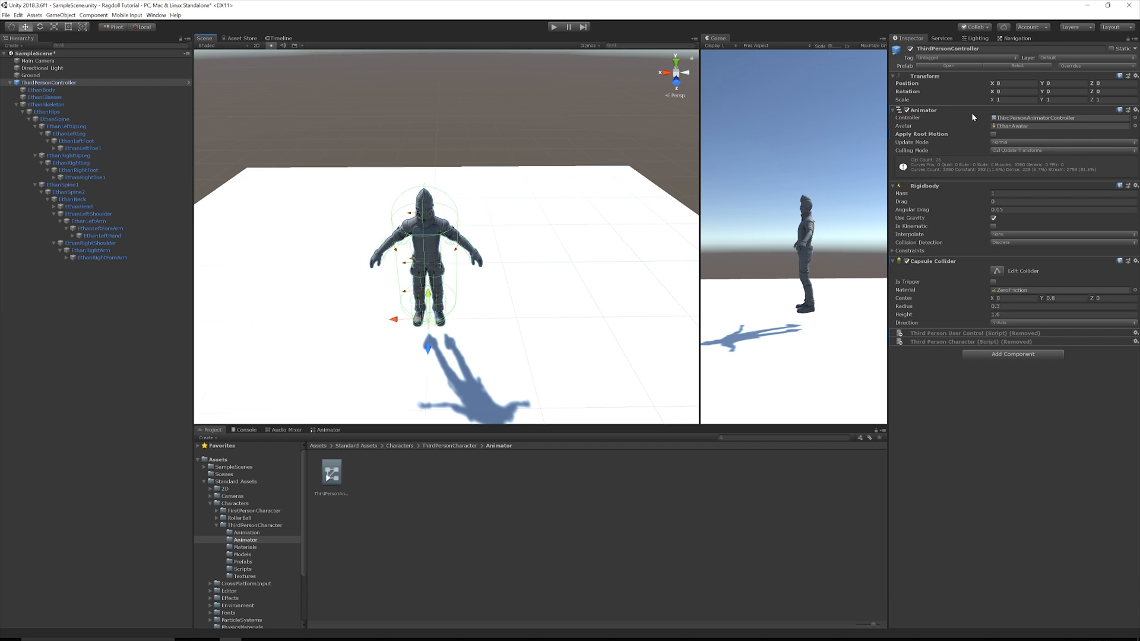
pyautogui.moveTo(1043, 227)
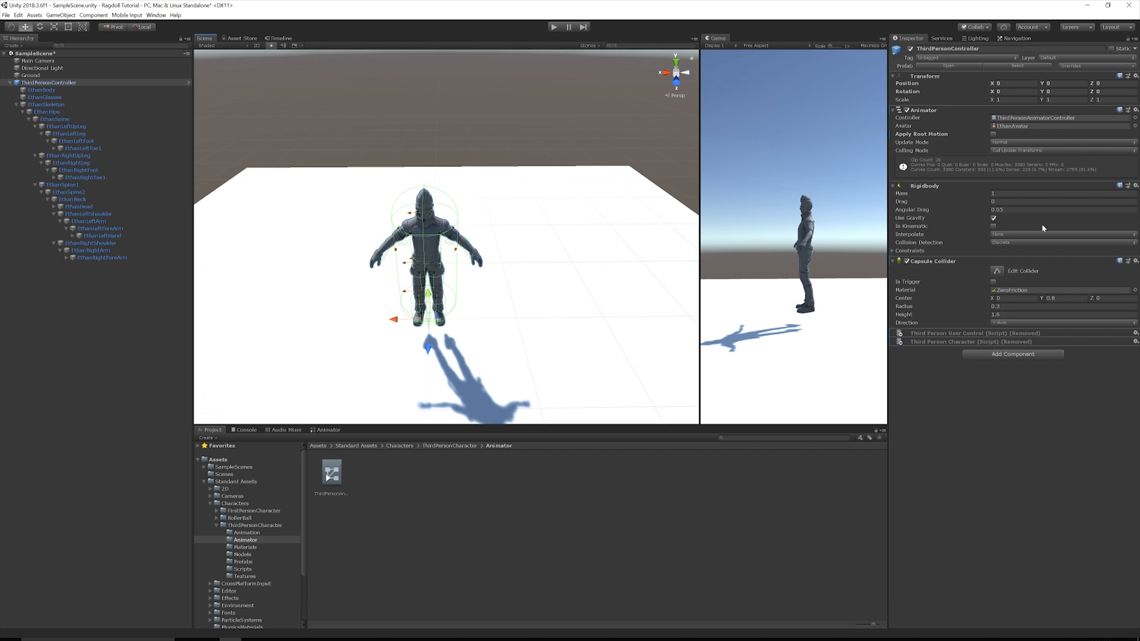
pyautogui.moveTo(1043, 228)
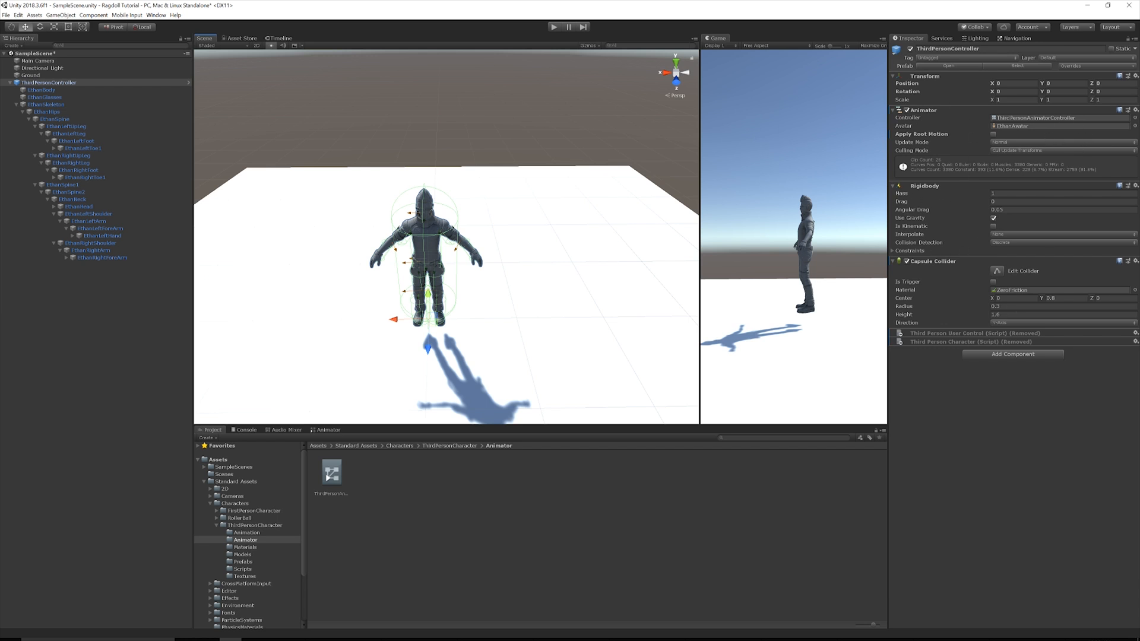
pyautogui.moveTo(405, 431)
pyautogui.write('RagdollController')
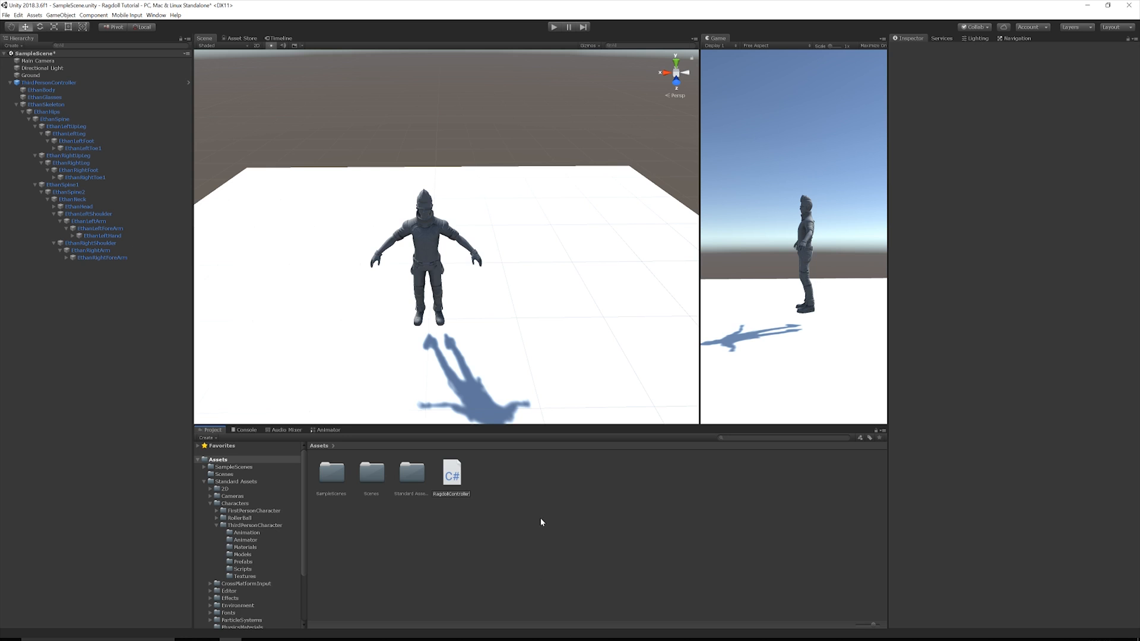
# Step: Name the new script RagdollController, attach it to ThirdPersonController, and open it for editing
pyautogui.click(450, 473)
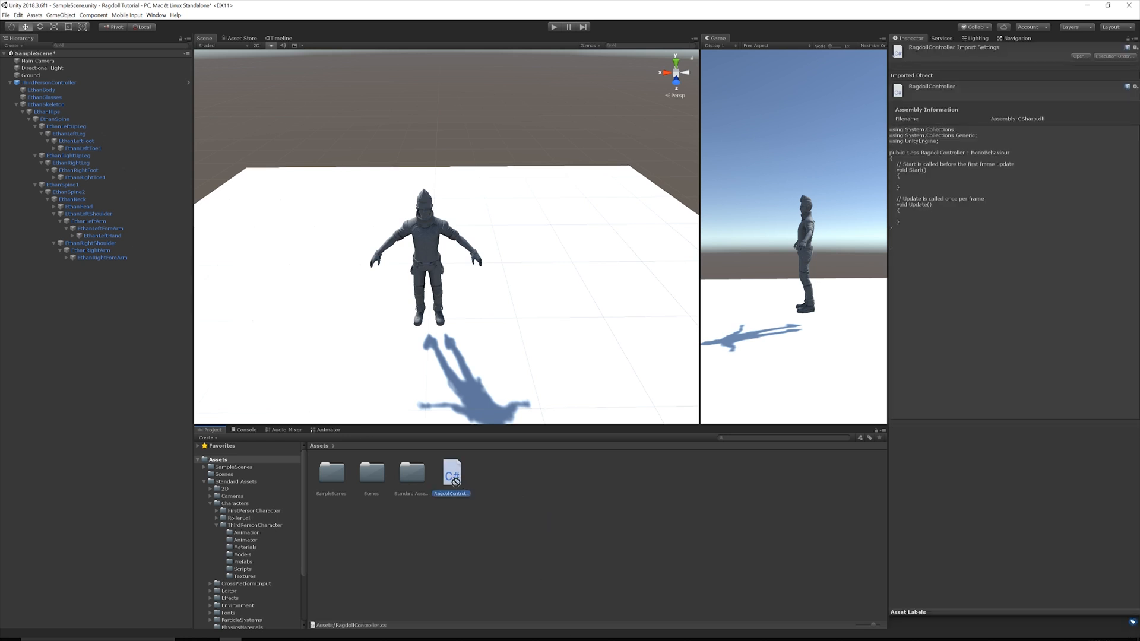
pyautogui.click(49, 82)
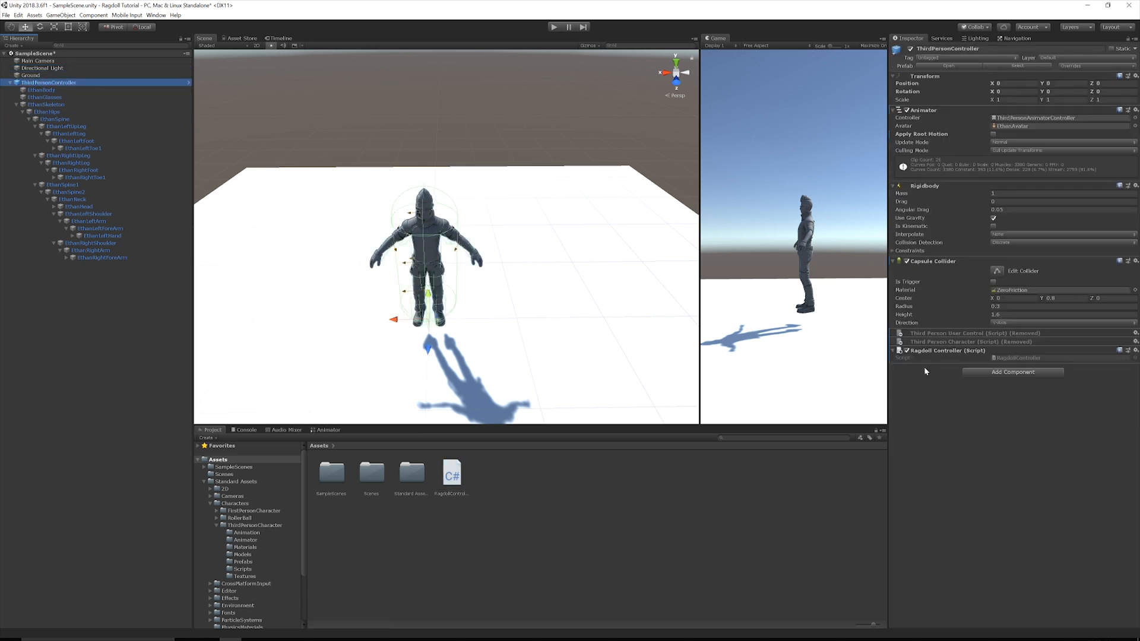
pyautogui.moveTo(547, 66)
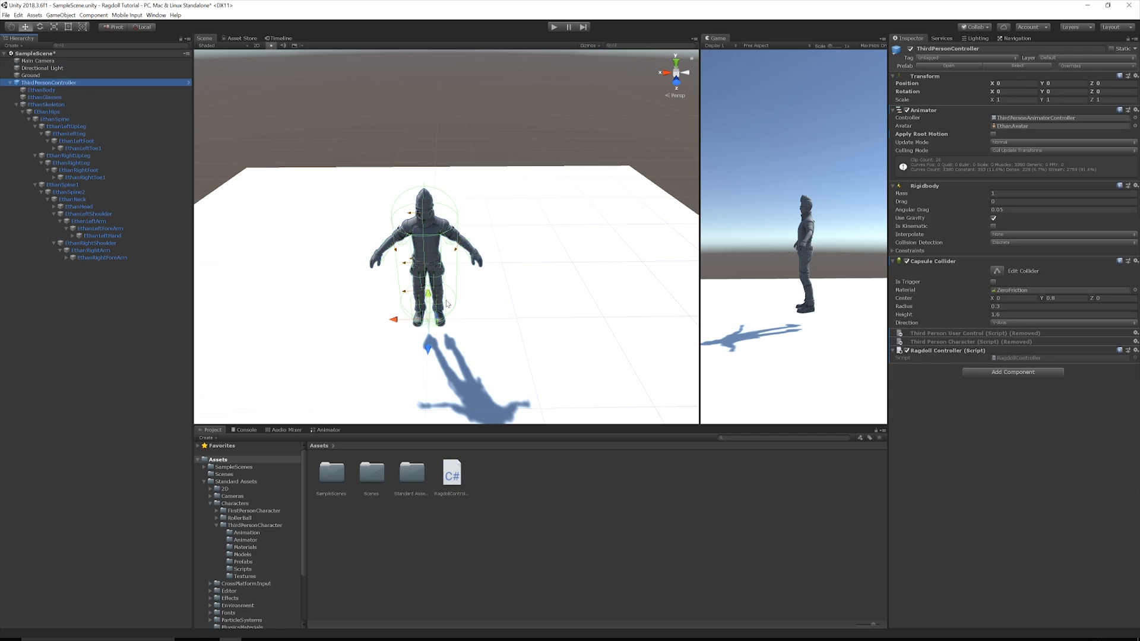
pyautogui.click(452, 473)
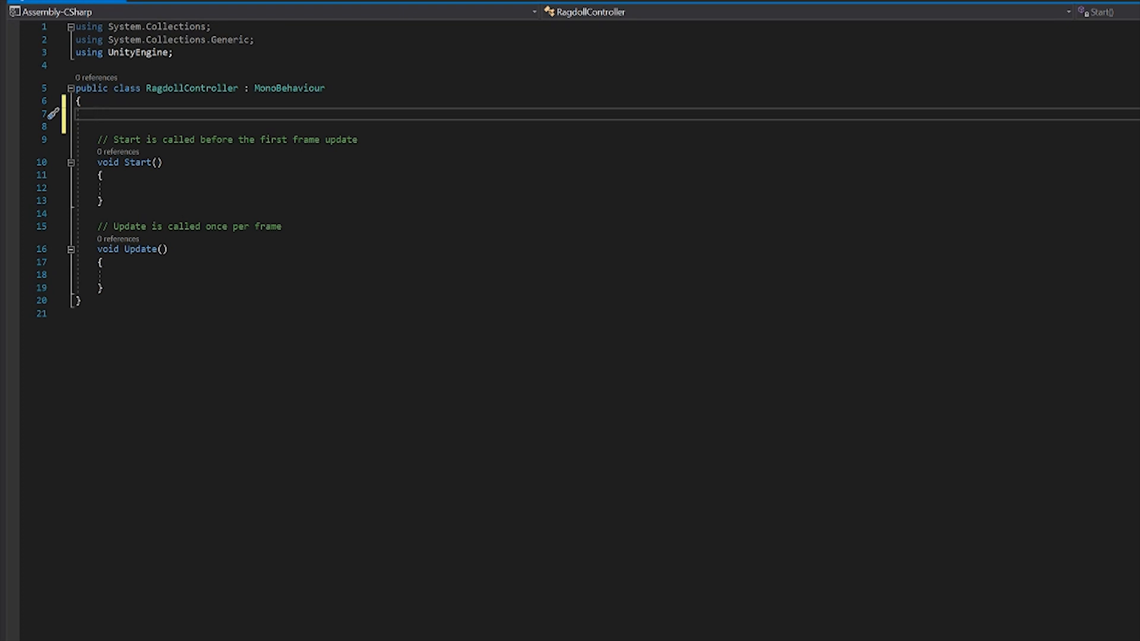
# Step: Declare private List<Vector3> childPositions and List<Quaternion> childRotations fields
pyautogui.write('private')
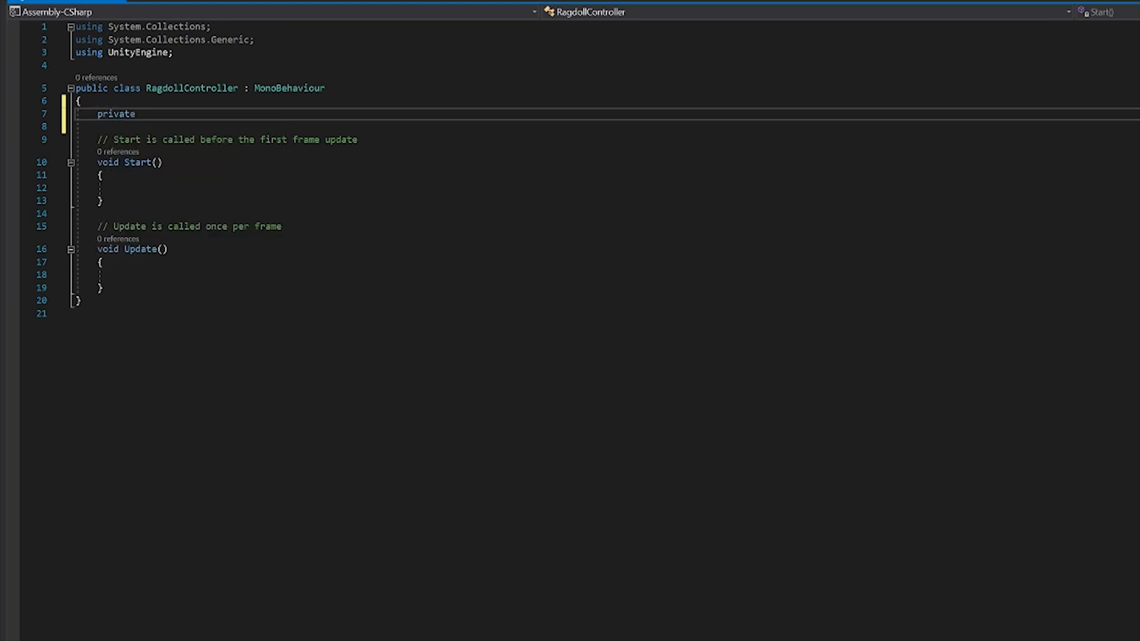
pyautogui.write('List<>')
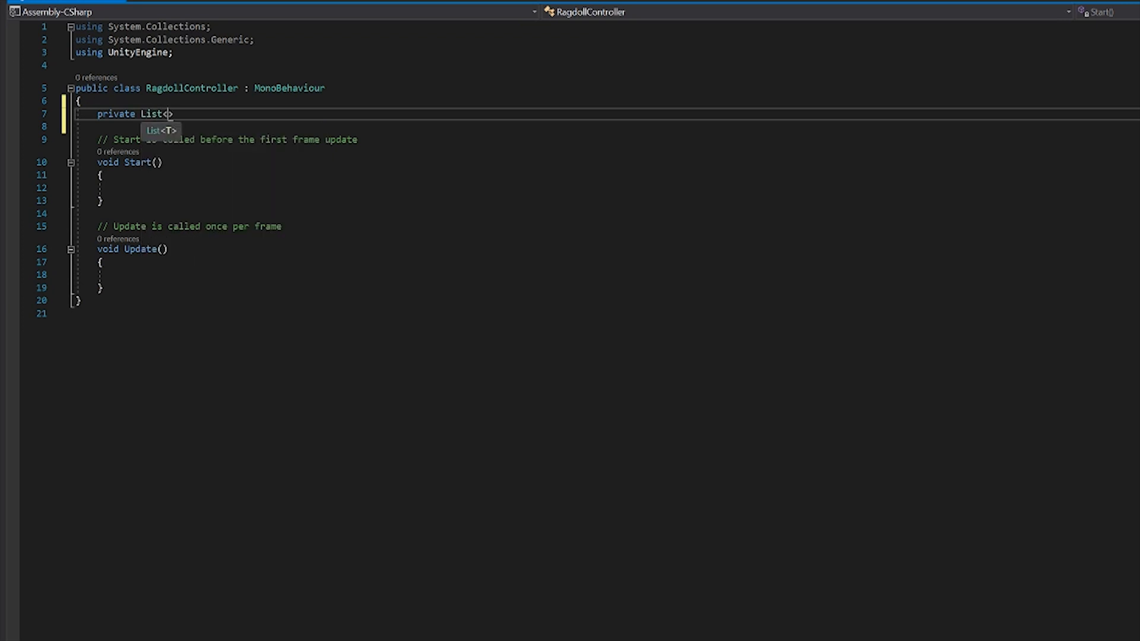
pyautogui.write('Vector3')
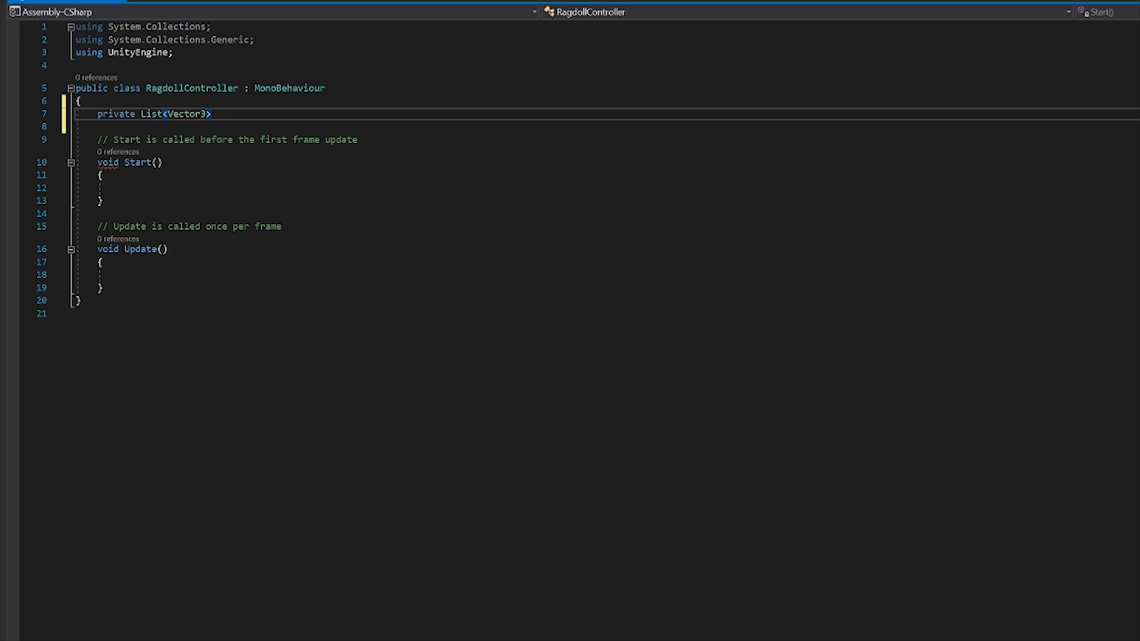
pyautogui.write('childPositions;')
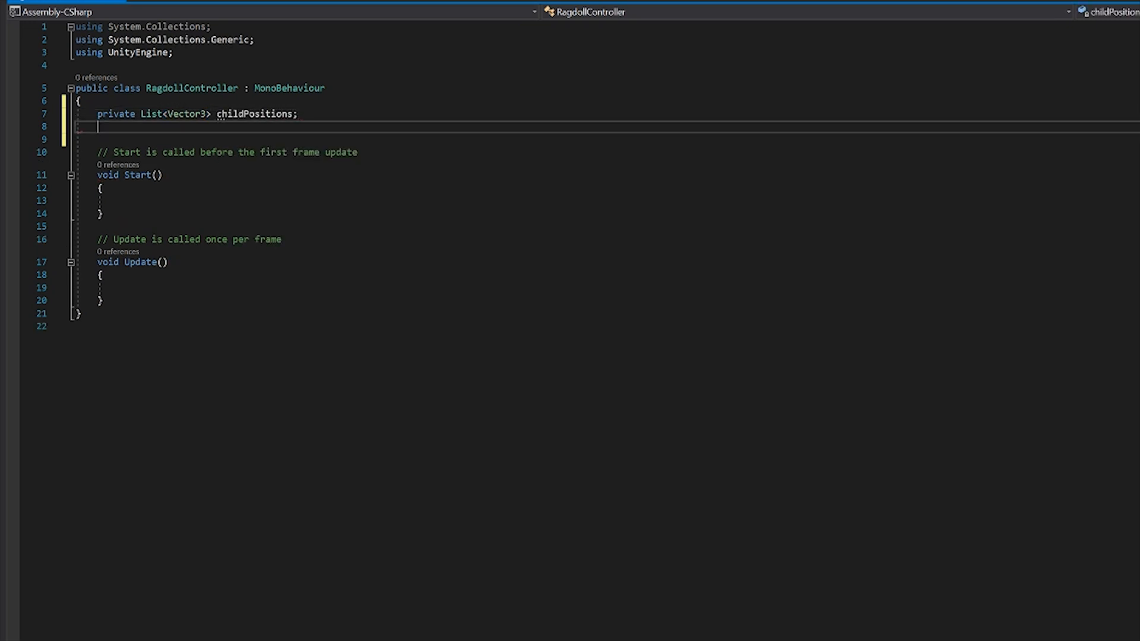
pyautogui.write('private')
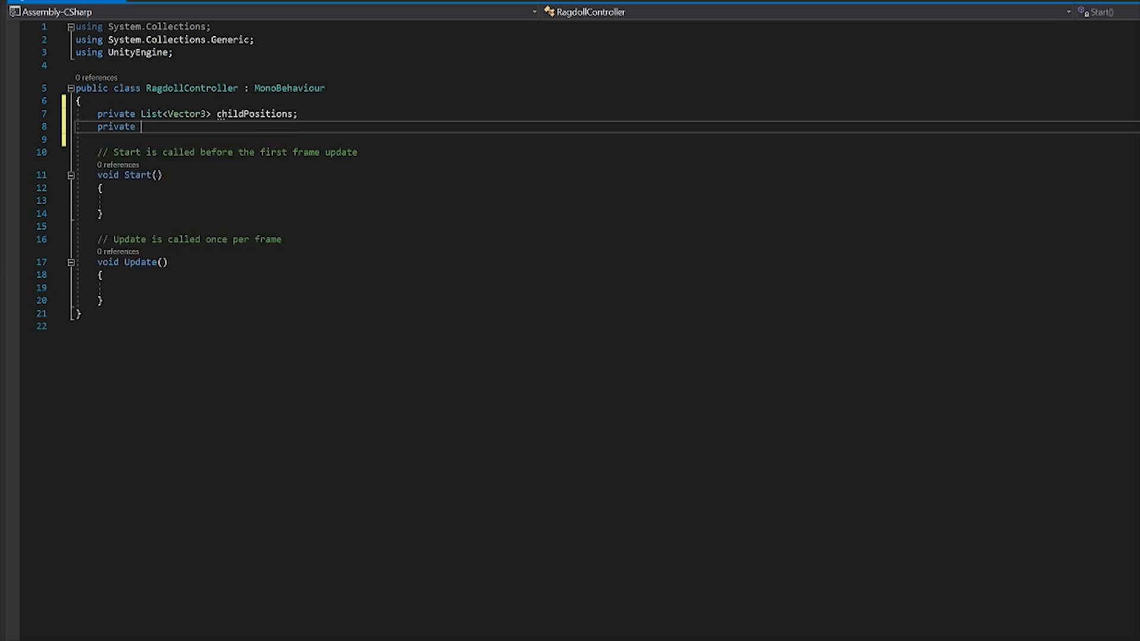
pyautogui.write('List<>')
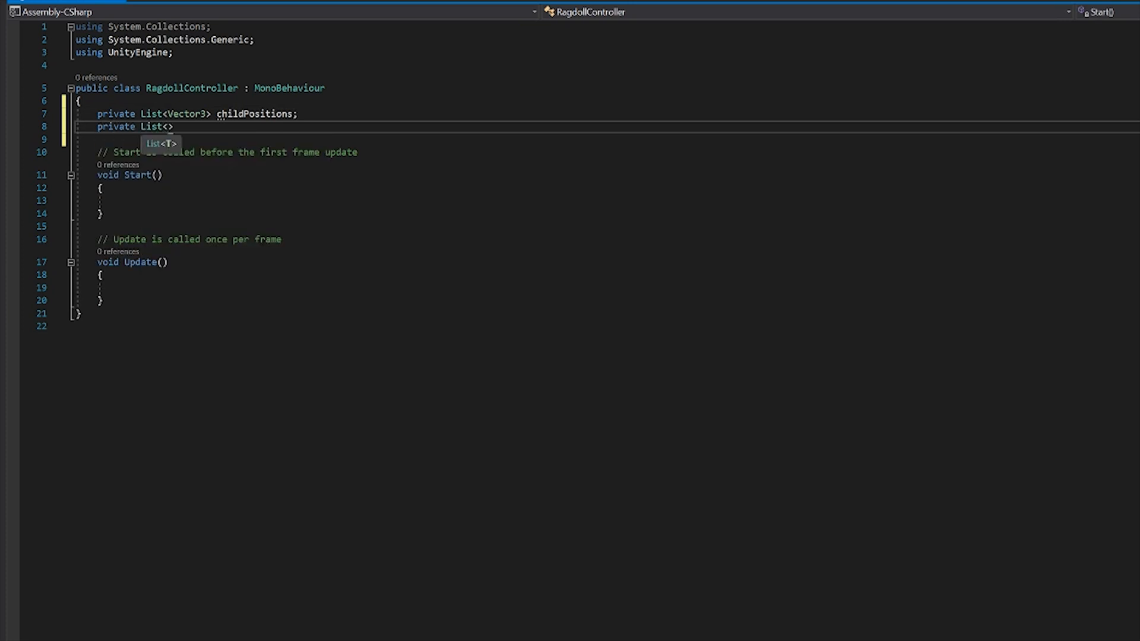
pyautogui.write('Quaternion')
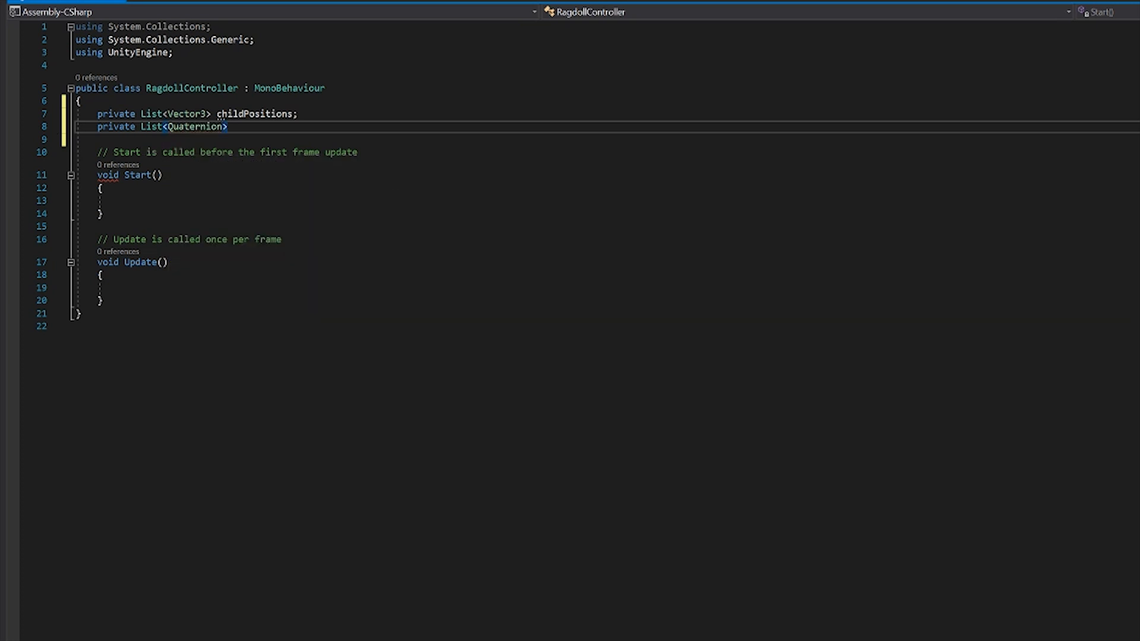
pyautogui.write('child')
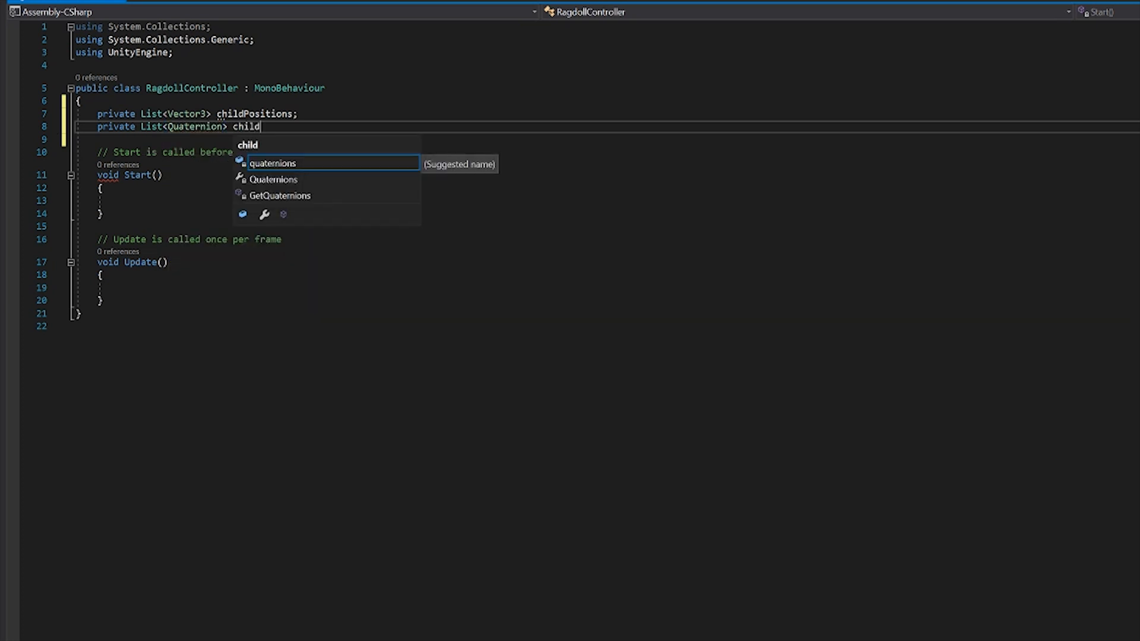
pyautogui.write('Rotations;')
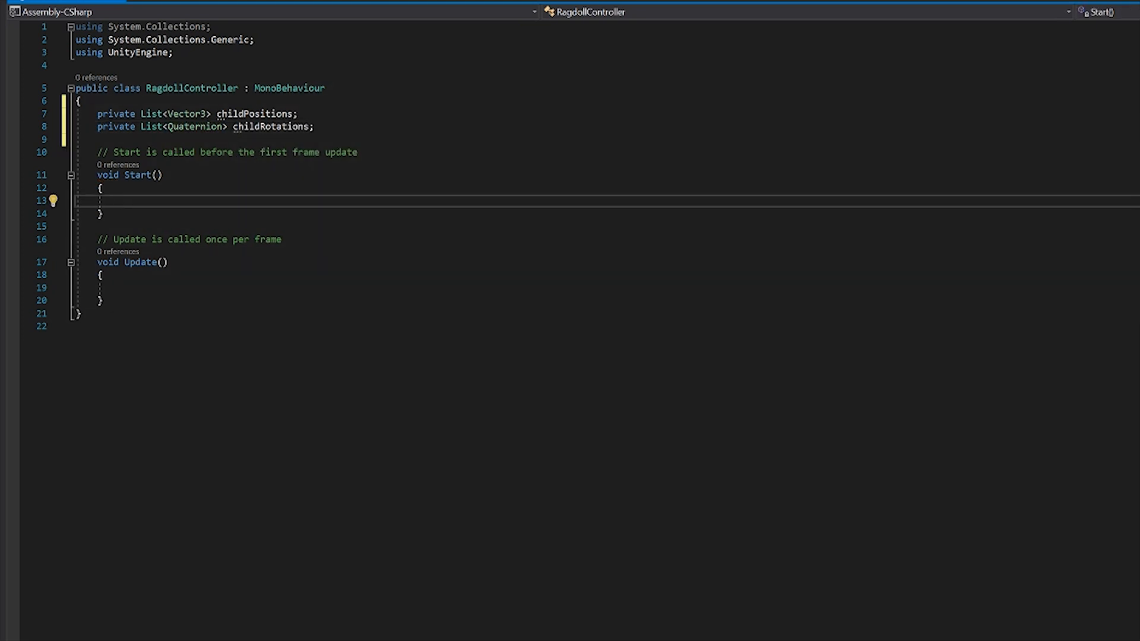
# Step: In Start, initialize childPositions and childRotations as new empty lists
pyautogui.write('childPositions')
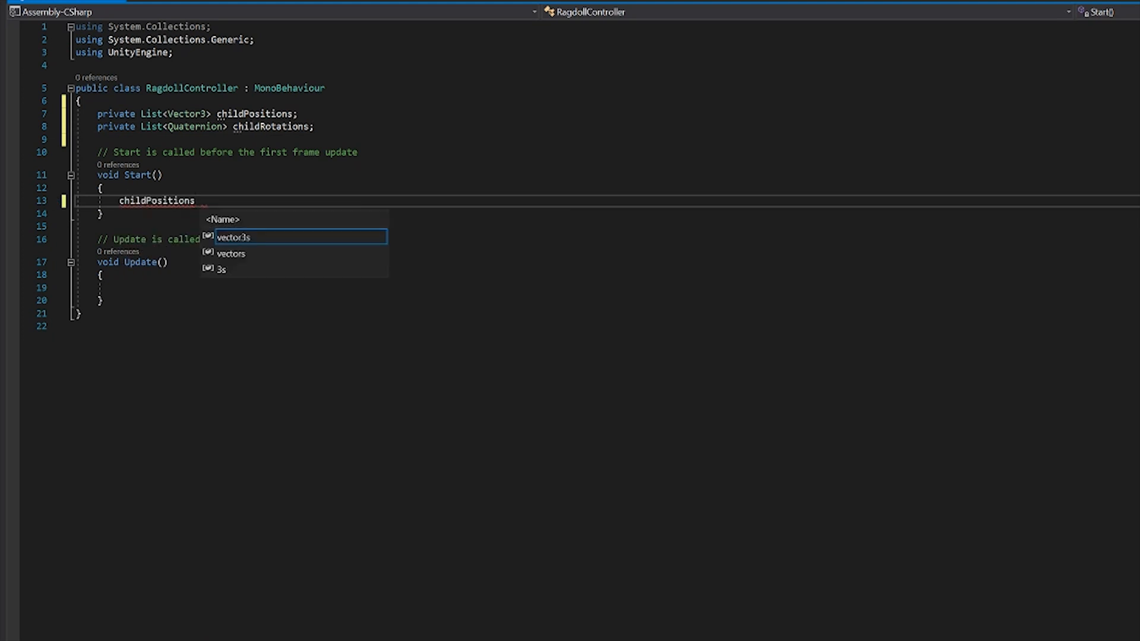
pyautogui.write('= new List<Vector3>(')
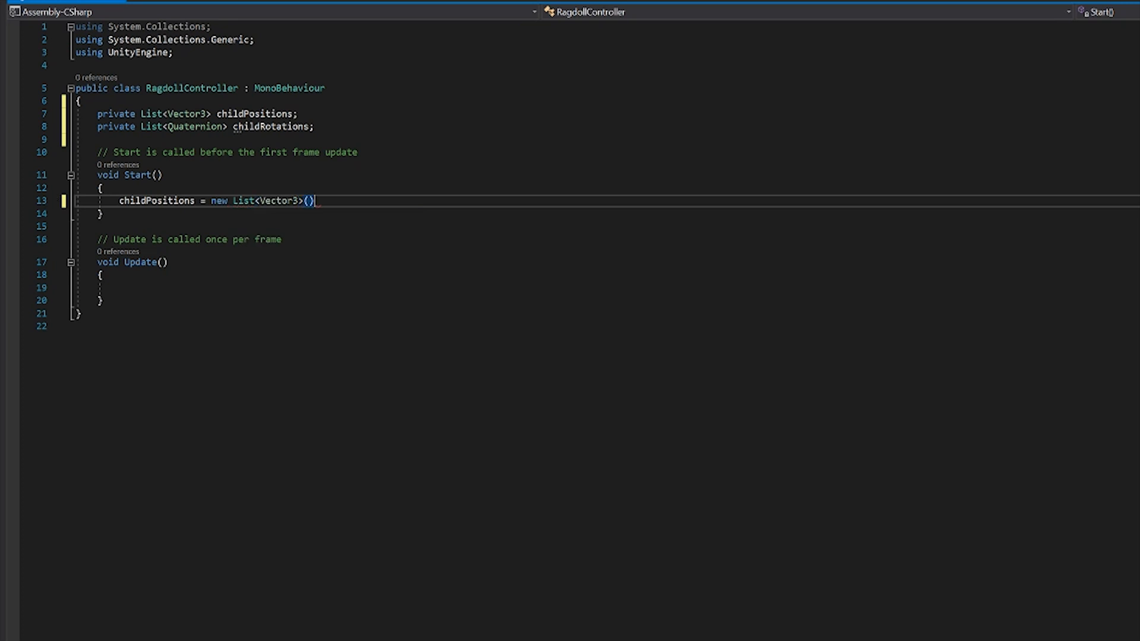
pyautogui.write('childRotations')
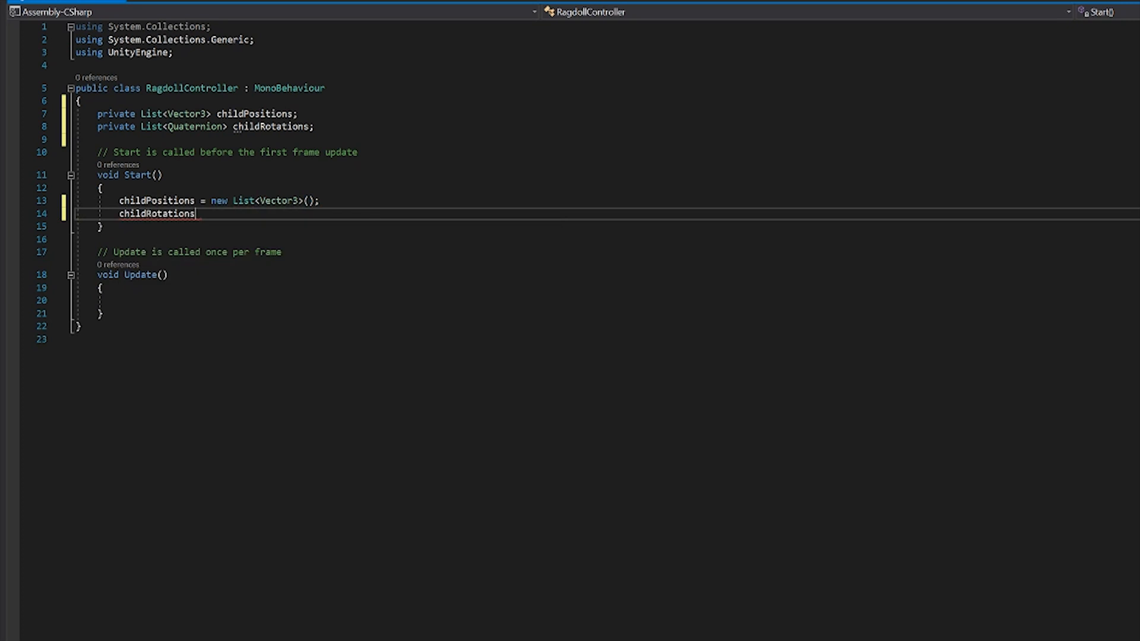
pyautogui.write('= new List<Quaternion>')
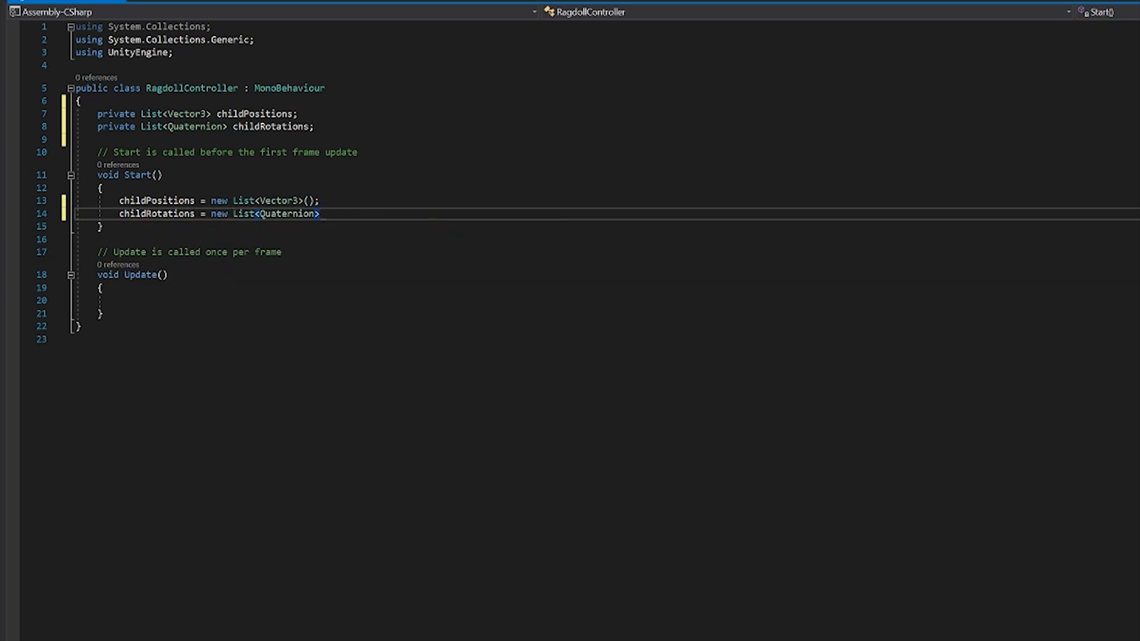
pyautogui.write('();')
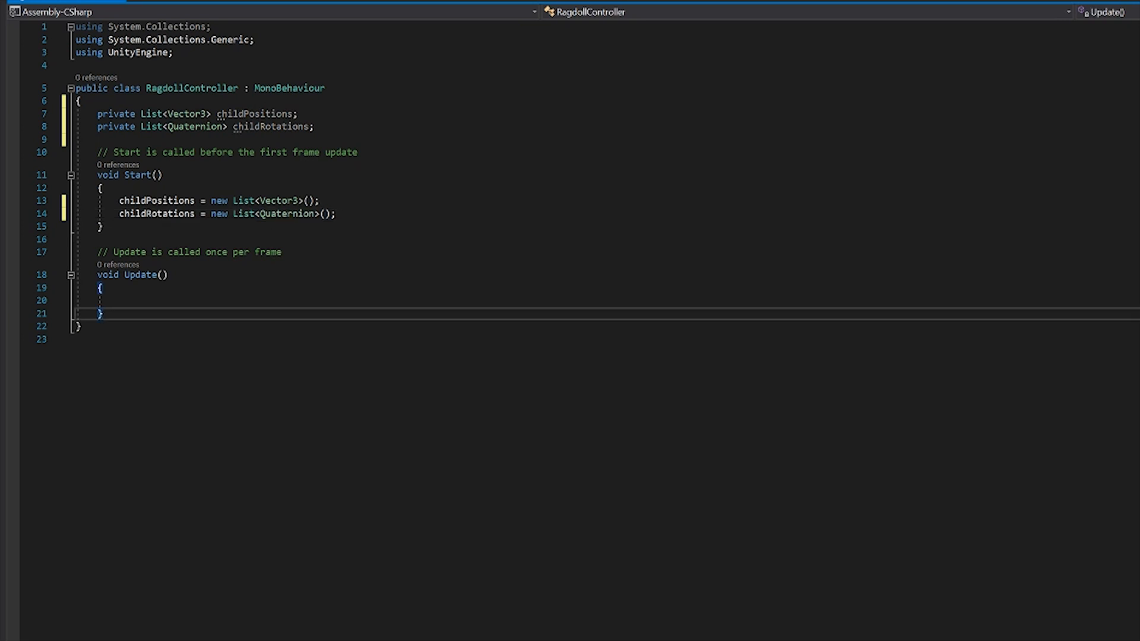
# Step: Add an empty private GetTPose() method
pyautogui.write('private void')
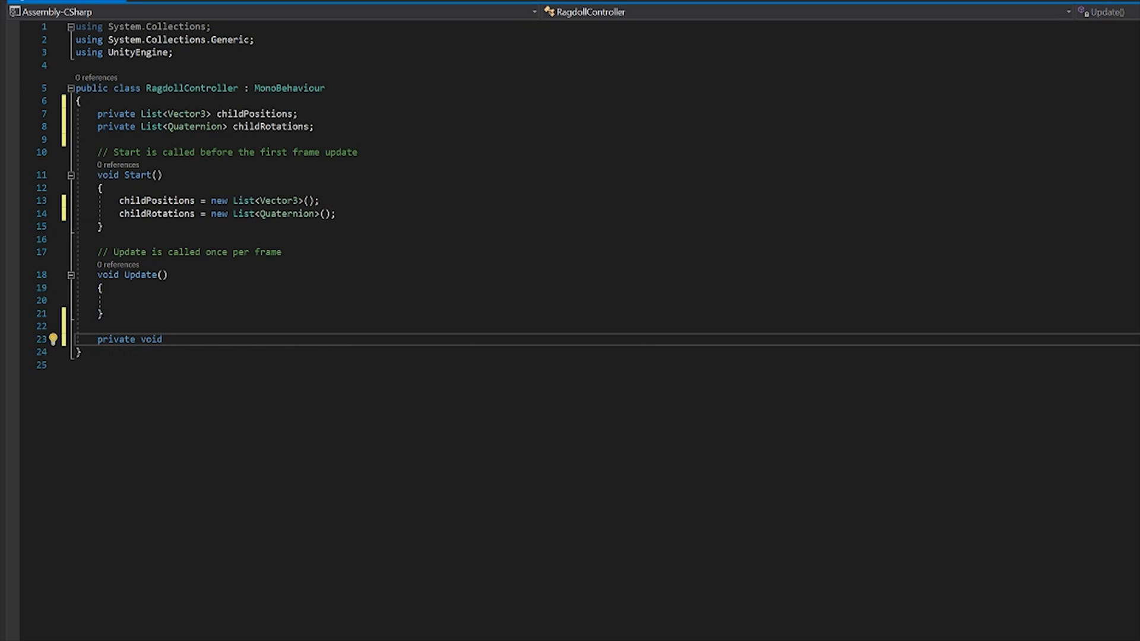
pyautogui.write('GetTpose')
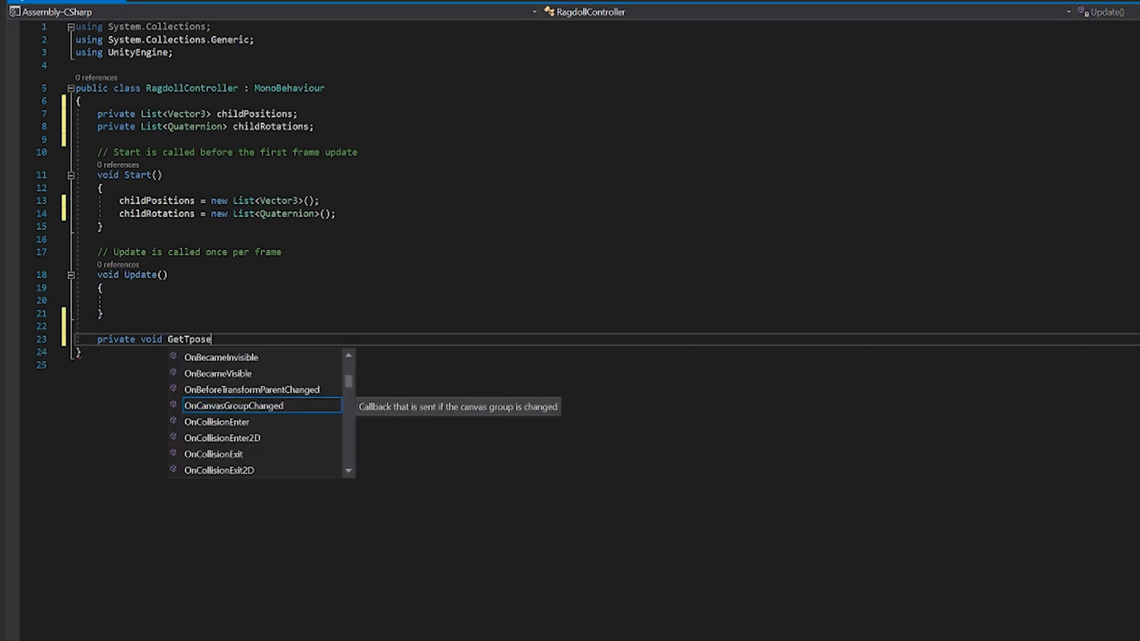
pyautogui.press('Backspace')
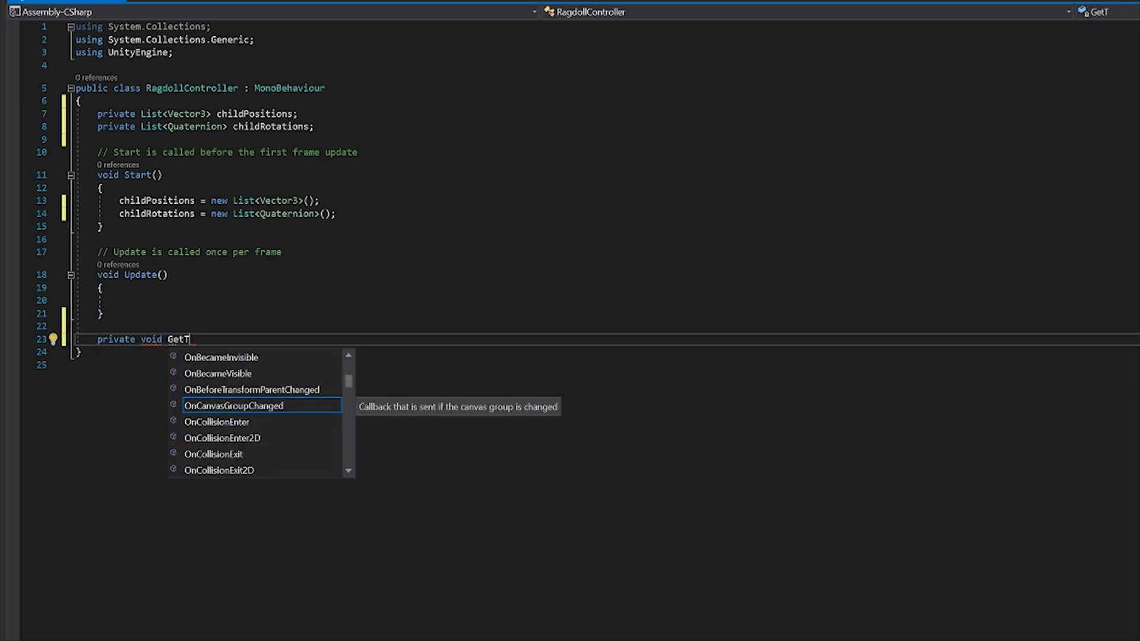
pyautogui.write('Pose')
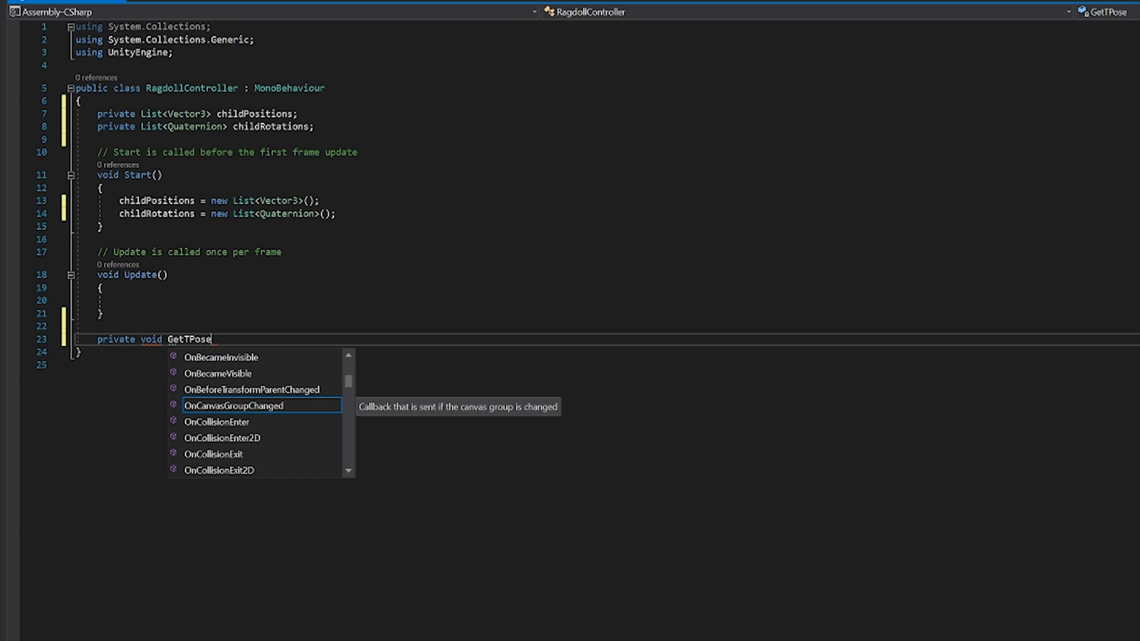
pyautogui.write('()')
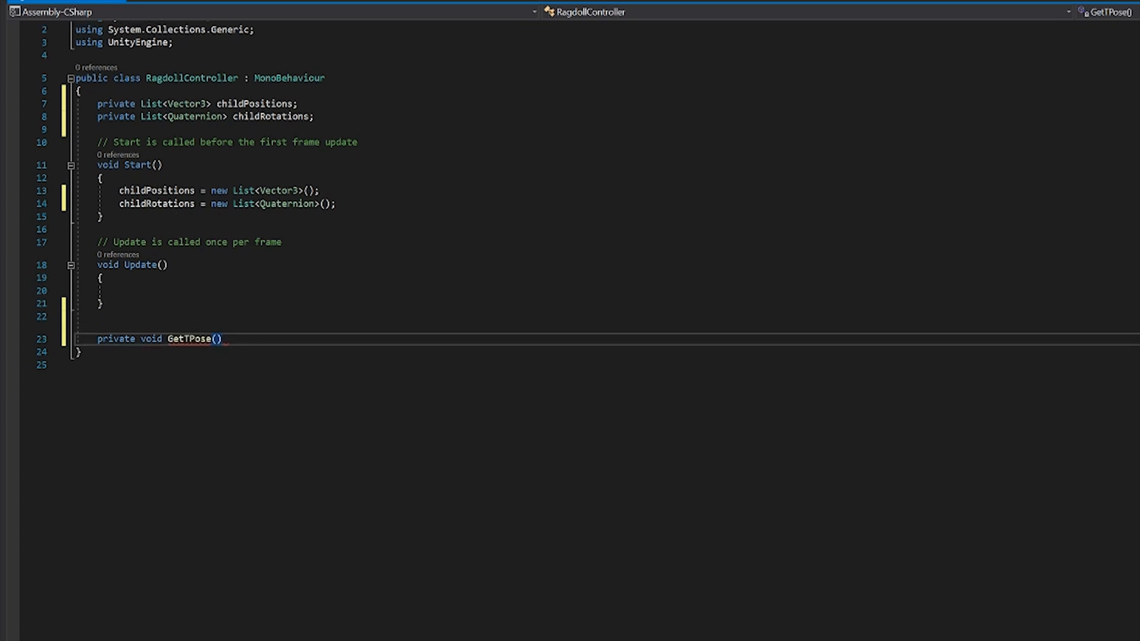
pyautogui.press('enter')
pyautogui.write('{')
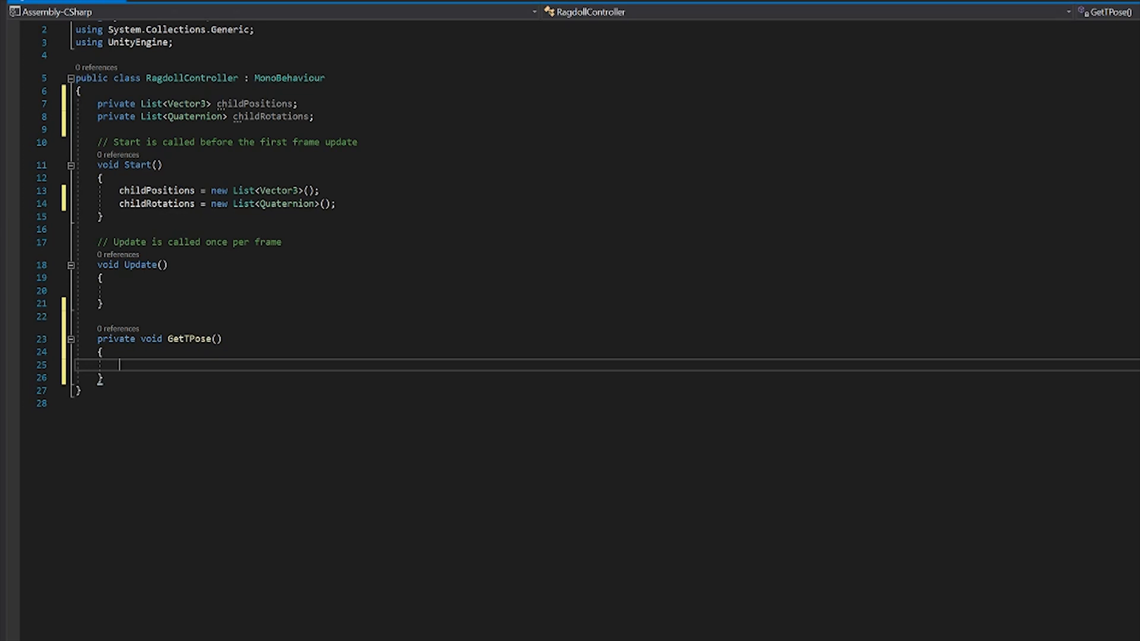
# Step: In GetTPose, store GetComponentsInChildren<Transform>() in a Transform[] children array
pyautogui.write('Transform')
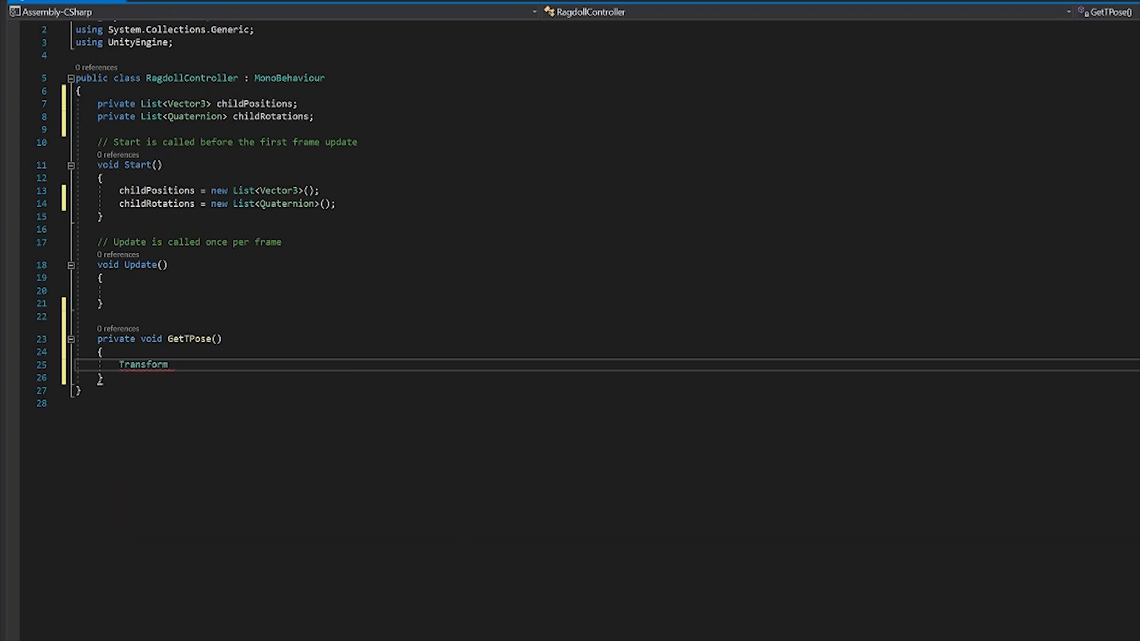
pyautogui.write('[]')
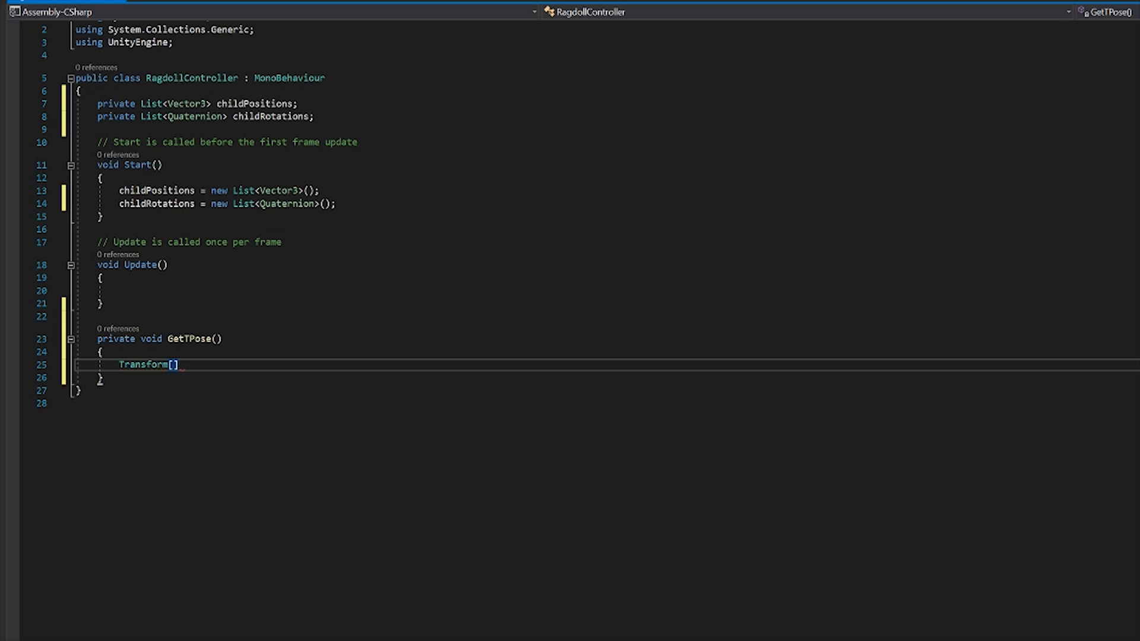
pyautogui.write('transforms')
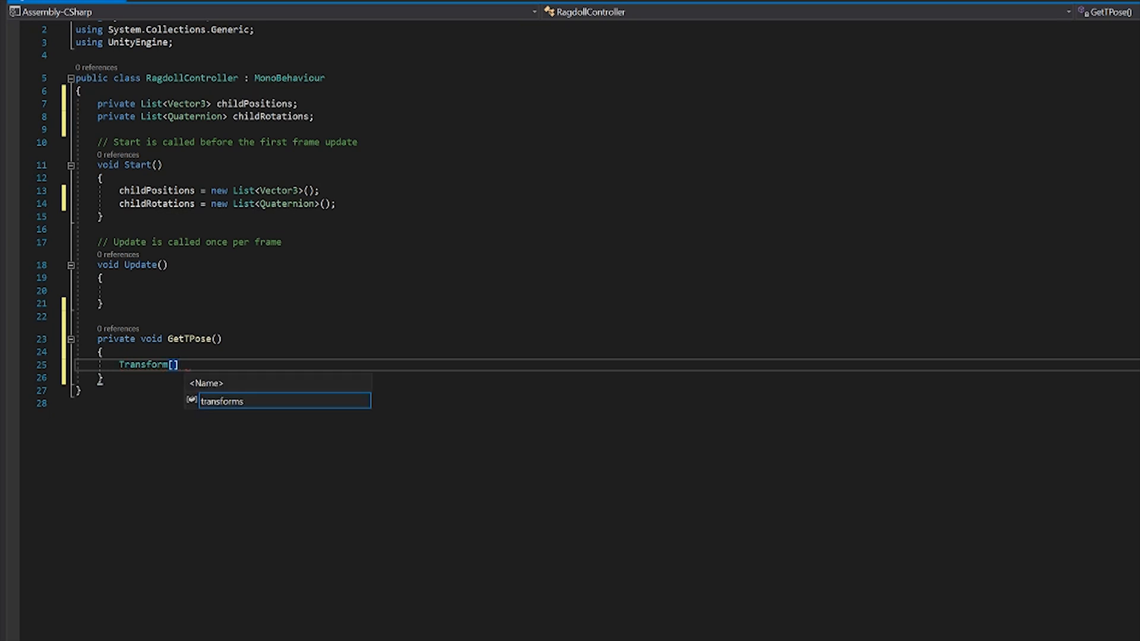
pyautogui.write('children = G')
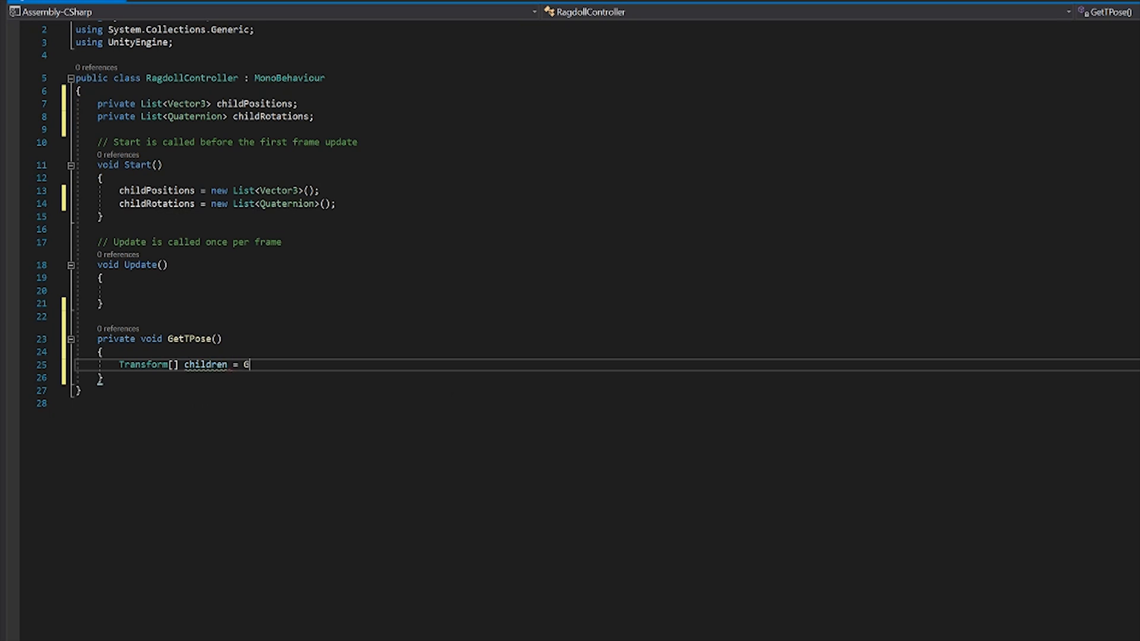
pyautogui.write('etCom')
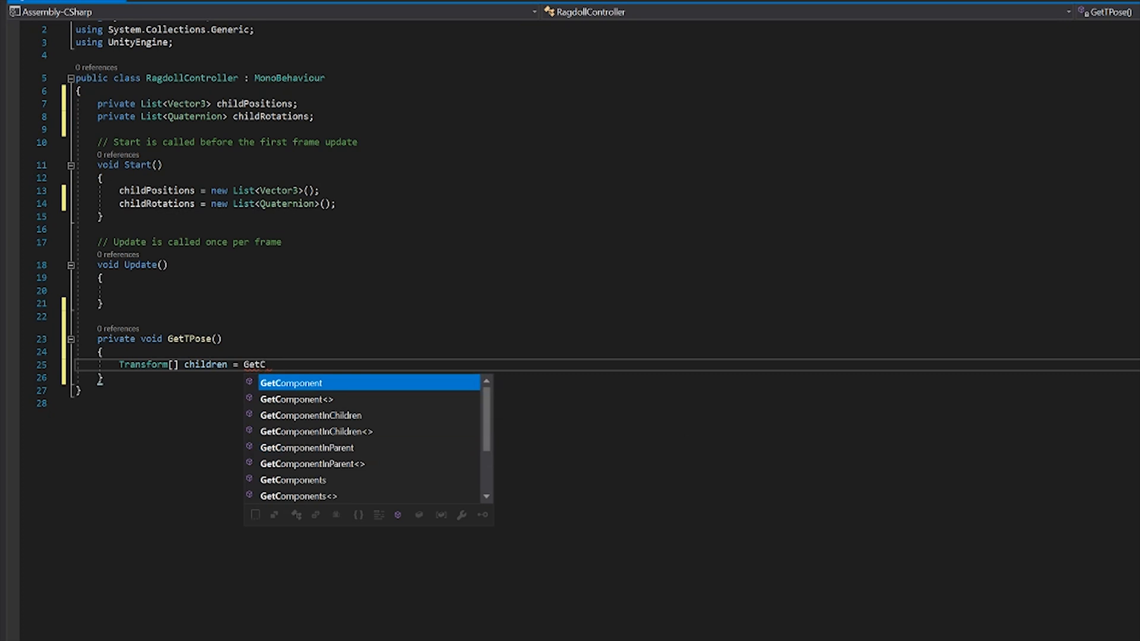
pyautogui.write('omponetns')
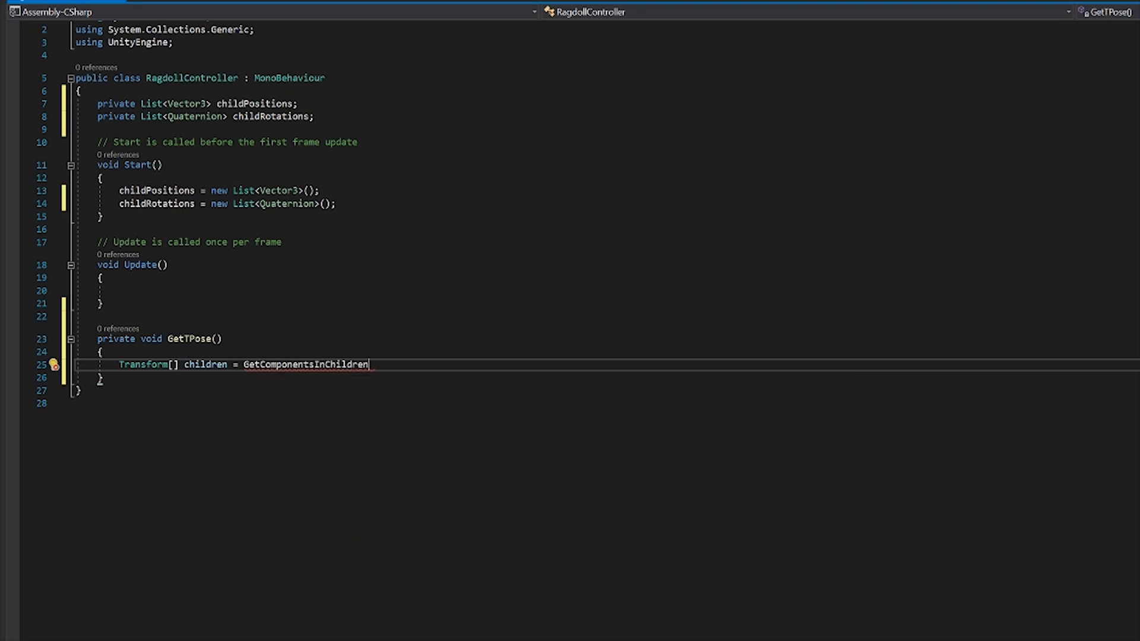
pyautogui.write('<Transform>(')
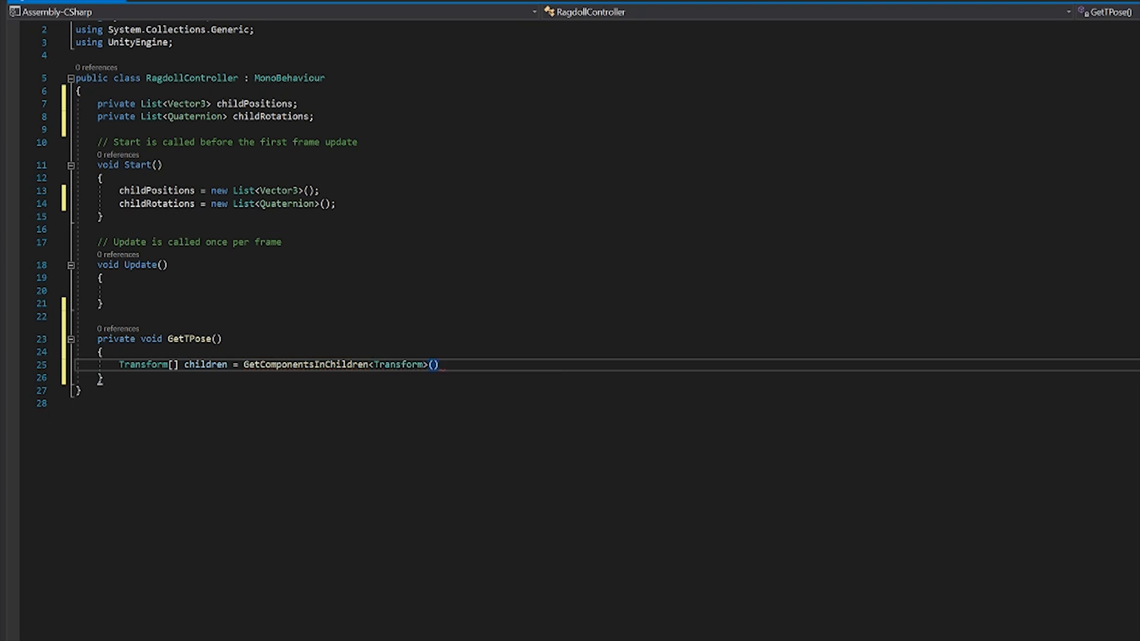
# Step: Loop over children with foreach, adding each trans.localPosition to childPositions
pyautogui.write('f')
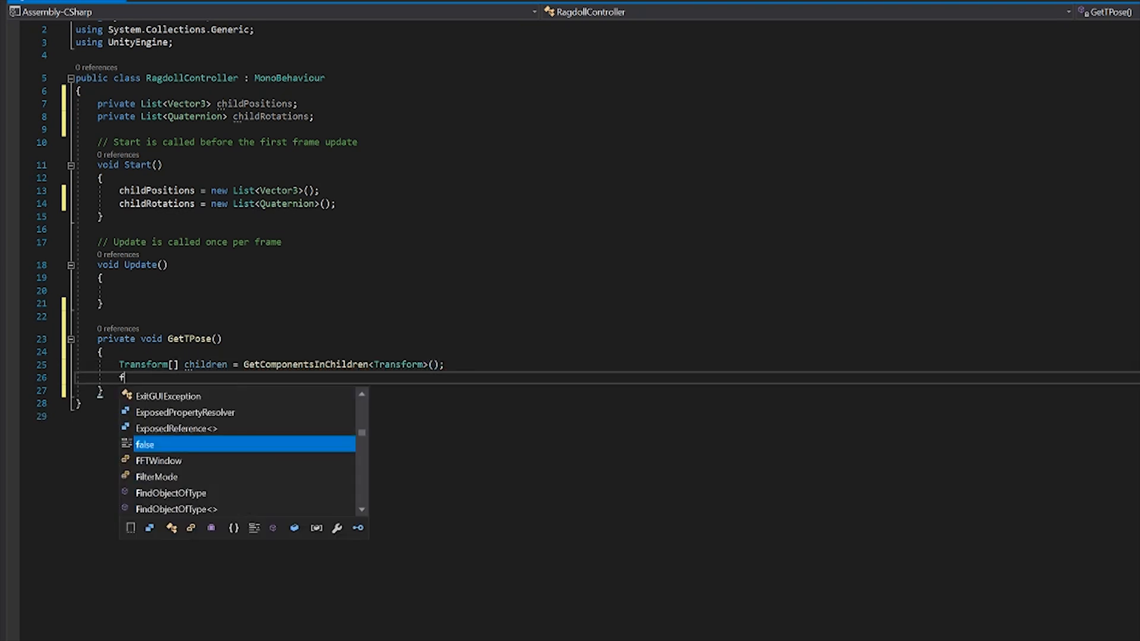
pyautogui.write('ore')
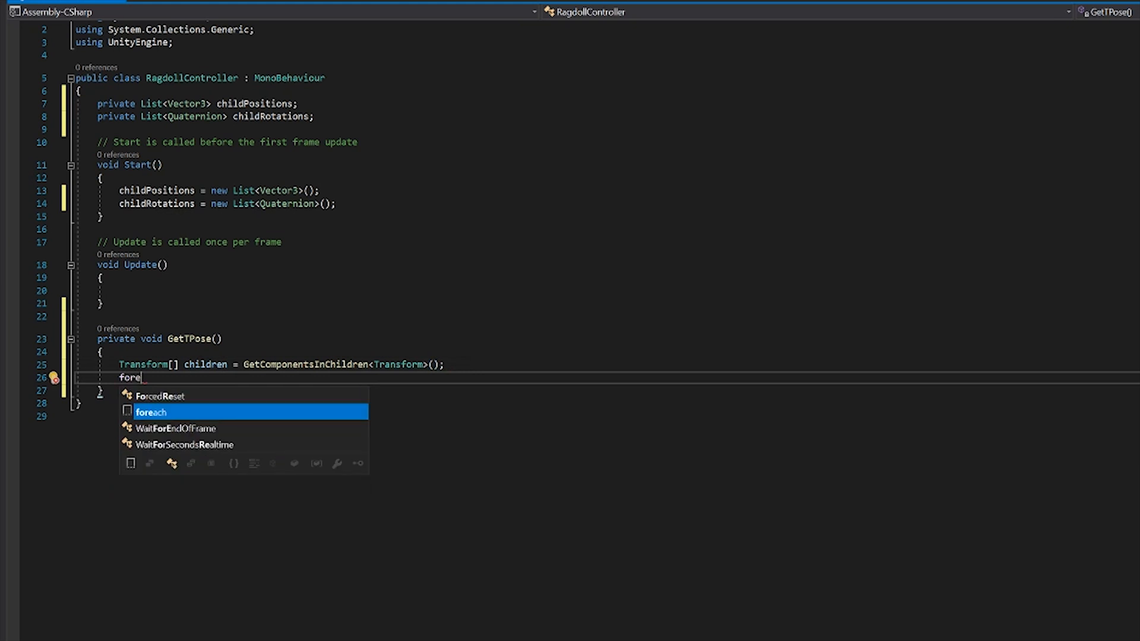
pyautogui.press('Tab')
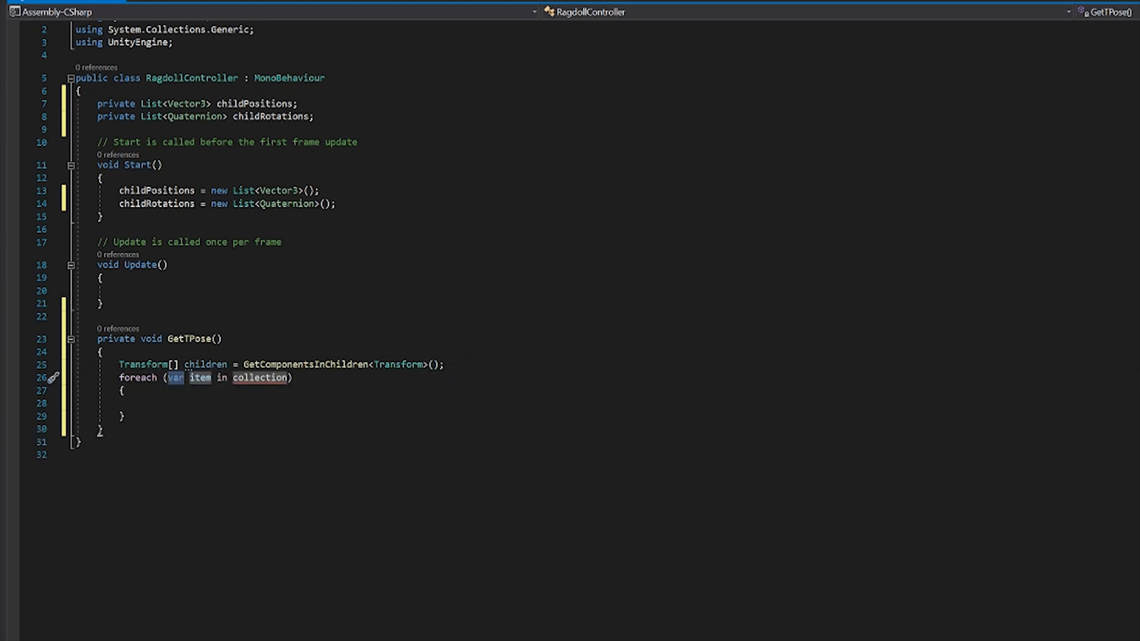
pyautogui.write('trans')
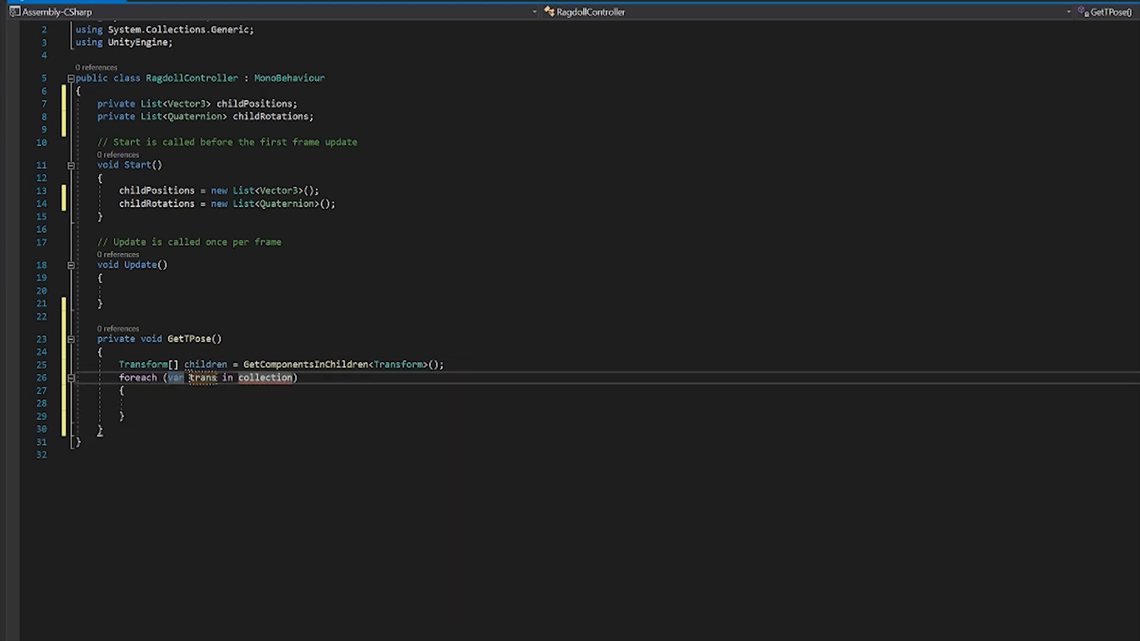
pyautogui.write('ch')
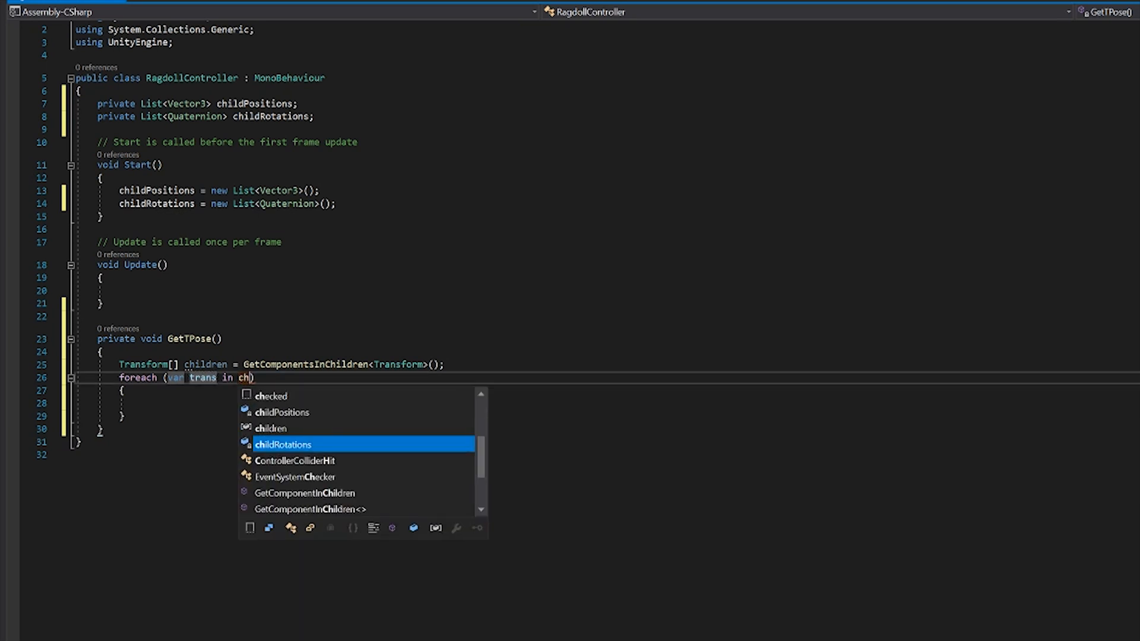
pyautogui.write('dren')
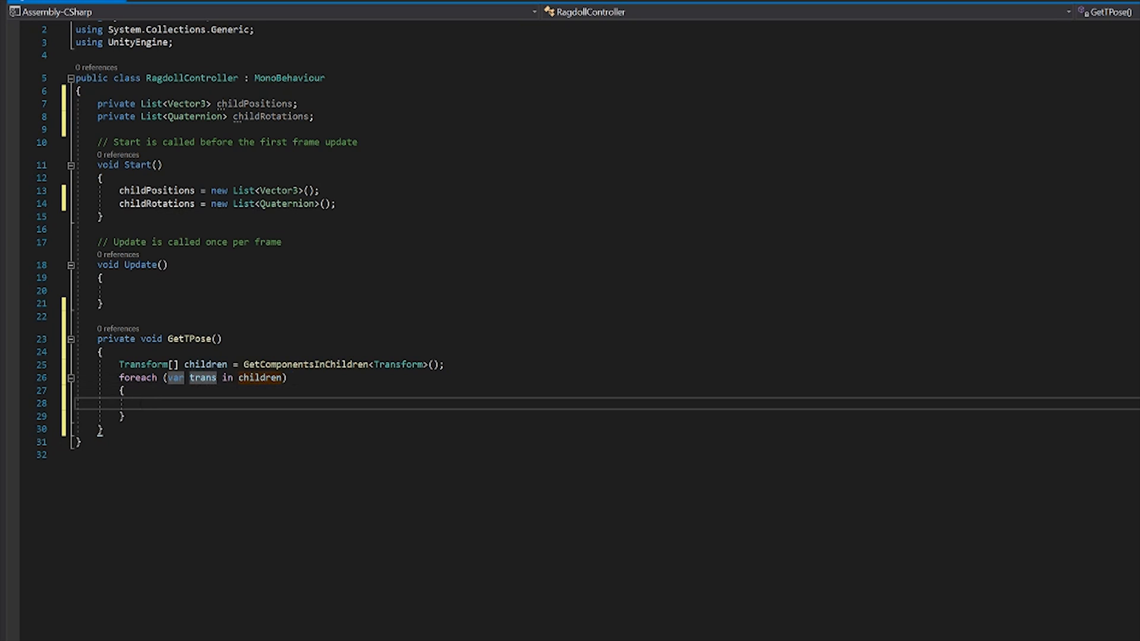
pyautogui.write('childPositions')
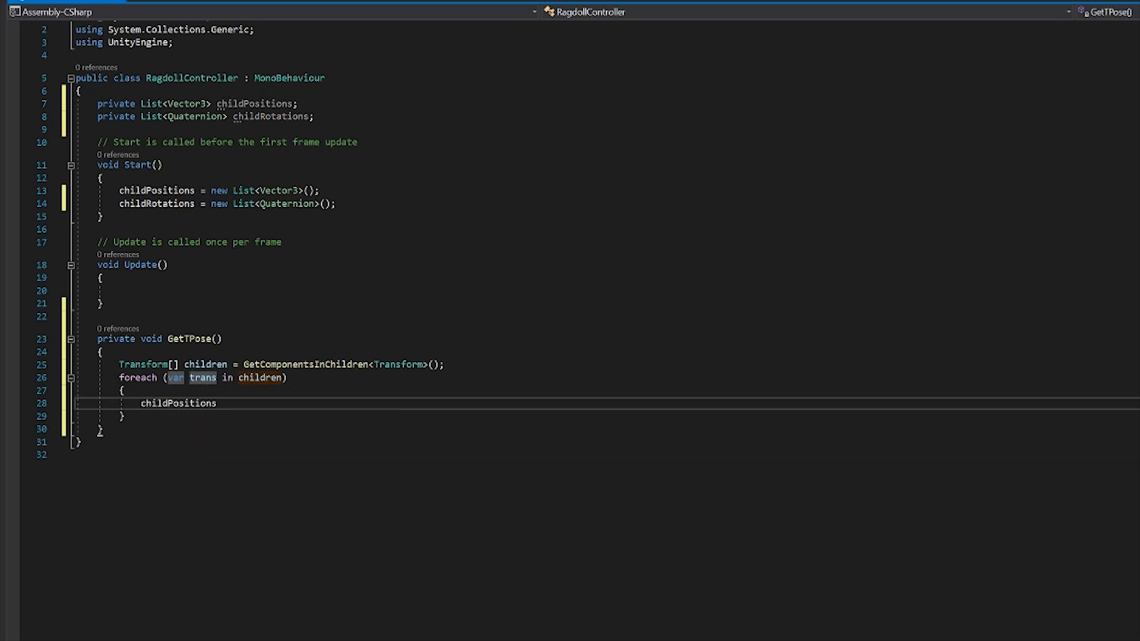
pyautogui.write('.Add')
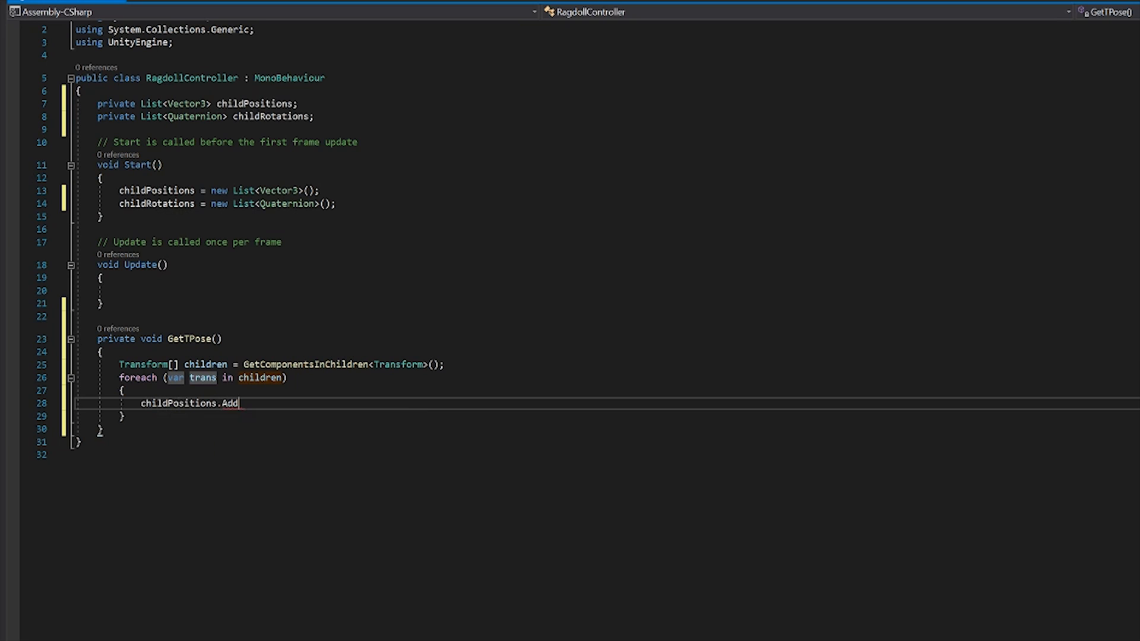
pyautogui.write('(trans')
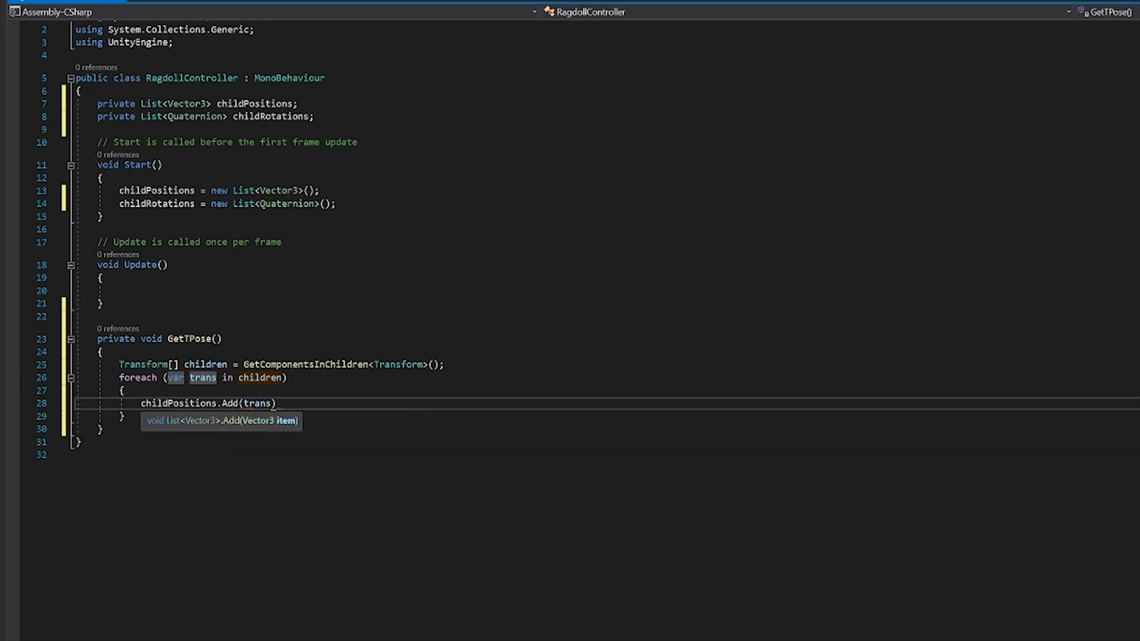
pyautogui.write('.')
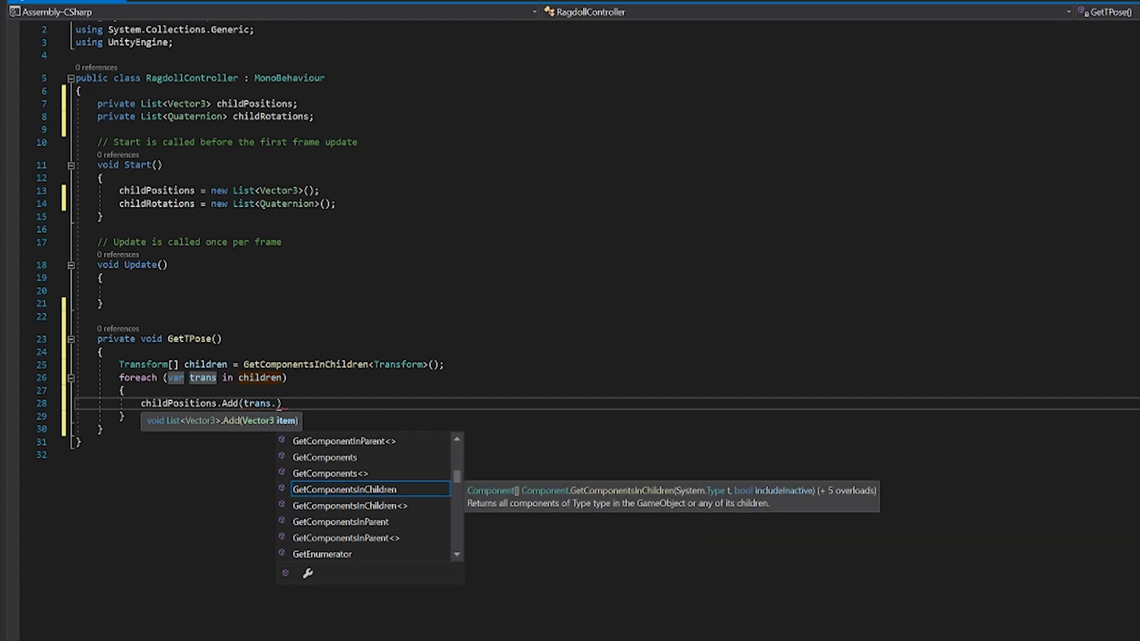
pyautogui.write('localPosition')
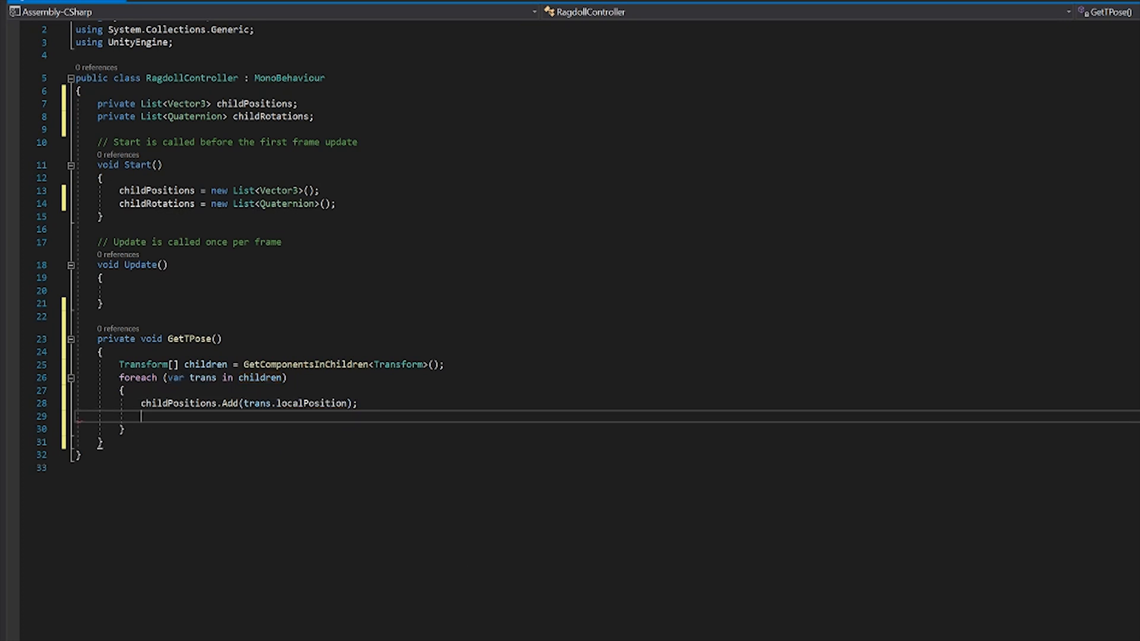
# Step: Add each trans.localRotation to childRotations inside the loop
pyautogui.write('childRot')
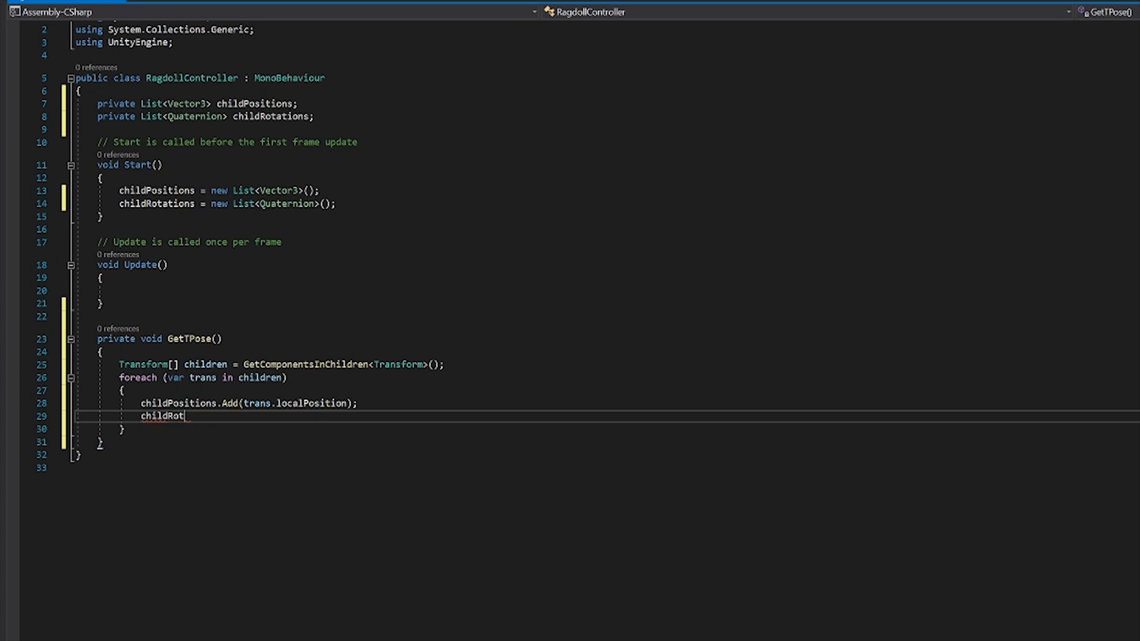
pyautogui.write('atic')
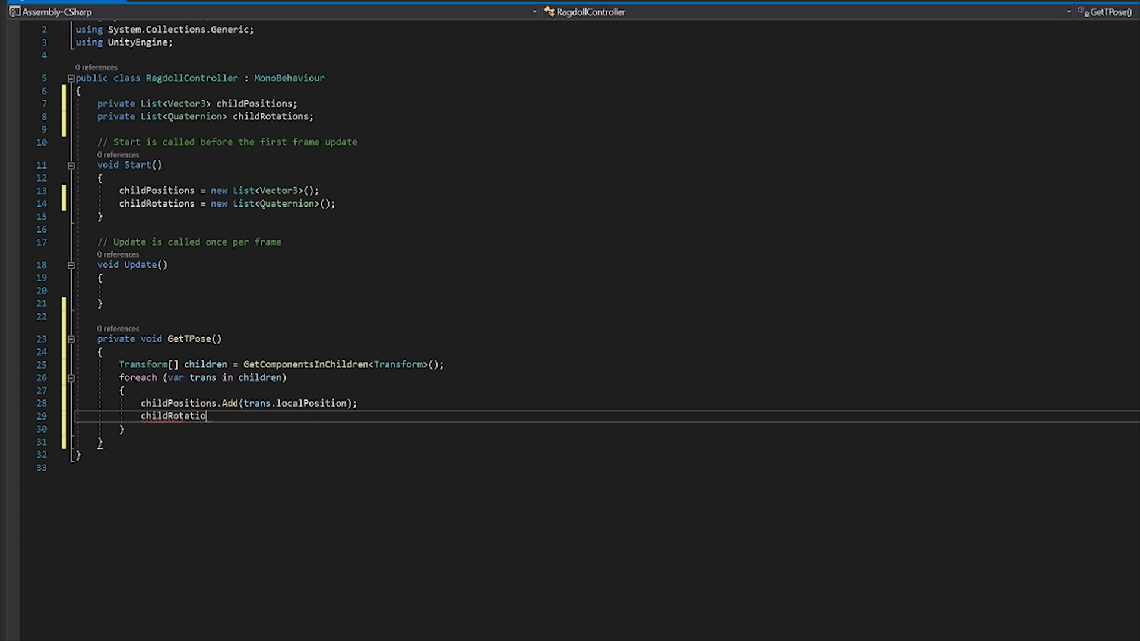
pyautogui.write('n.a')
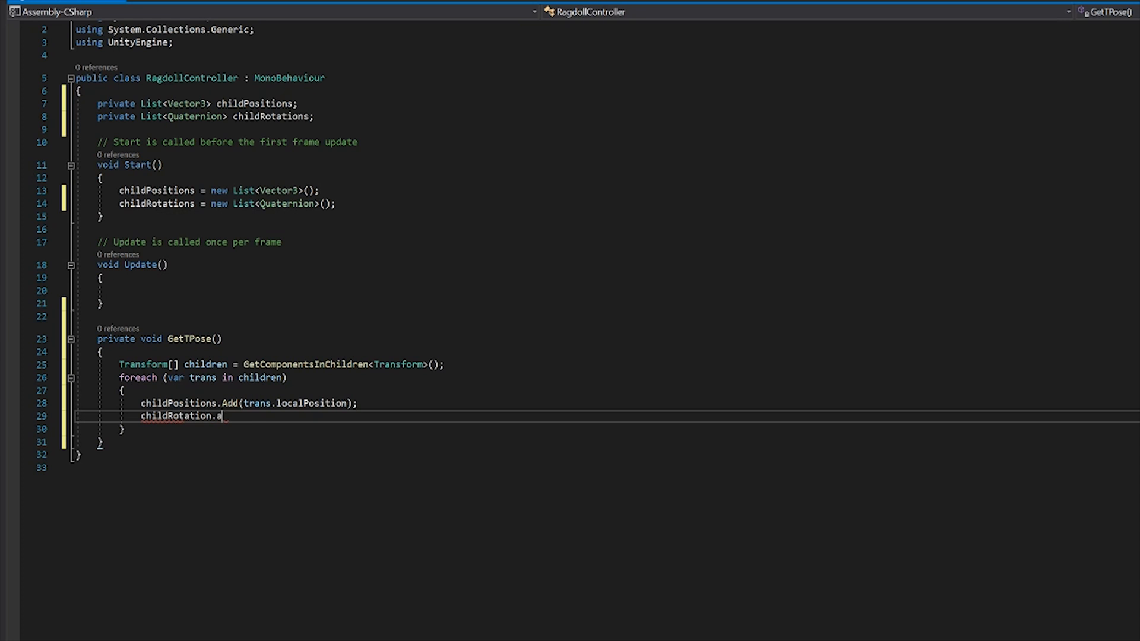
pyautogui.press('Backspace')
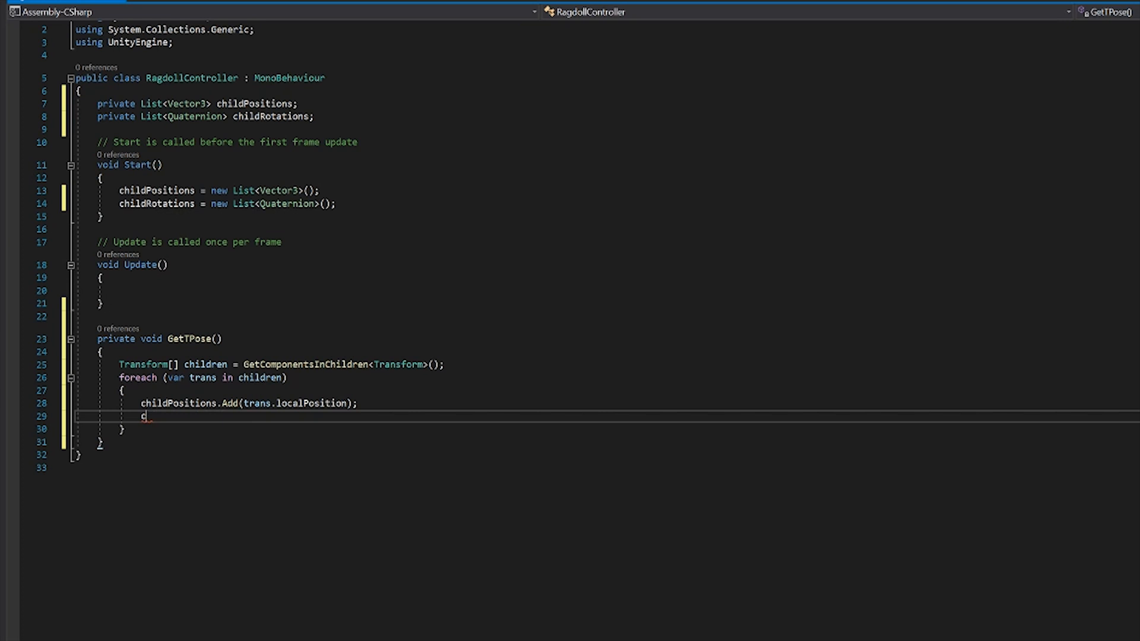
pyautogui.write('hildro')
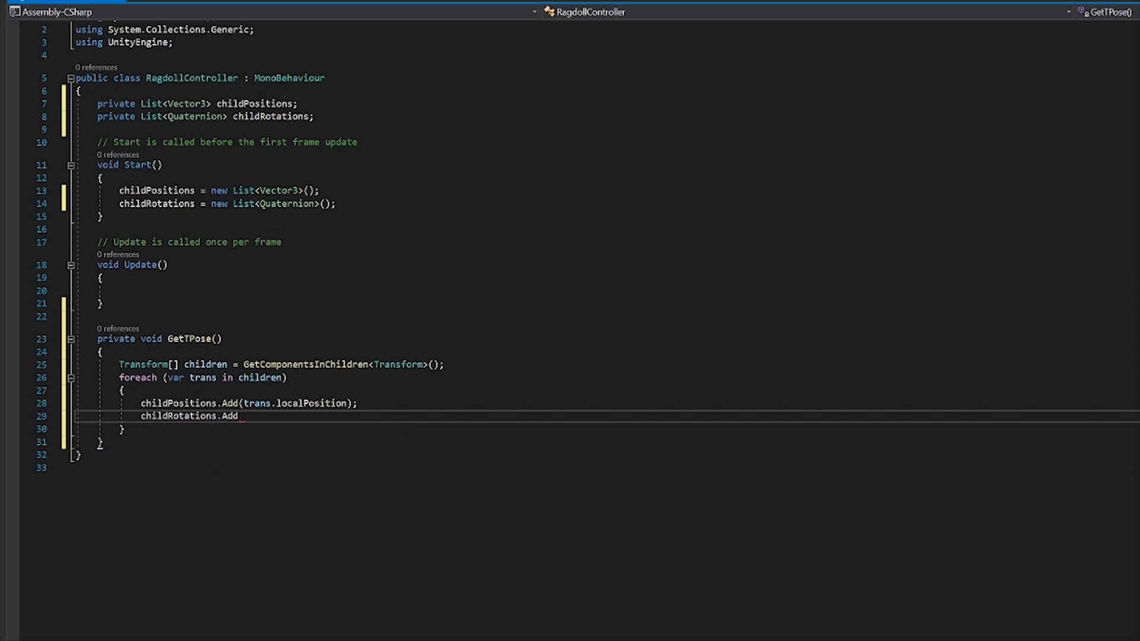
pyautogui.write('(tr')
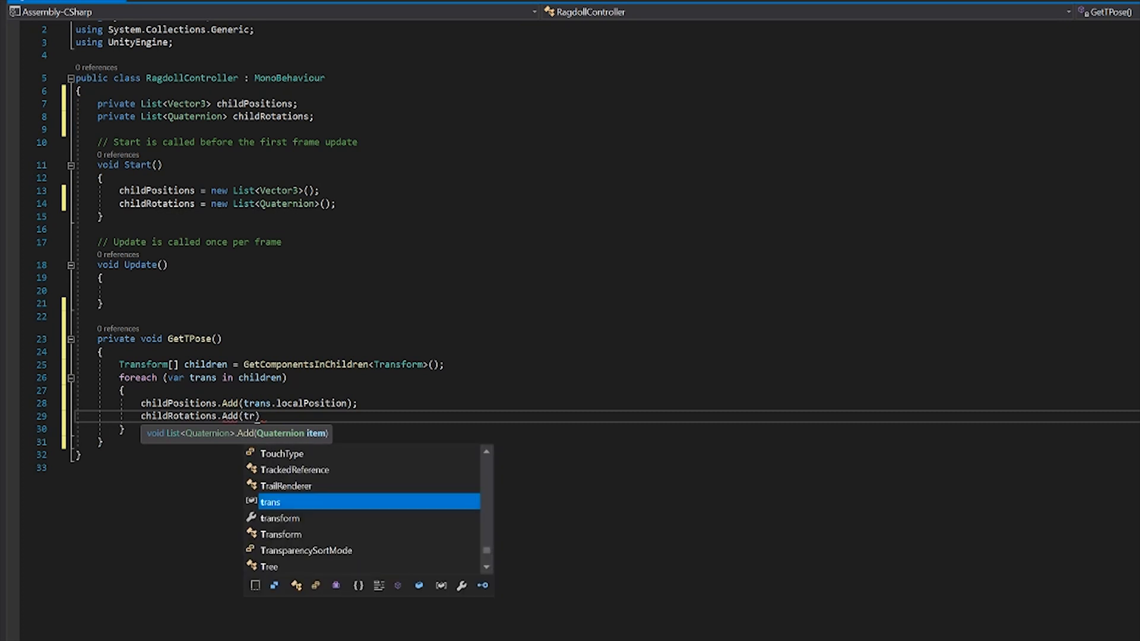
pyautogui.write('.')
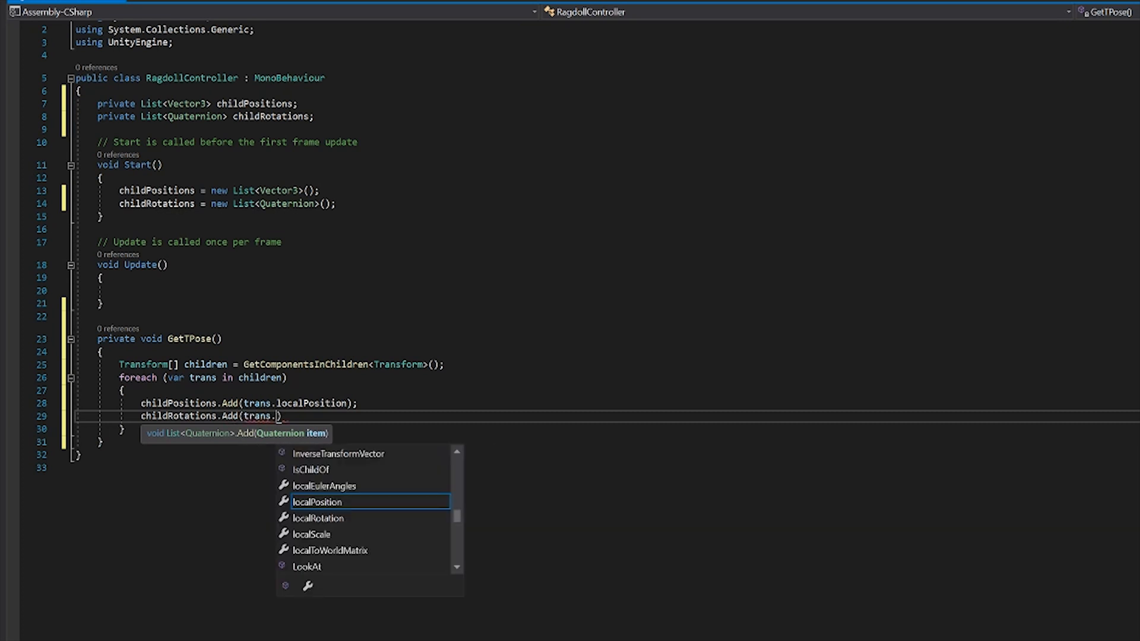
pyautogui.write('localRotation')
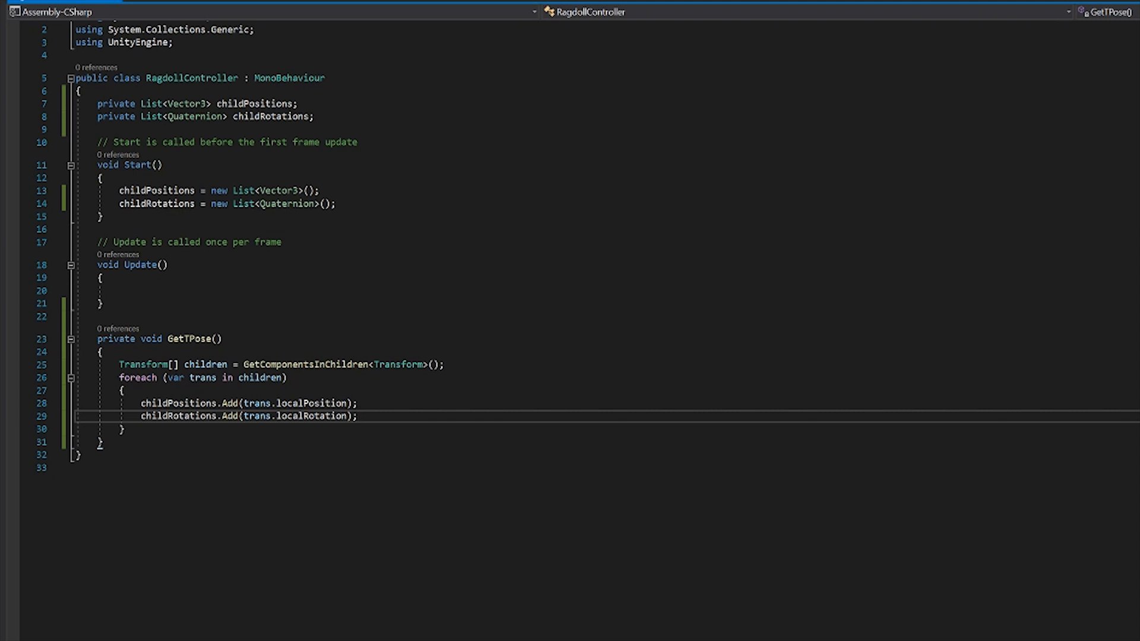
# Step: Call GetTPose() in Start, declare private Animator animator, and assign GetComponent<Animator>()
pyautogui.doubleClick(192, 339)
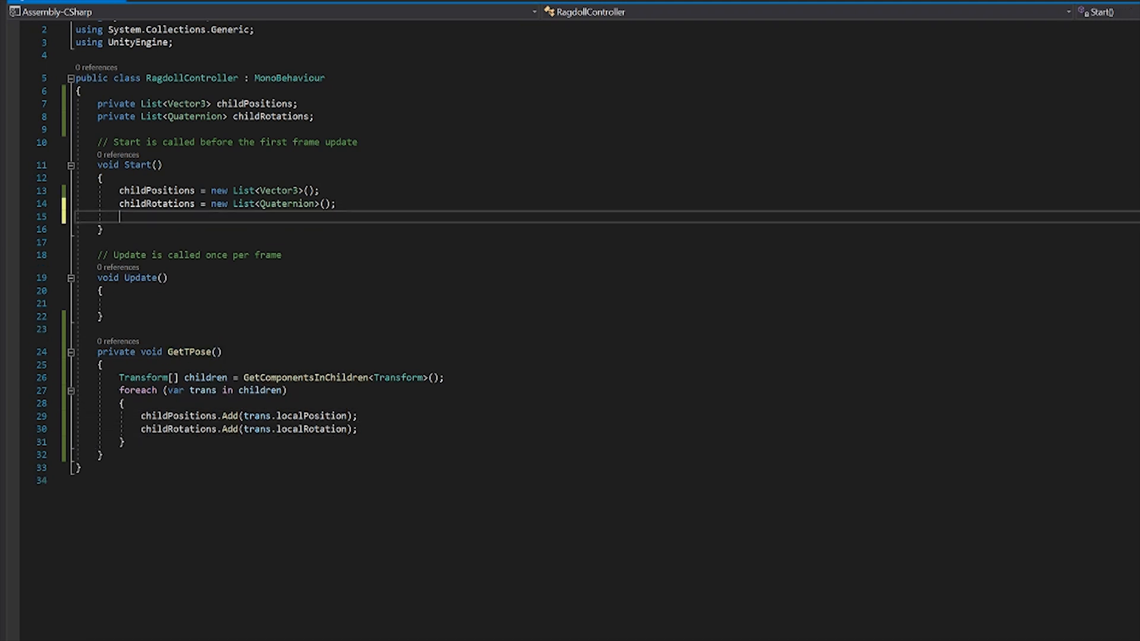
pyautogui.write('GetTPose();')
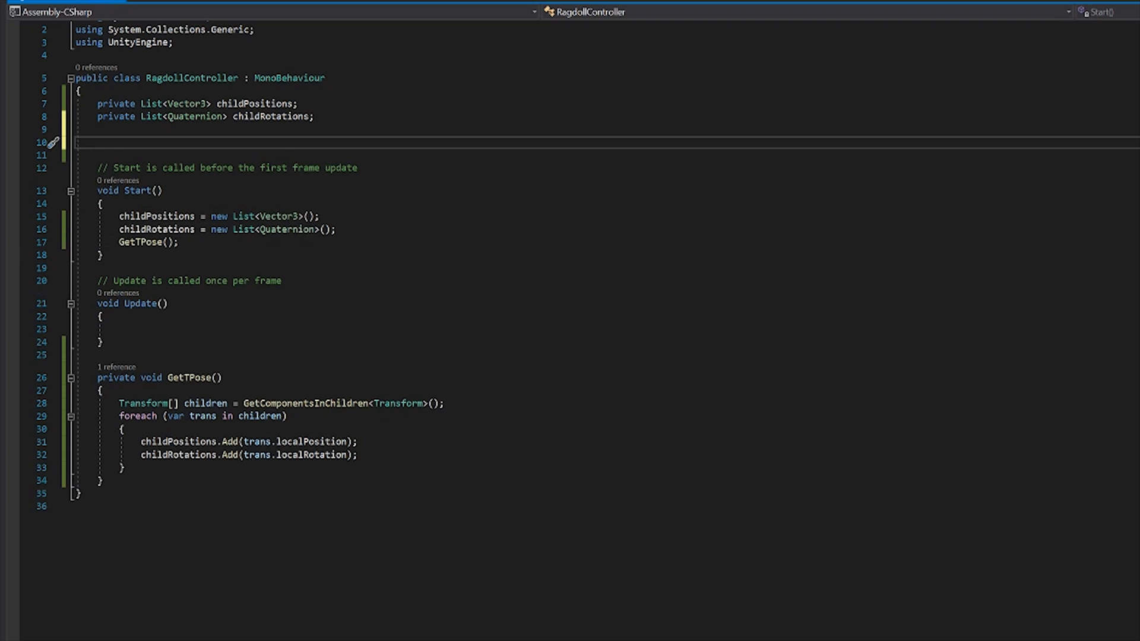
pyautogui.write('private Anima')
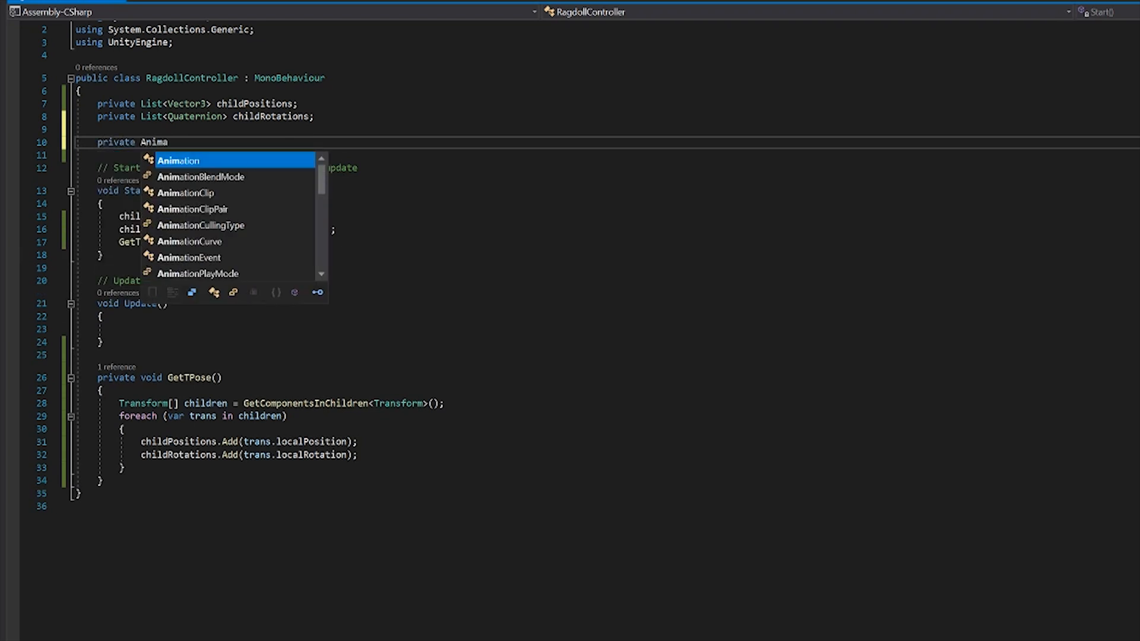
pyautogui.press('Backspace')
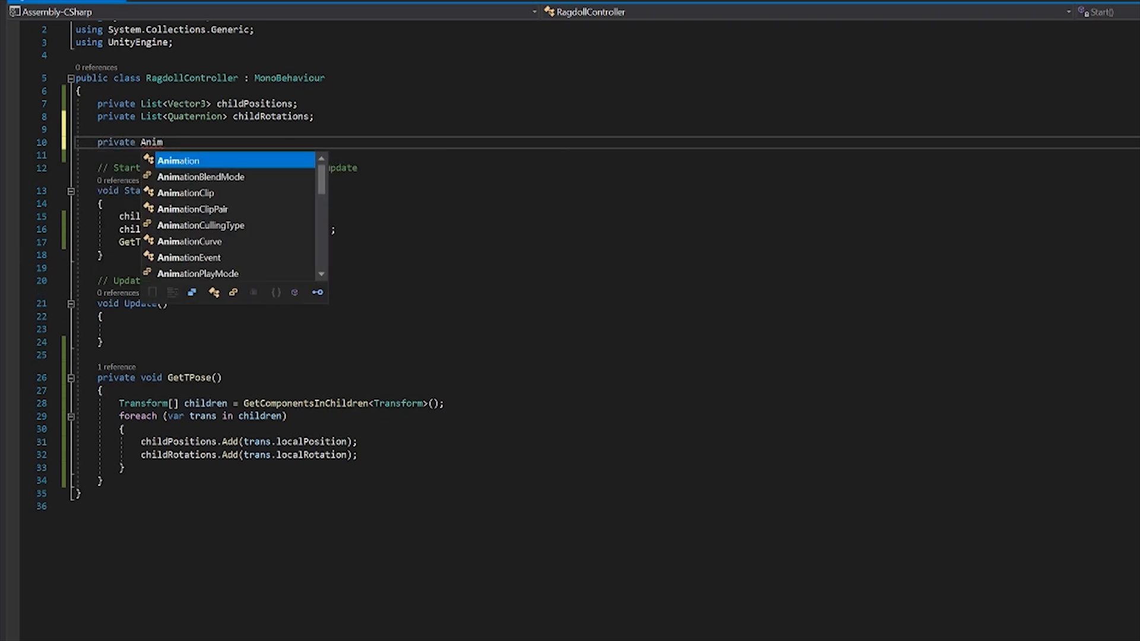
pyautogui.write('tor')
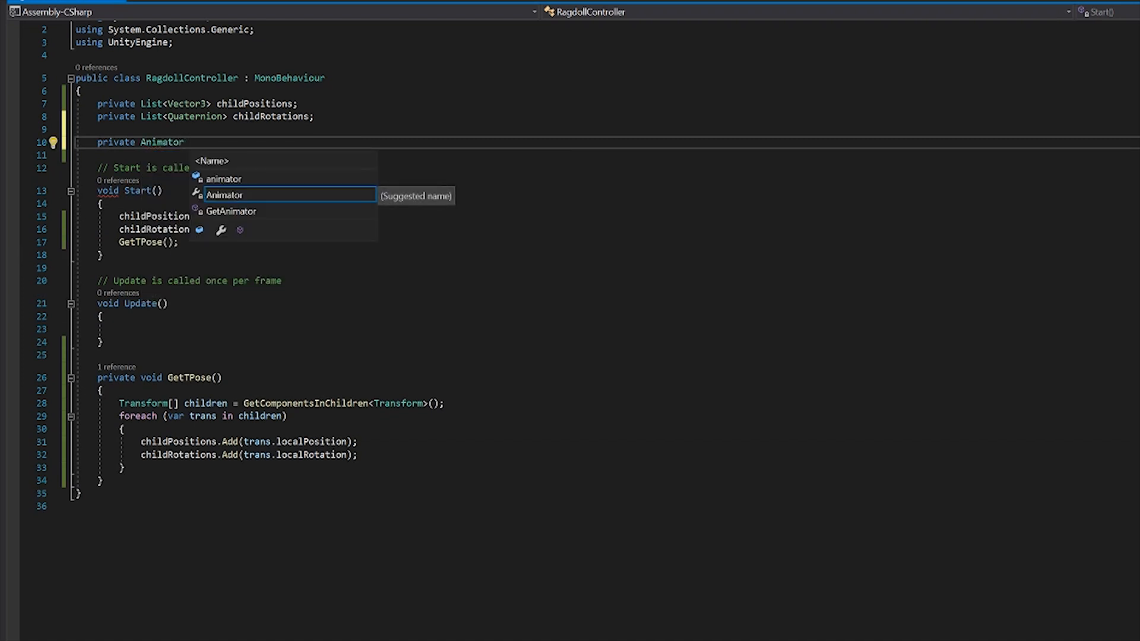
pyautogui.write('animator;')
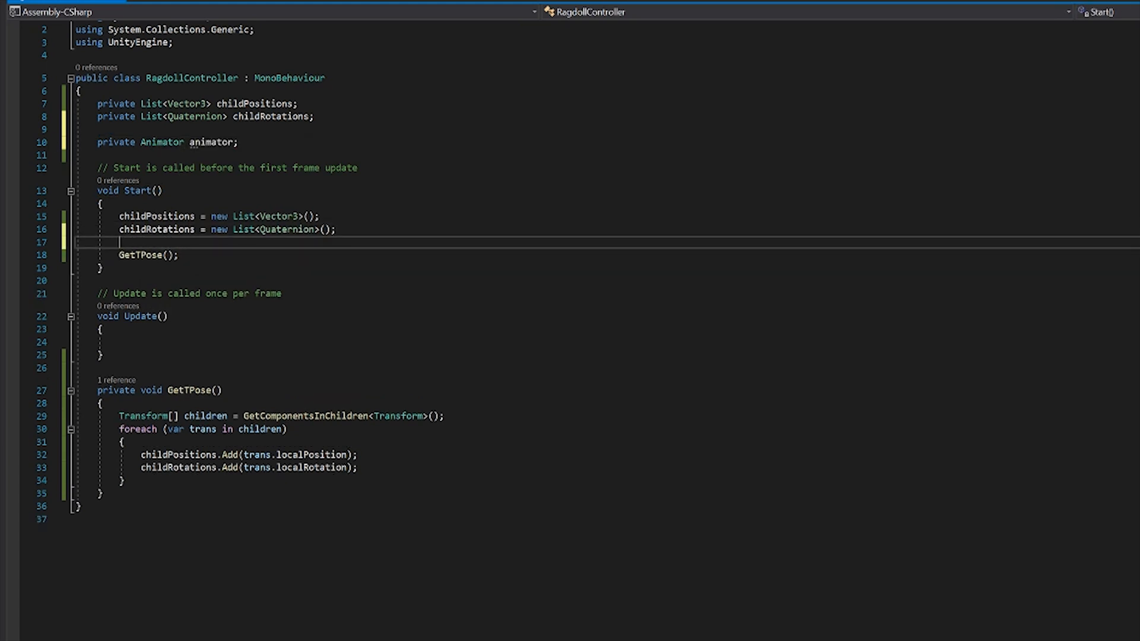
pyautogui.write('animator')
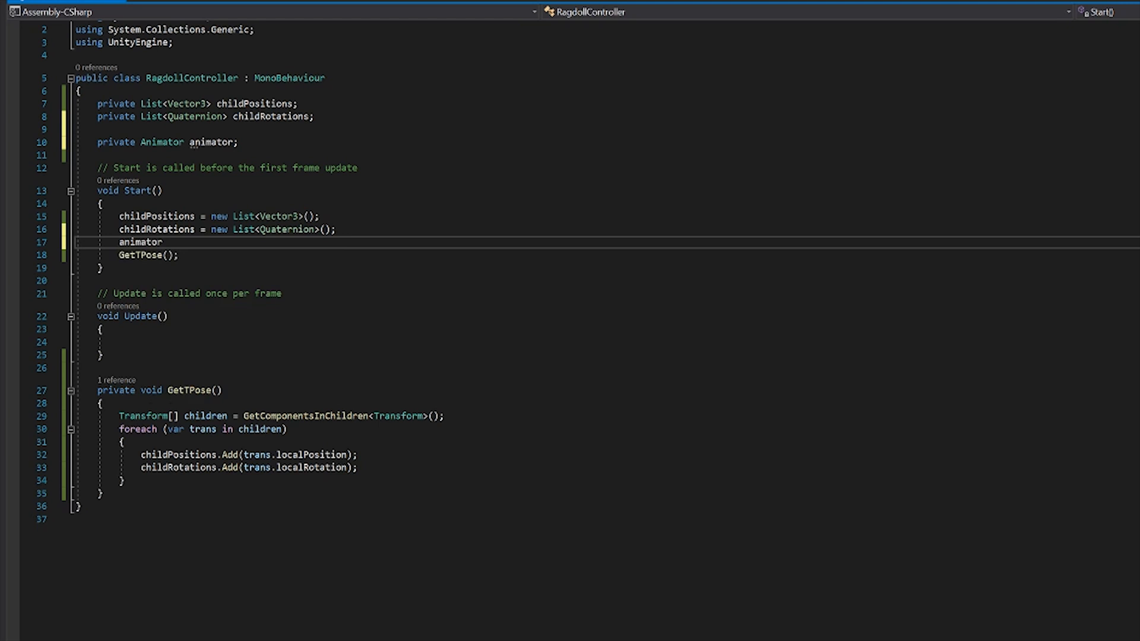
pyautogui.write('= GetComponent<ani>')
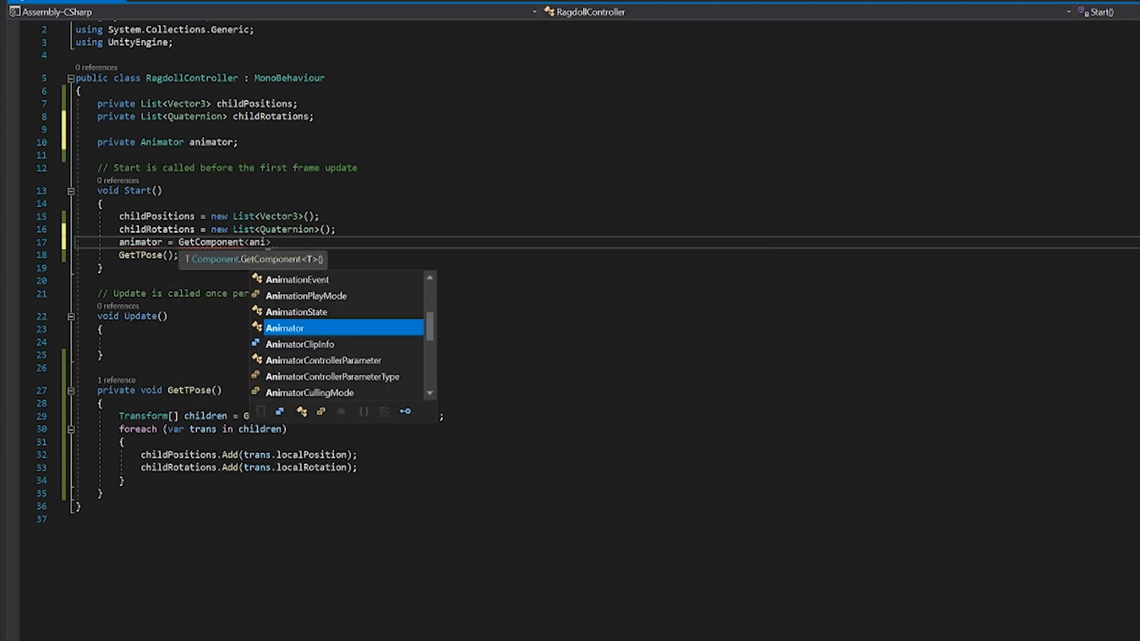
pyautogui.press('Tab')
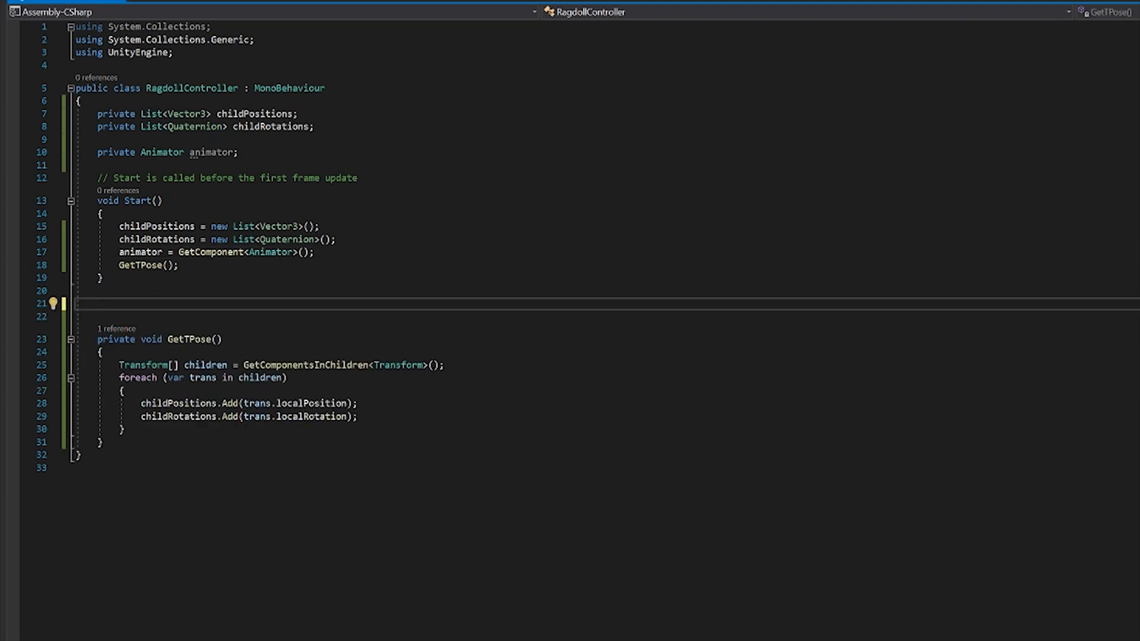
# Step: Write public void RagdollOn(bool ragdoll) with an empty body below Start
pyautogui.write('public v')
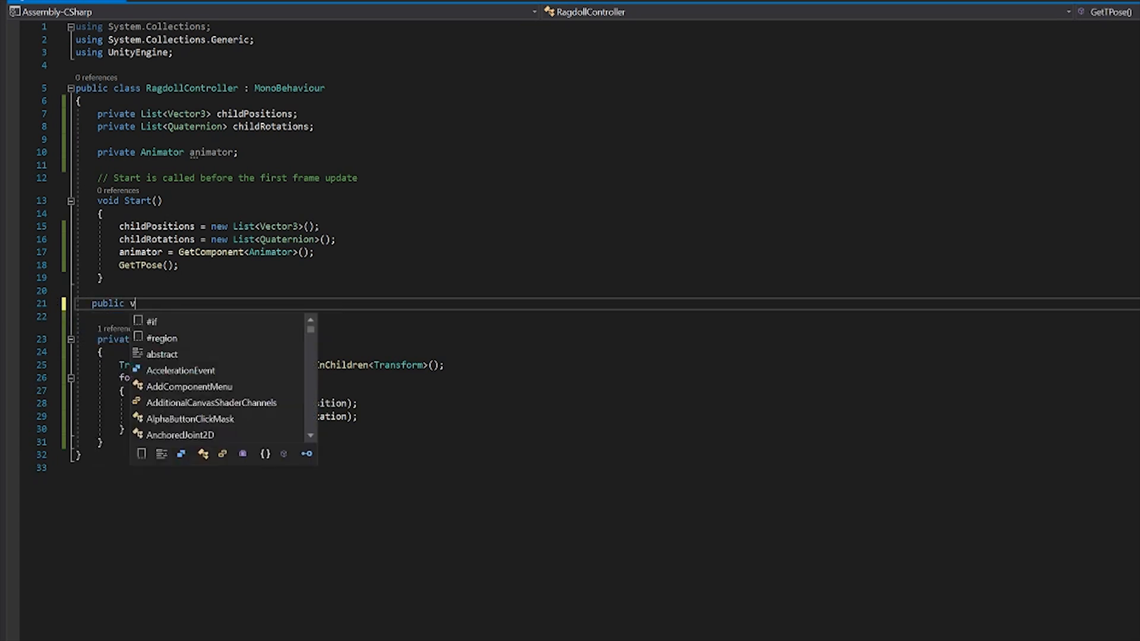
pyautogui.write('oid R')
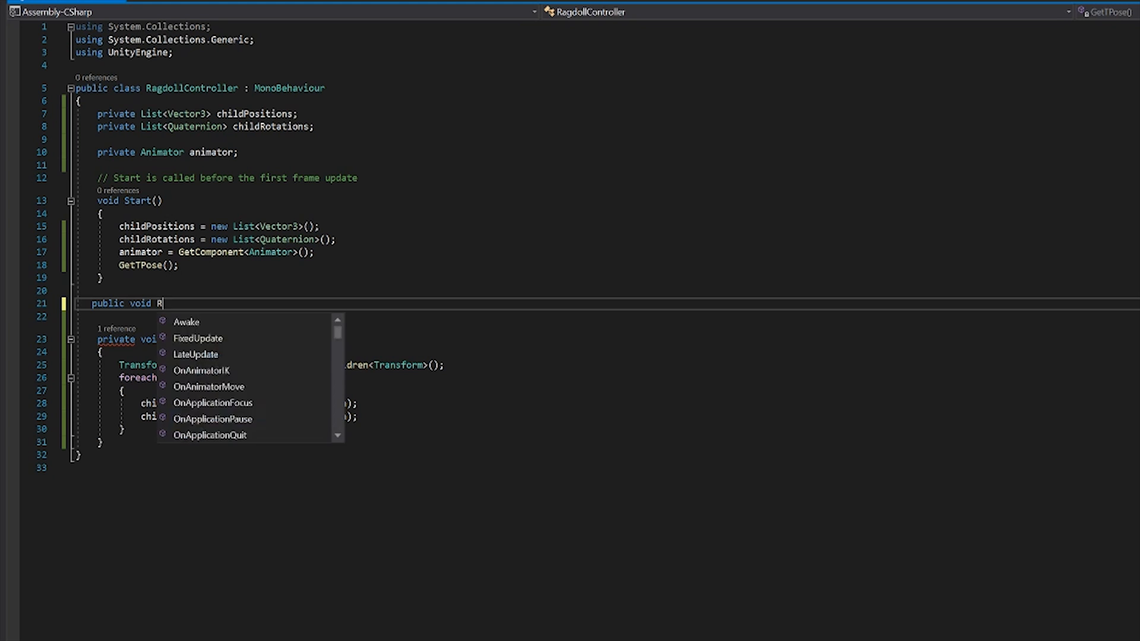
pyautogui.write('agd')
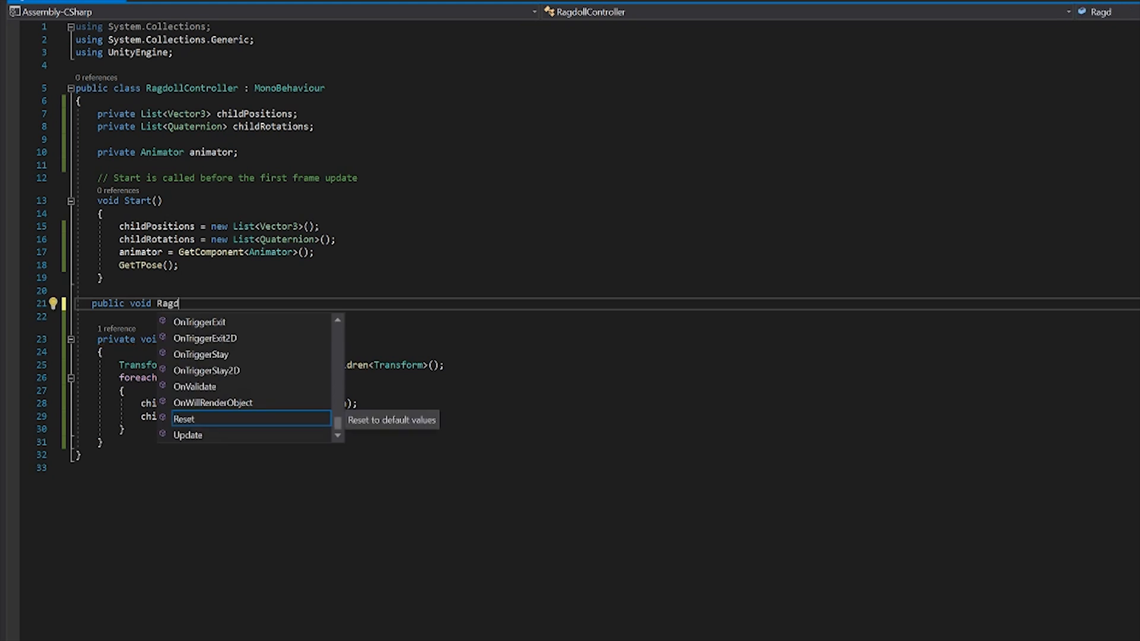
pyautogui.write('oll')
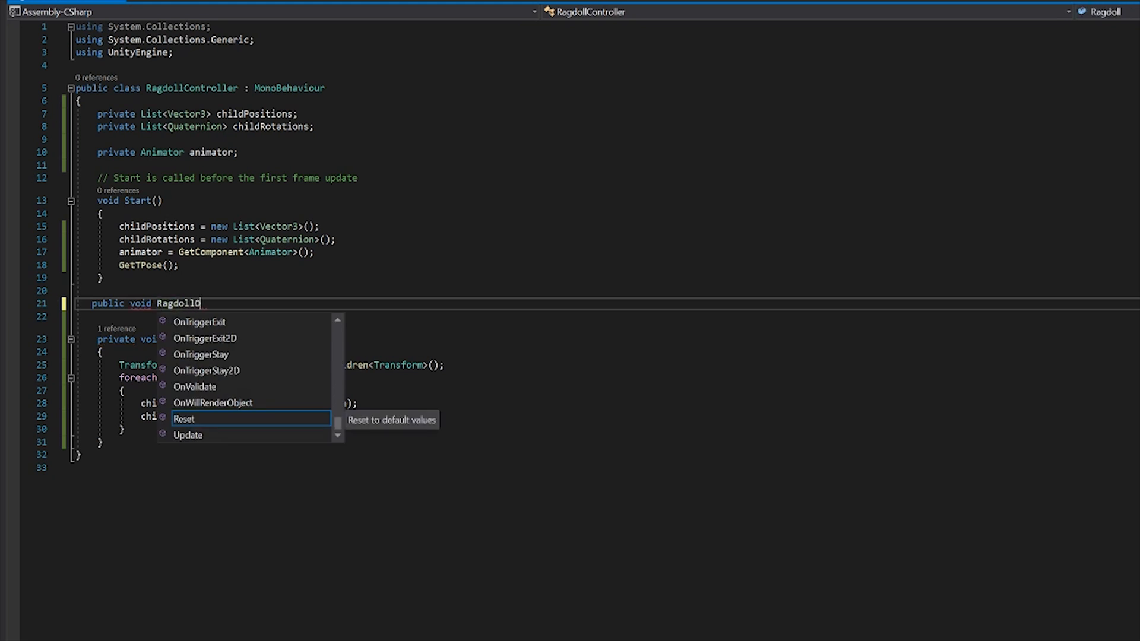
pyautogui.write('On(')
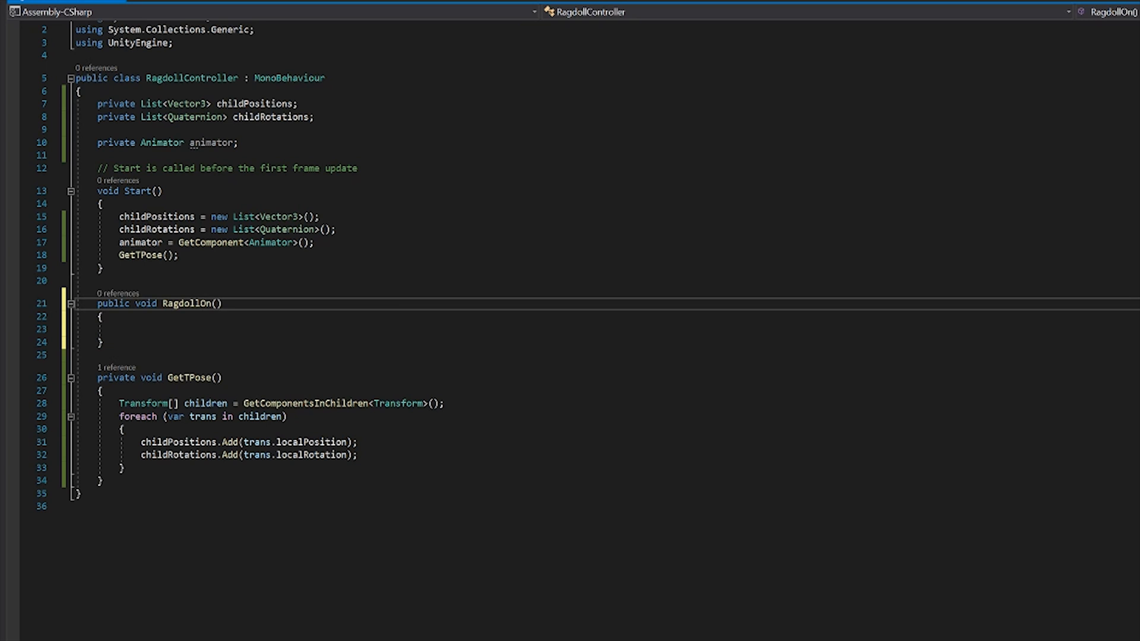
pyautogui.write('bool')
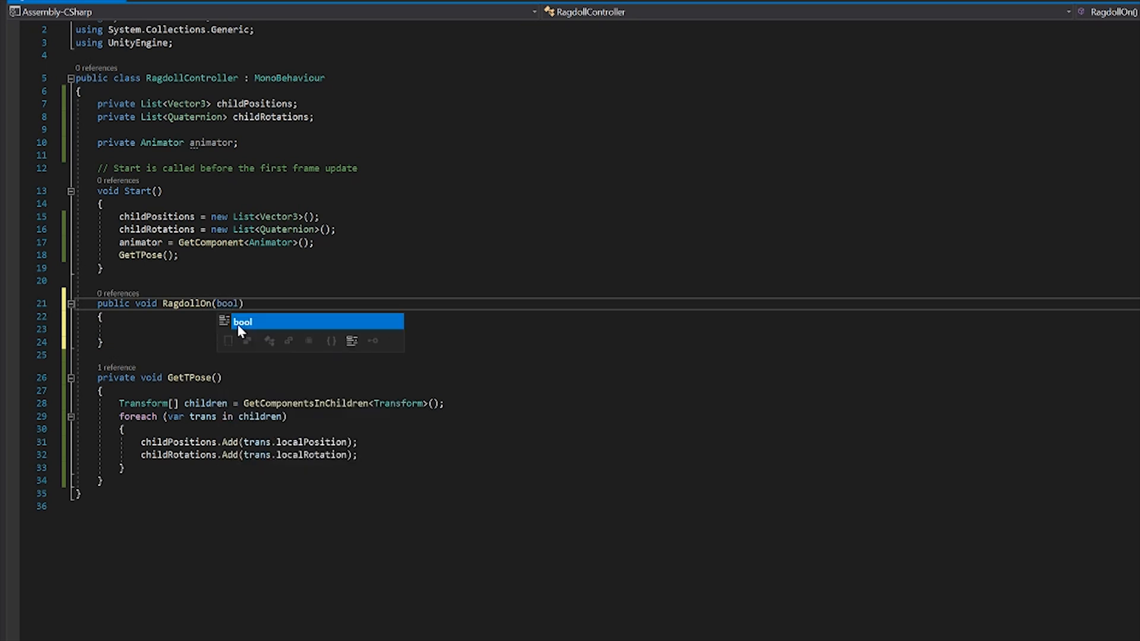
pyautogui.write('ragdoll')
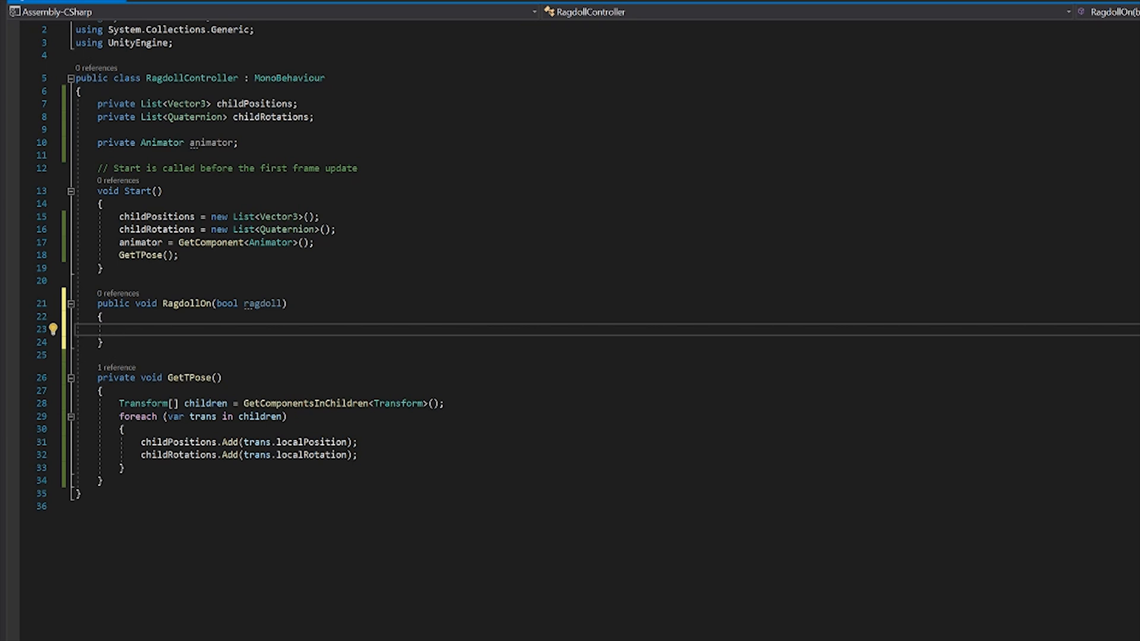
# Step: In RagdollOn, declare Rigidbody[] bodies = GetComponentsInChildren<Rigidbody>();
pyautogui.write('Rid')
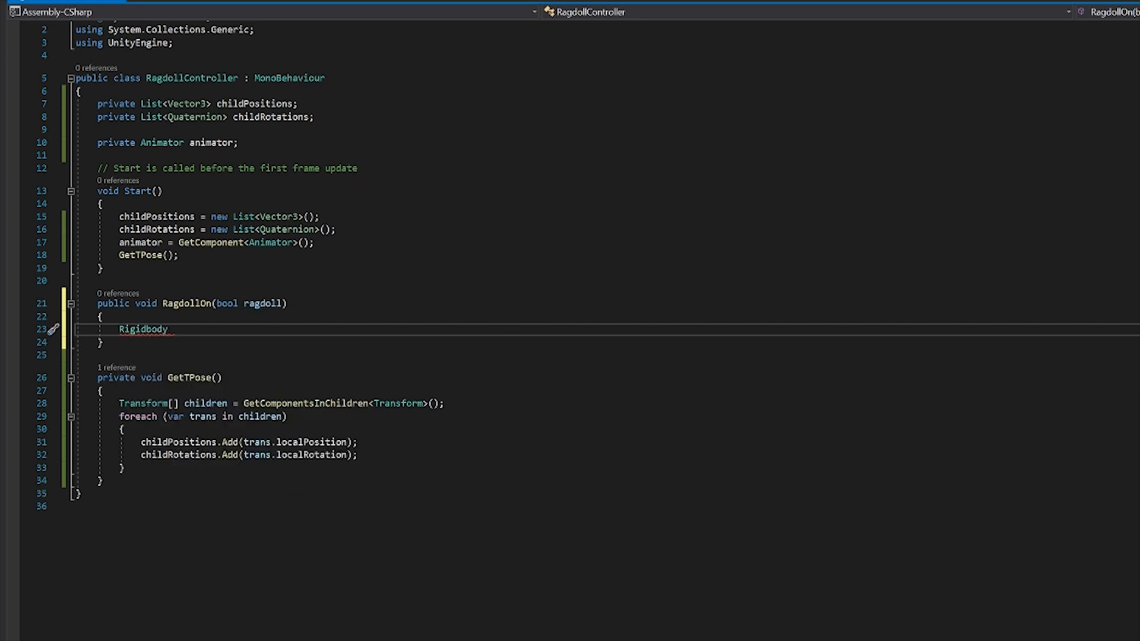
pyautogui.write('[]')
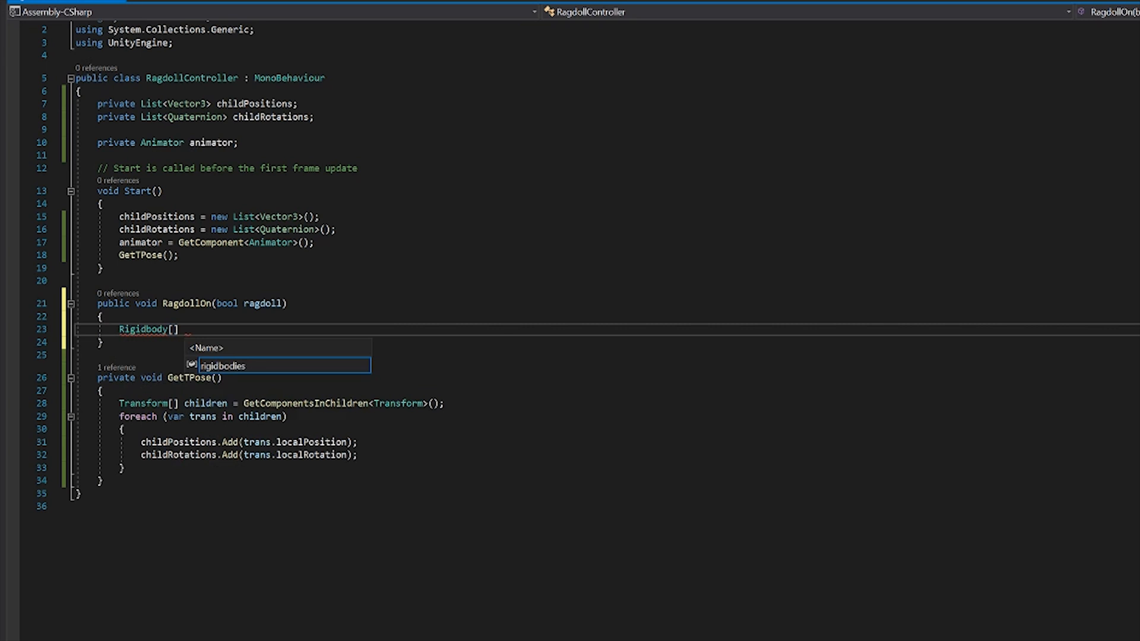
pyautogui.write('bodies =')
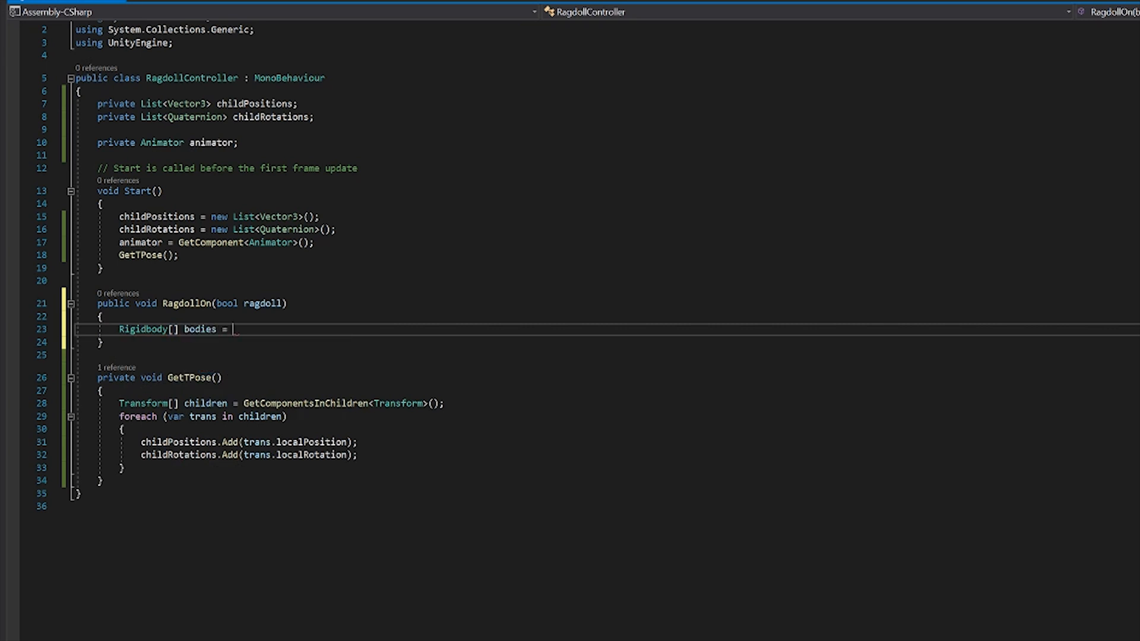
pyautogui.write('G')
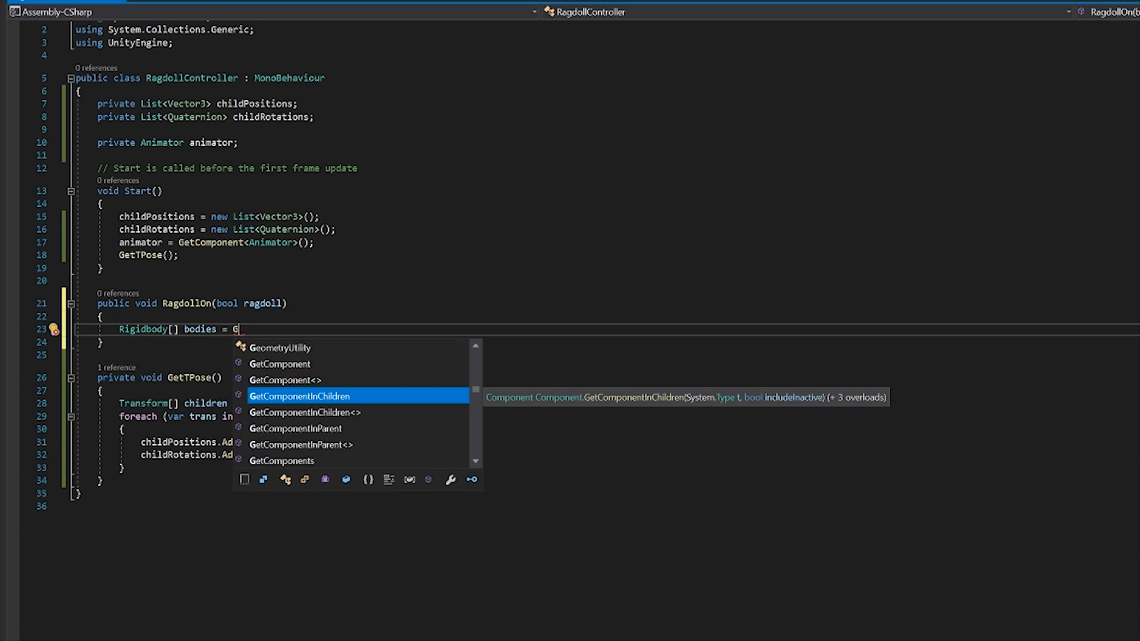
pyautogui.write('et')
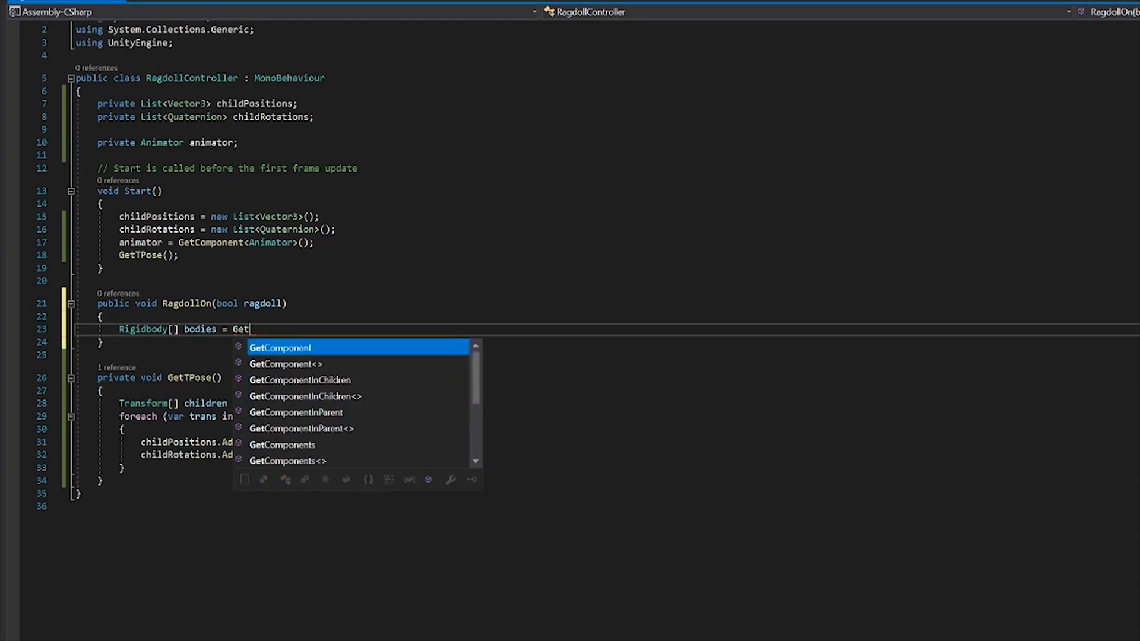
pyautogui.write('Compon')
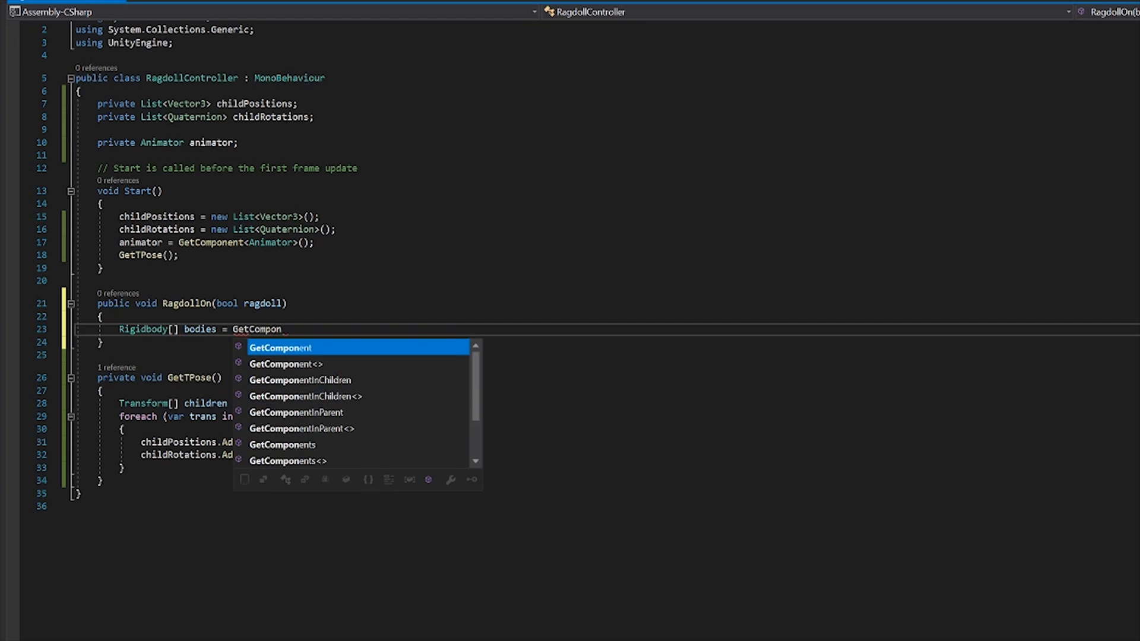
pyautogui.write('sInChildren<>')
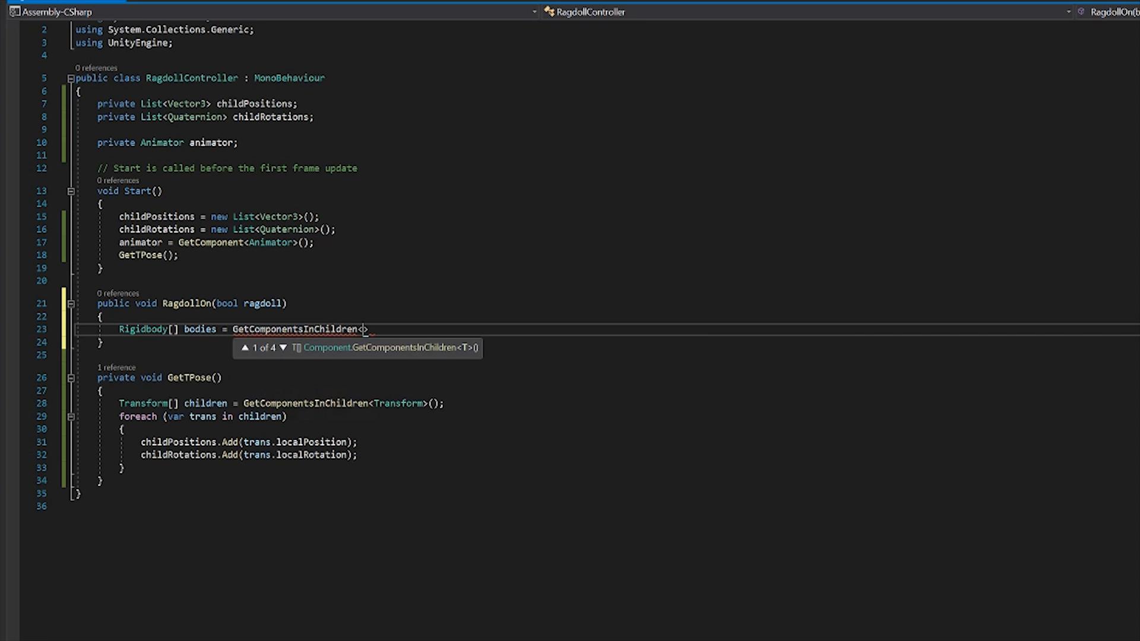
pyautogui.write('Rigidbody')
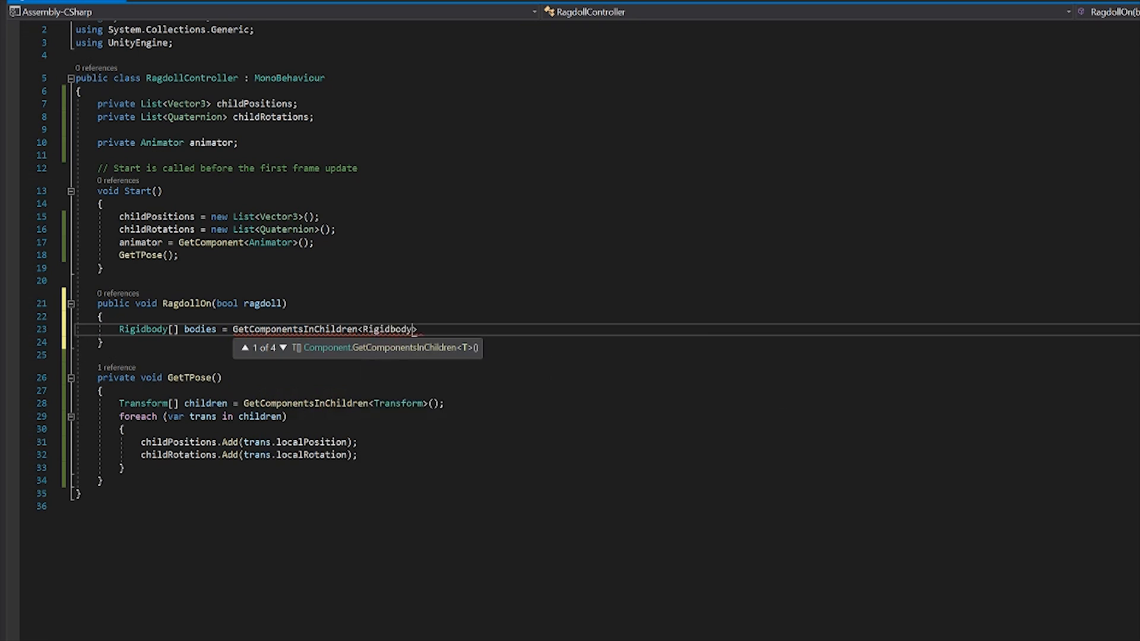
pyautogui.write('>();')
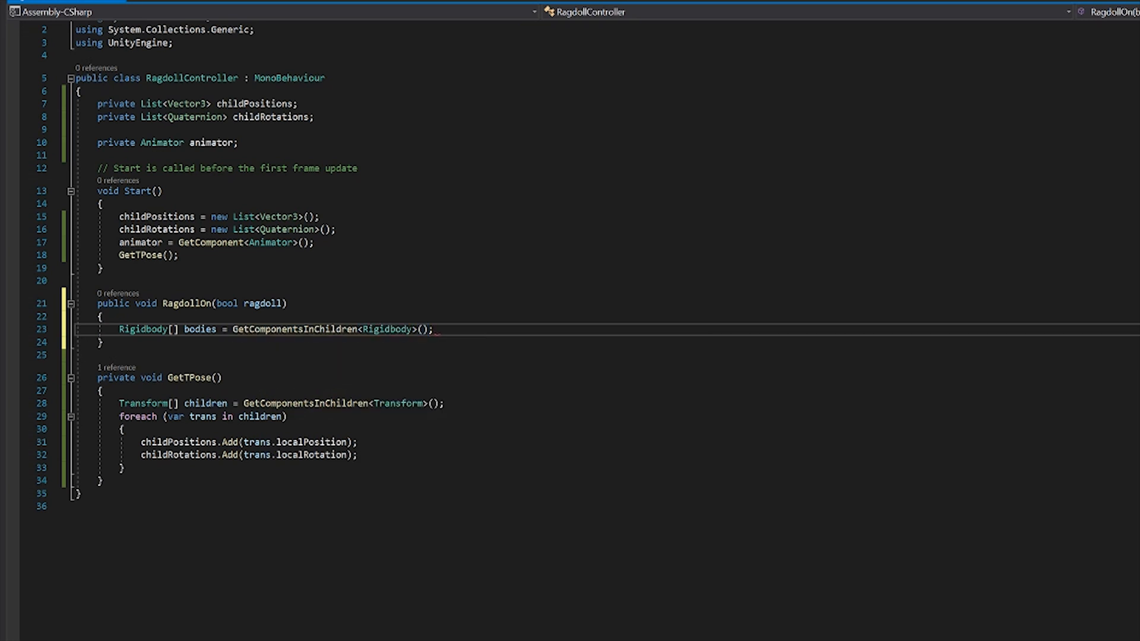
pyautogui.press('enter')
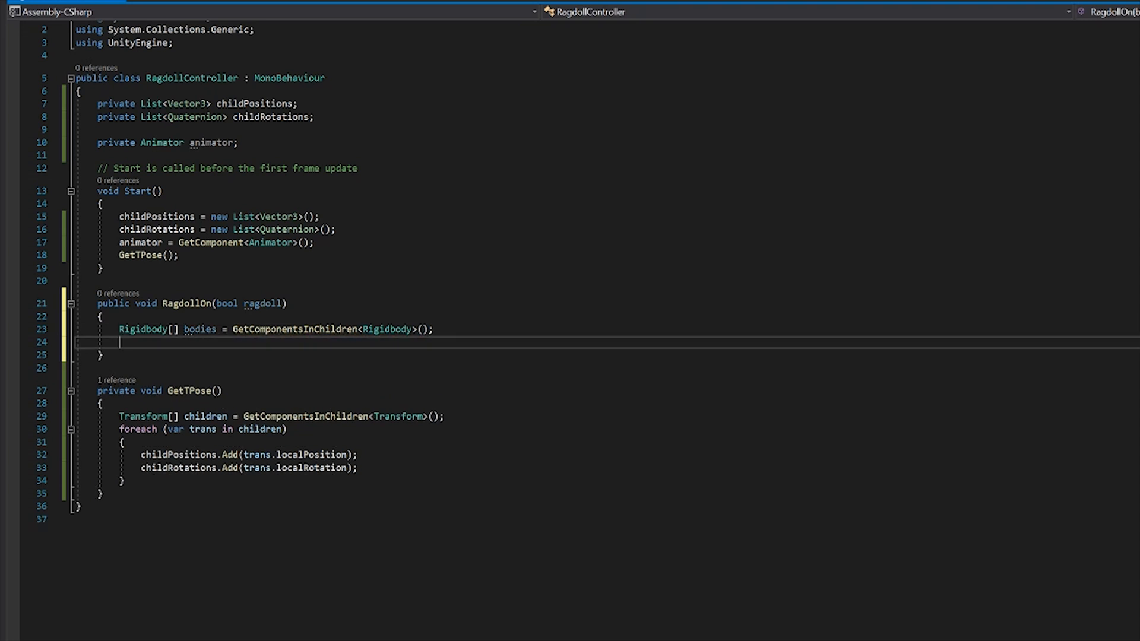
# Step: Add a foreach loop over bodies setting rb.isKinematic = !ragdoll;
pyautogui.write('for')
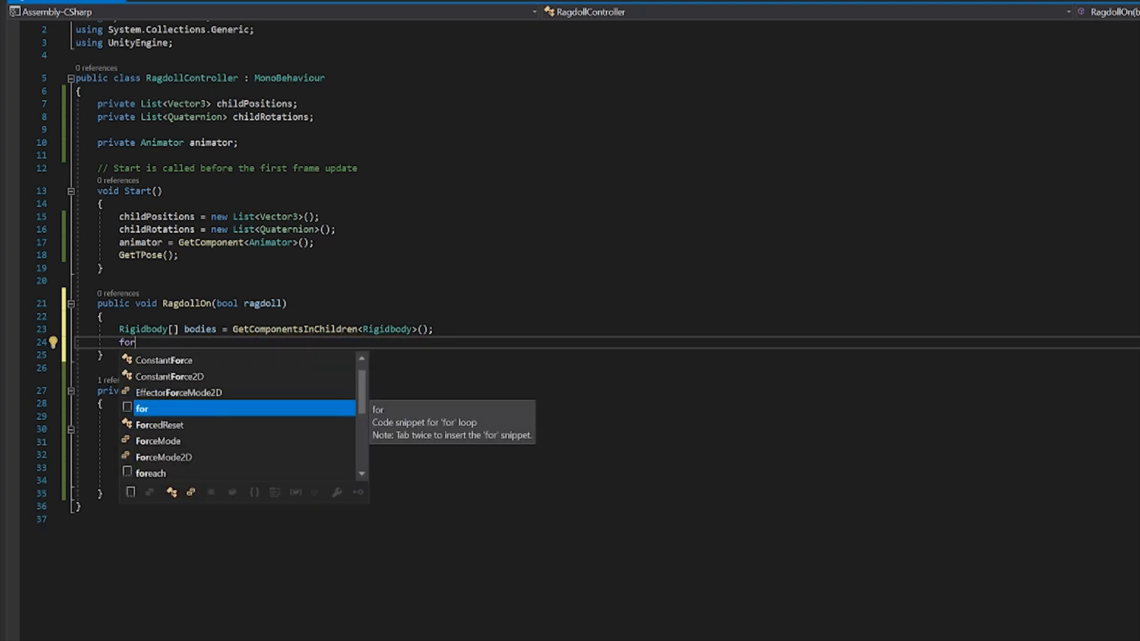
pyautogui.write('each')
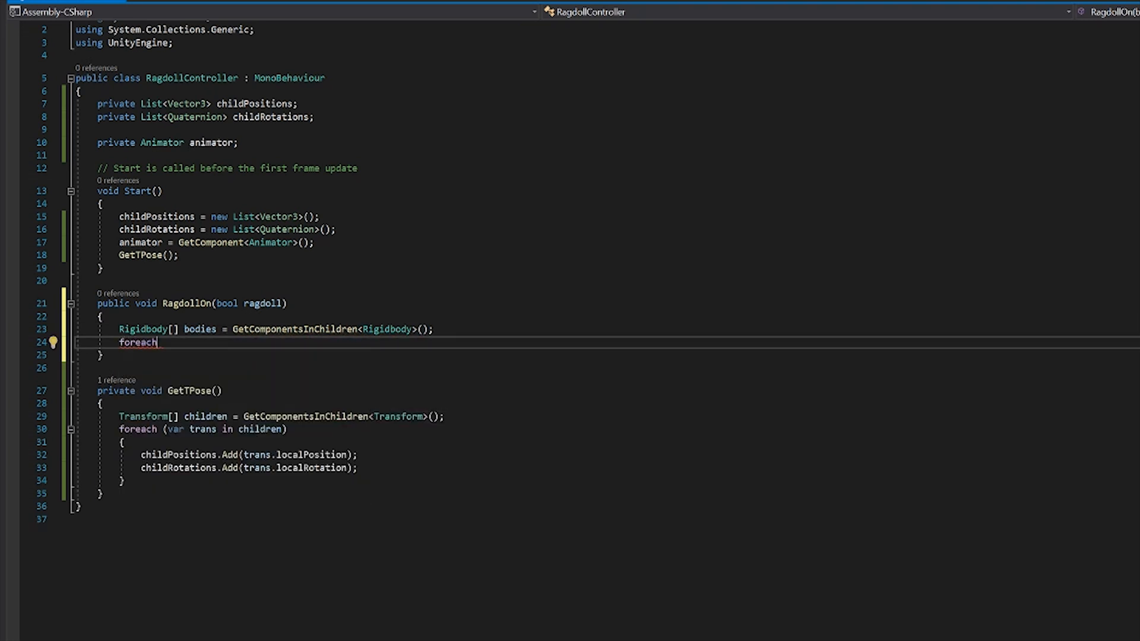
pyautogui.write('(var  in collection)')
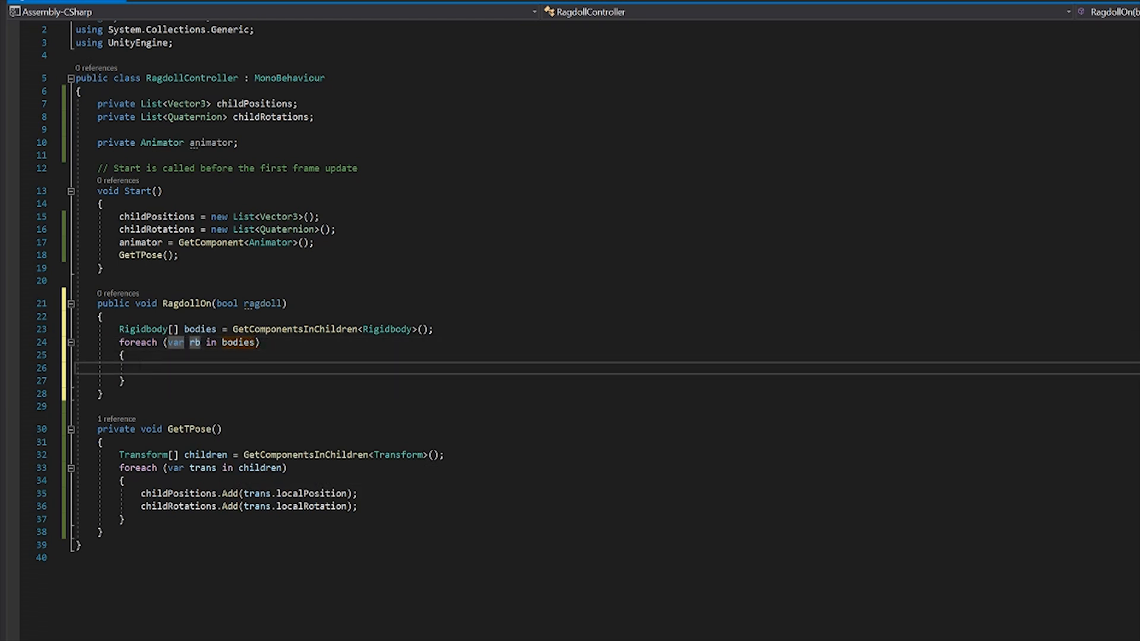
pyautogui.write('rb.')
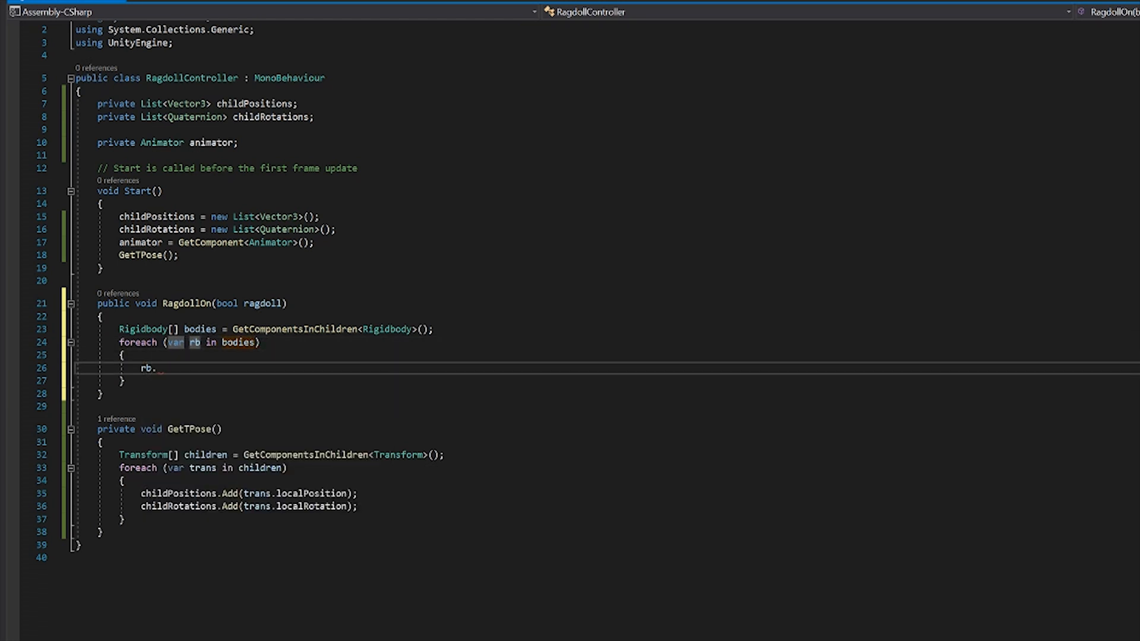
pyautogui.write('isKinematic =')
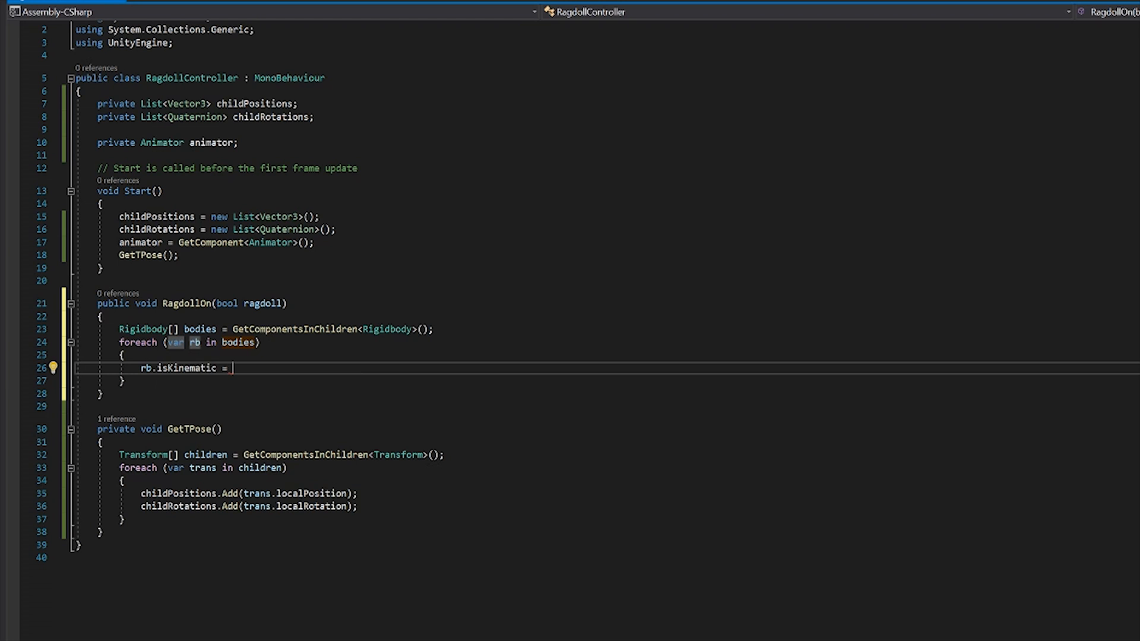
pyautogui.write('!')
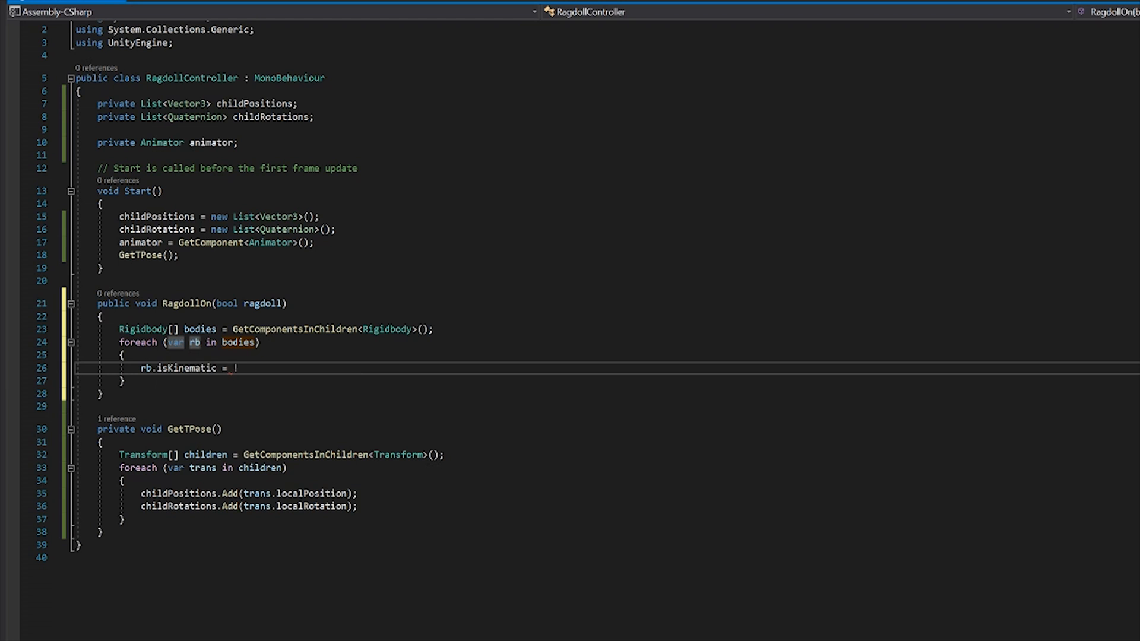
pyautogui.write('ragdoll')
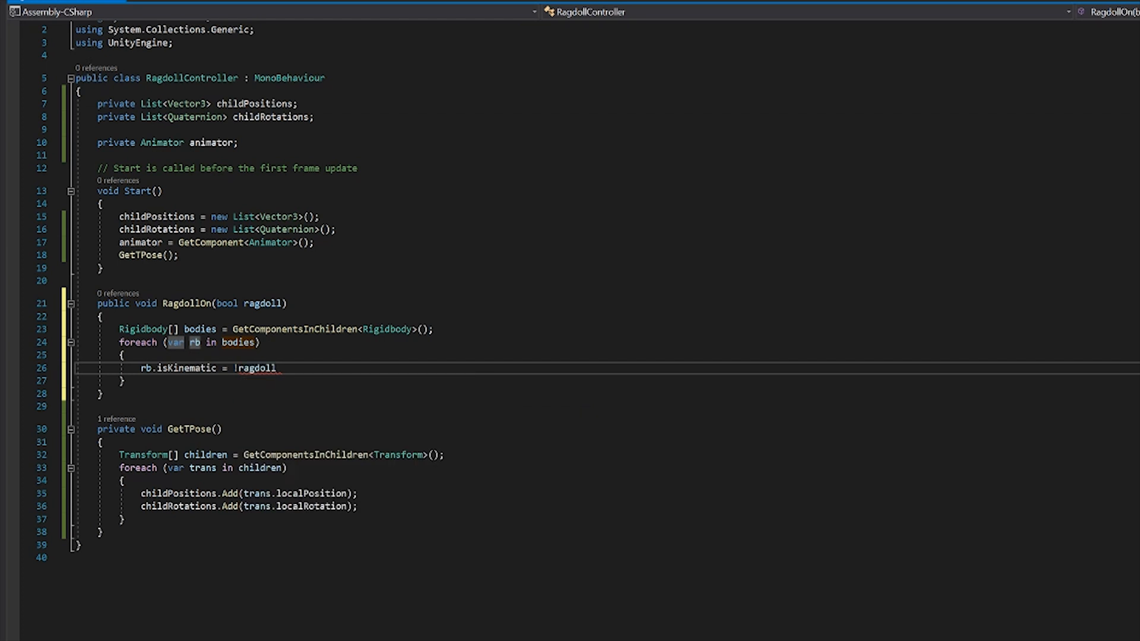
pyautogui.write(';')
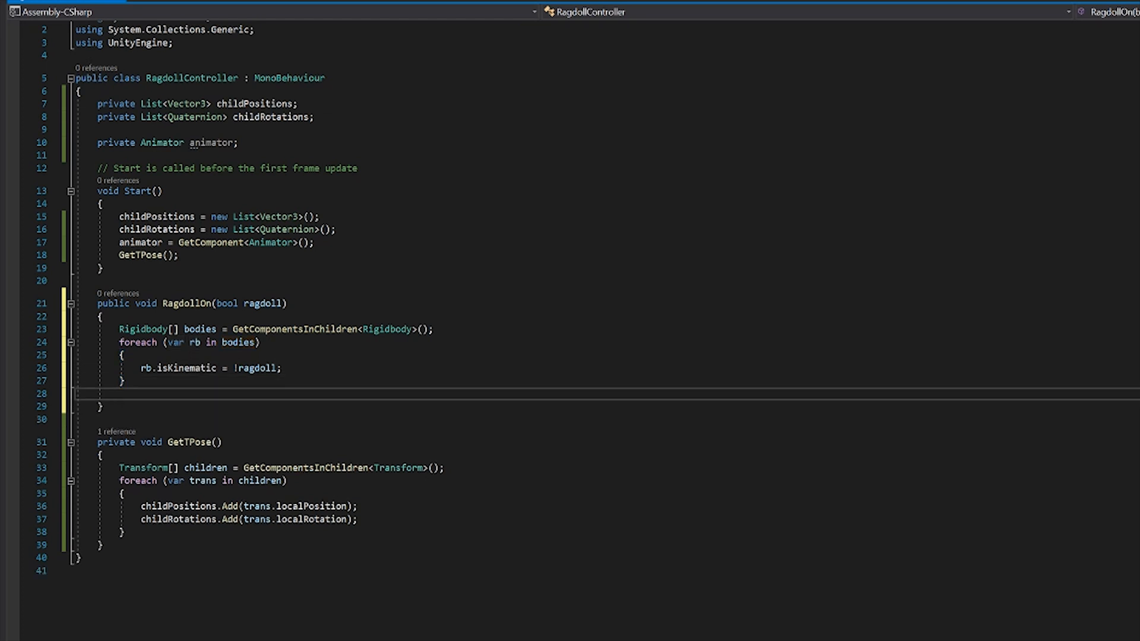
# Step: After the Rigidbody loop, add animator.enabled = !ragdoll; to RagdollOn
pyautogui.write('a')
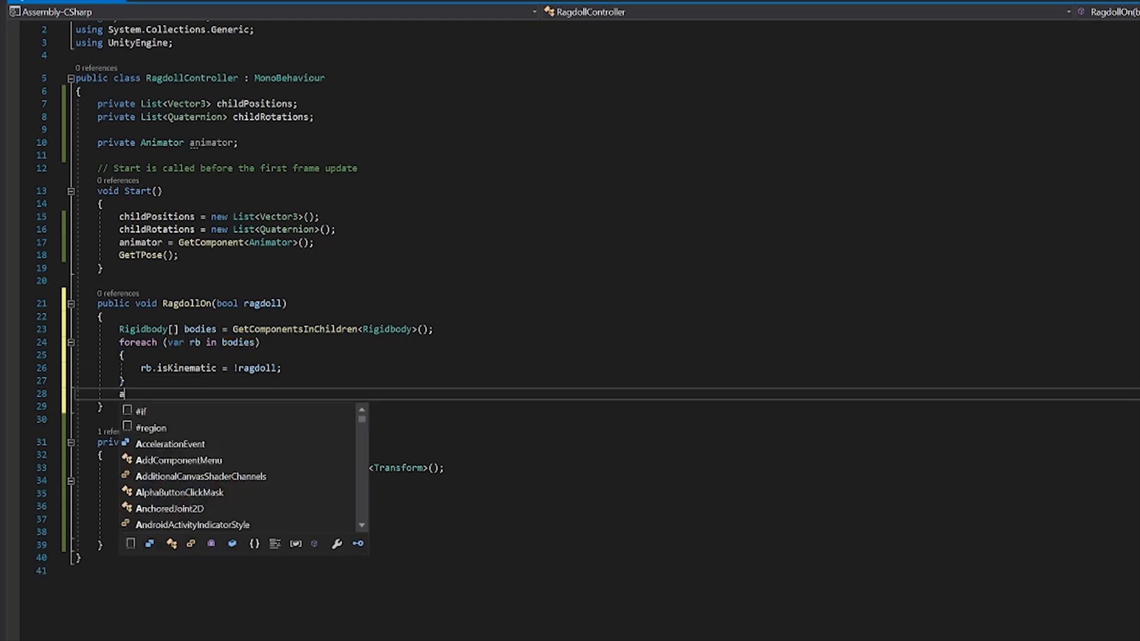
pyautogui.write('nimator')
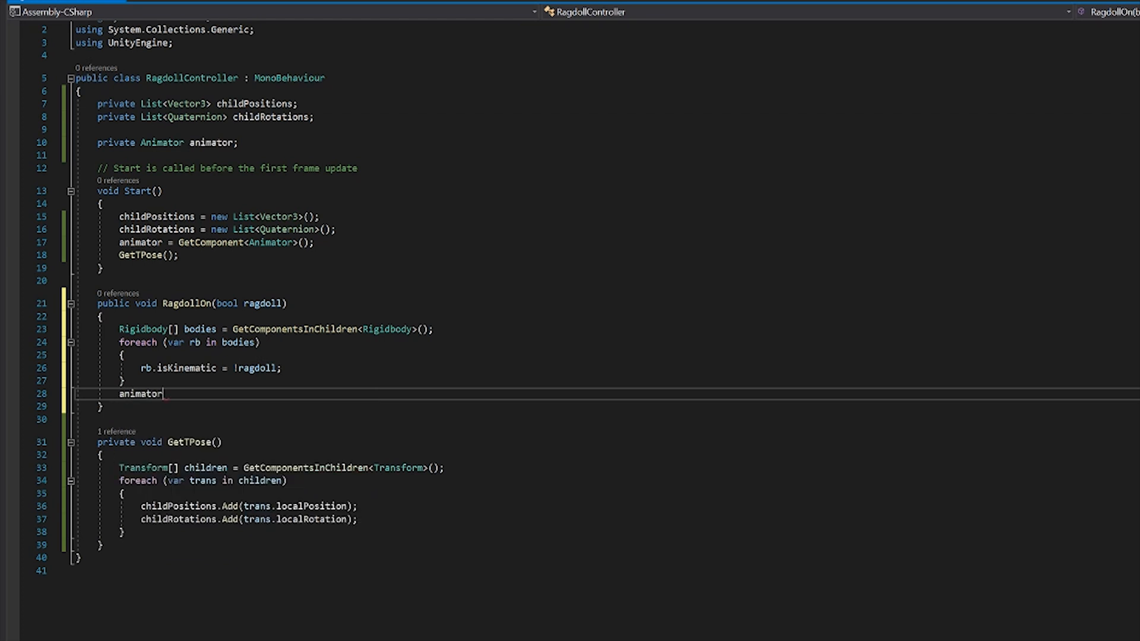
pyautogui.write('.enabled !')
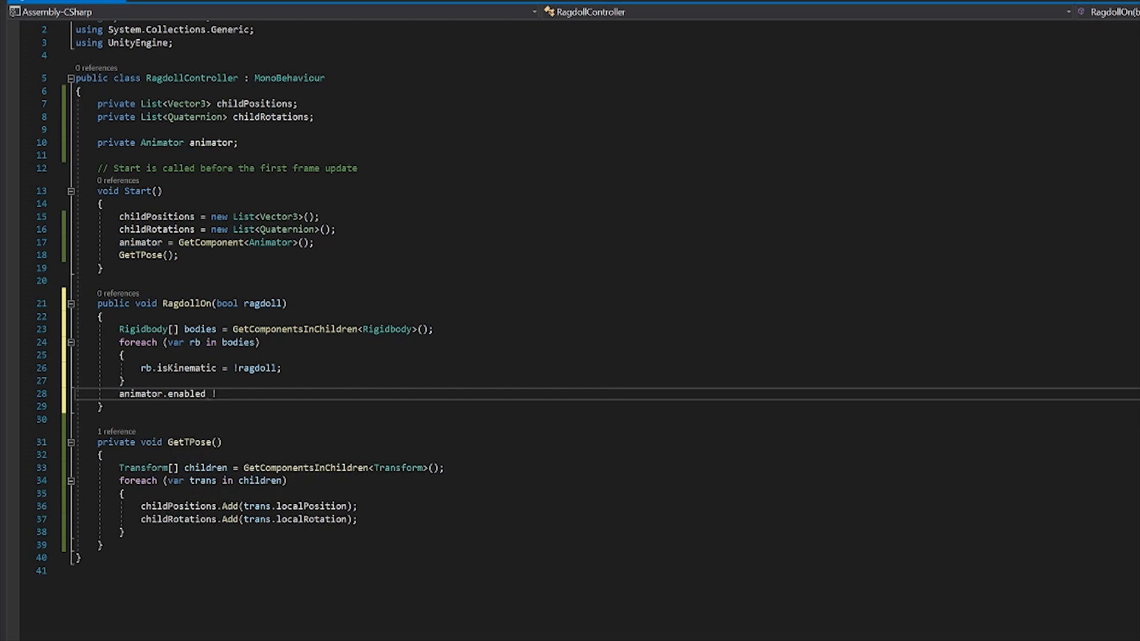
pyautogui.press('Backspace')
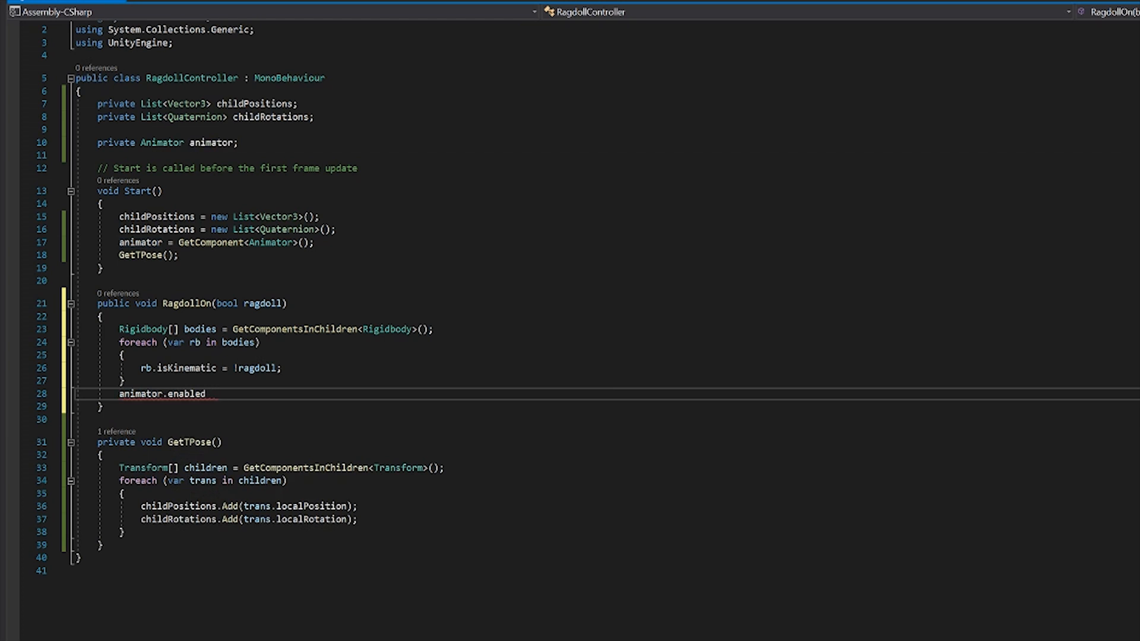
pyautogui.write('= !')
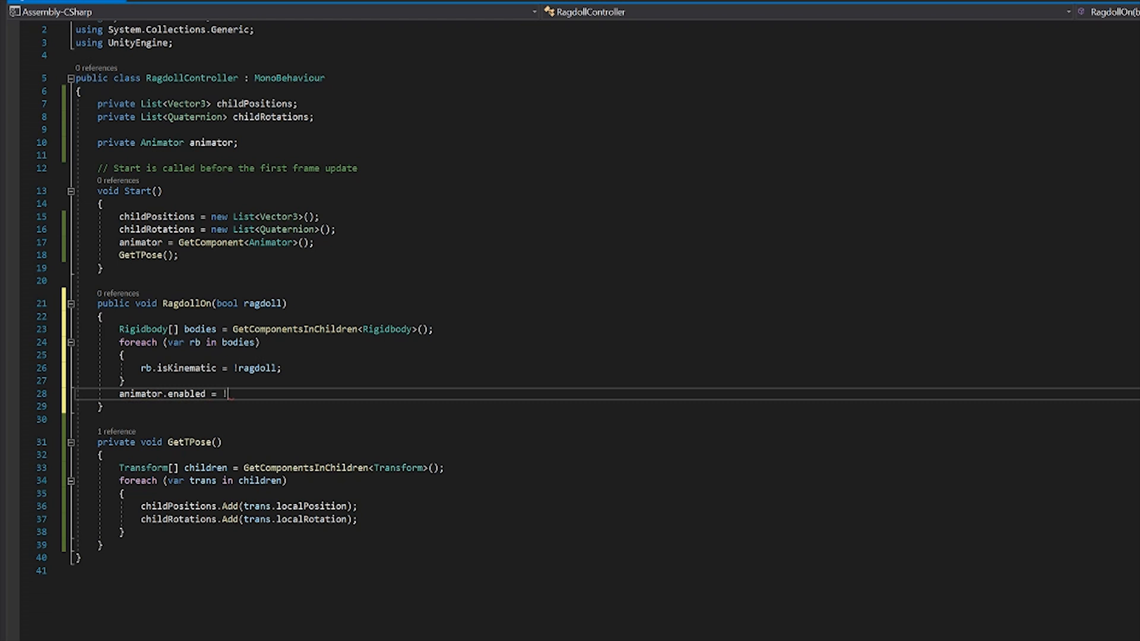
pyautogui.write('ragdoll')
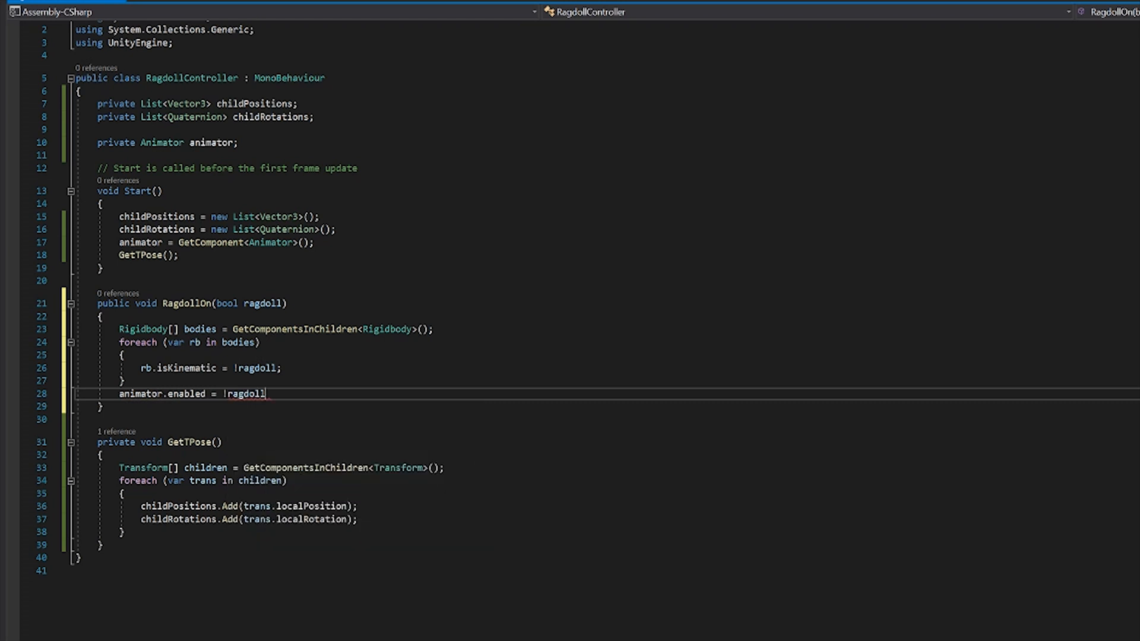
pyautogui.write(';')
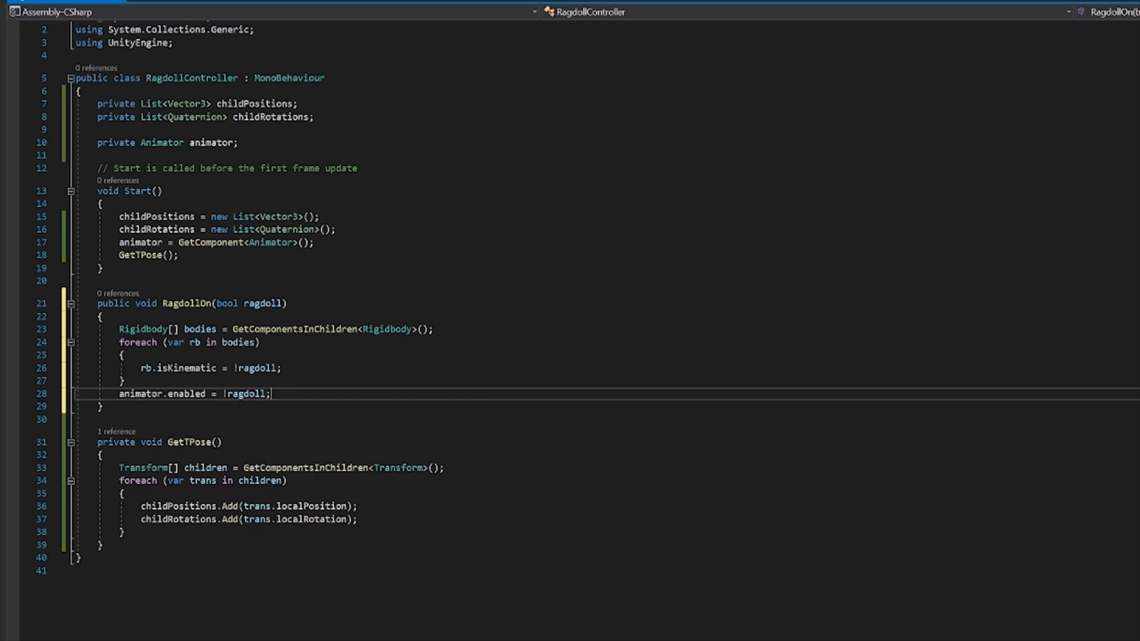
pyautogui.doubleClick(186, 304)
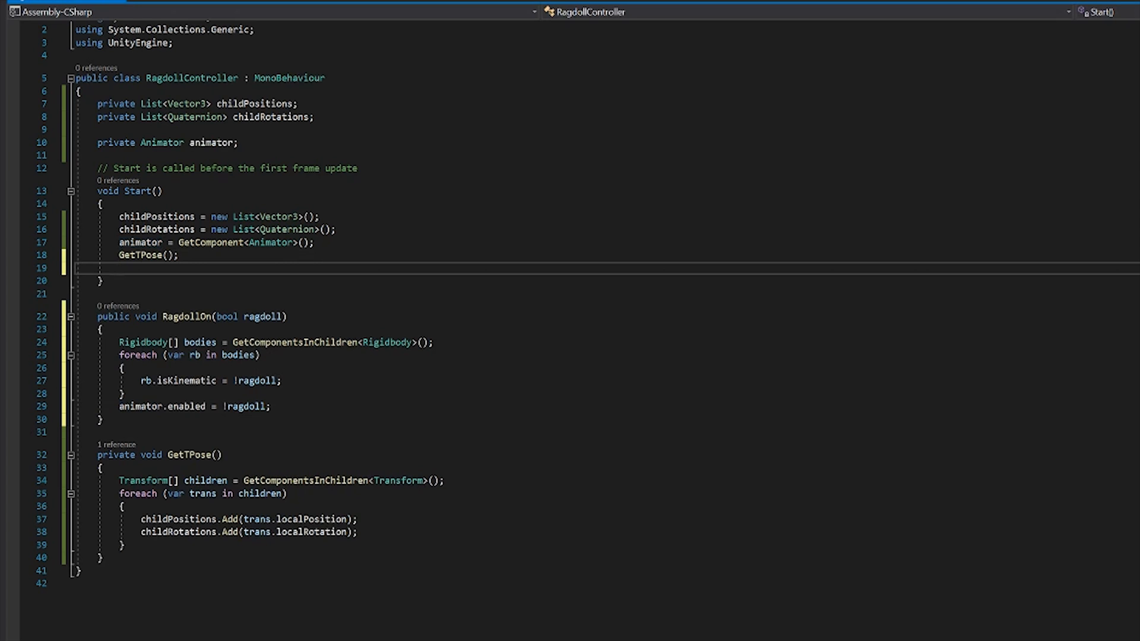
# Step: Add a RagdollOn(false); call after GetTPose() at the end of Start()
pyautogui.write('R')
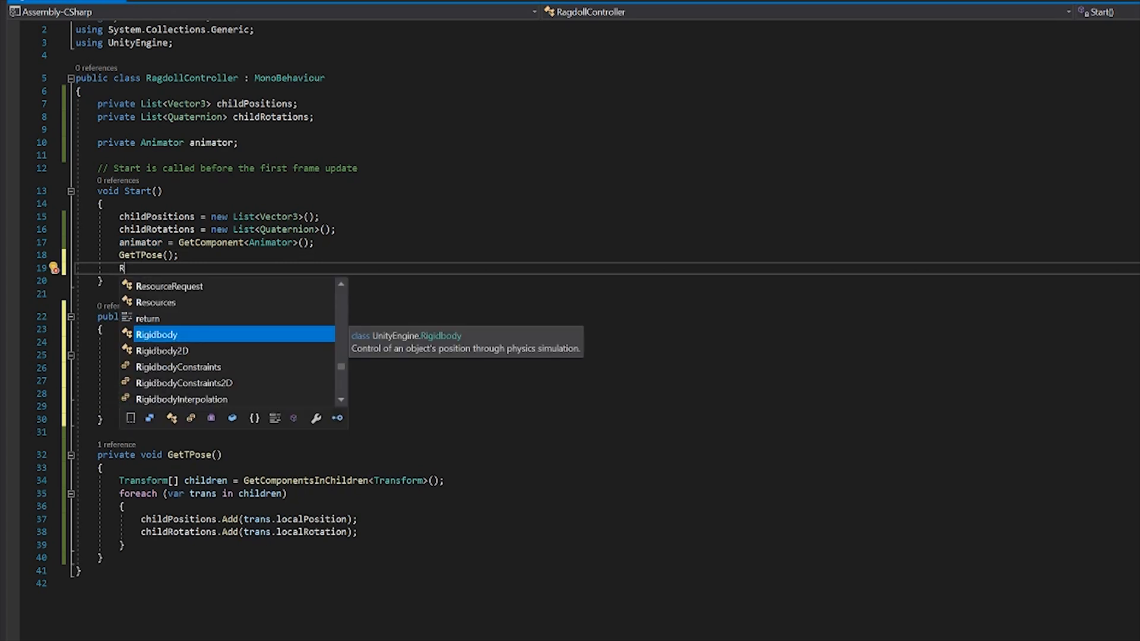
pyautogui.write('a')
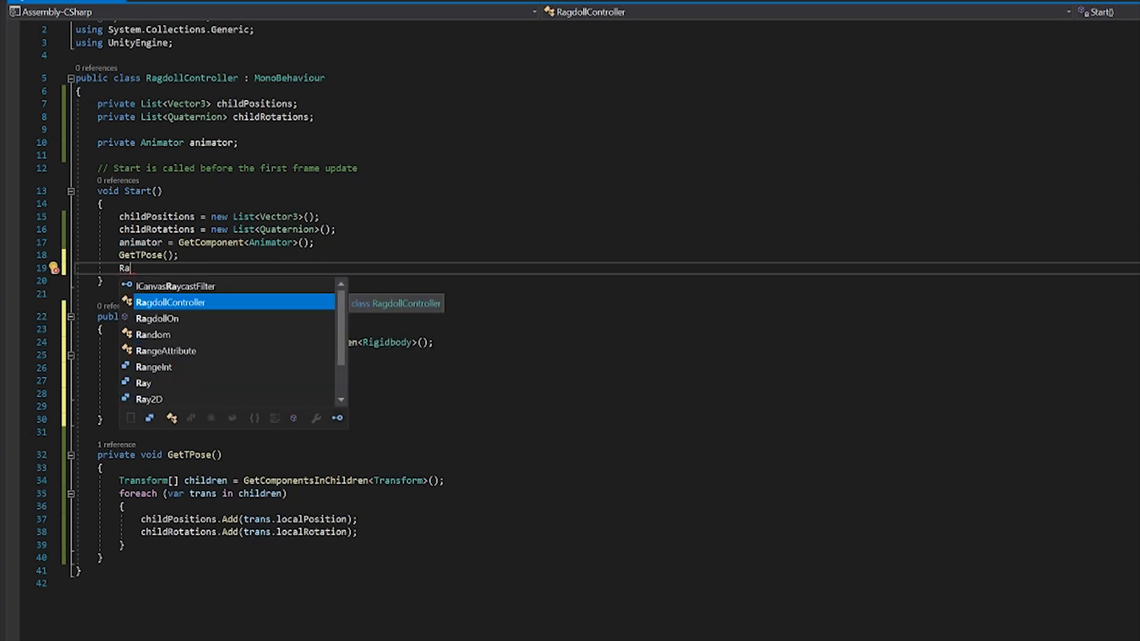
pyautogui.write('gdollOn')
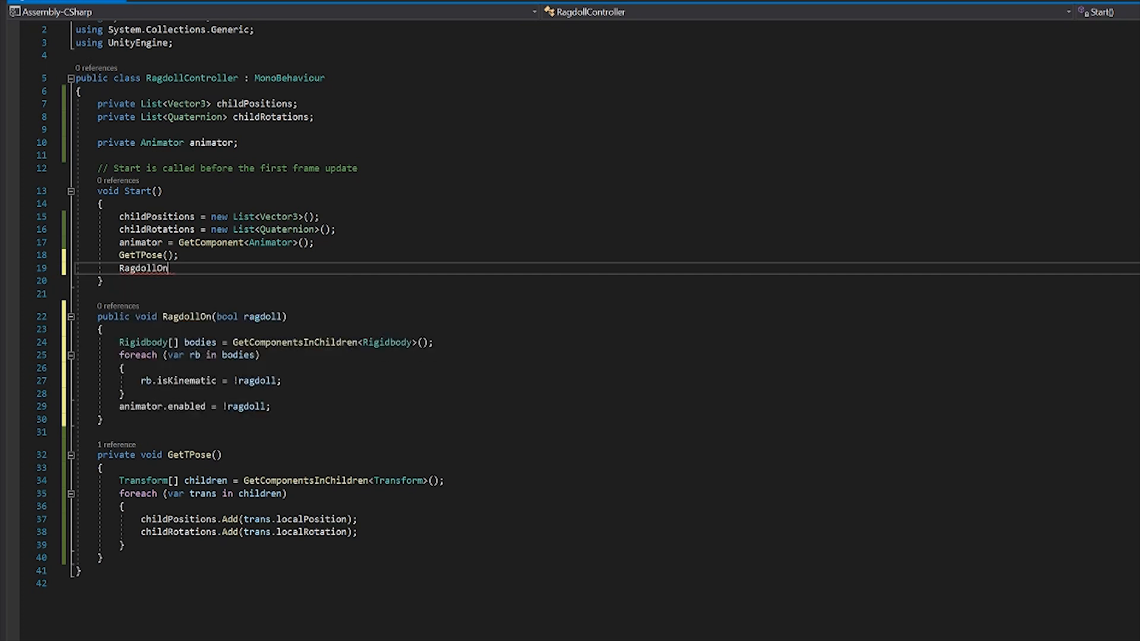
pyautogui.write('(false')
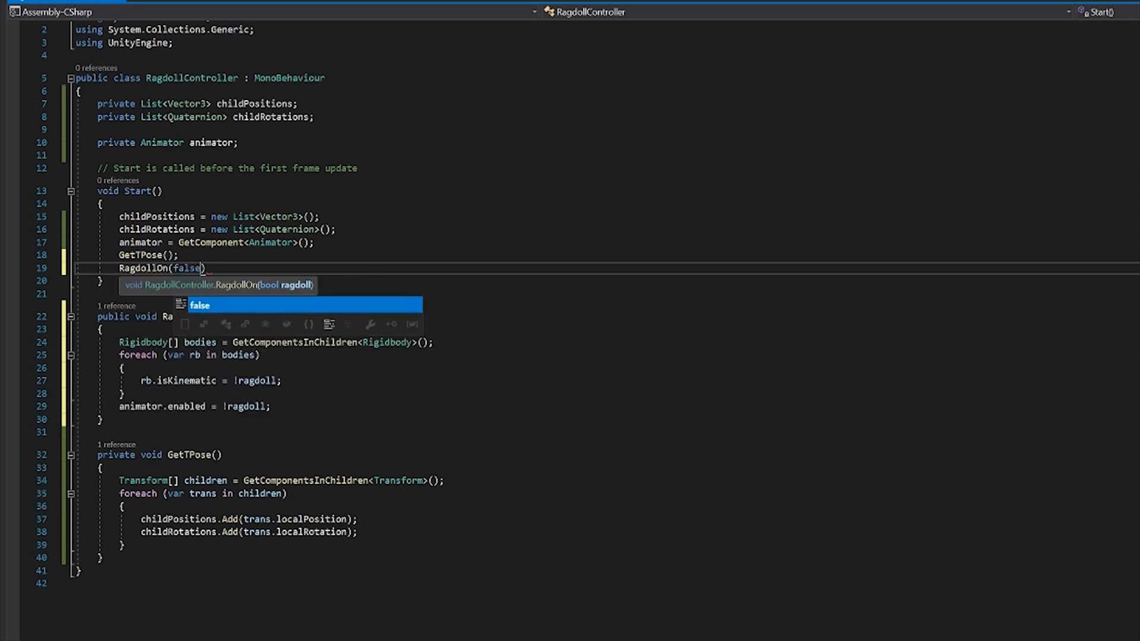
pyautogui.write(');')
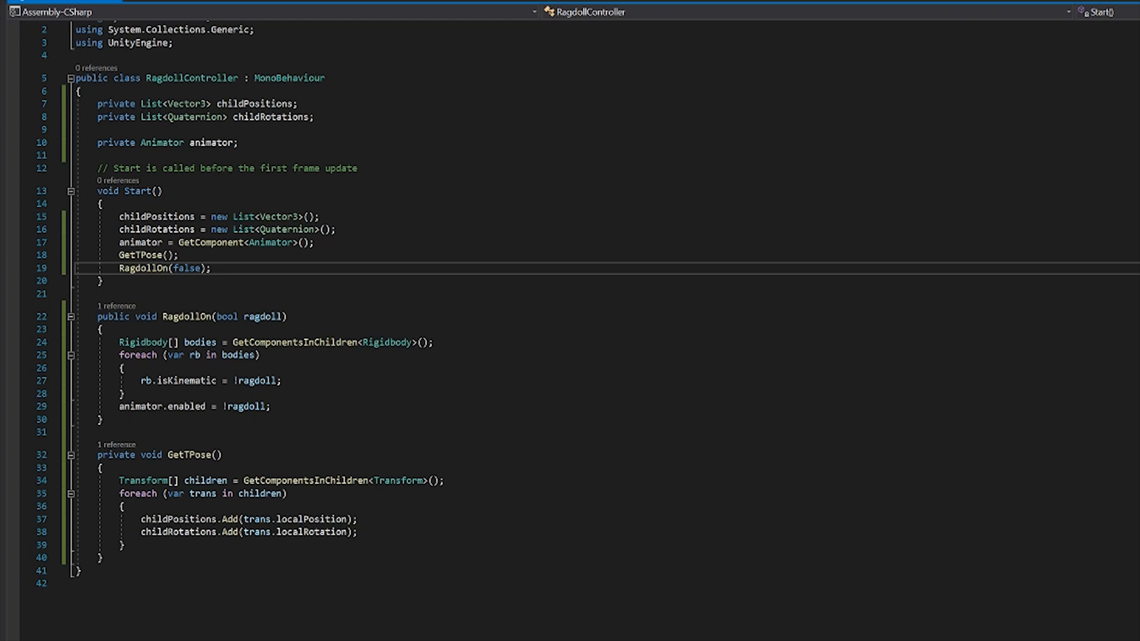
pyautogui.click(101, 294)
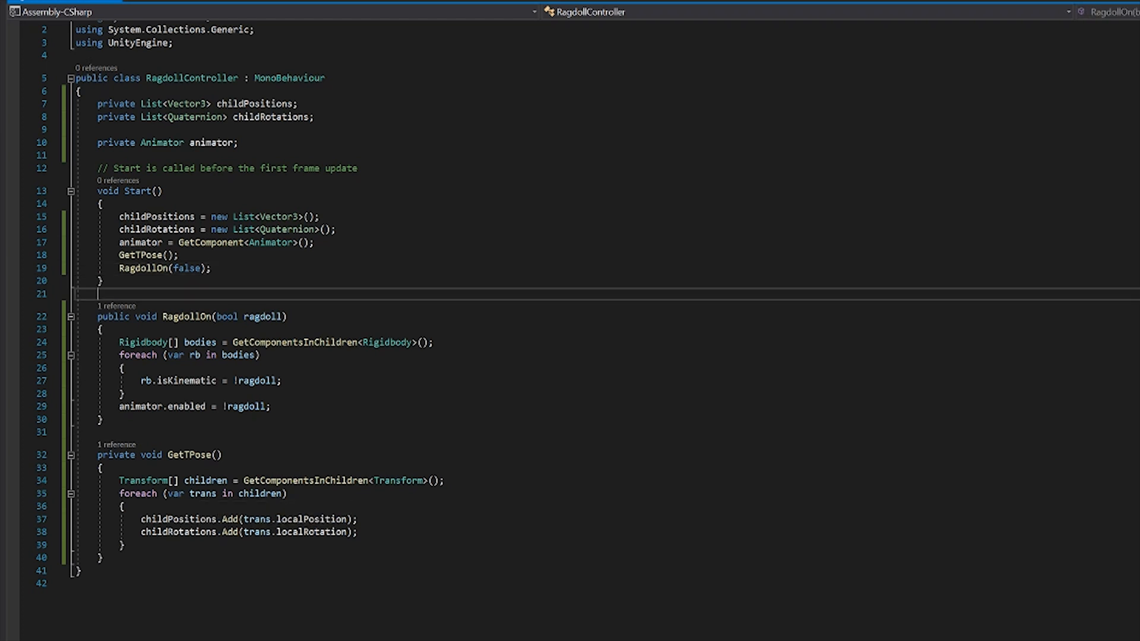
# Step: Write public void ResetRagdoll() whose body calls RagdollOn(false);
pyautogui.scroll(-3)
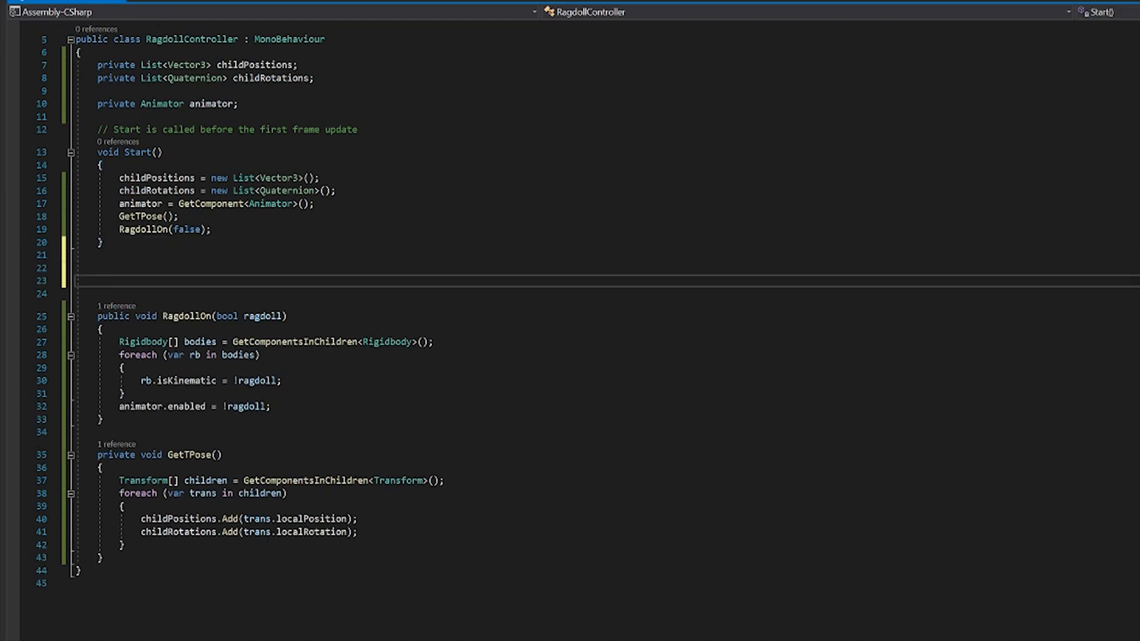
pyautogui.write('public')
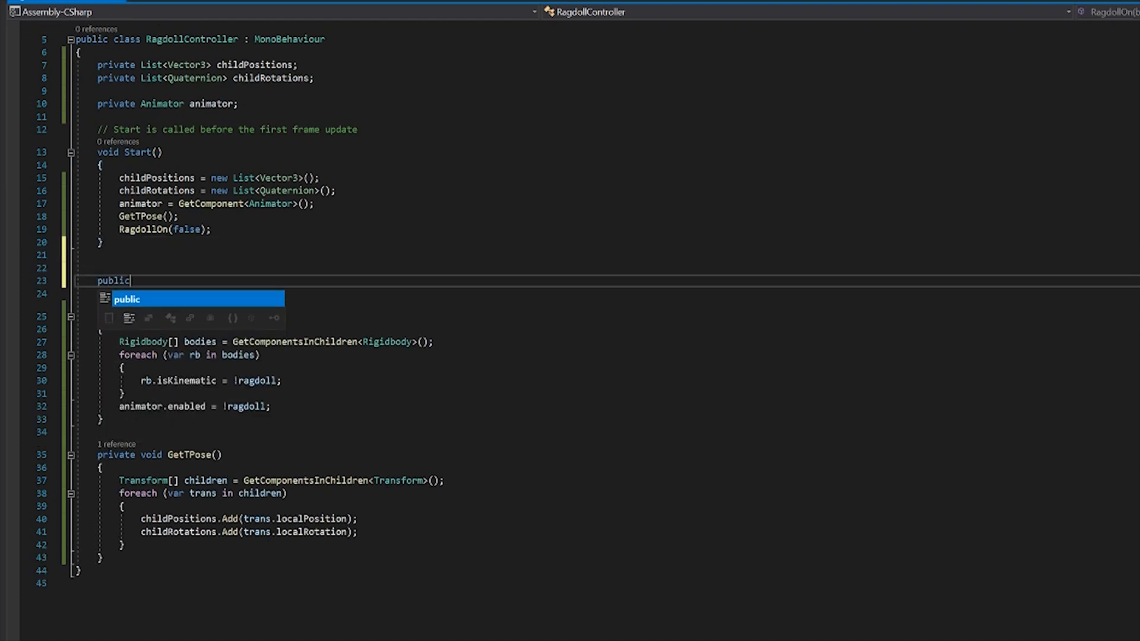
pyautogui.write('void Reset')
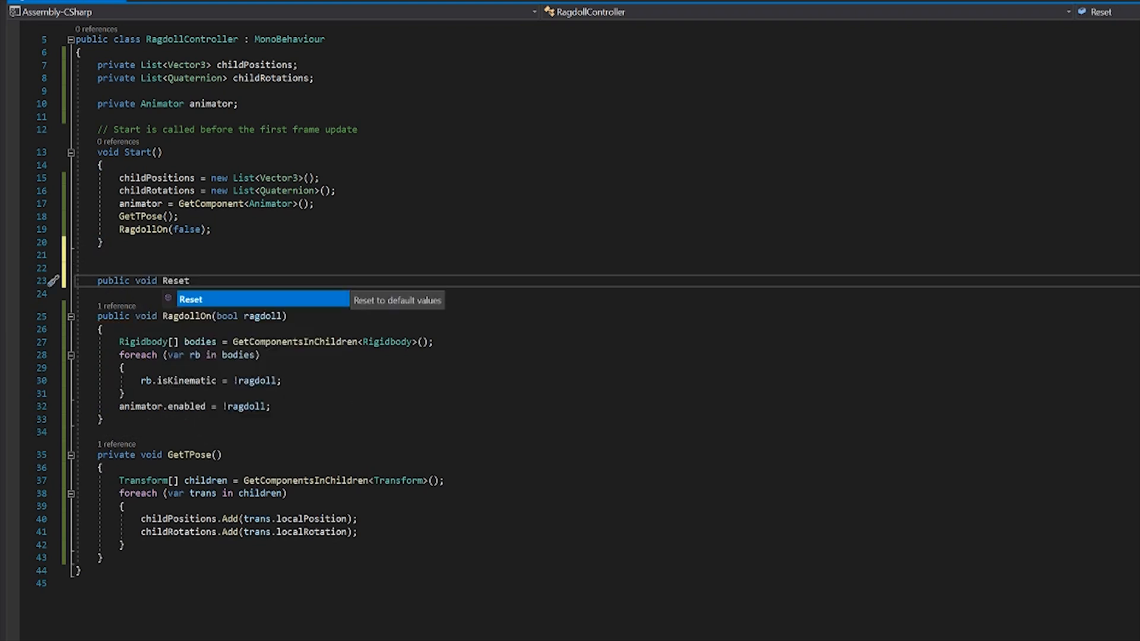
pyautogui.write('Ragdol')
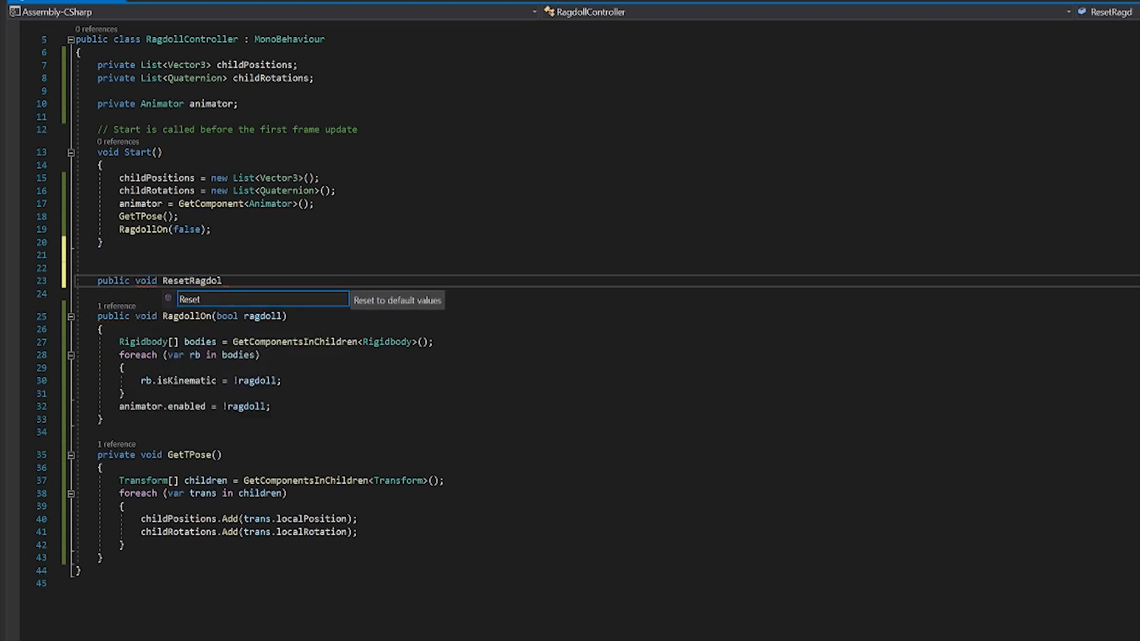
pyautogui.press('Tab')
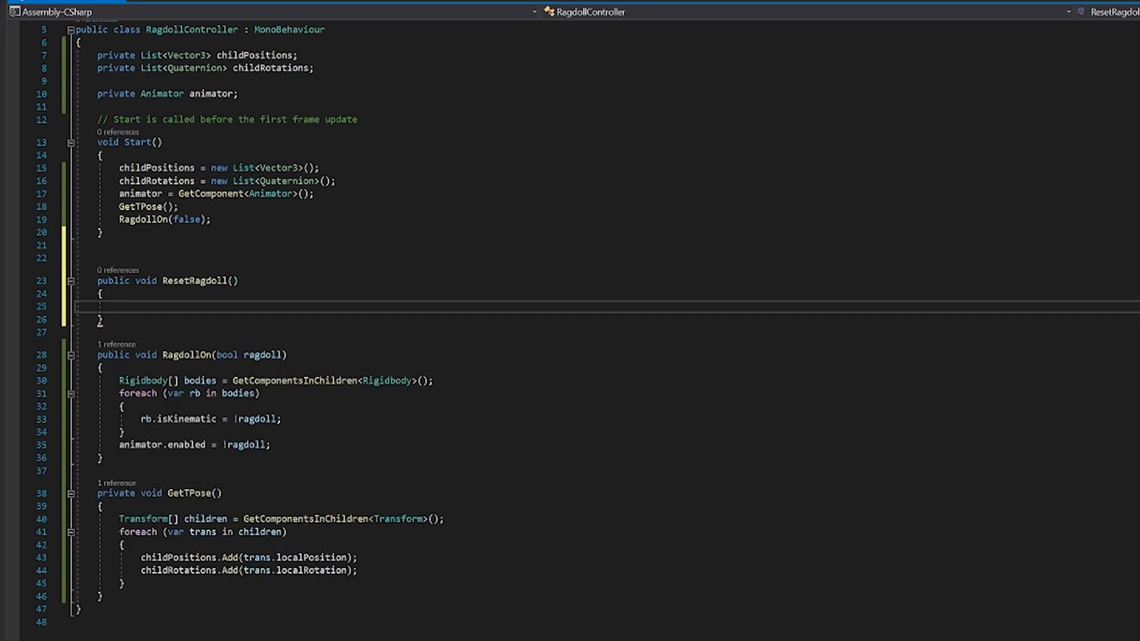
pyautogui.click(119, 307)
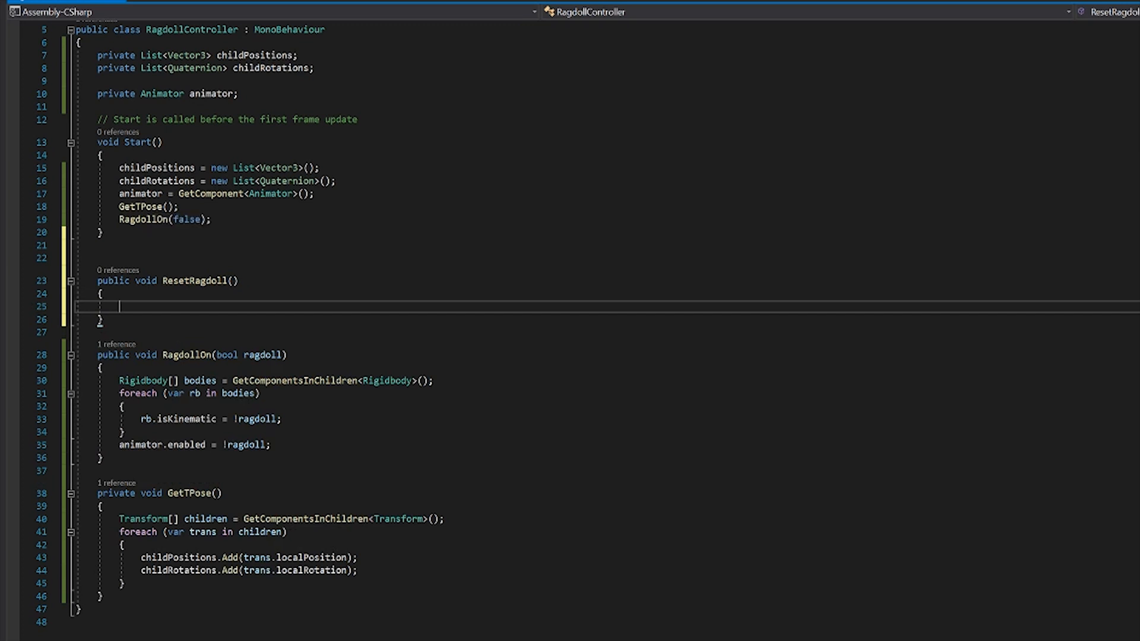
pyautogui.write('RagdollOn(false')
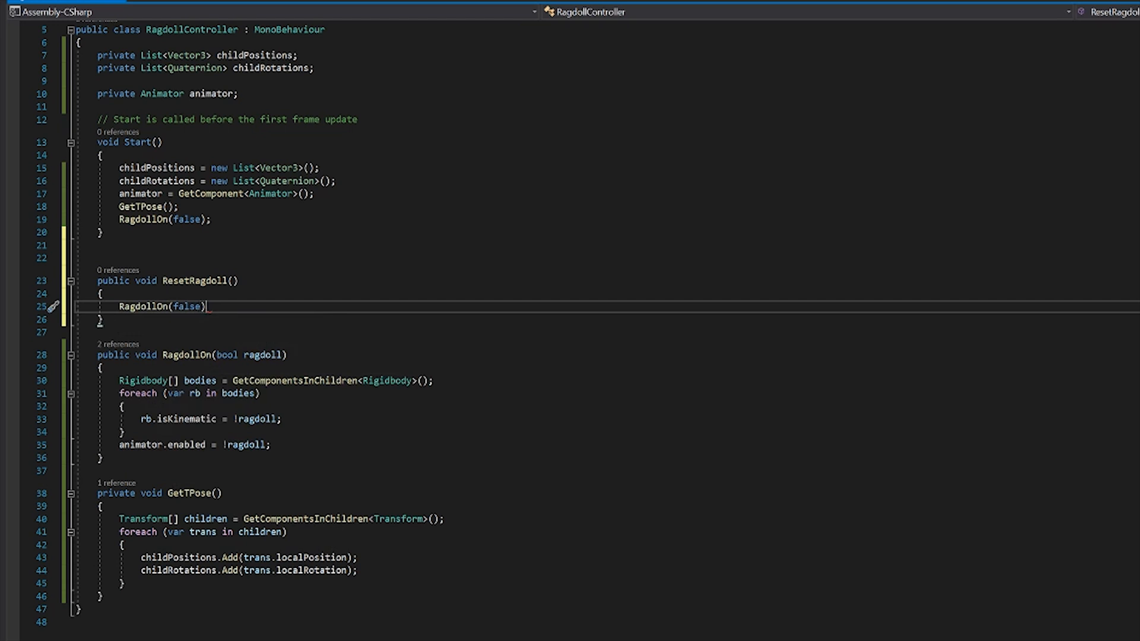
pyautogui.write(';')
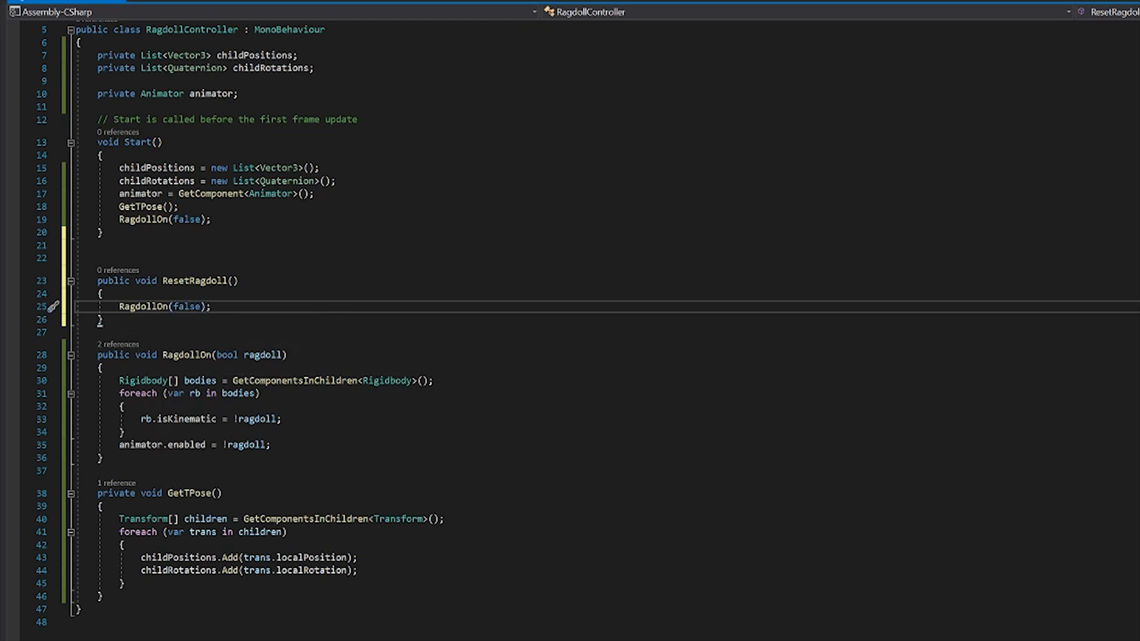
pyautogui.press('enter')
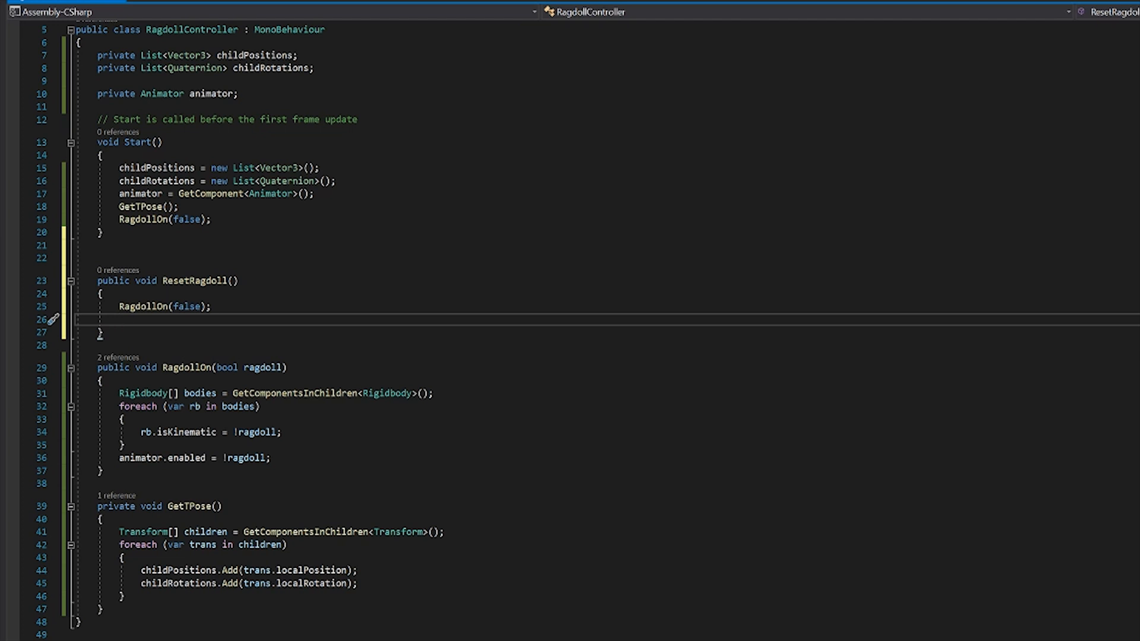
# Step: Paste Transform[] children = GetComponentsInChildren<Transform>(); into ResetRagdoll
pyautogui.write('Tr')
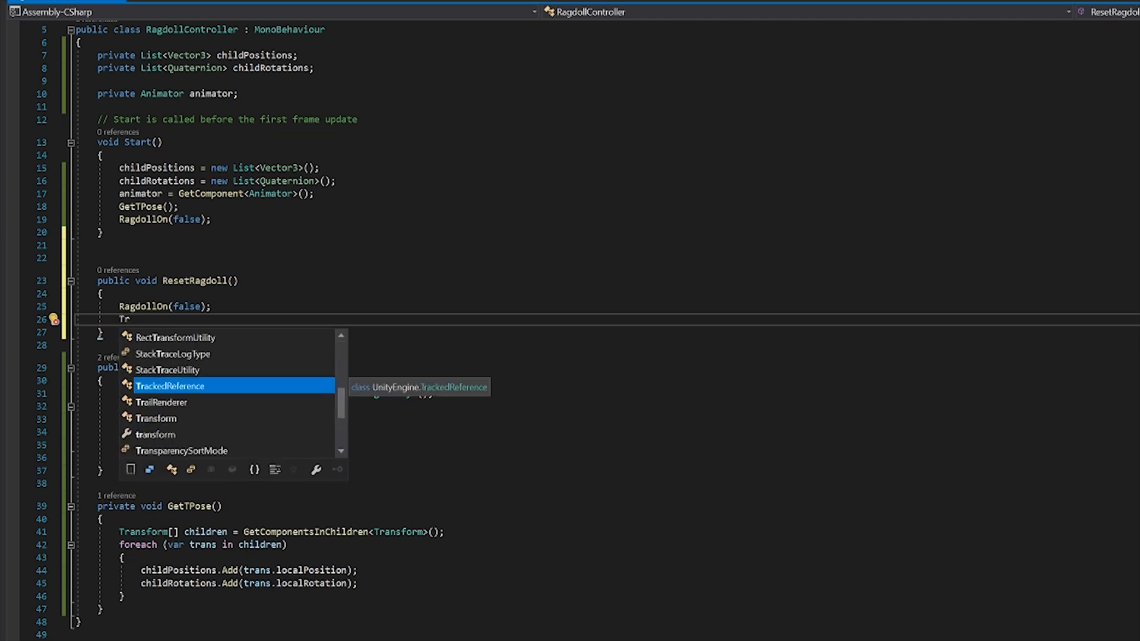
pyautogui.press('Backspace')
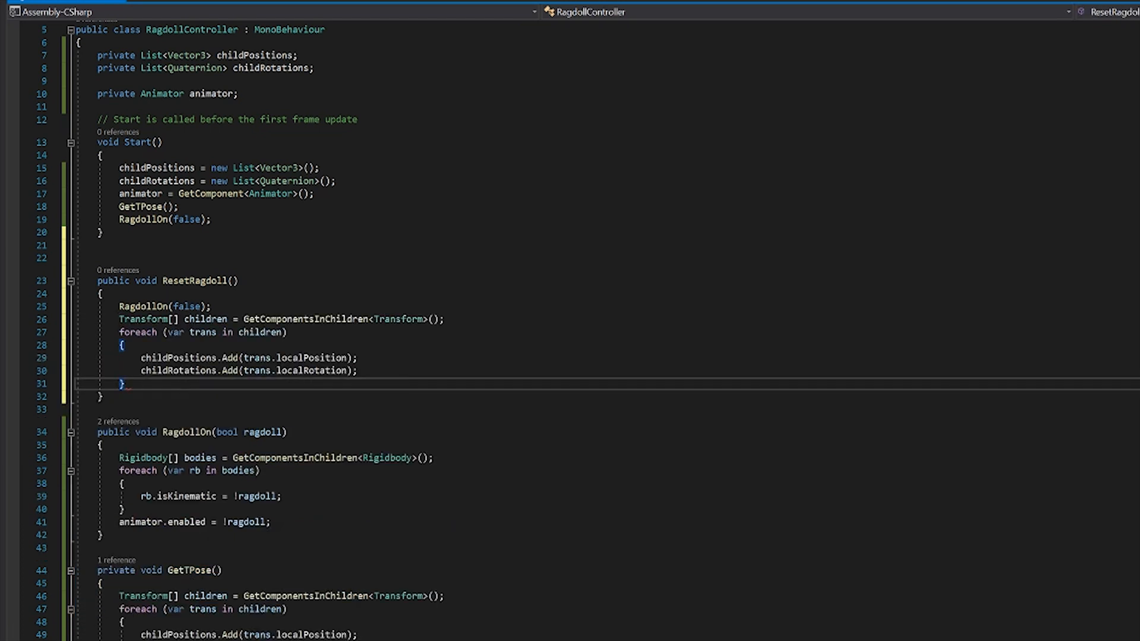
pyautogui.press('Enter')
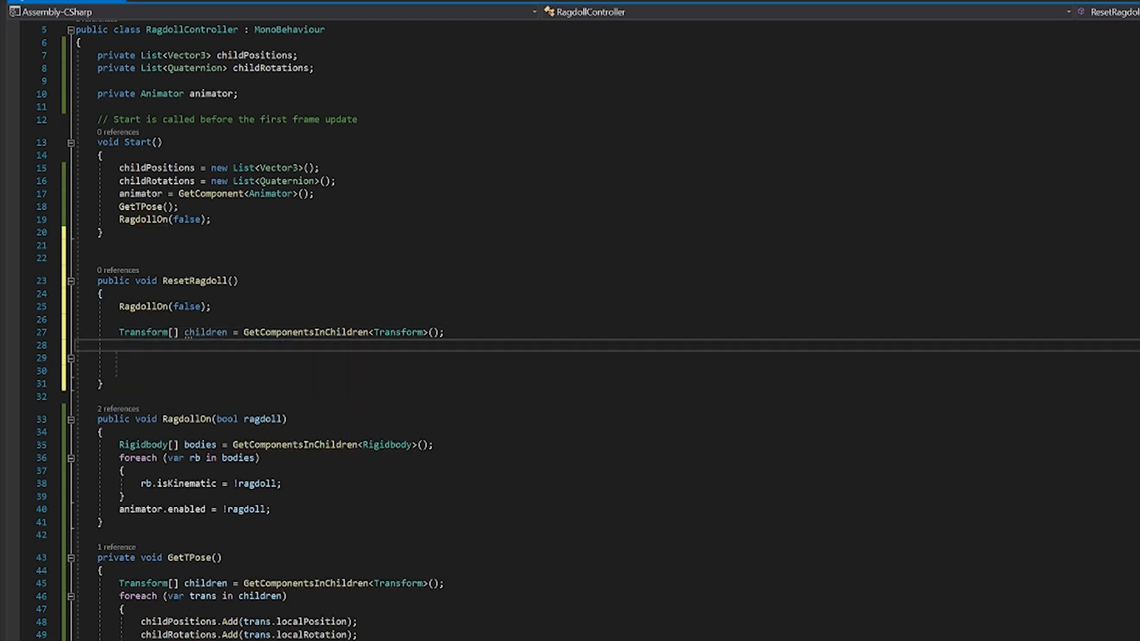
# Step: Add a for loop over children restoring children[i].localPosition from childPositions[i]
pyautogui.write('for (int i = 0; i < length; i++')
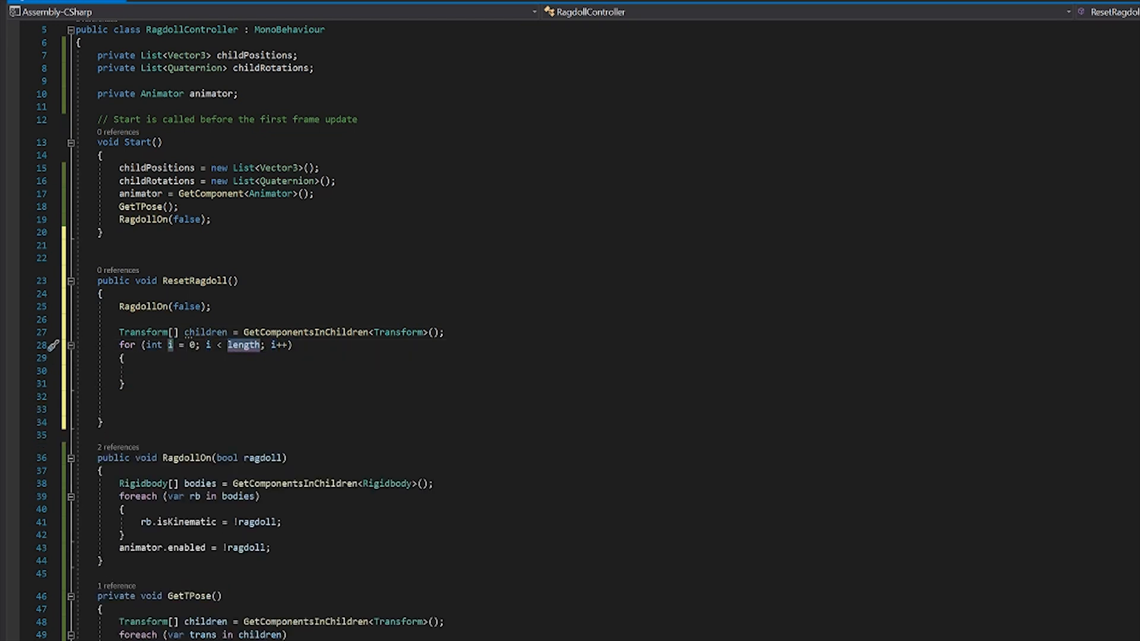
pyautogui.write('children.L')
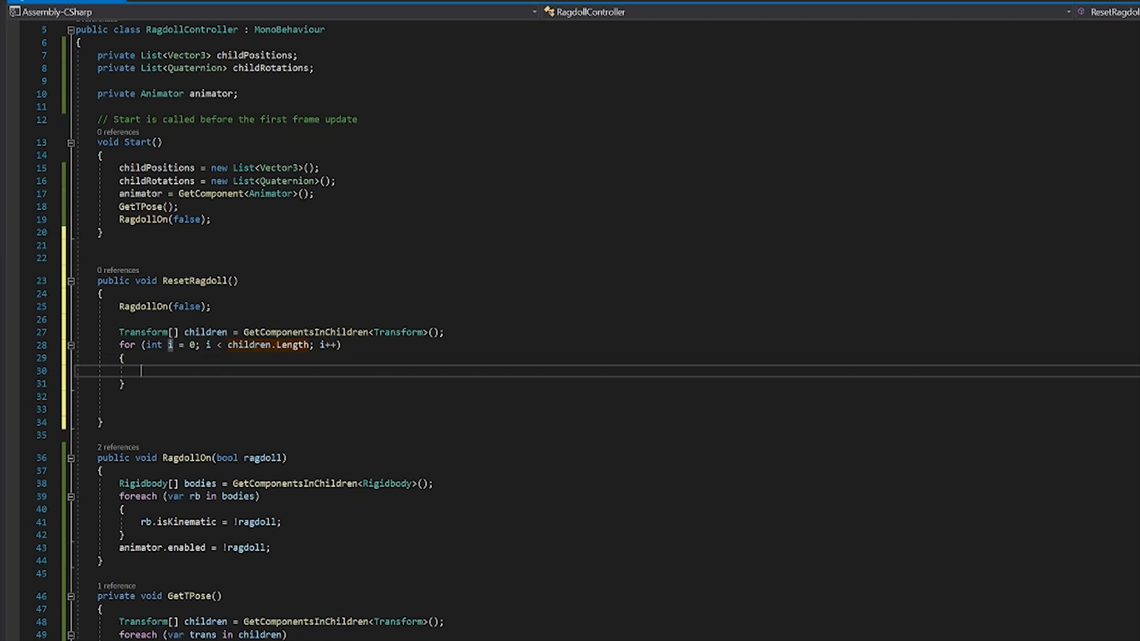
pyautogui.write('children[i')
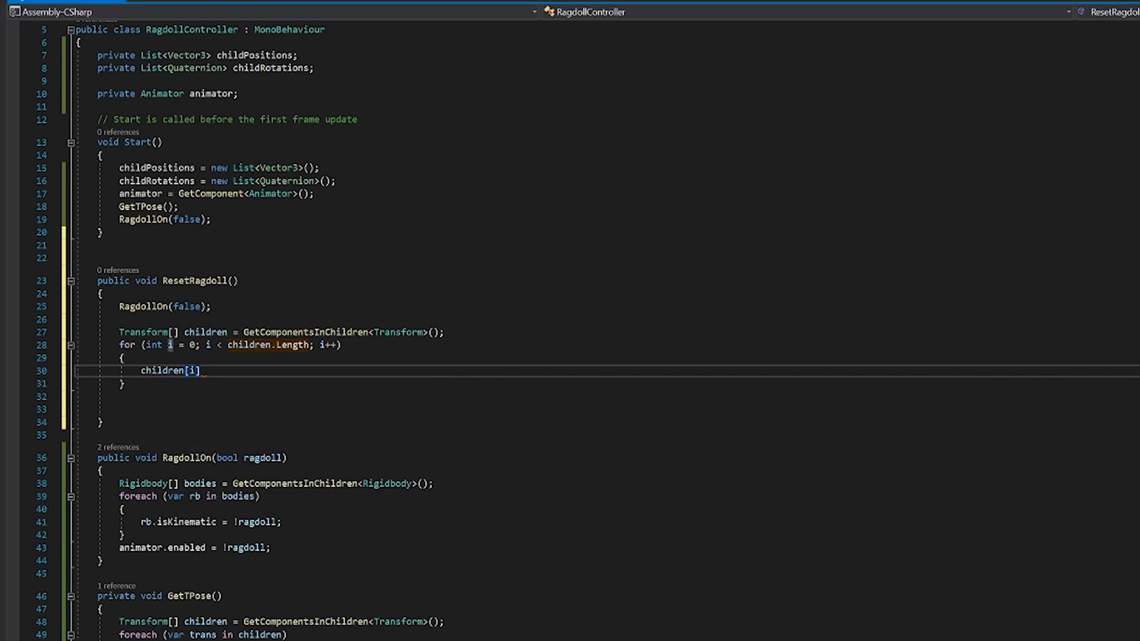
pyautogui.write('.localPosition')
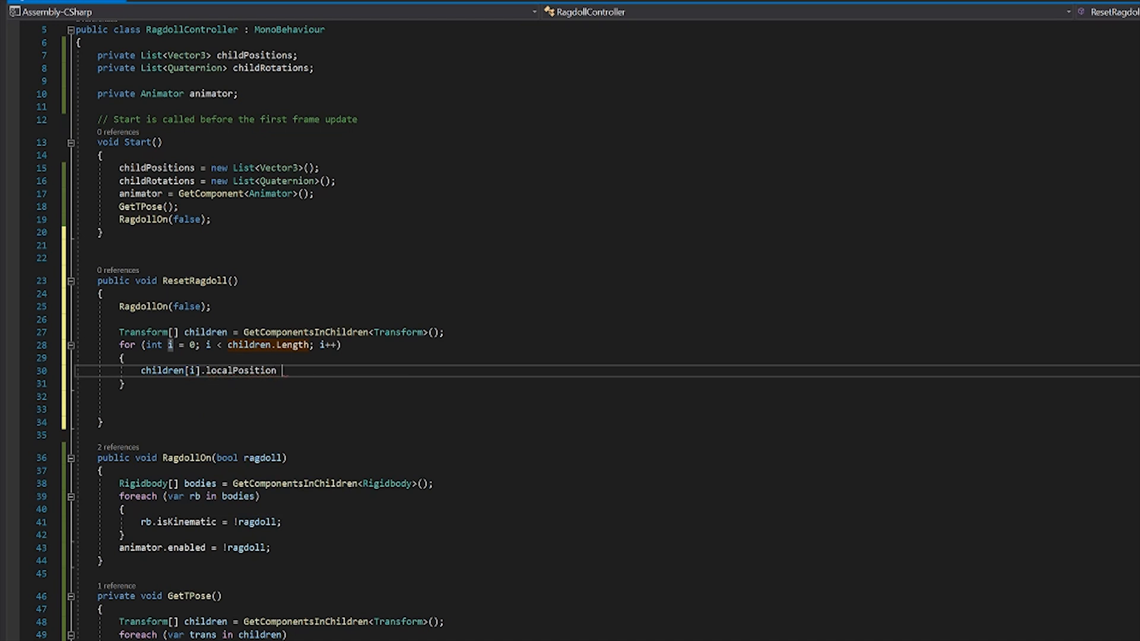
pyautogui.write('= childPositions')
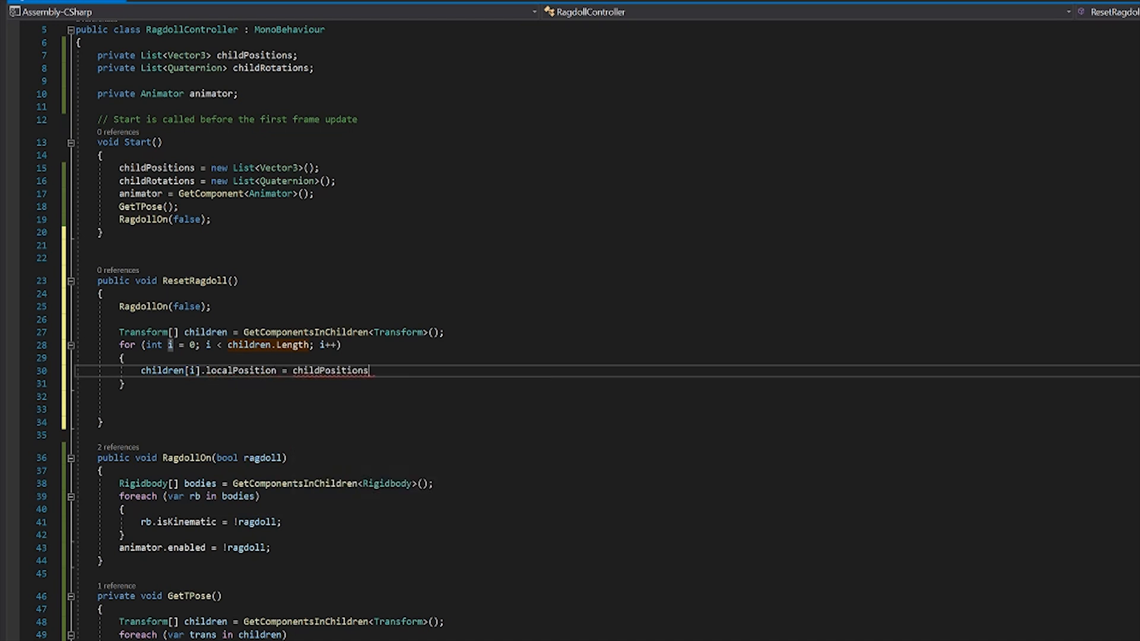
pyautogui.write('[i')
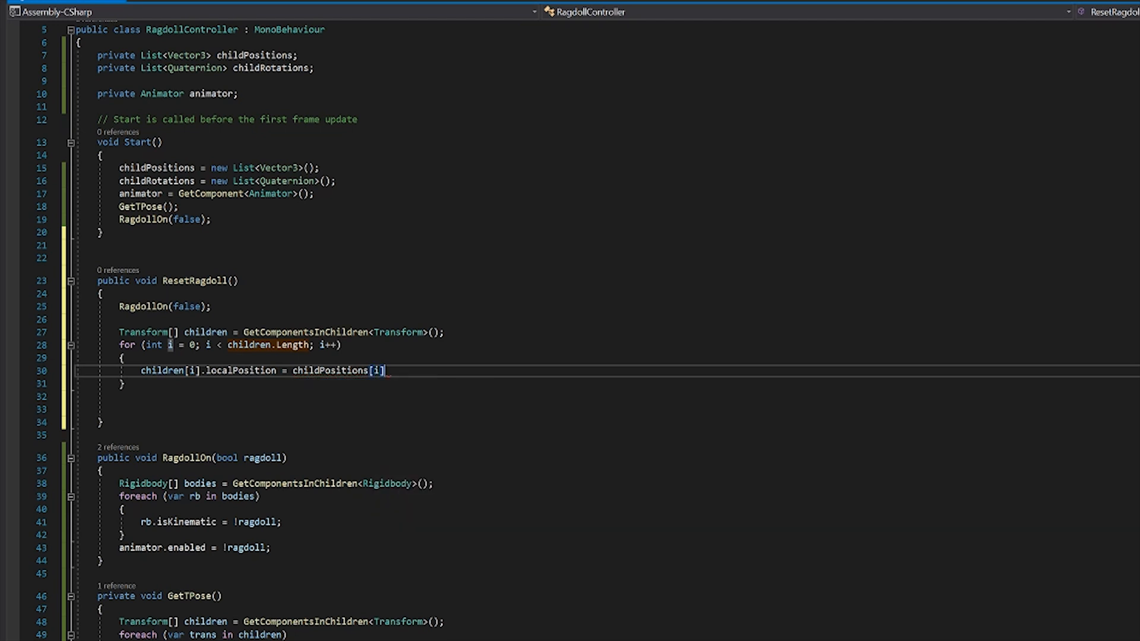
pyautogui.write(';')
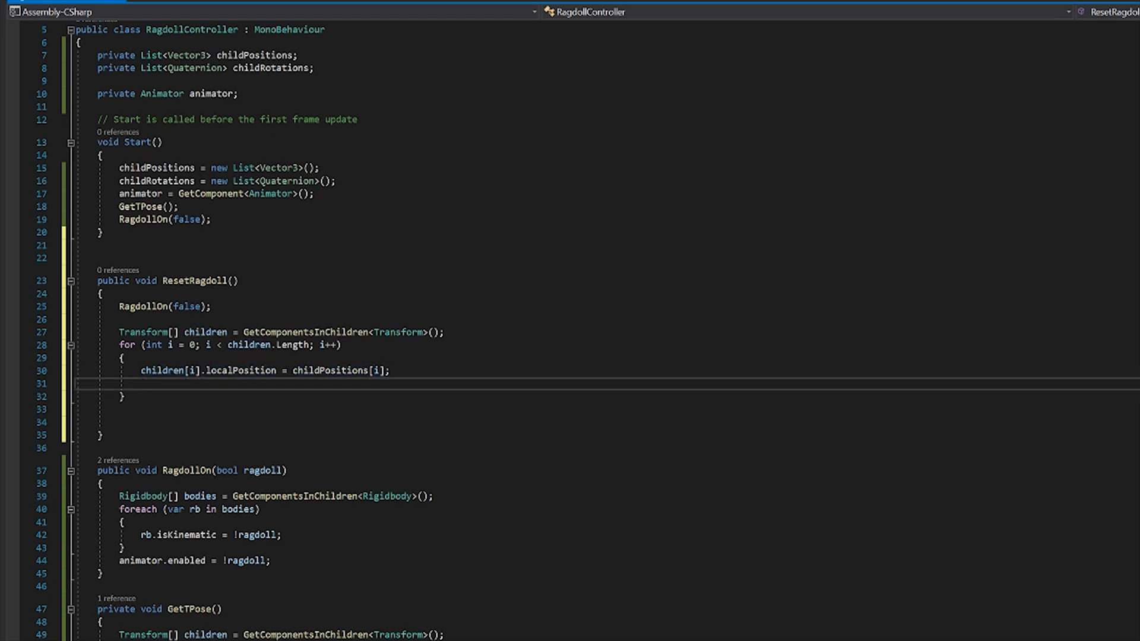
# Step: Inside the loop, restore children[i].localRotation from childRotations[i]
pyautogui.write('children')
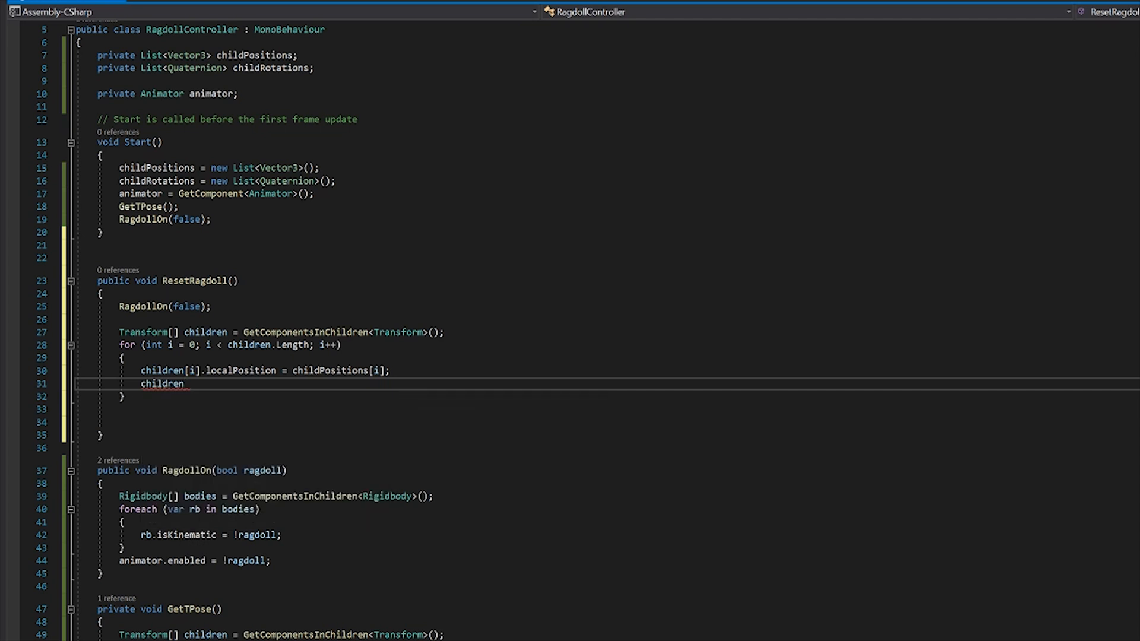
pyautogui.write('[i]')
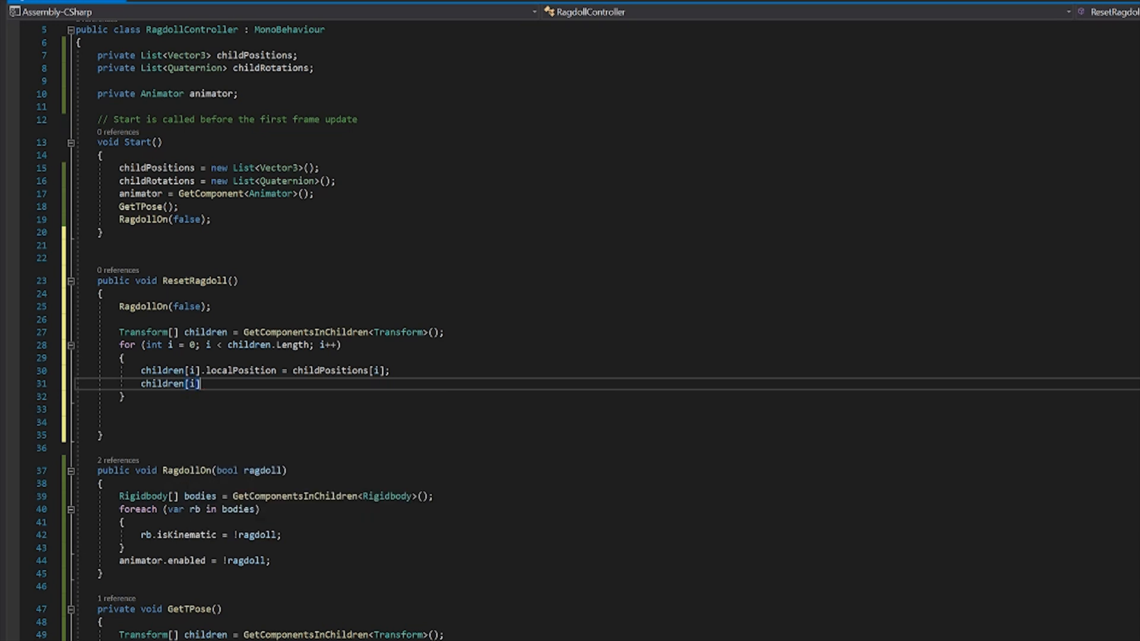
pyautogui.write('.localRotation = ch')
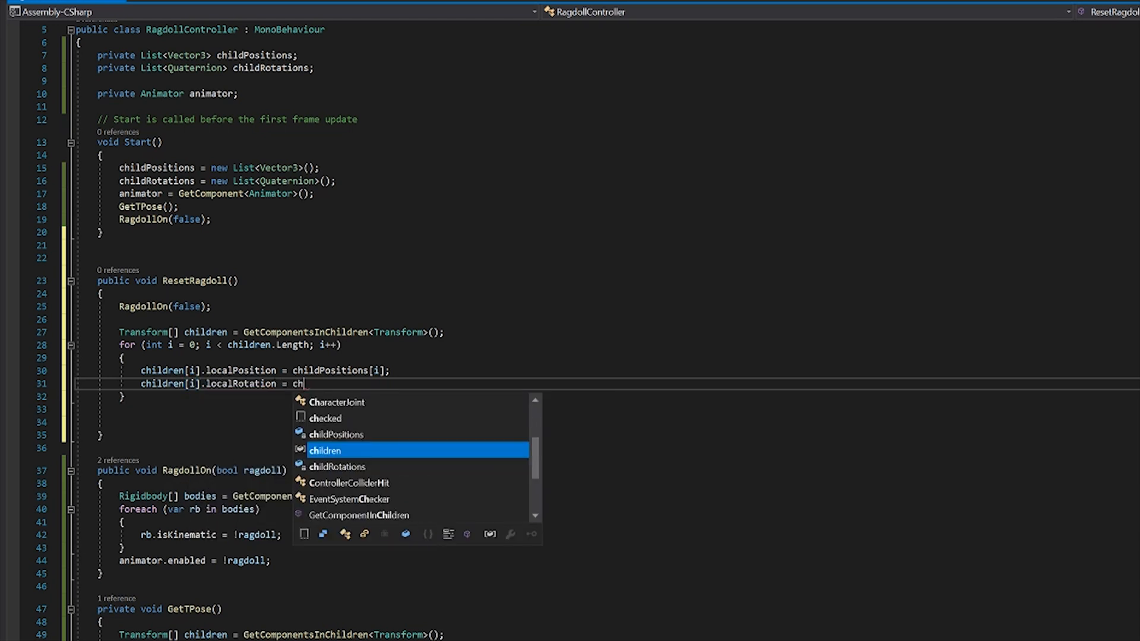
pyautogui.write('ildRotations[i')
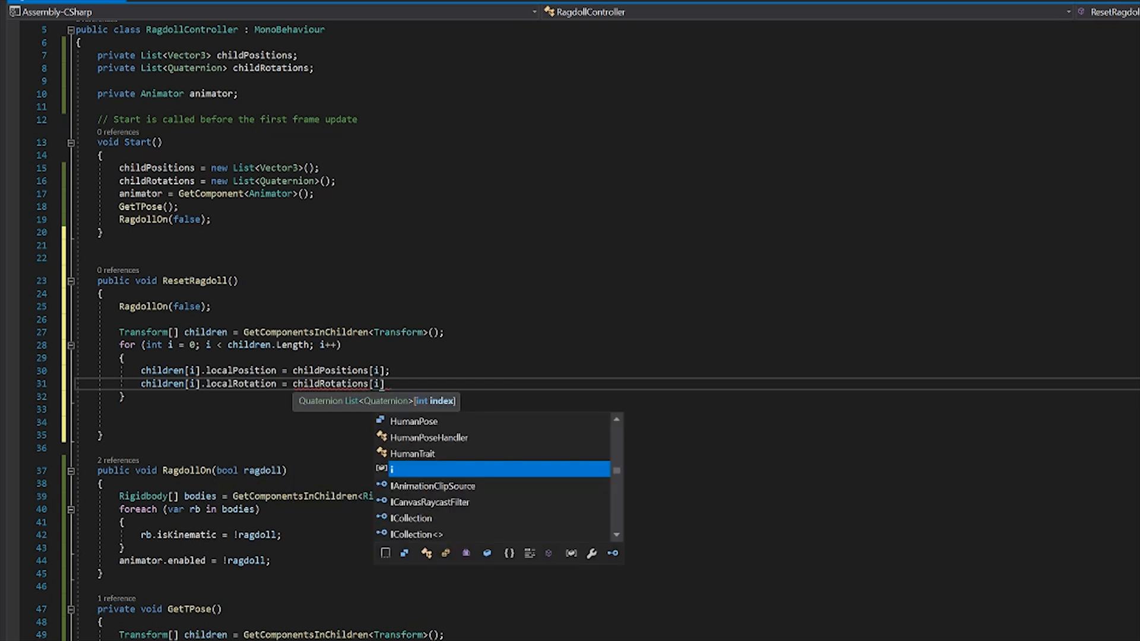
pyautogui.write('];')
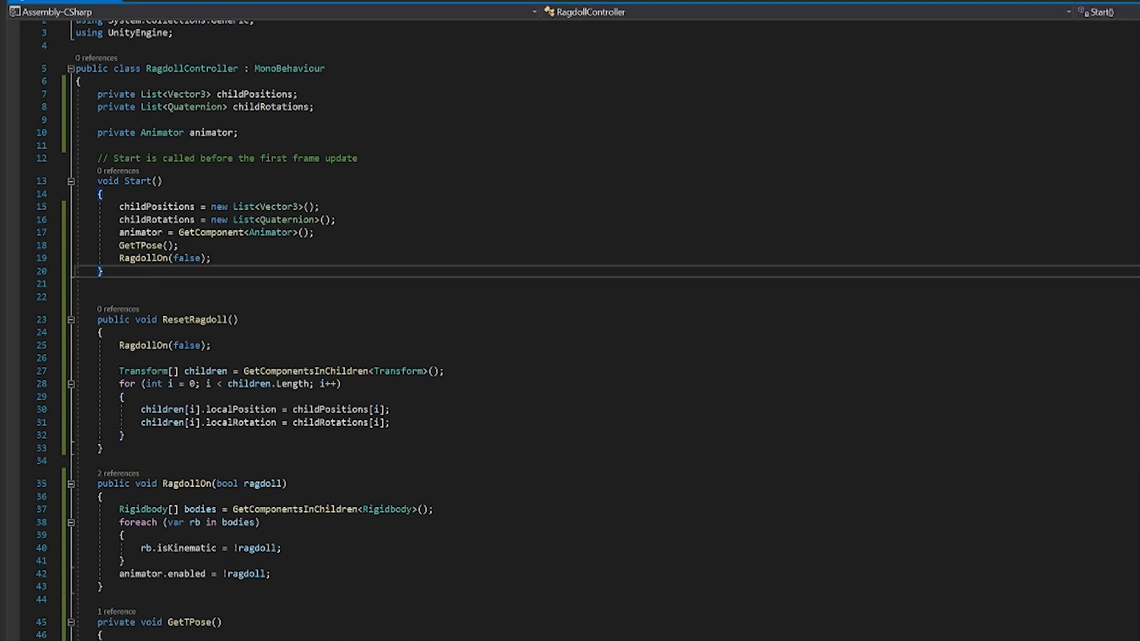
# Step: Add private void Update() and declare public bool RagdollTest = false;
pyautogui.write('up')
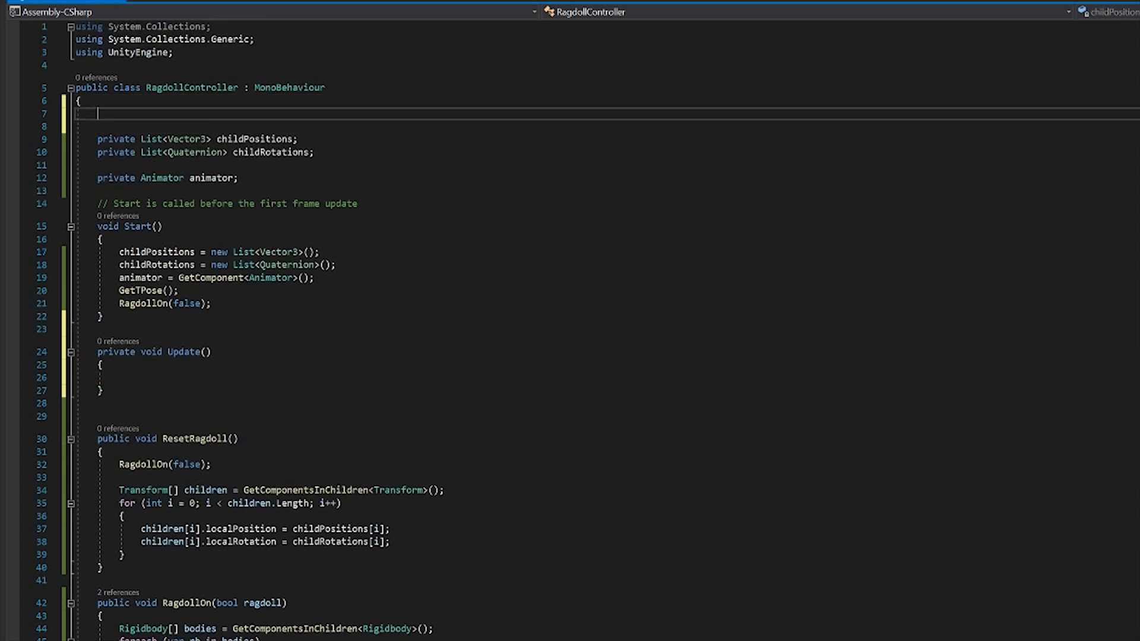
pyautogui.write('public bool')
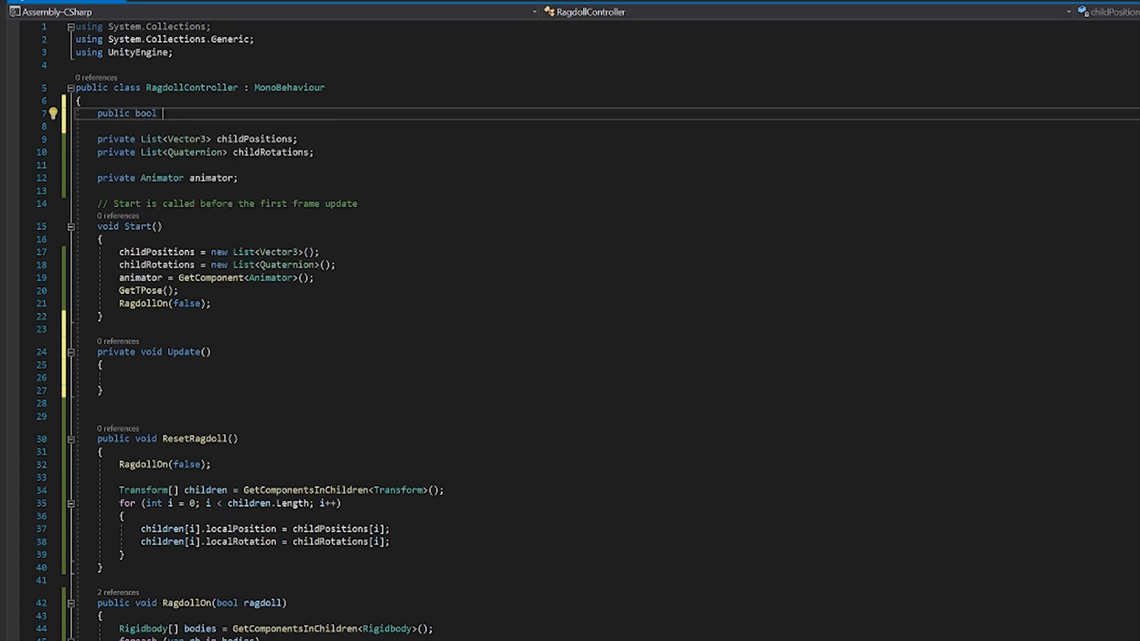
pyautogui.write('Rang')
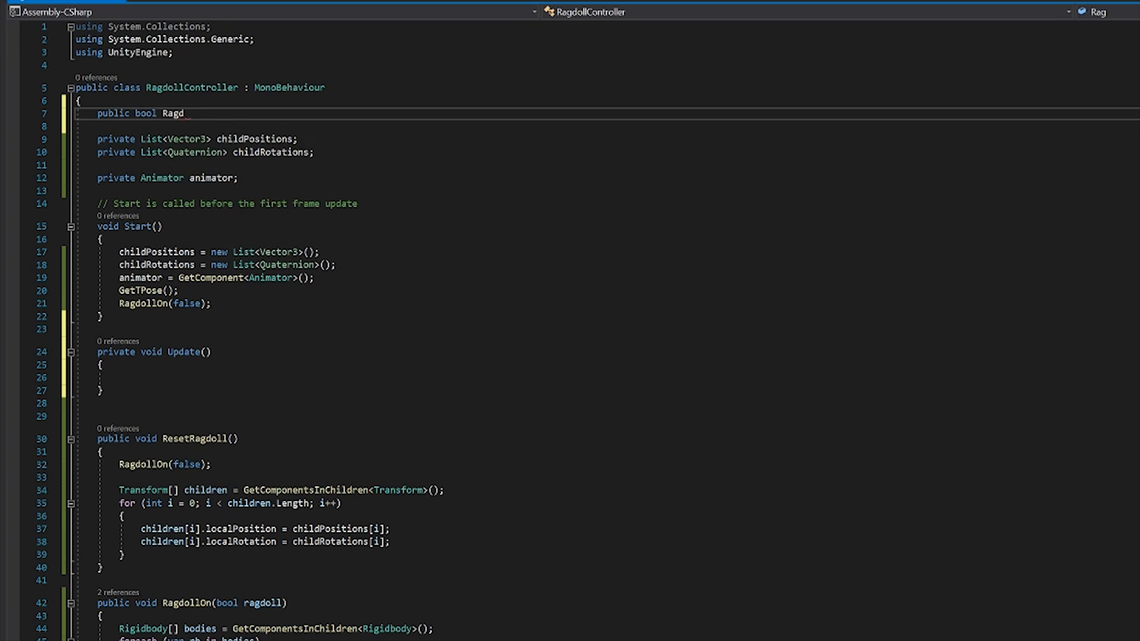
pyautogui.write('oll')
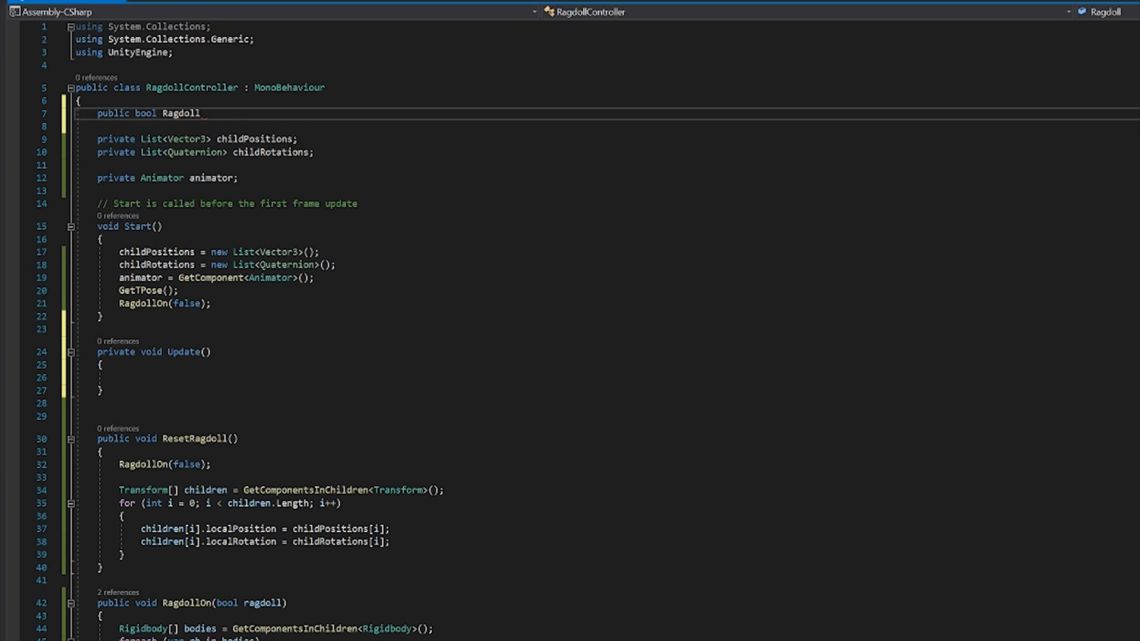
pyautogui.write('Test =')
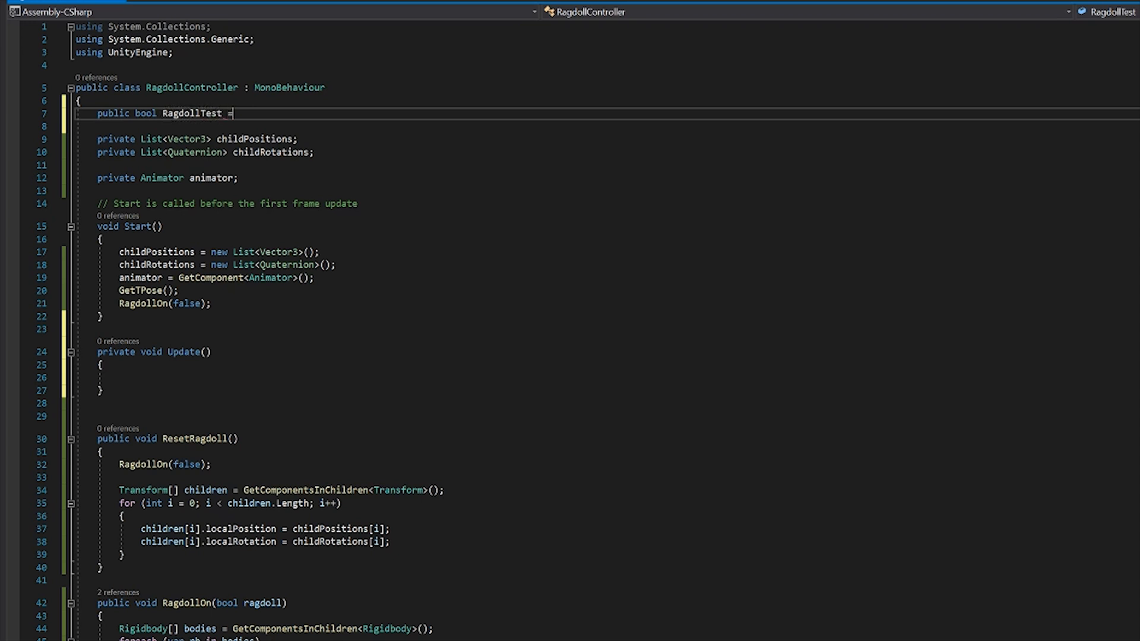
pyautogui.write('falkse;')
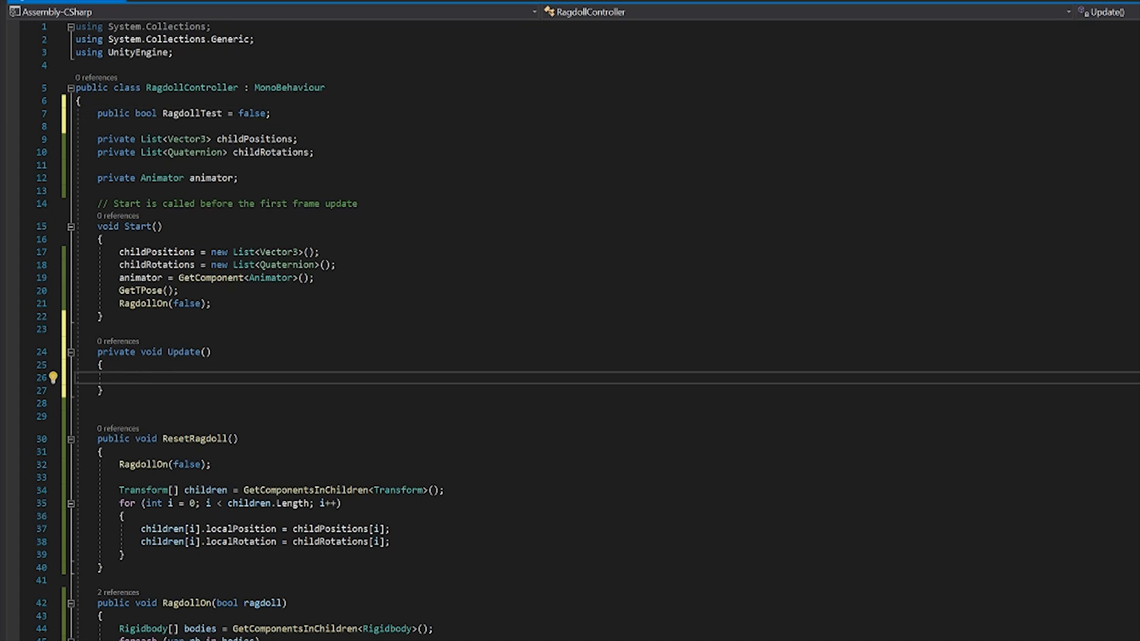
# Step: In Update(), add an if (RagdollTest == true) block calling RagdollOn(true);
pyautogui.click(118, 378)
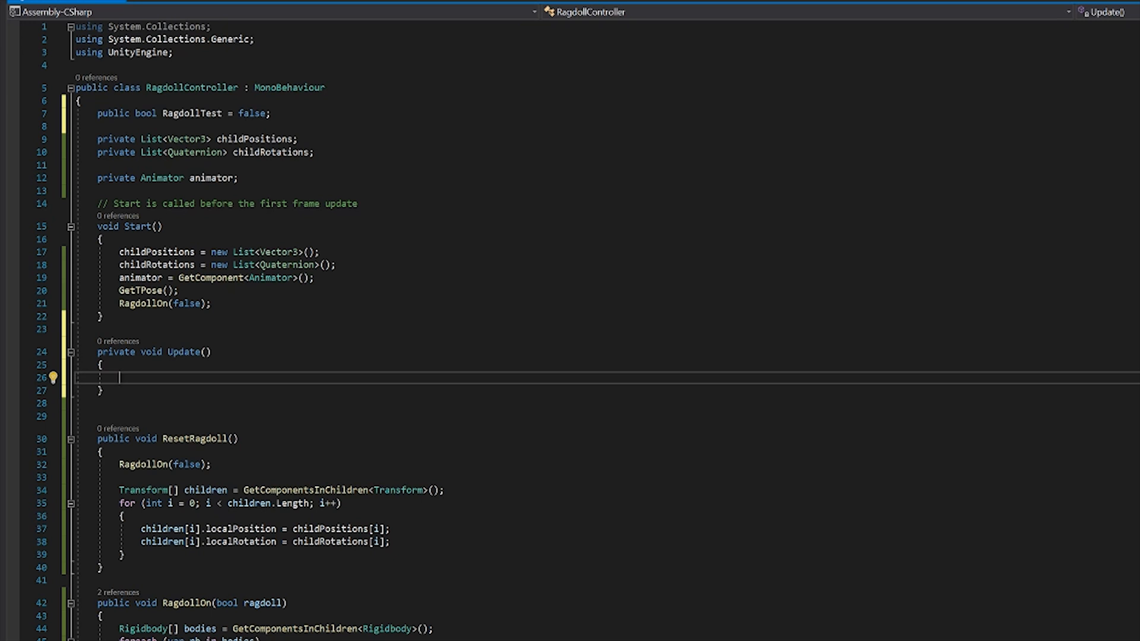
pyautogui.write('Rad')
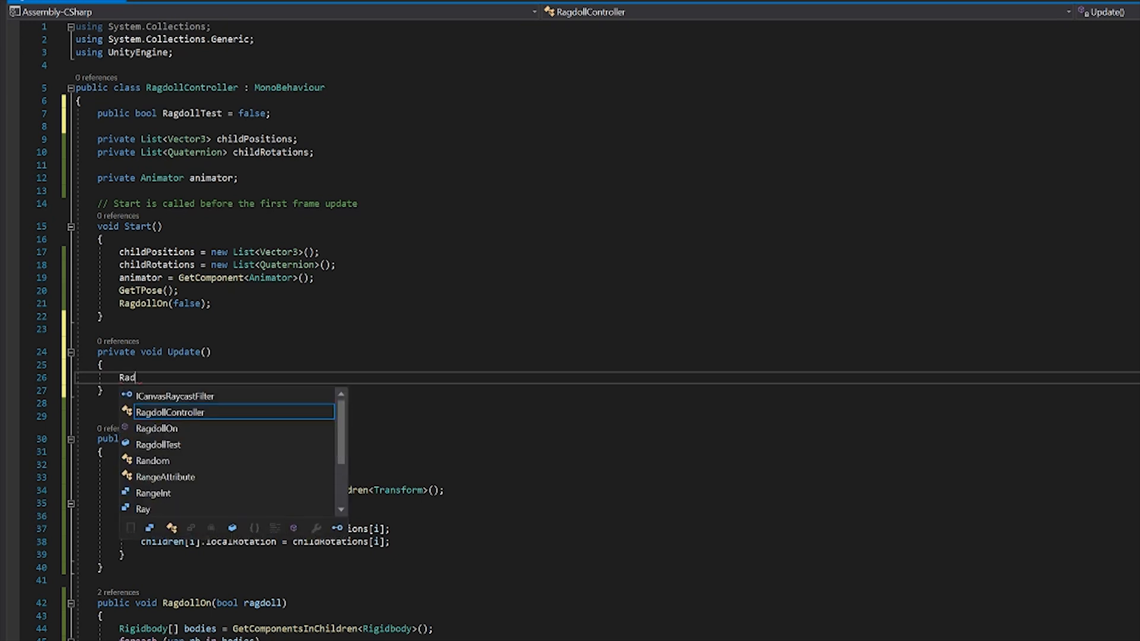
pyautogui.press('backspace')
pyautogui.write('gdollOn(')
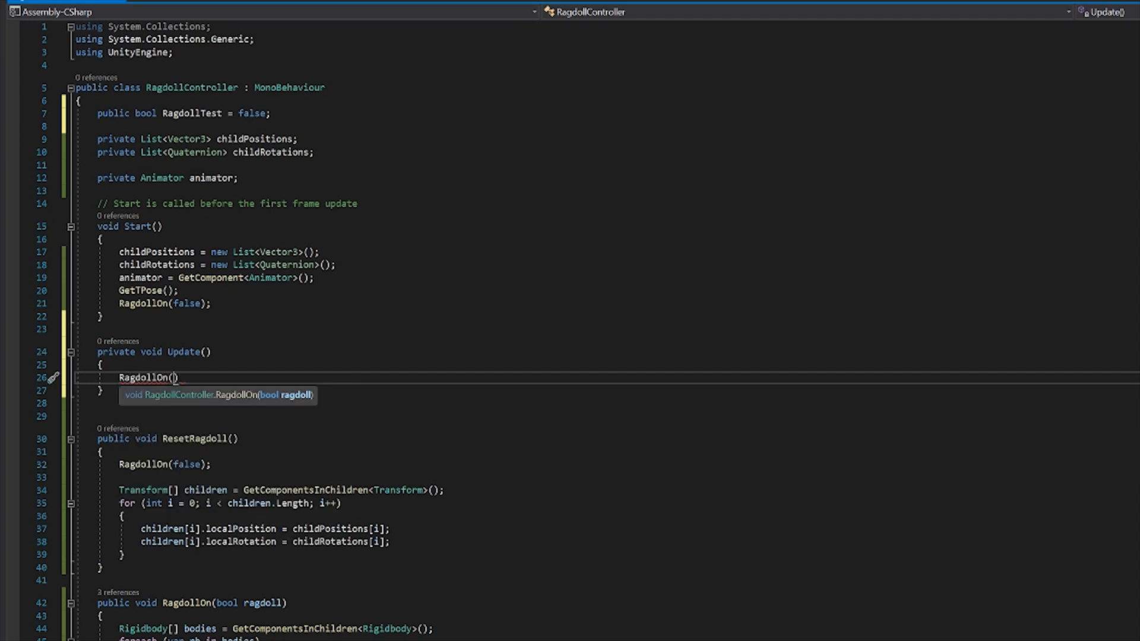
pyautogui.write('if')
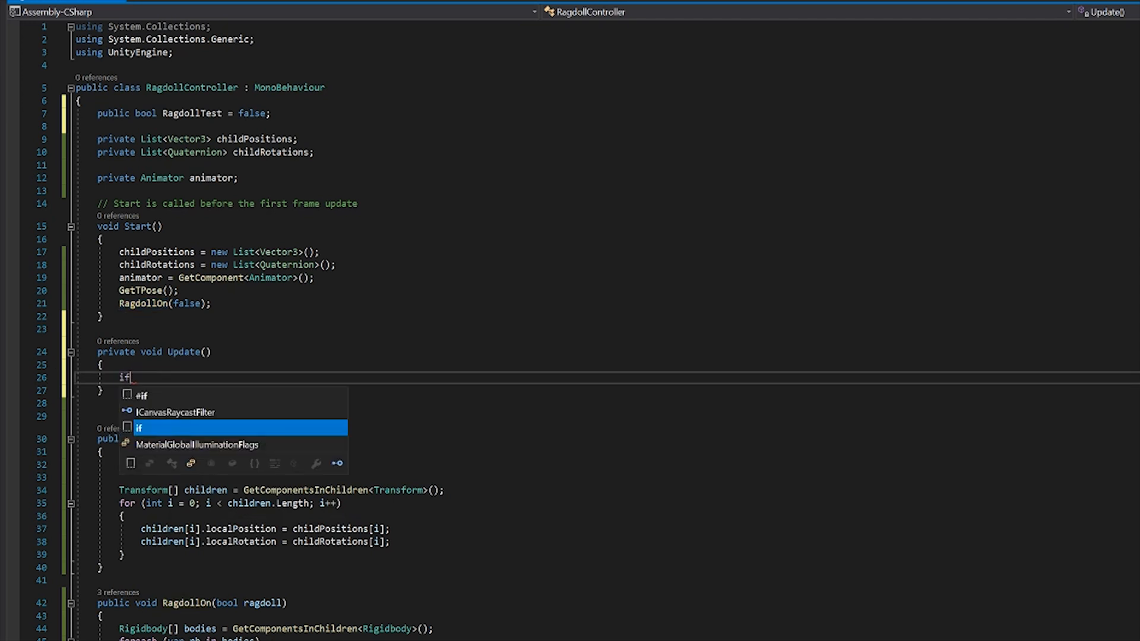
pyautogui.write('(r')
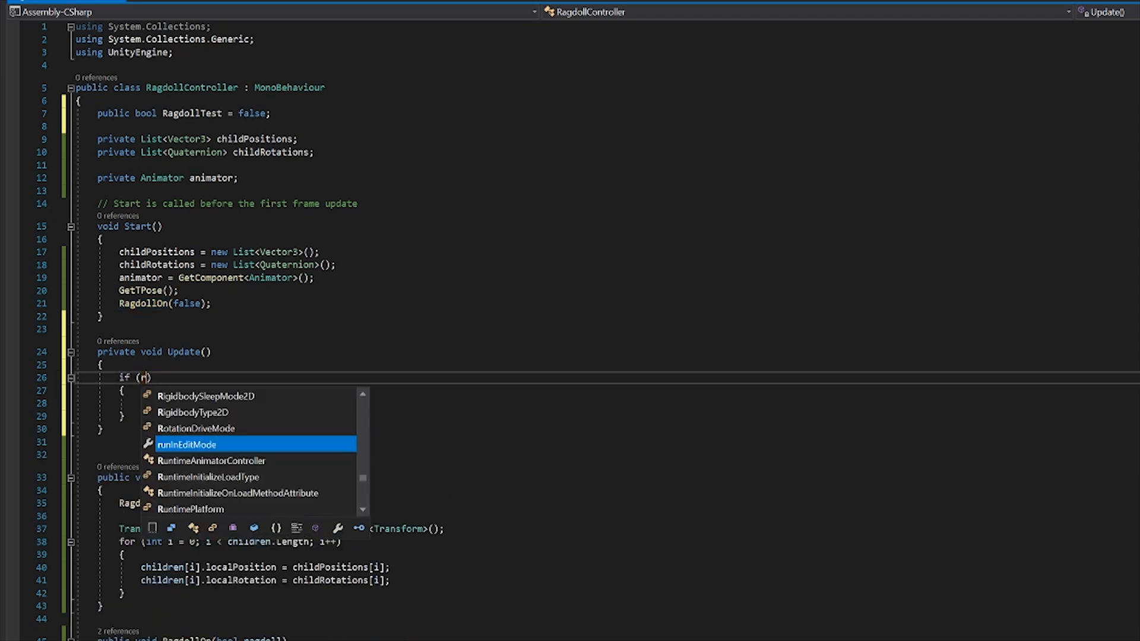
pyautogui.write('RagdollTest')
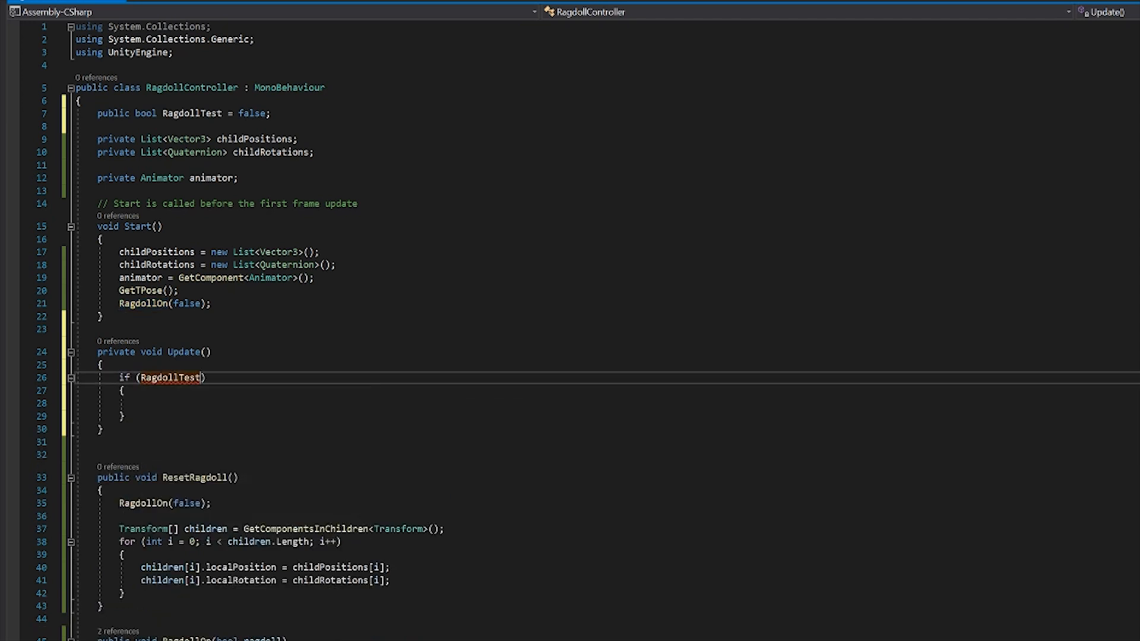
pyautogui.write('=')
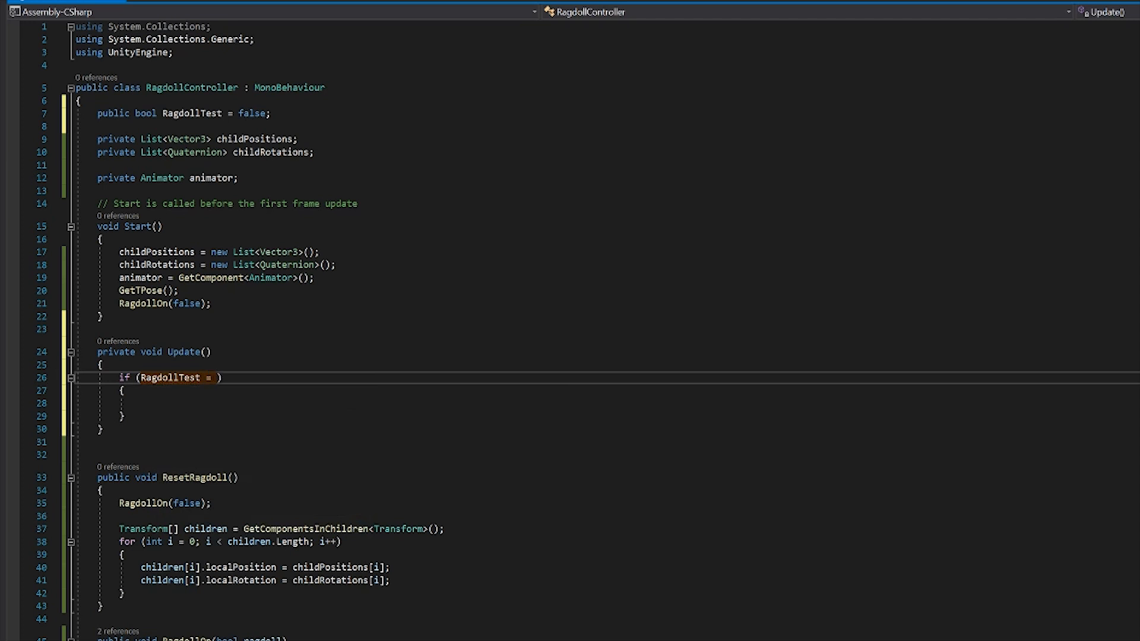
pyautogui.write('true')
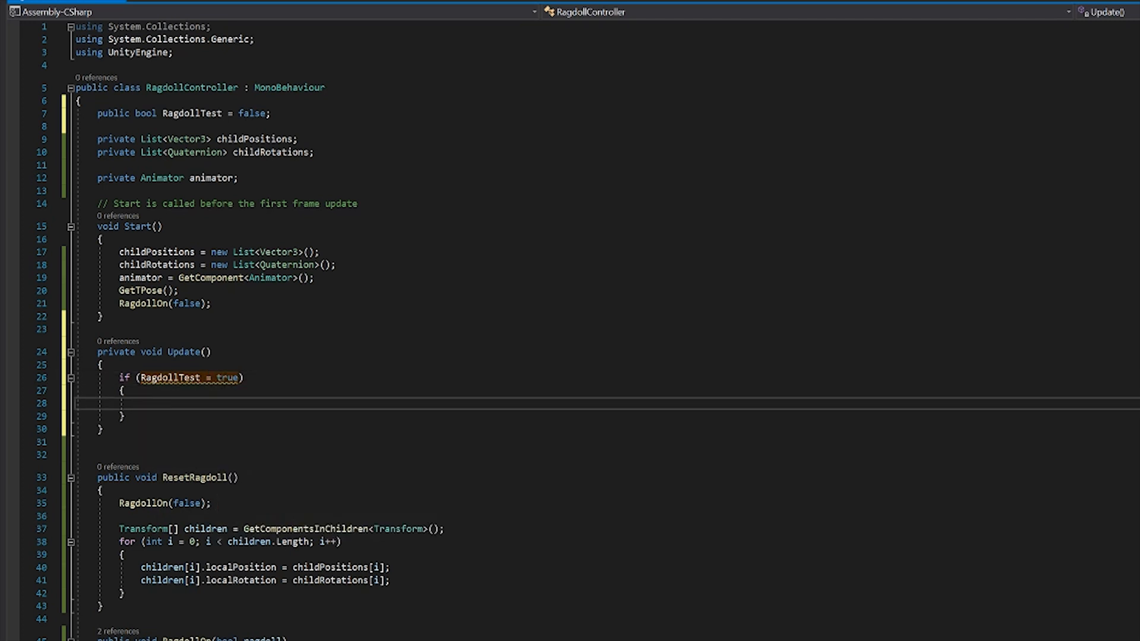
pyautogui.write('RagdollOn(')
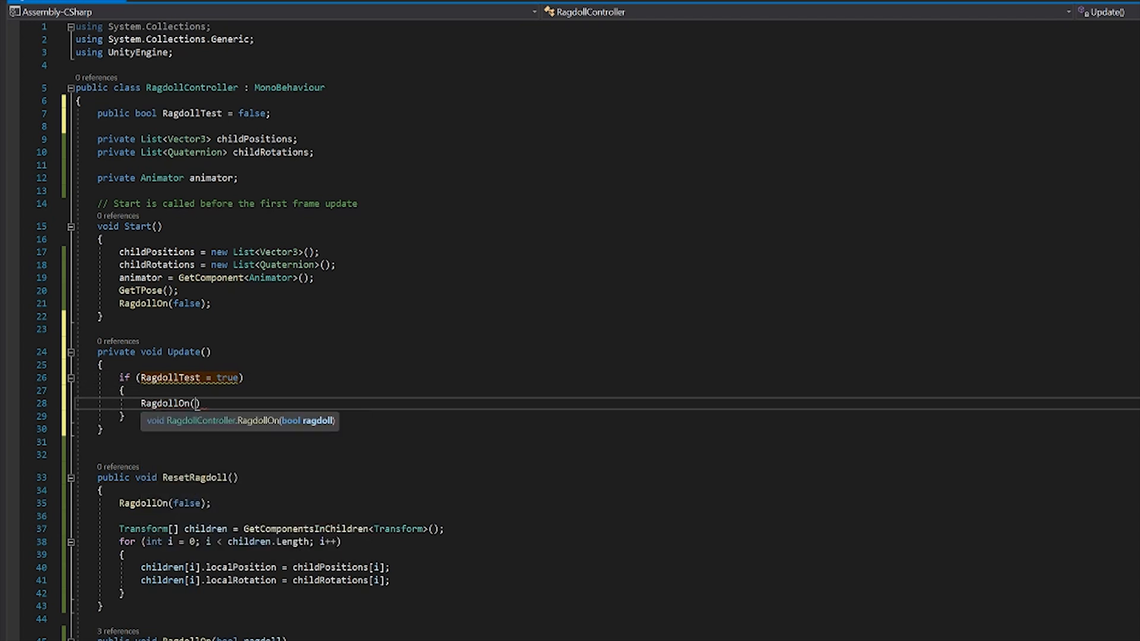
pyautogui.write('tu')
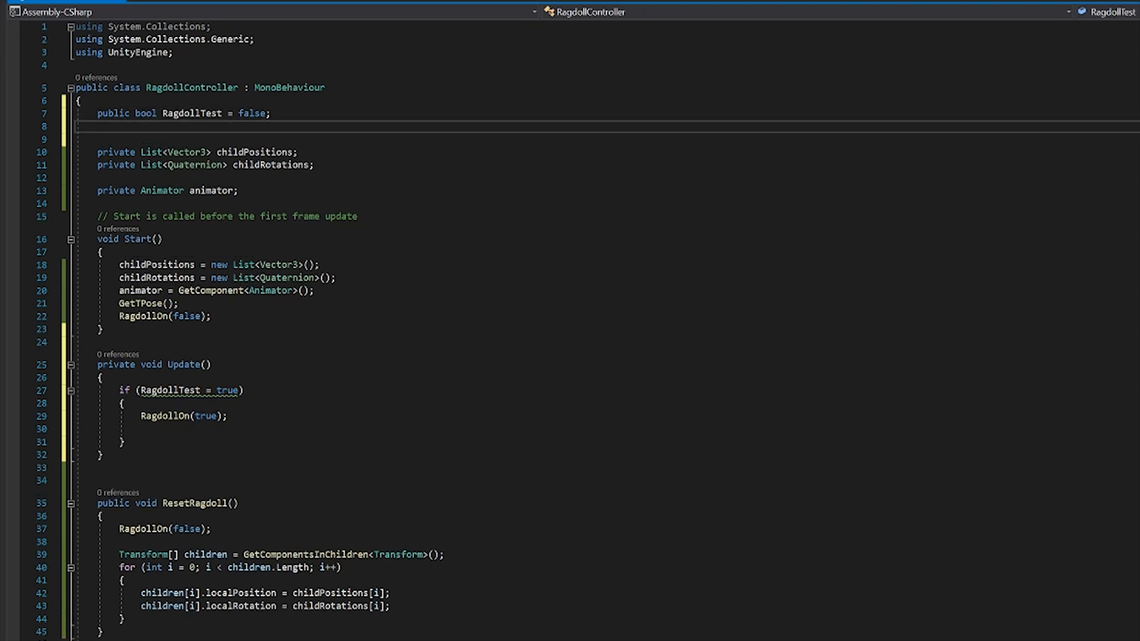
# Step: Declare a new public bool ResetRagdoll field in RagdollController
pyautogui.write('public bool')
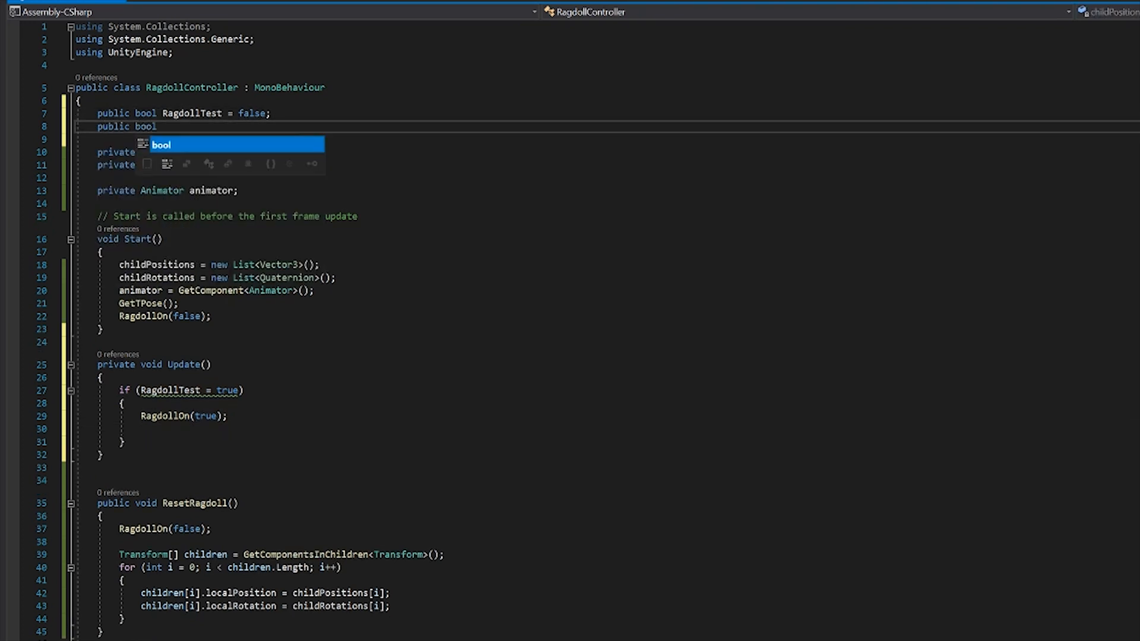
pyautogui.write('Reset')
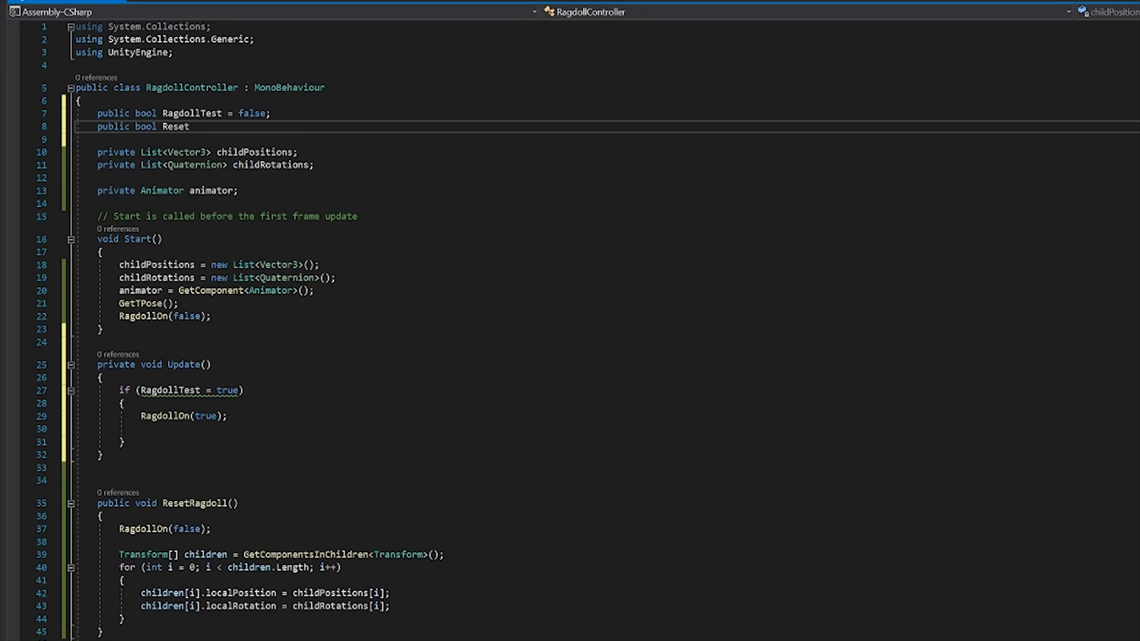
pyautogui.write('Ragdoll = false')
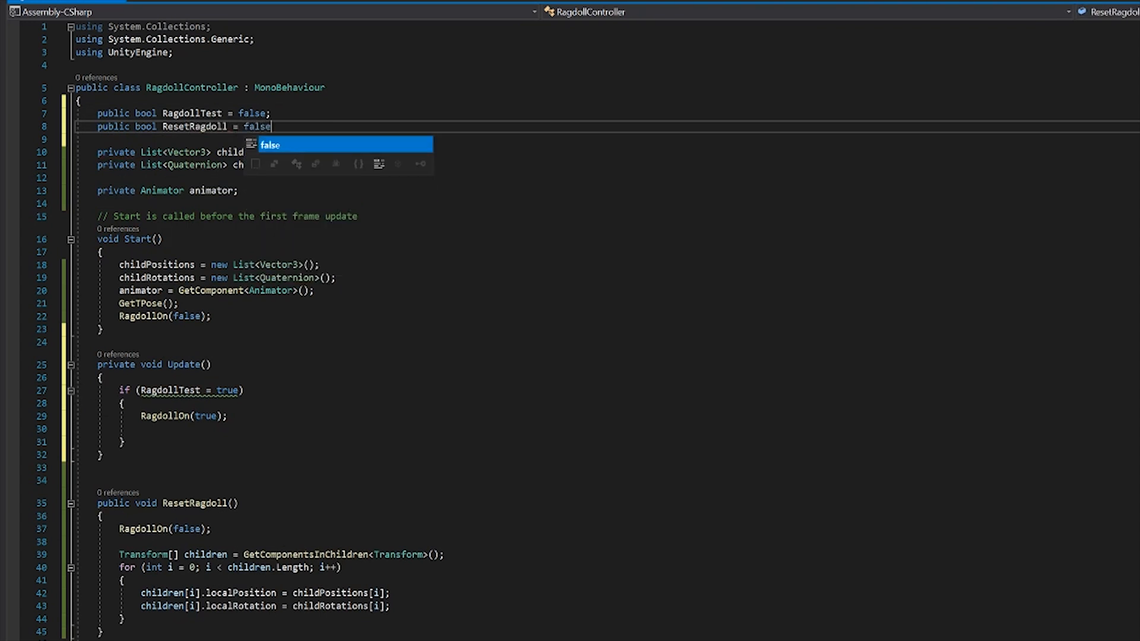
pyautogui.write(';')
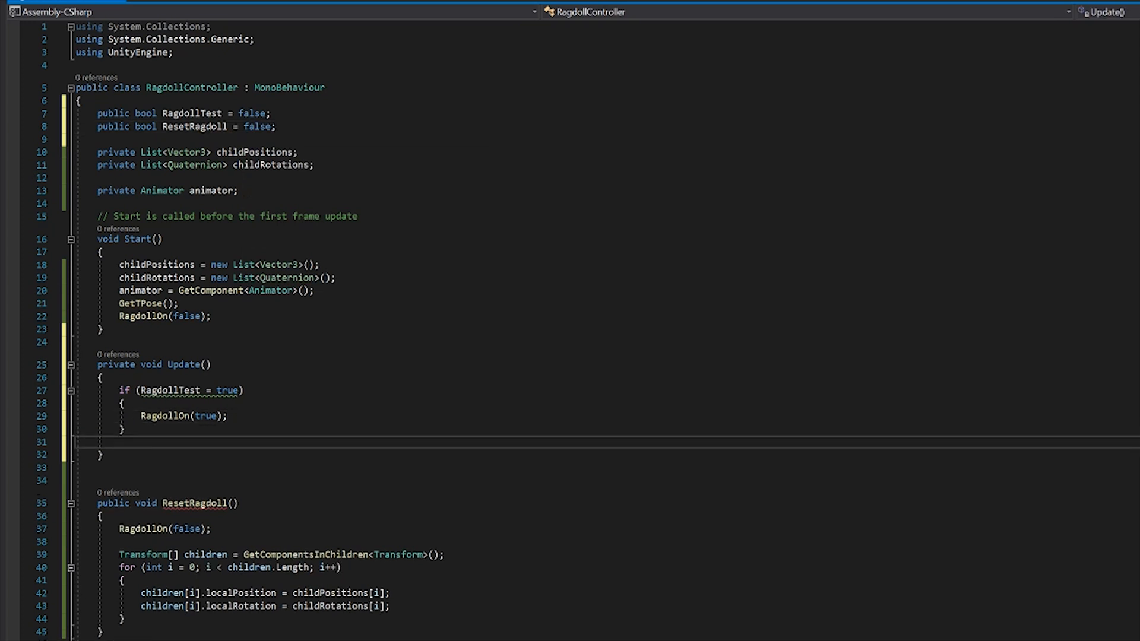
# Step: Rename the field to ResetRagdollTest and have Update call ResetRagdoll(); when it's set
pyautogui.write('if (true')
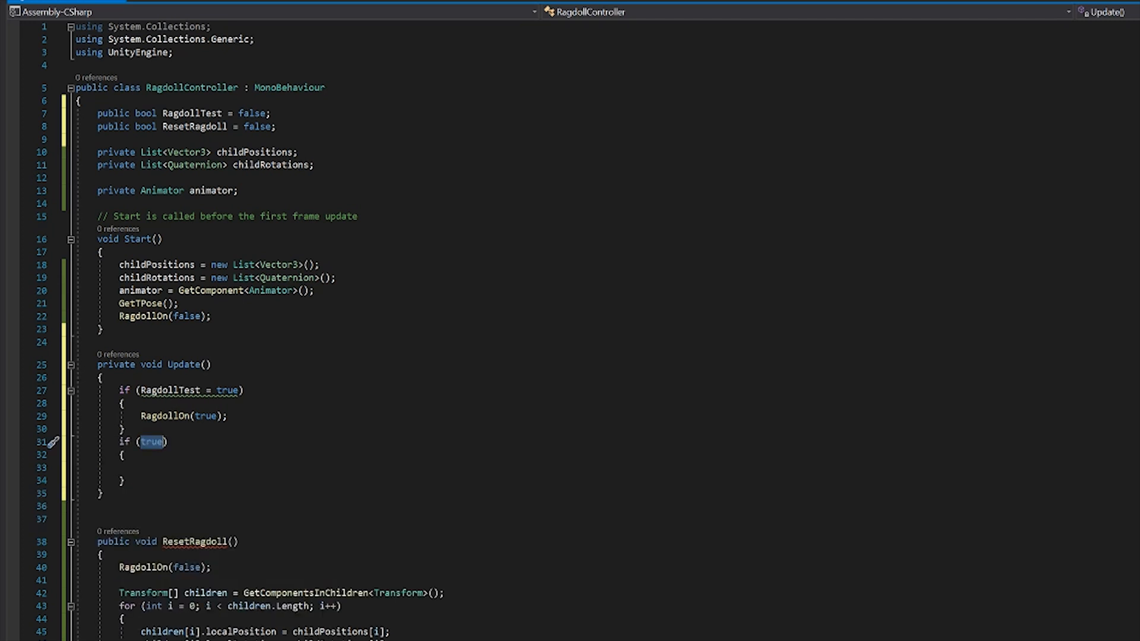
pyautogui.write('ResetRagdoll')
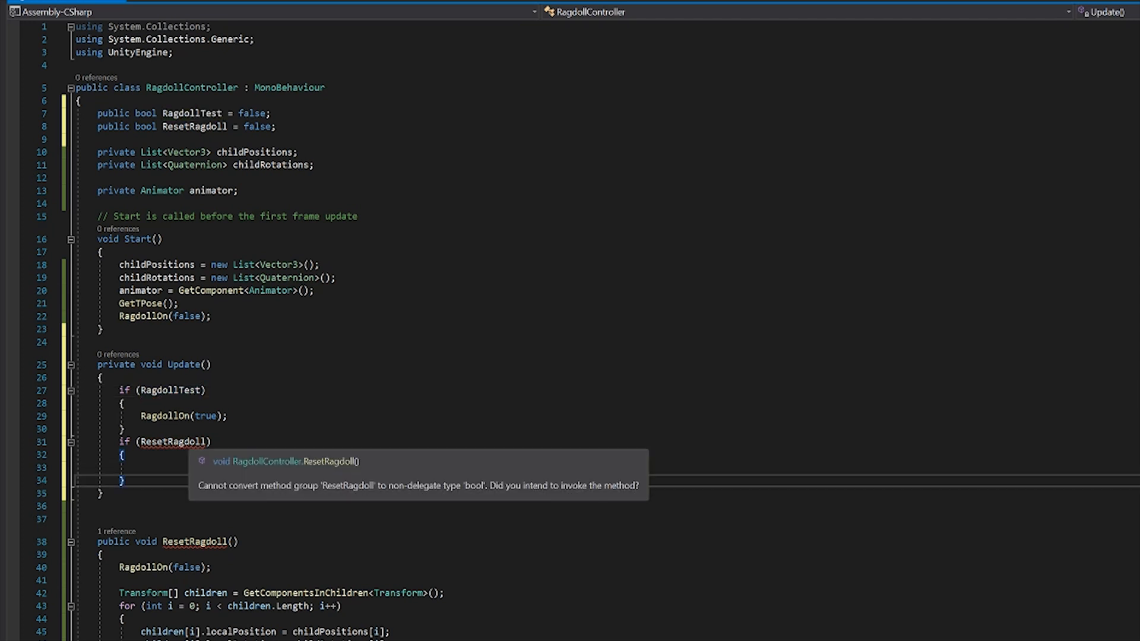
pyautogui.click(123, 482)
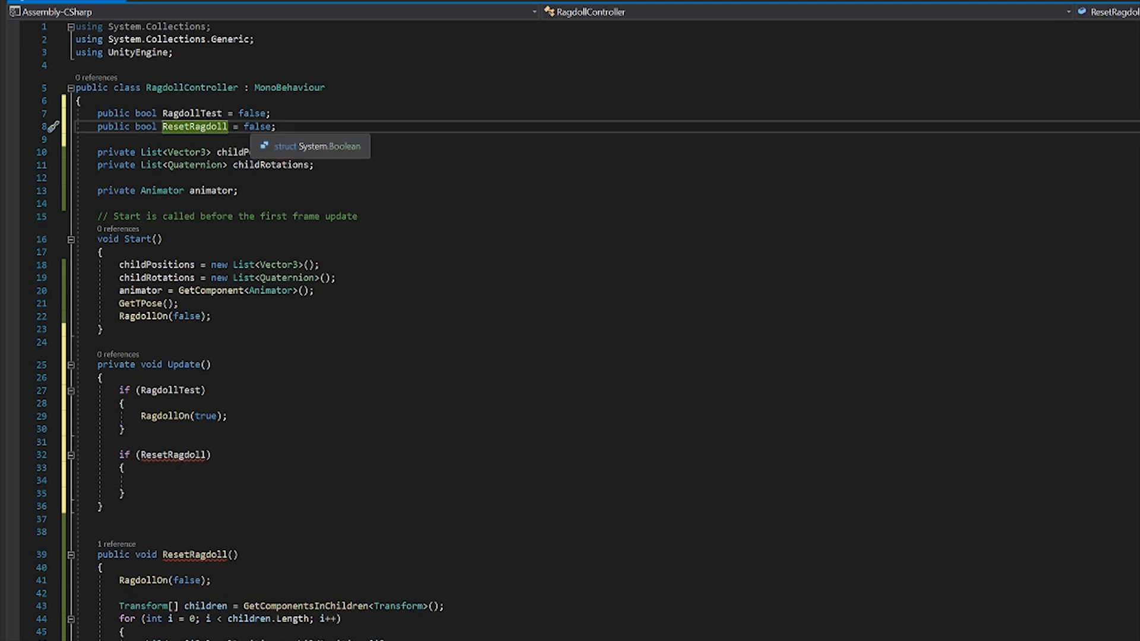
pyautogui.write('Test')
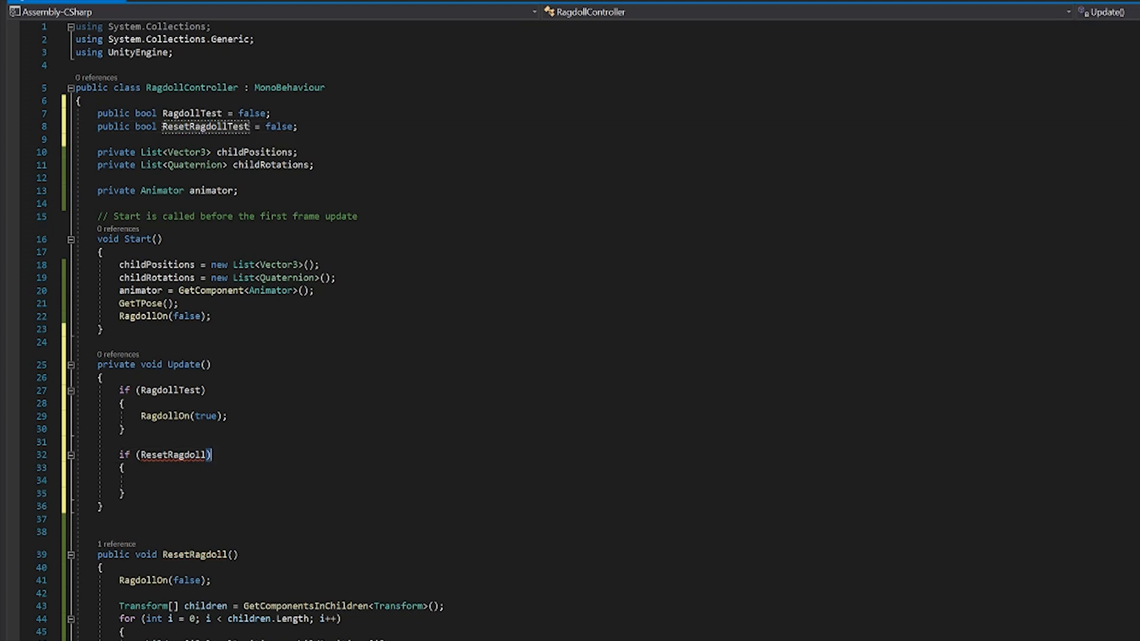
pyautogui.write('Tes')
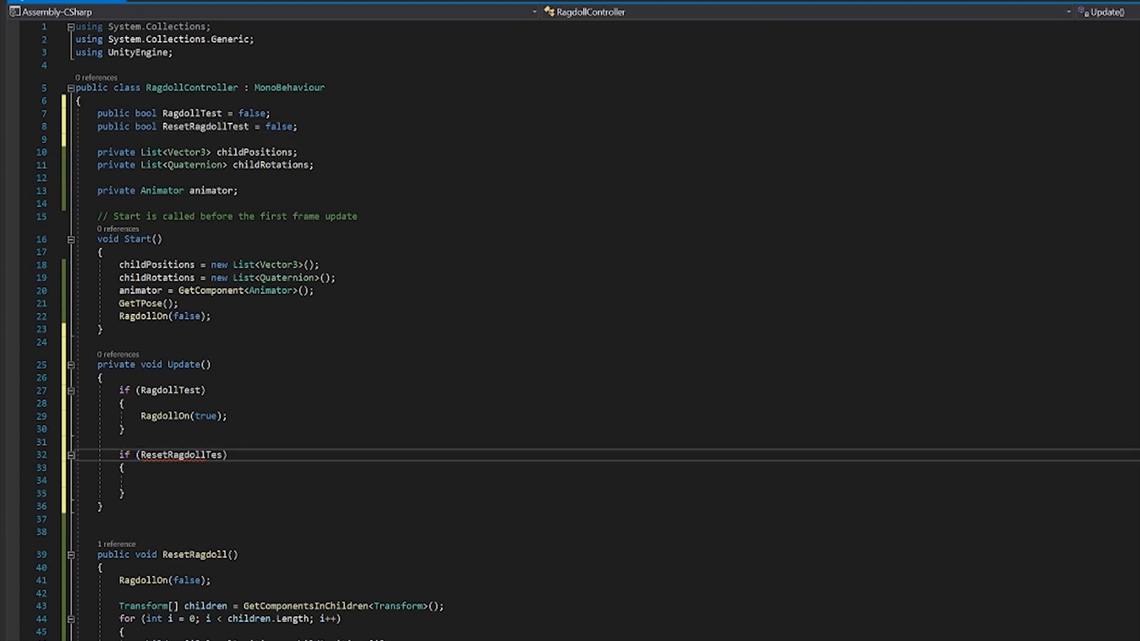
pyautogui.write('t')
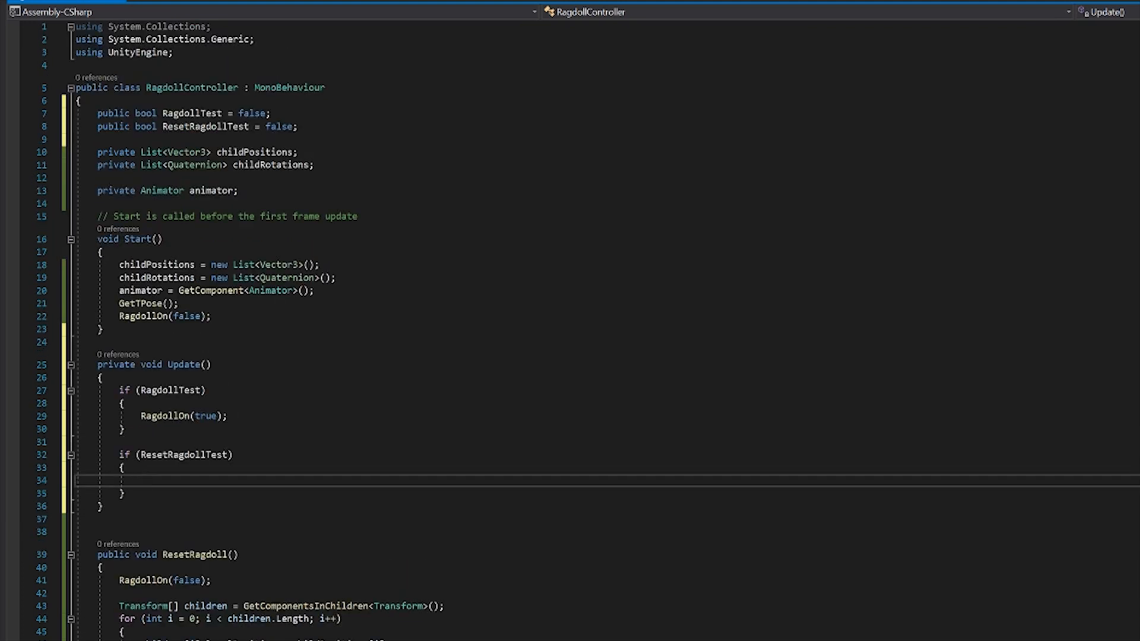
pyautogui.write('ResetRagdoll')
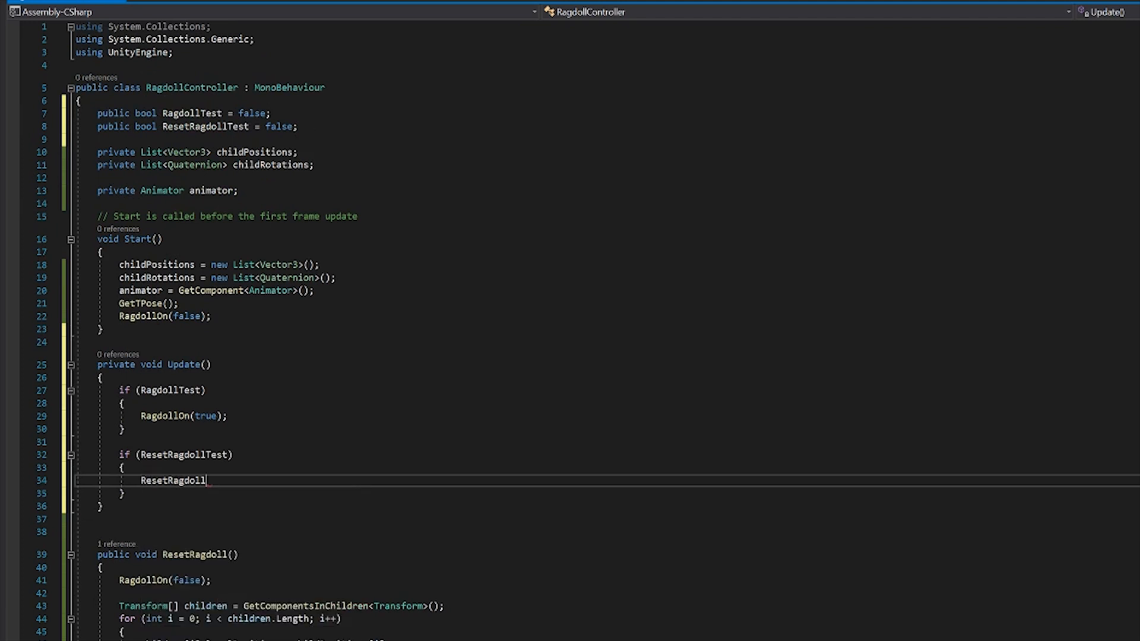
pyautogui.write('()')
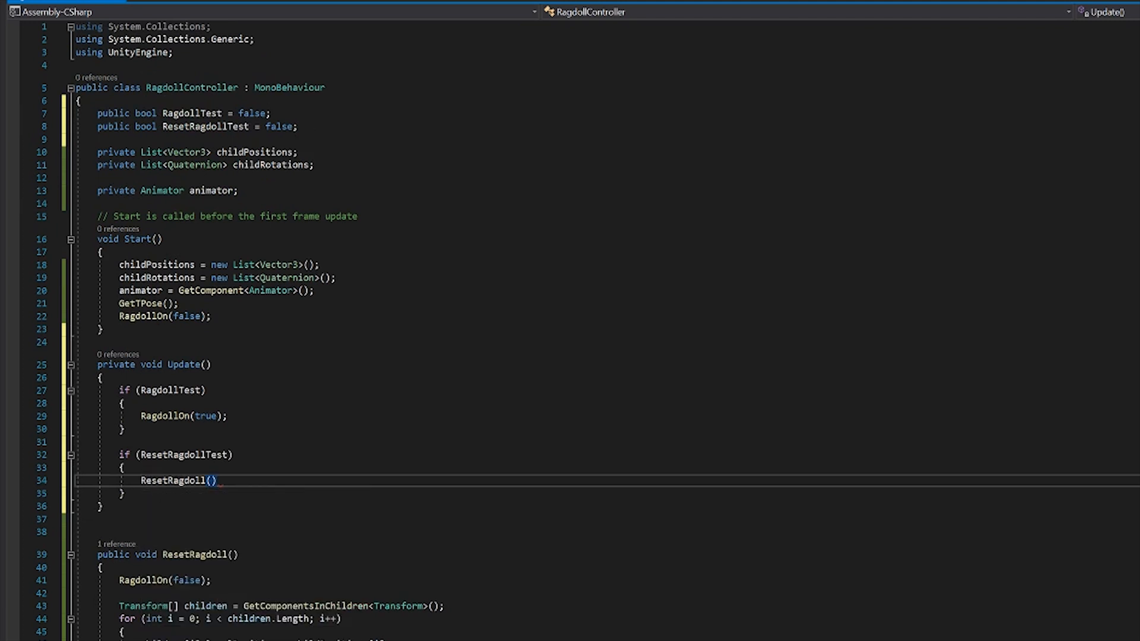
pyautogui.write(';')
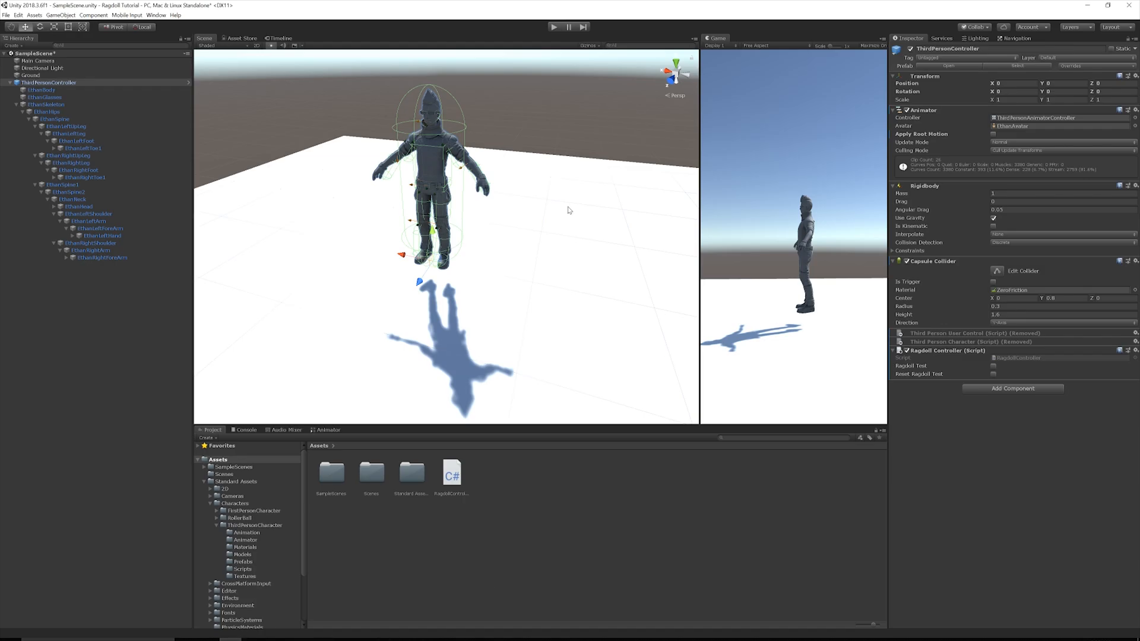
# Step: In Unity, select ThirdPersonController in the Hierarchy and collapse its child bones
pyautogui.click(49, 82)
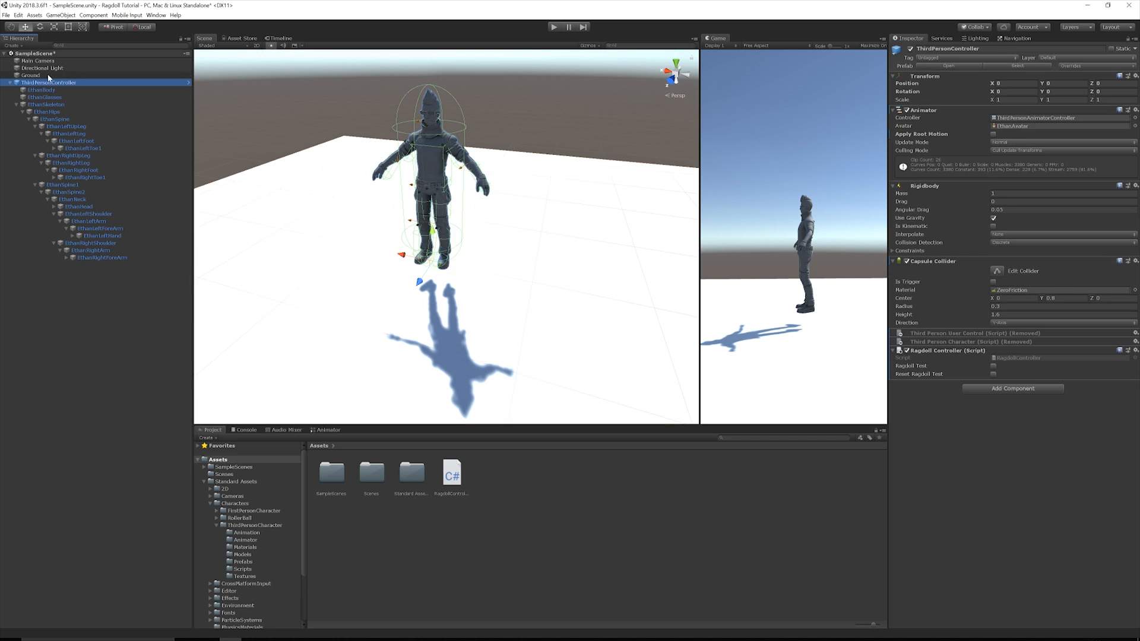
pyautogui.click(10, 82)
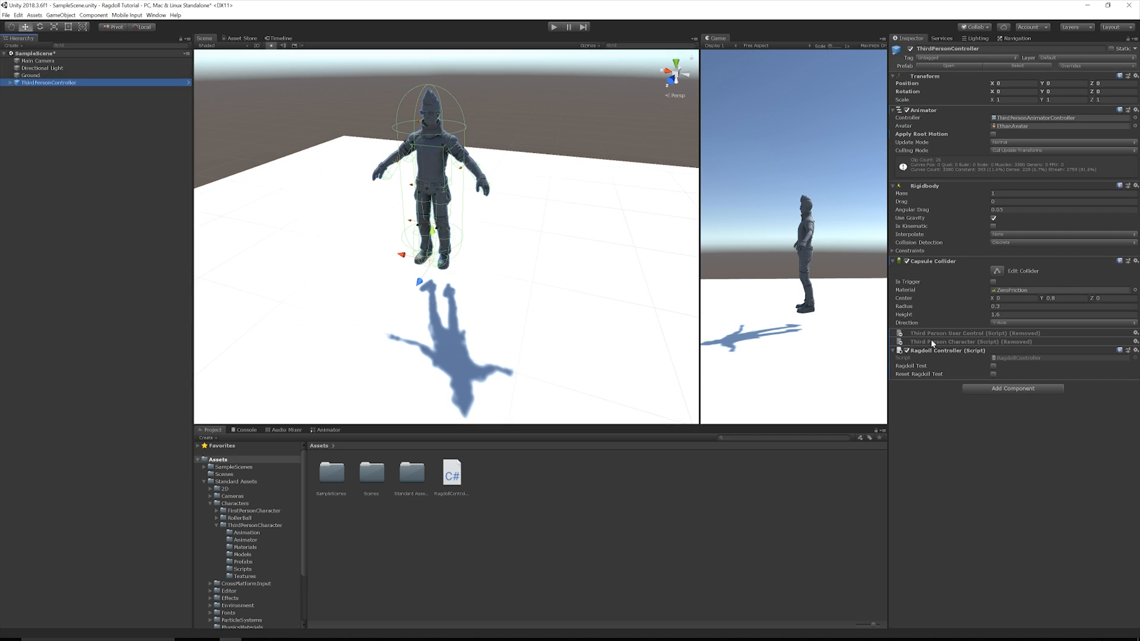
pyautogui.moveTo(1002, 373)
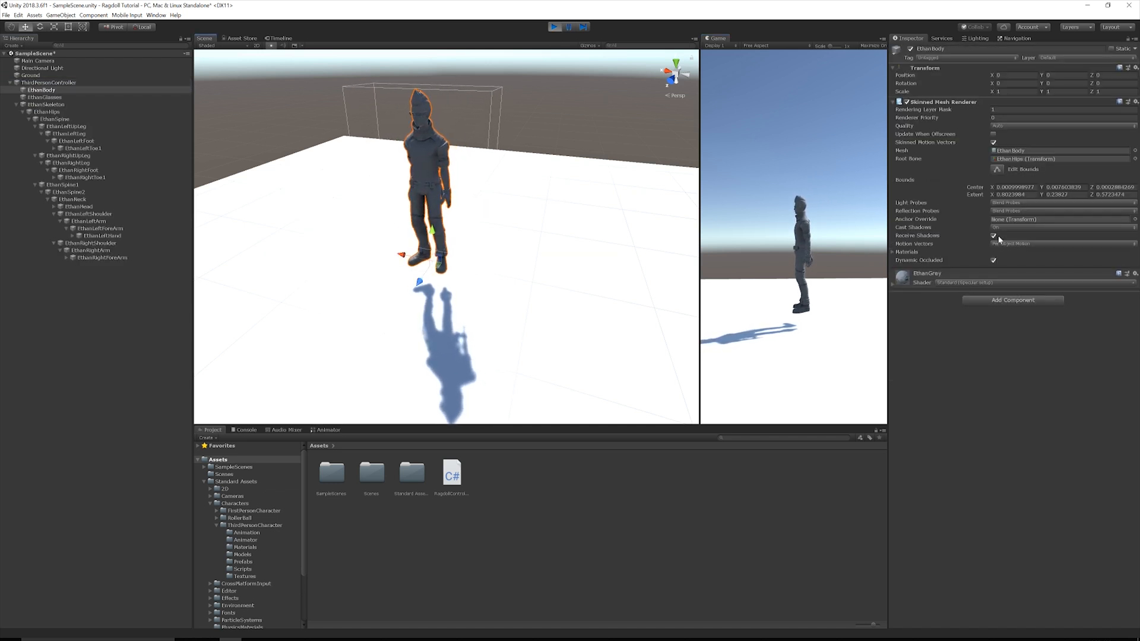
# Step: Select ThirdPersonController and enable Ragdoll Test so the character collapses limp
pyautogui.click(49, 82)
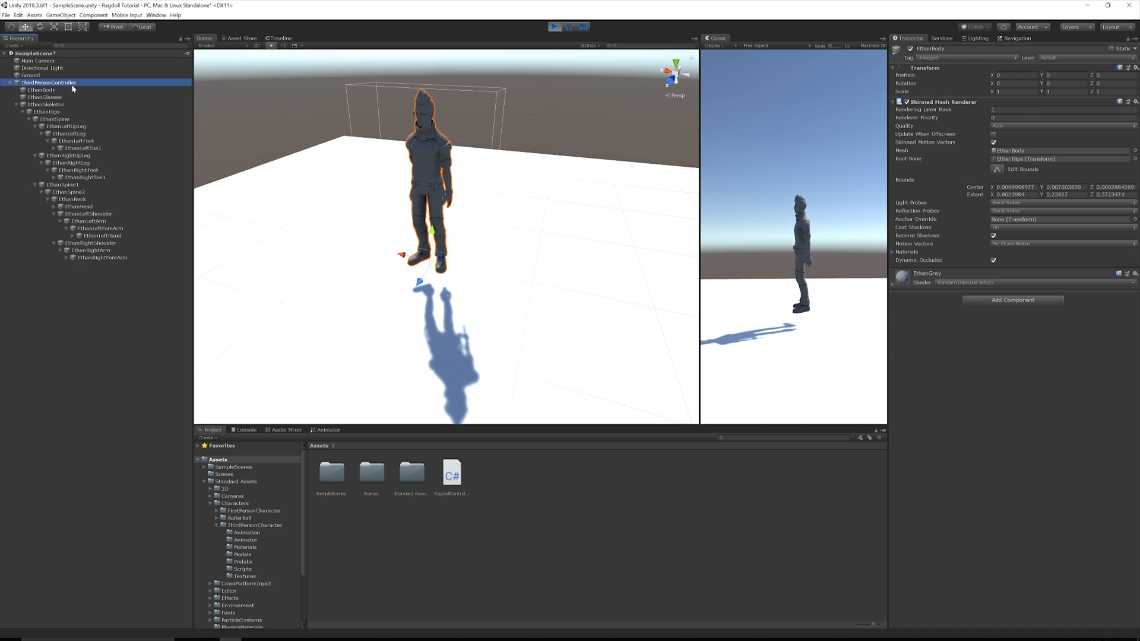
pyautogui.click(49, 82)
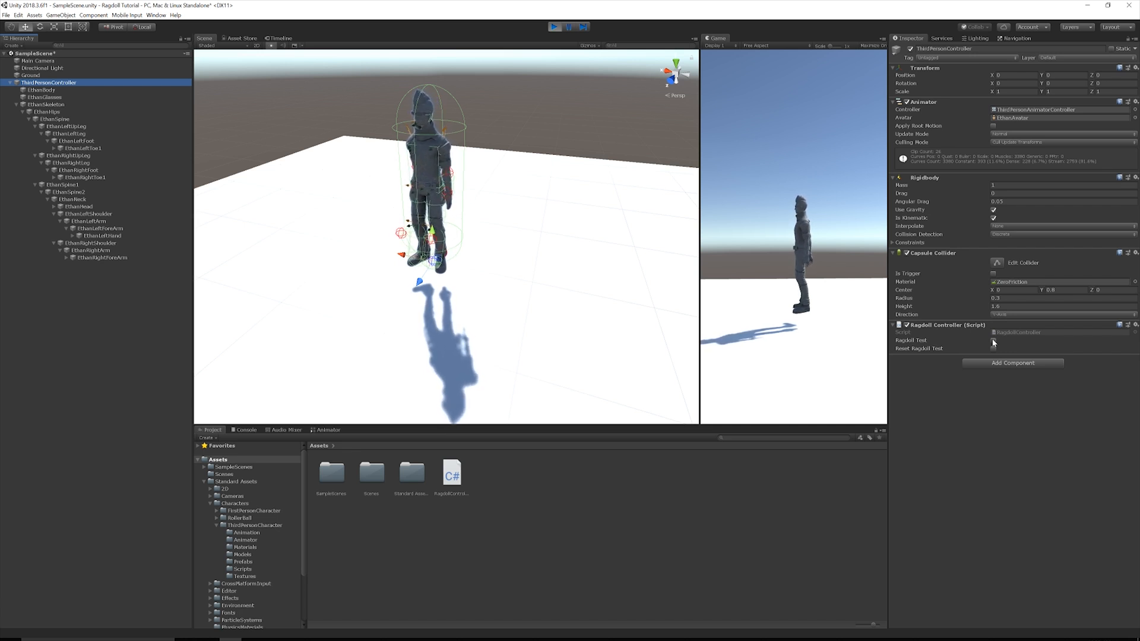
pyautogui.click(994, 342)
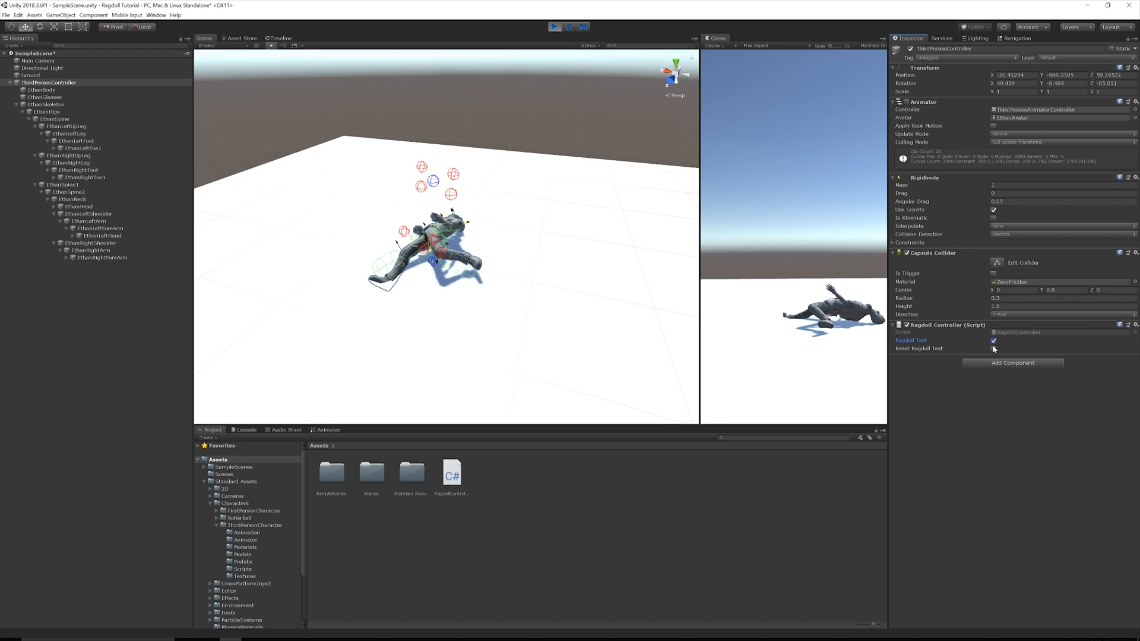
# Step: Untick Ragdoll Test and toggle Reset Ragdoll Test to stand the character upright
pyautogui.click(994, 340)
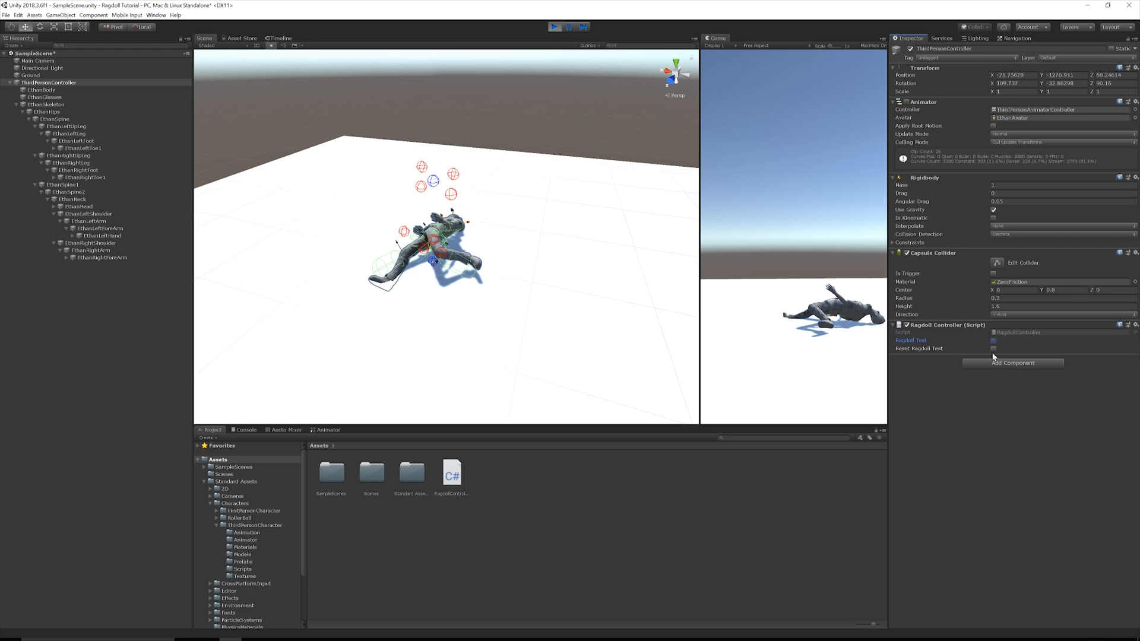
pyautogui.click(993, 350)
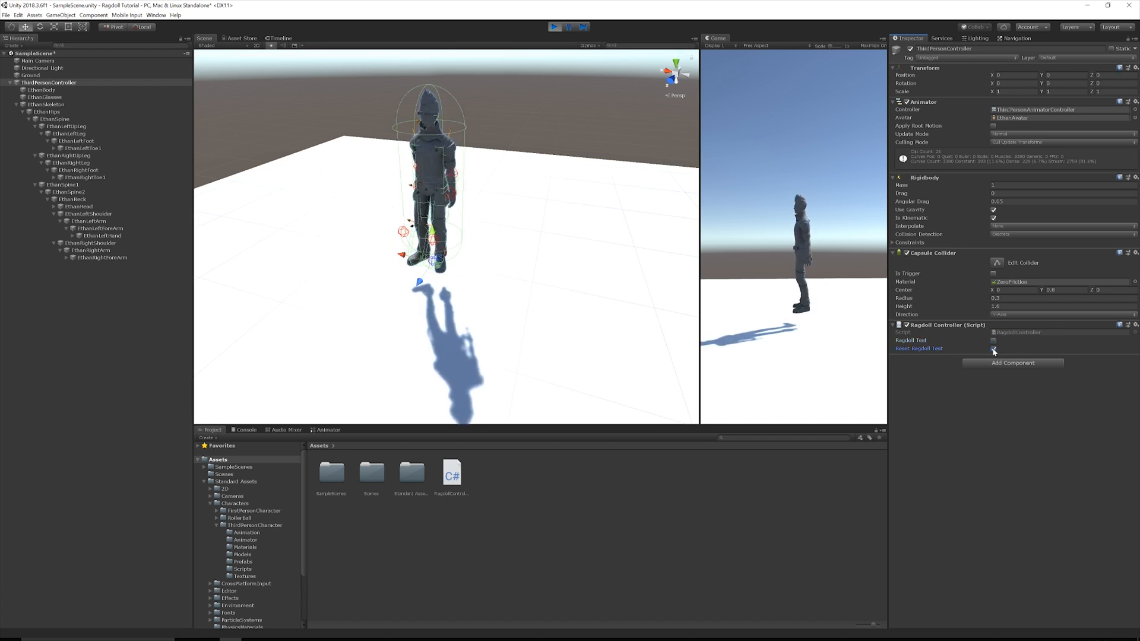
pyautogui.click(993, 349)
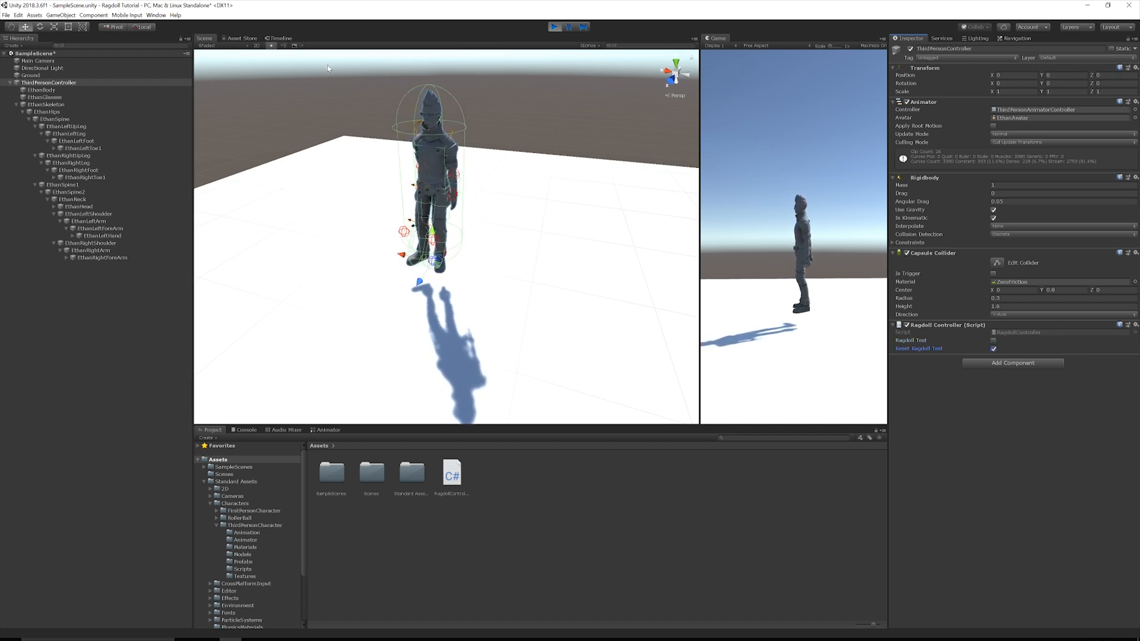